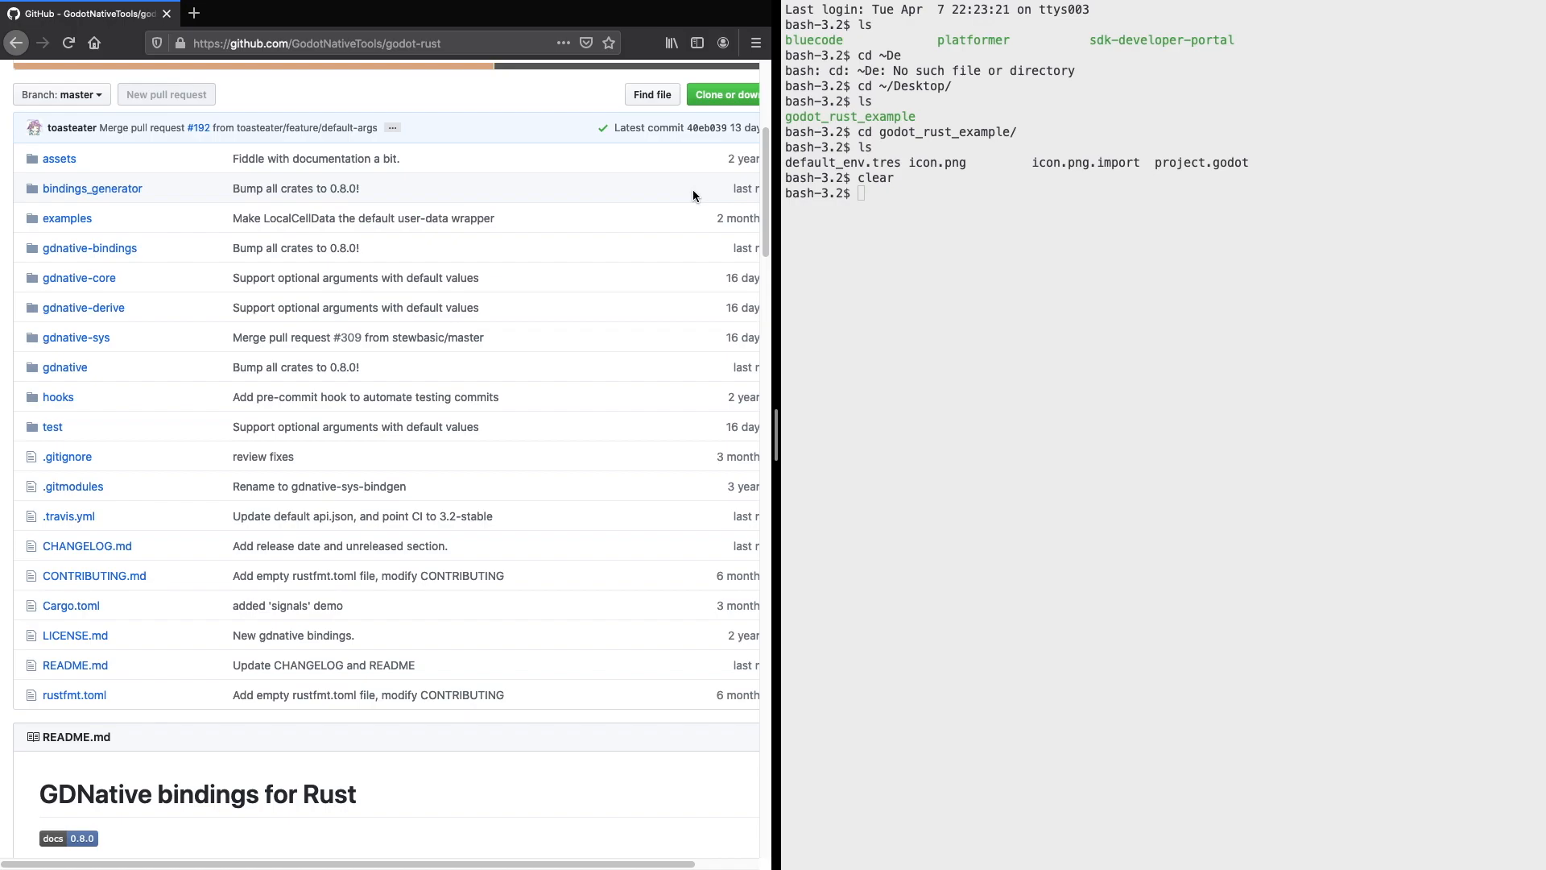
Step: Clear the terminal and create a scripts folder inside the project
scroll("up", 3)
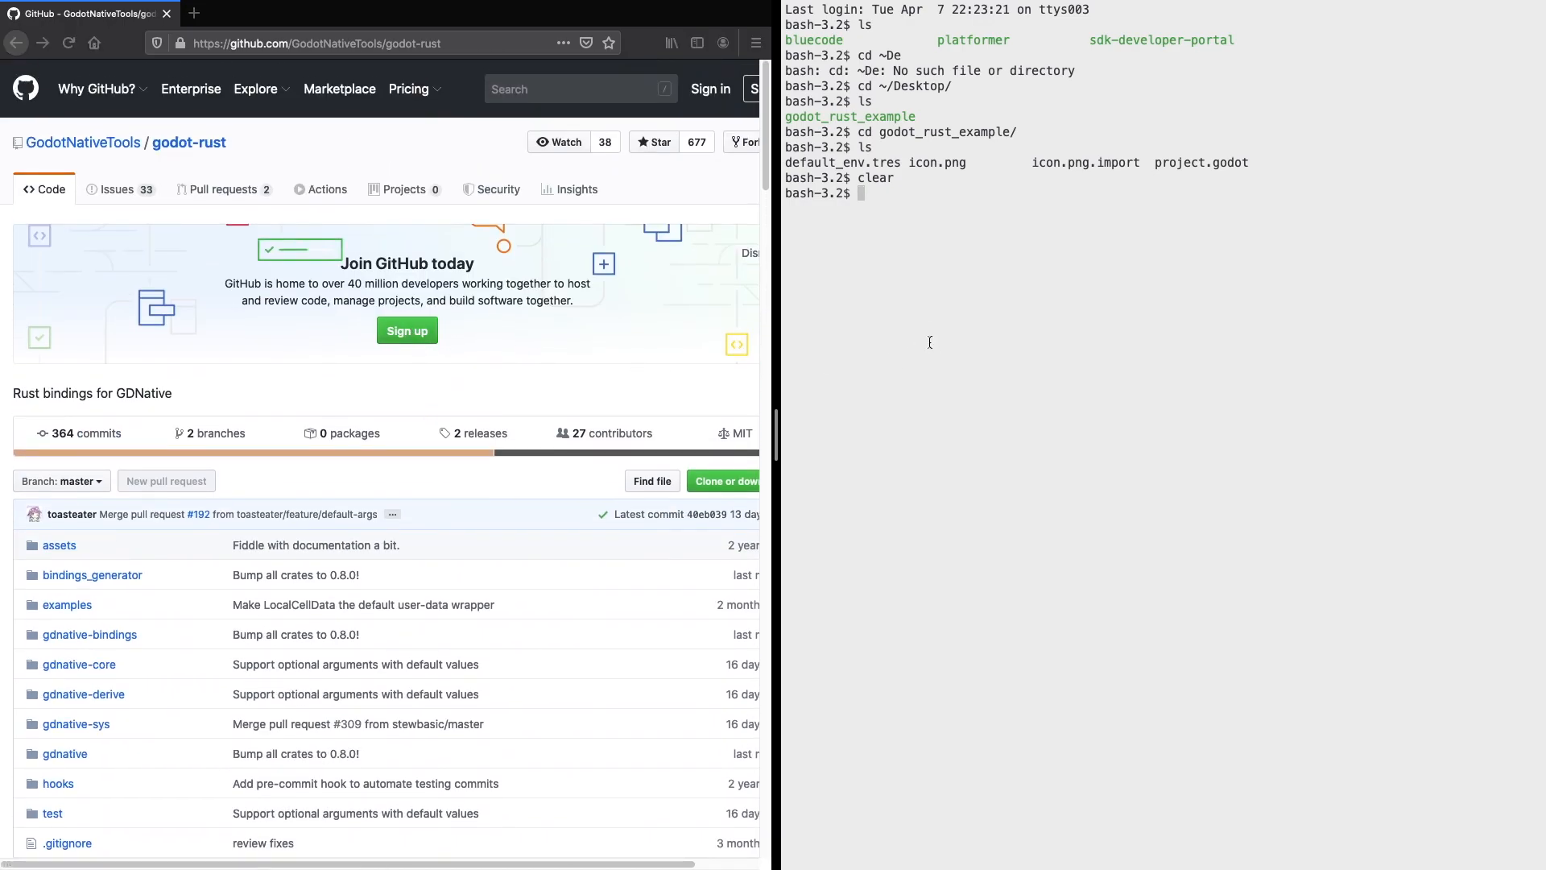
type("clear")
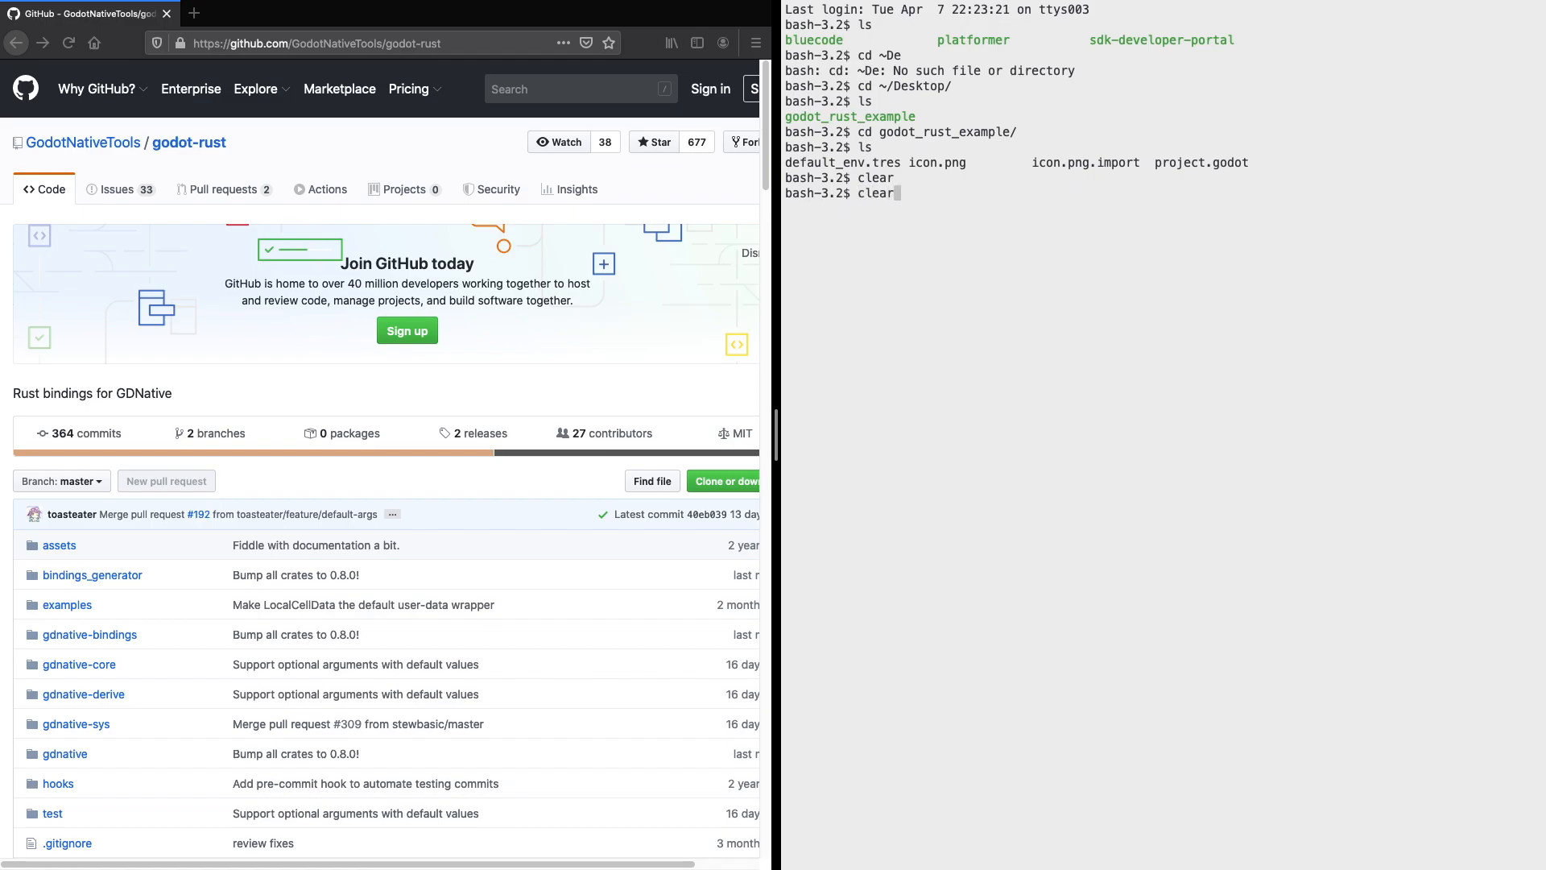
key("Return")
type("ls")
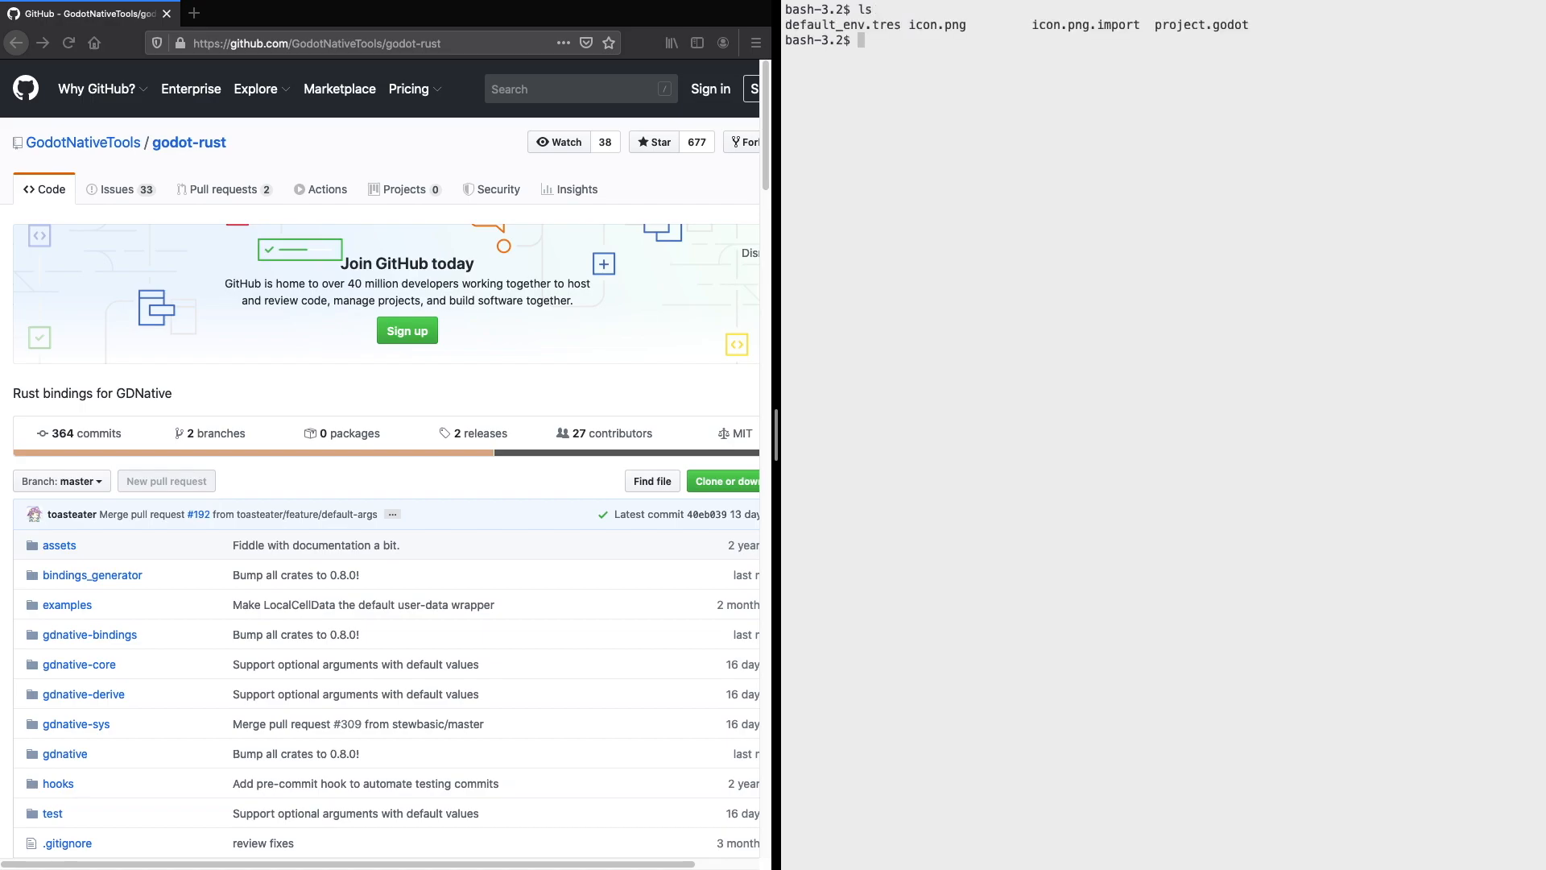
type("mkdir")
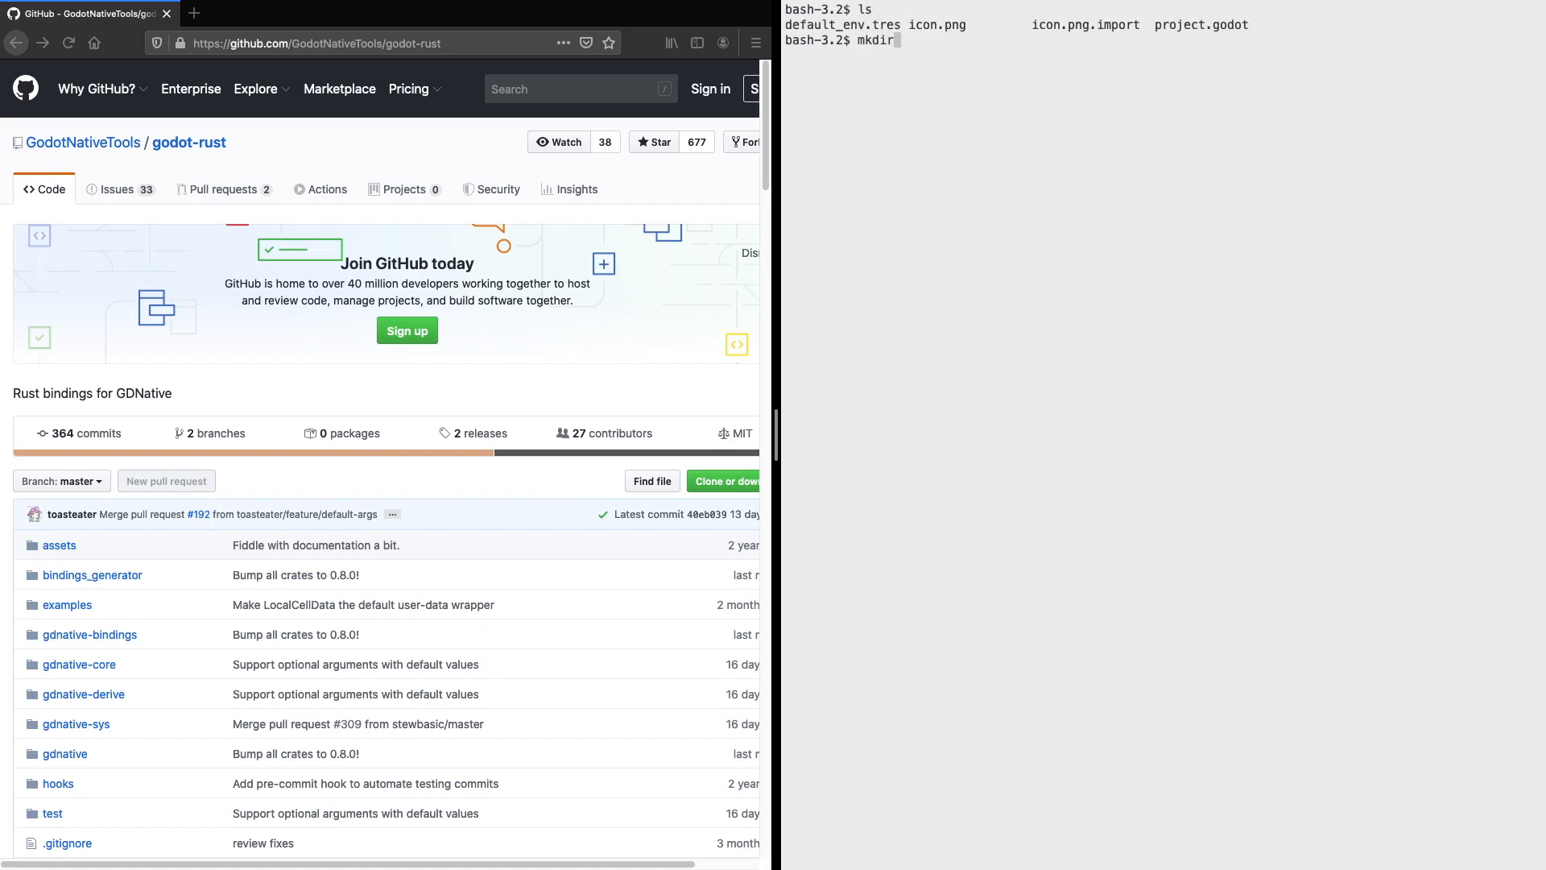
type("scrip")
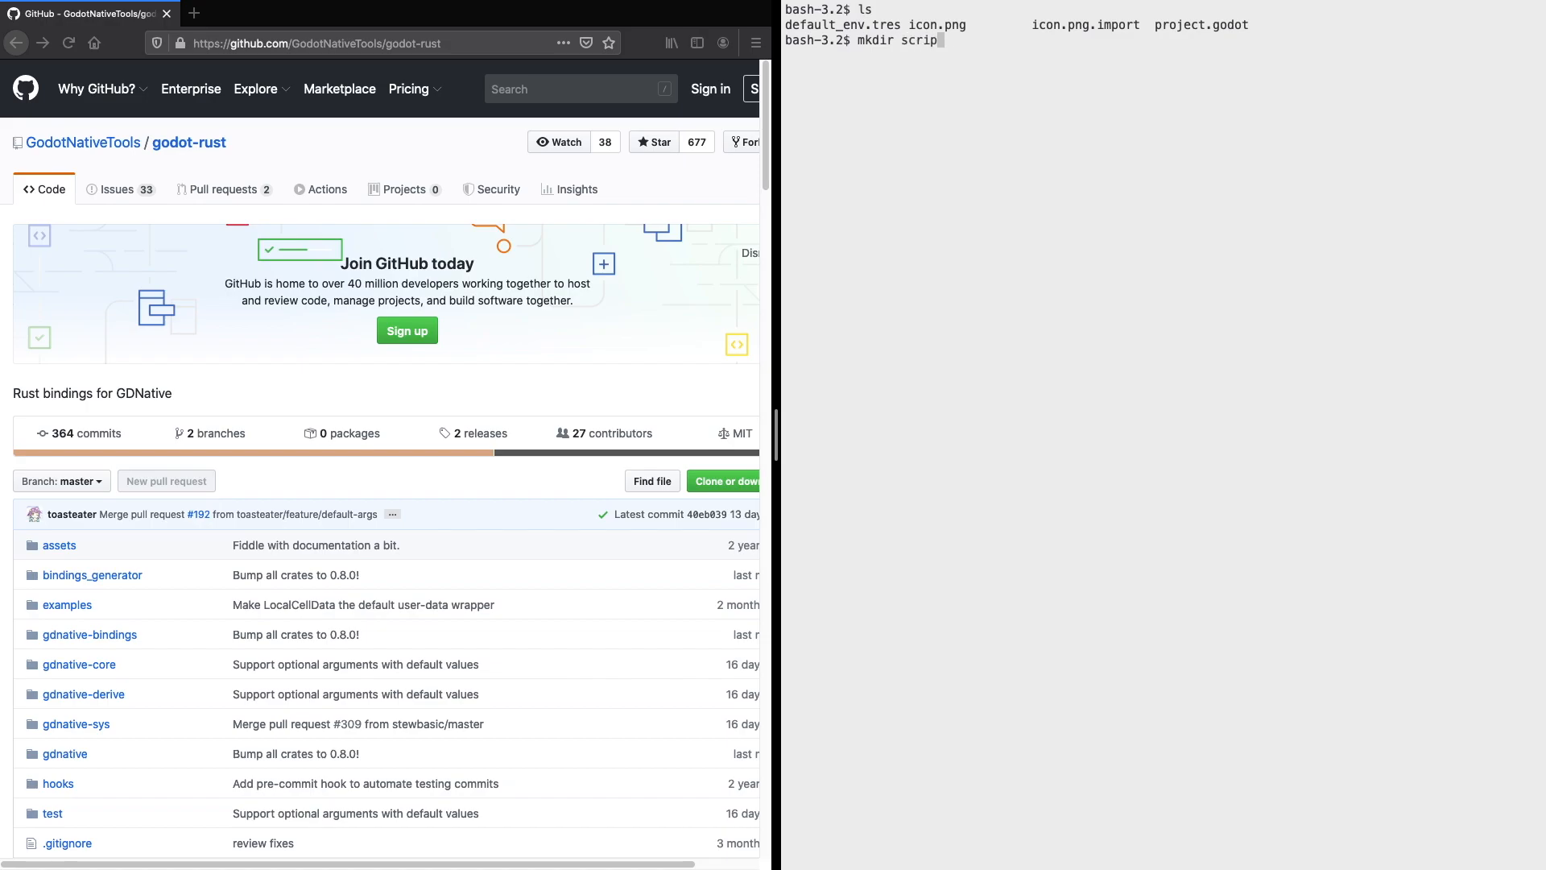
key("Return")
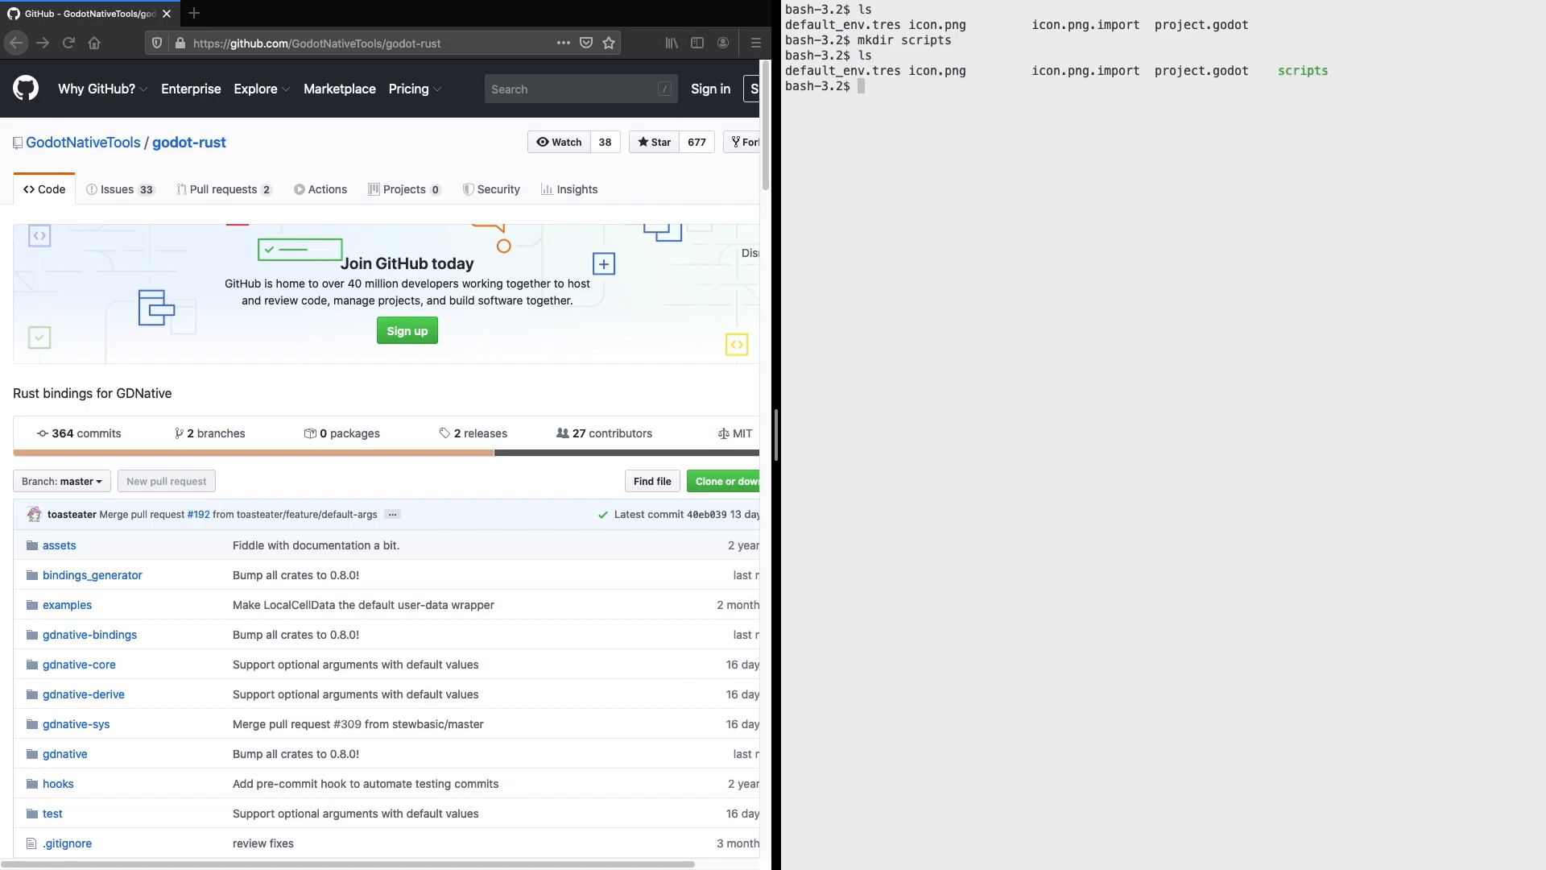
Step: Move into scripts, make an empty Cargo.toml, and scroll the godot-rust README to Usage
type("cd scripts/")
type("tou")
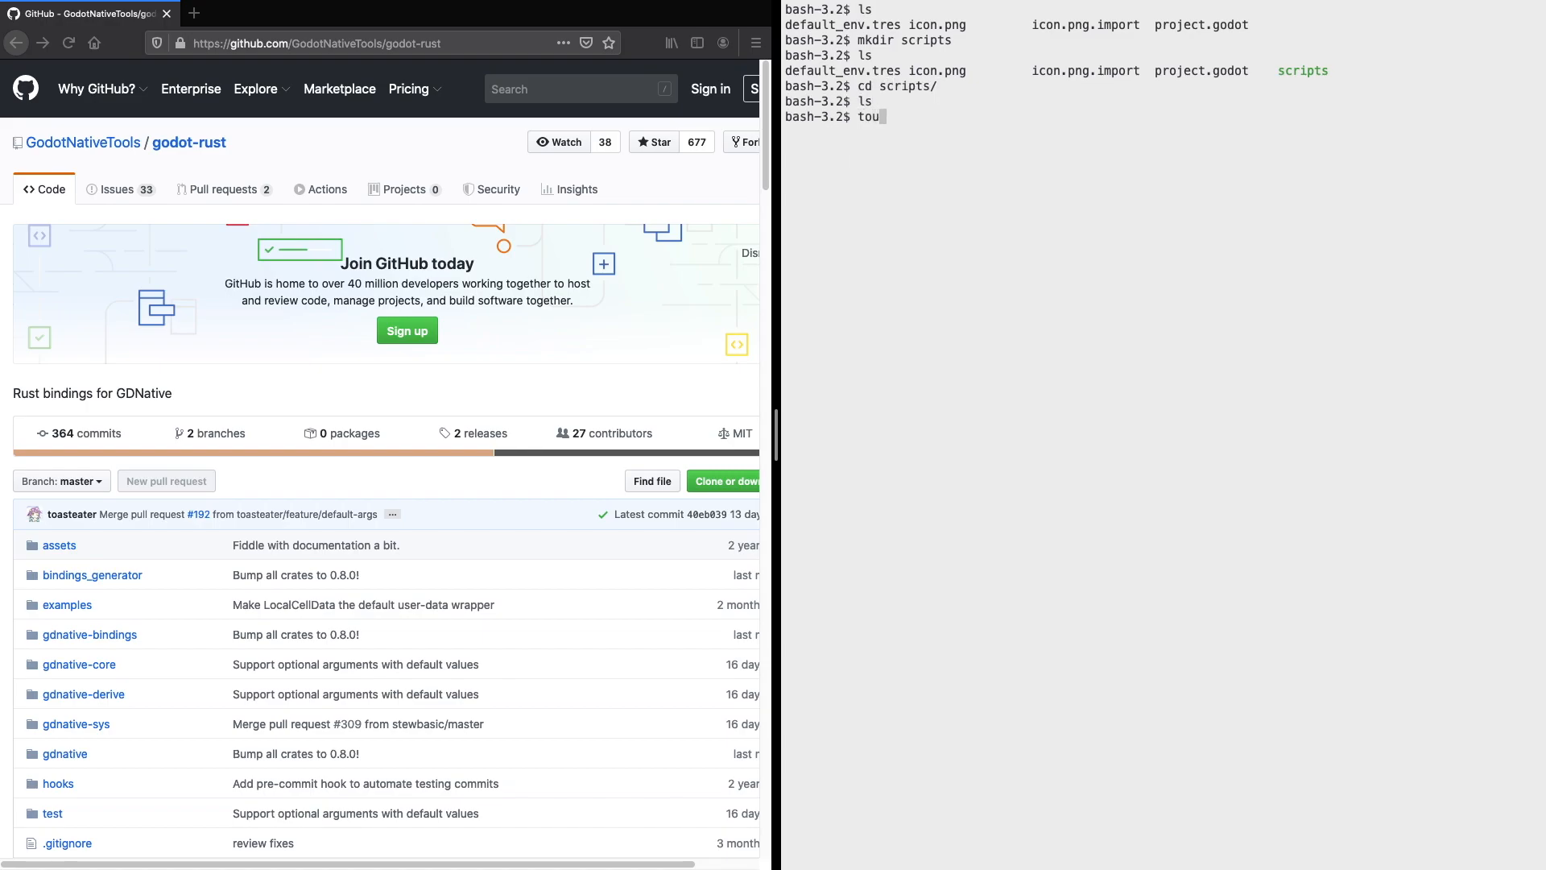
type("ch Cargo.toml")
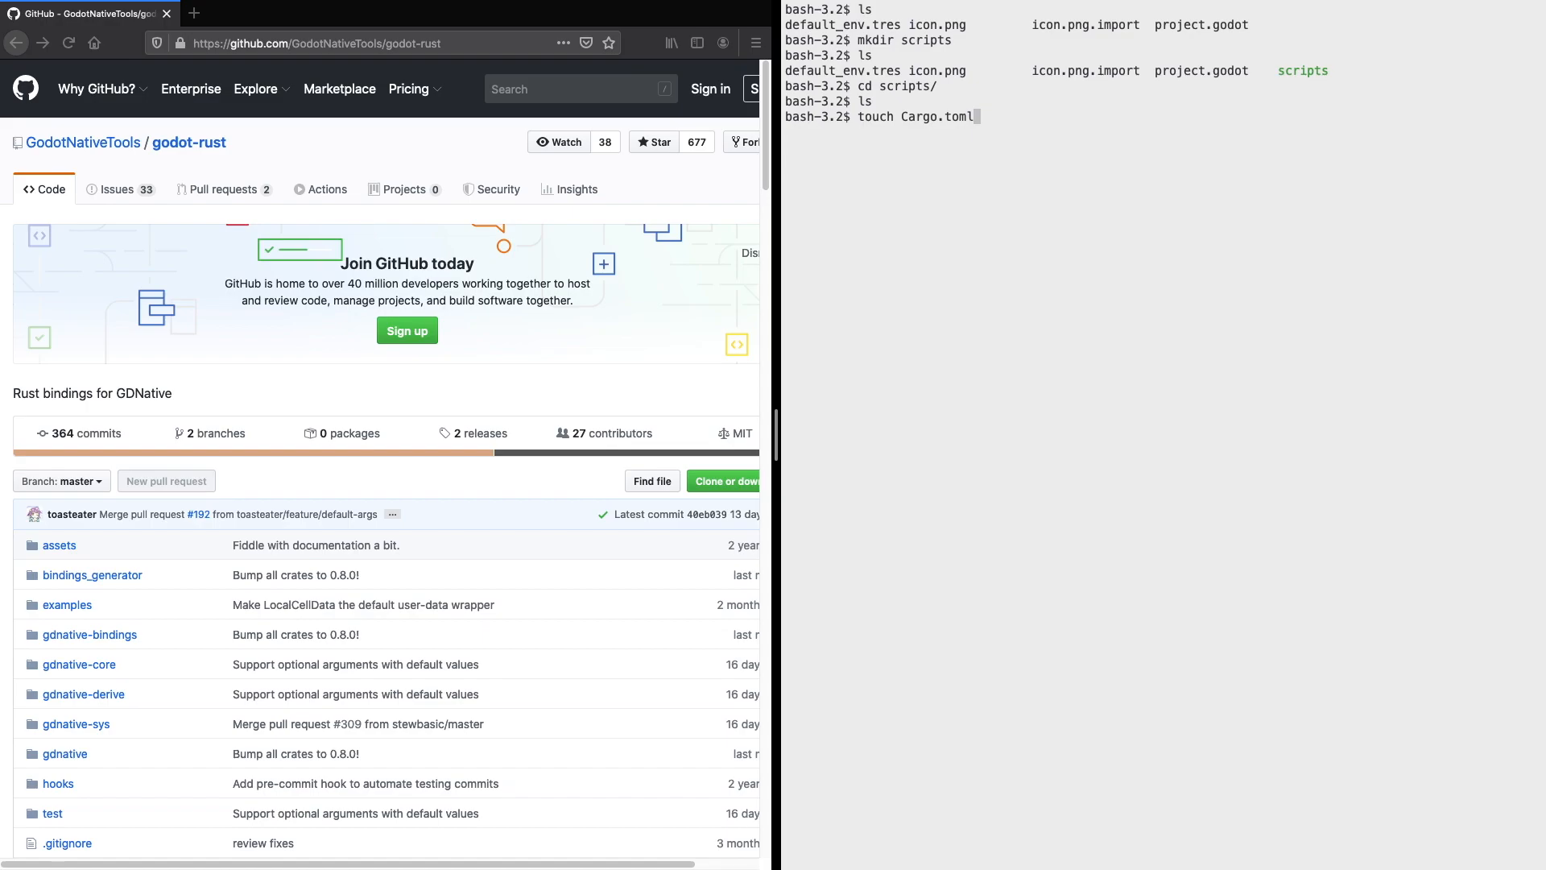
key("Return")
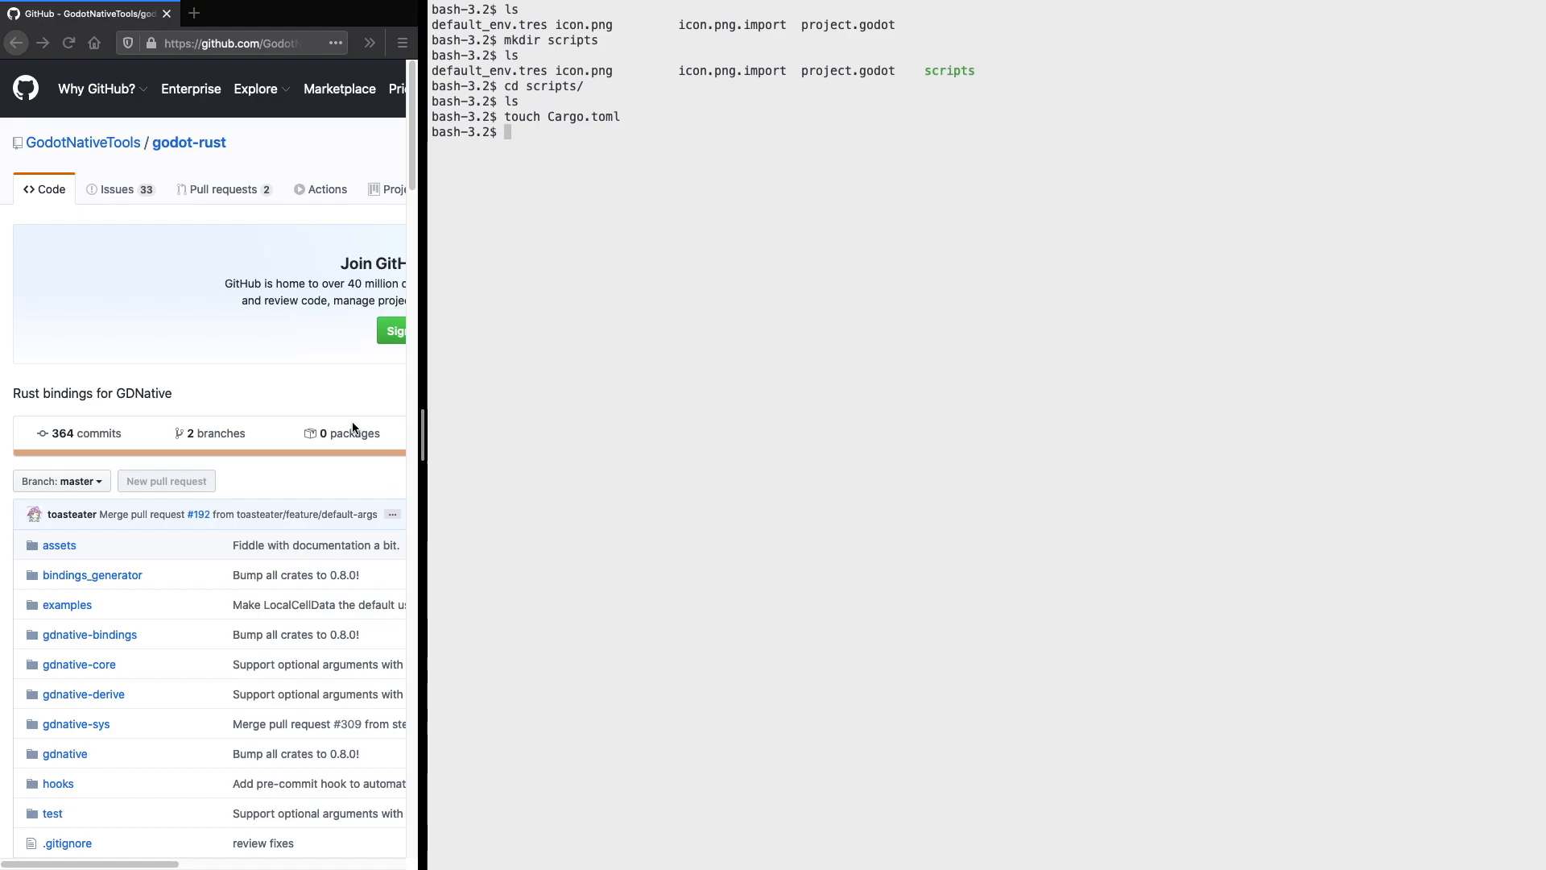
scroll("down", 3)
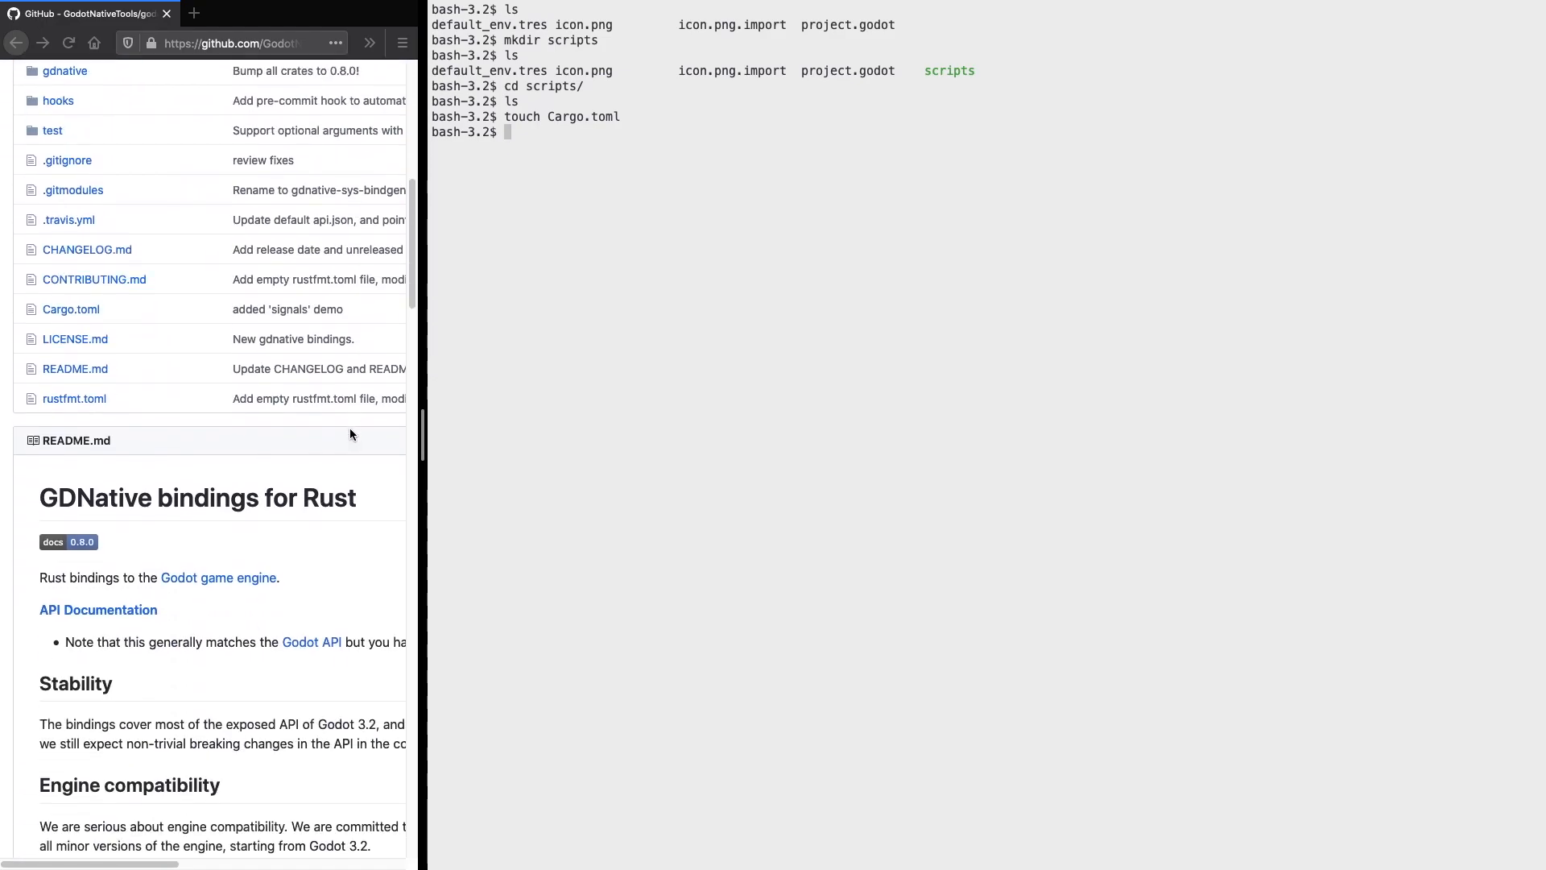
scroll("down", 3)
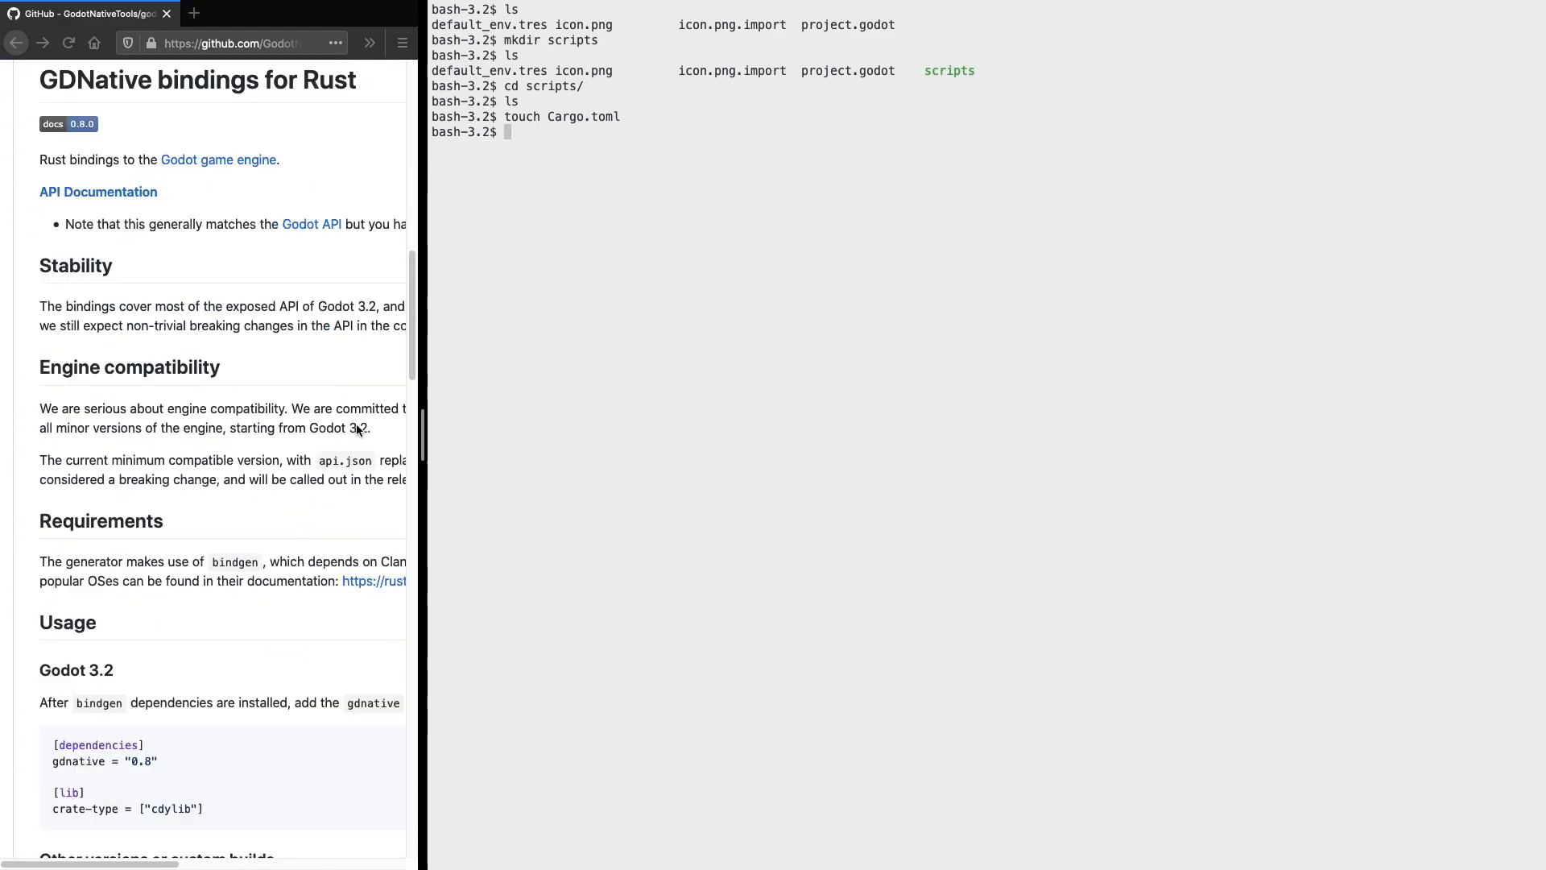
scroll("down", 3)
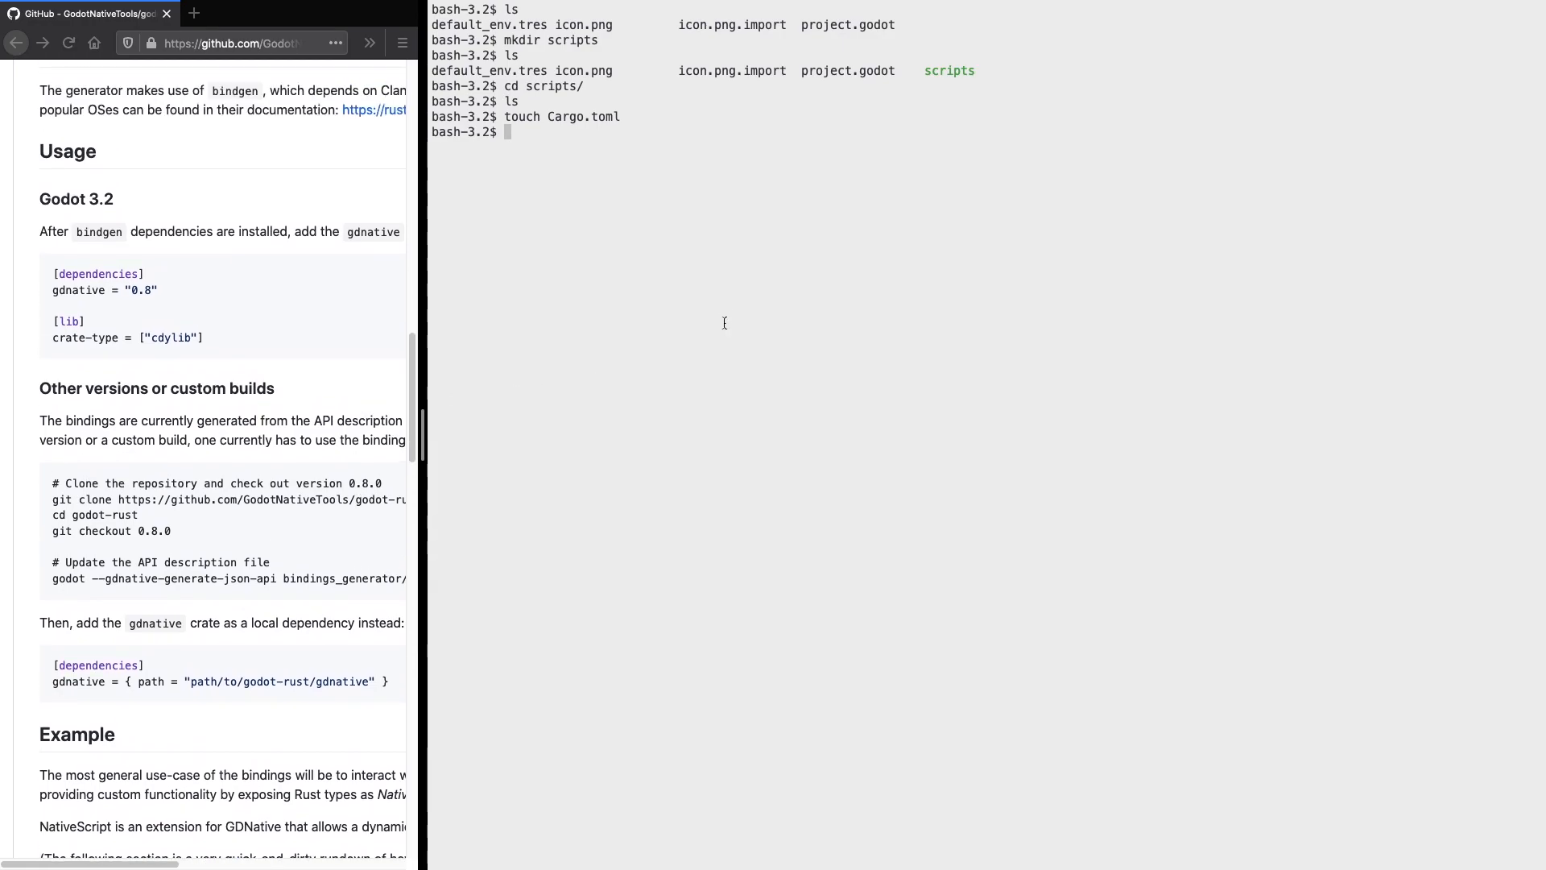
Step: Write a [workspace] manifest with members = ["uncontrolled"] in Cargo.toml and return to the shell
type("vim")
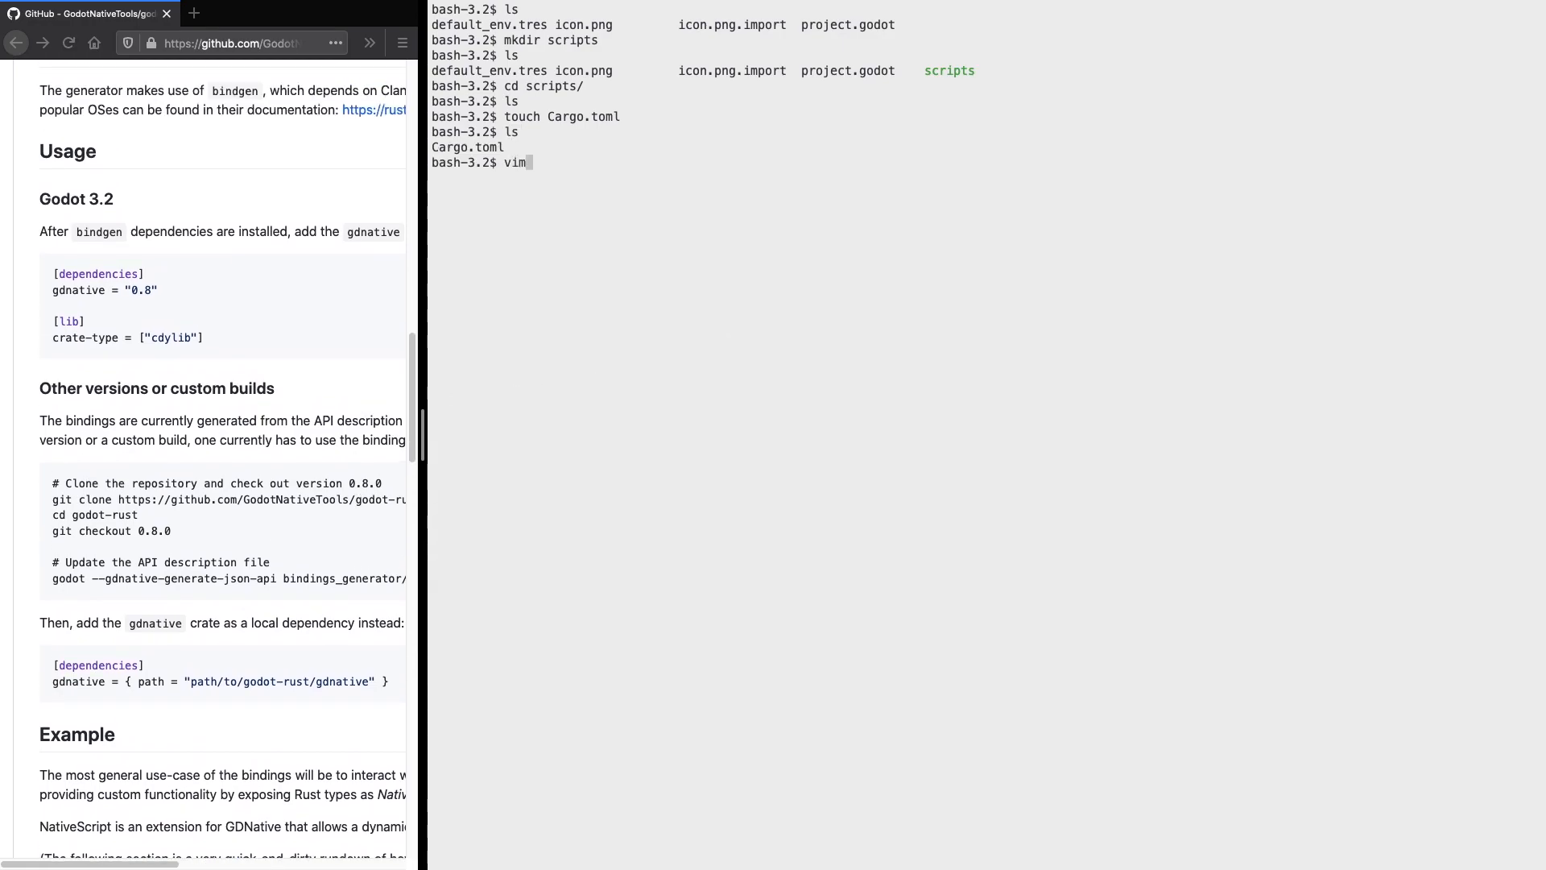
key("Return")
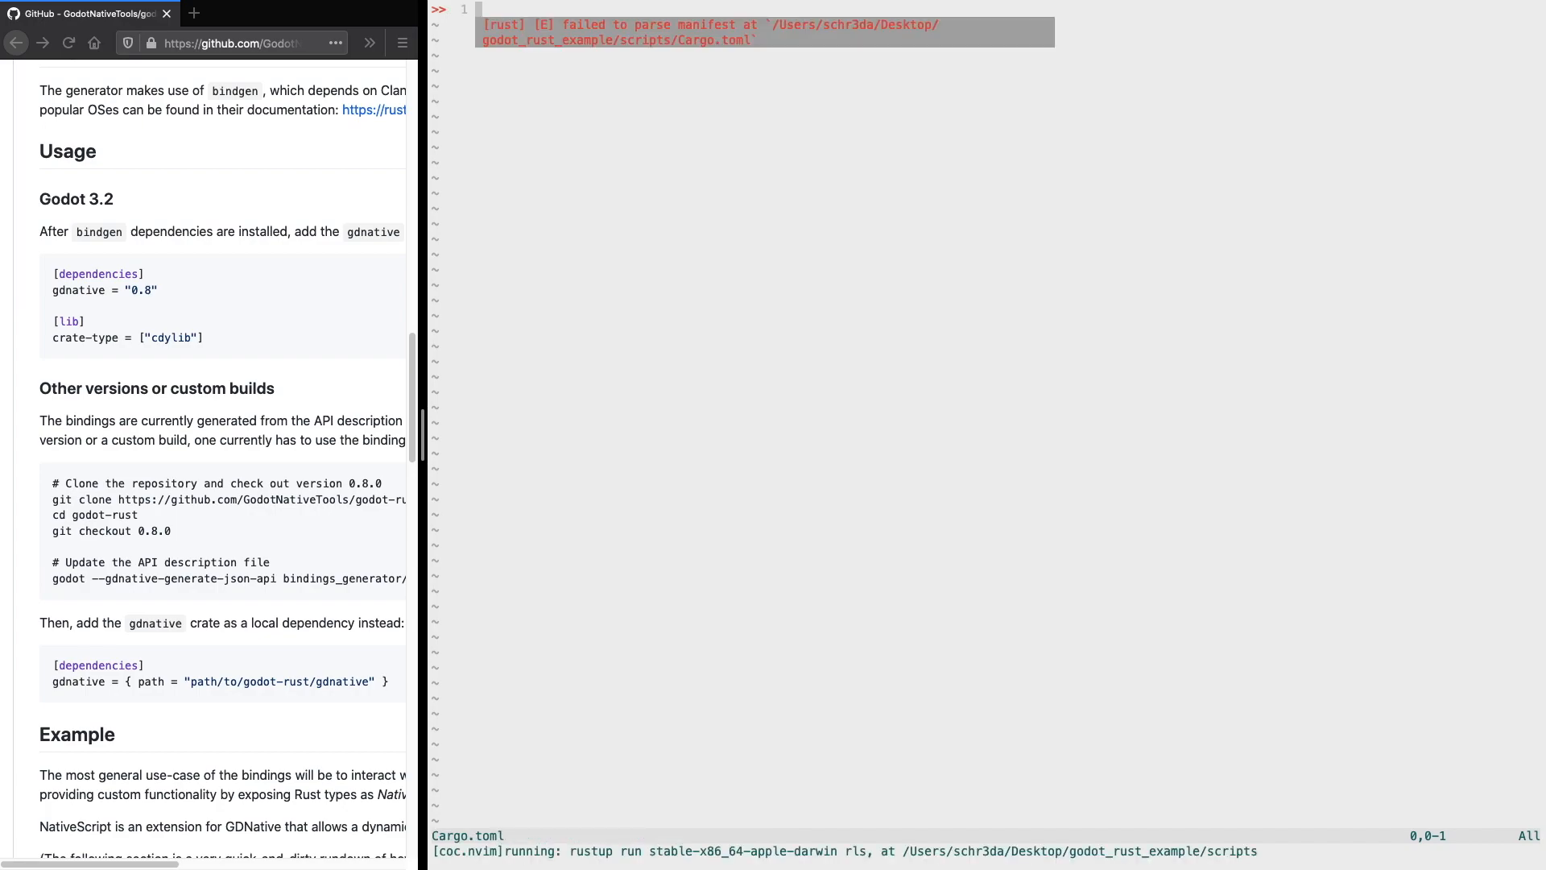
key("i")
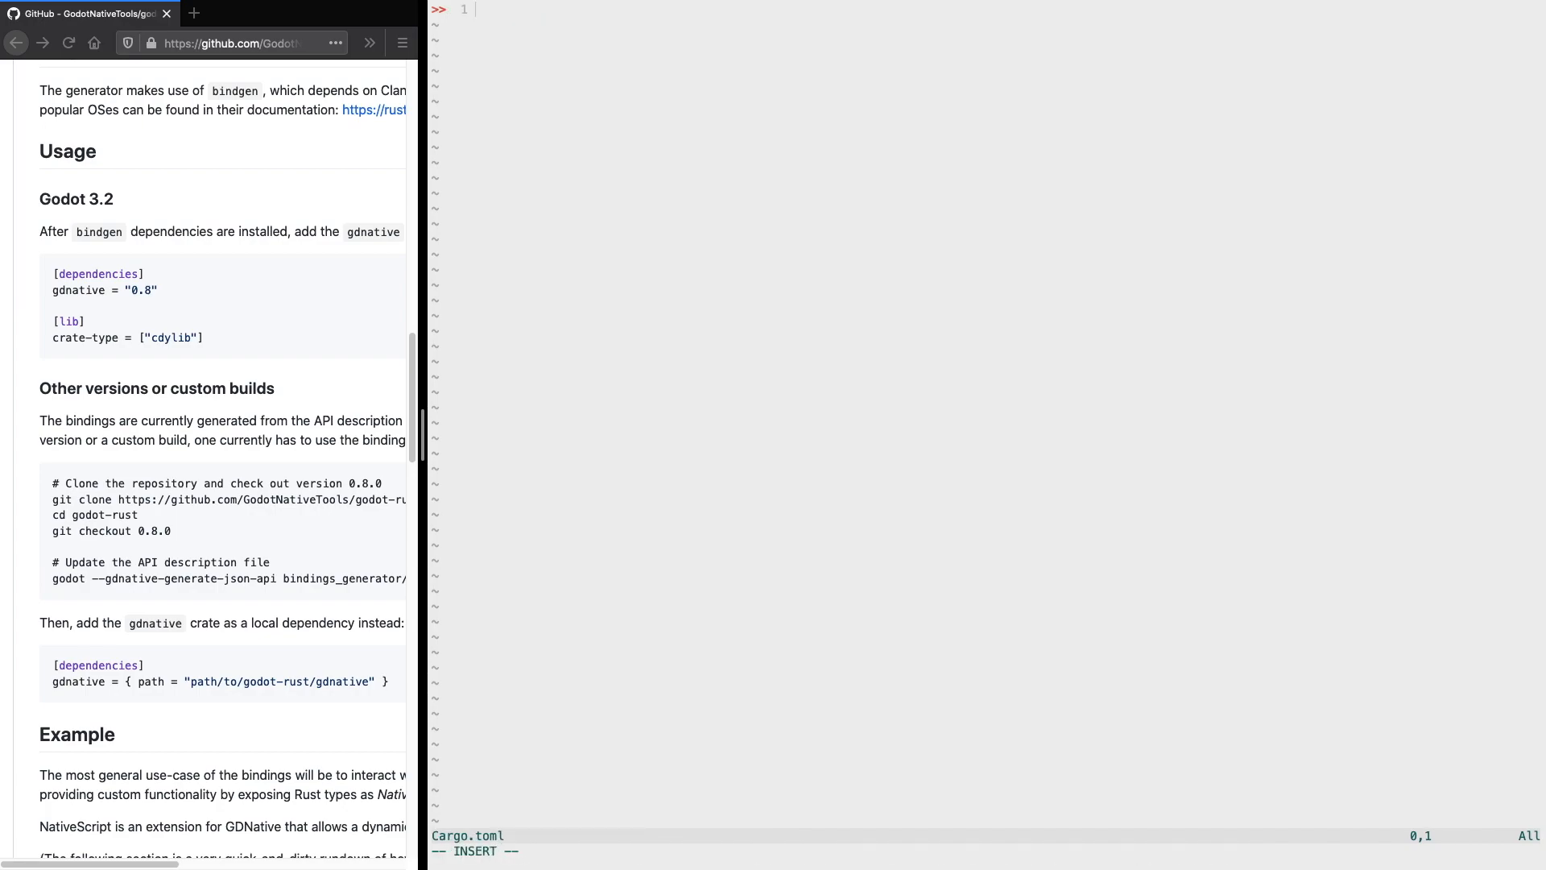
type("[]")
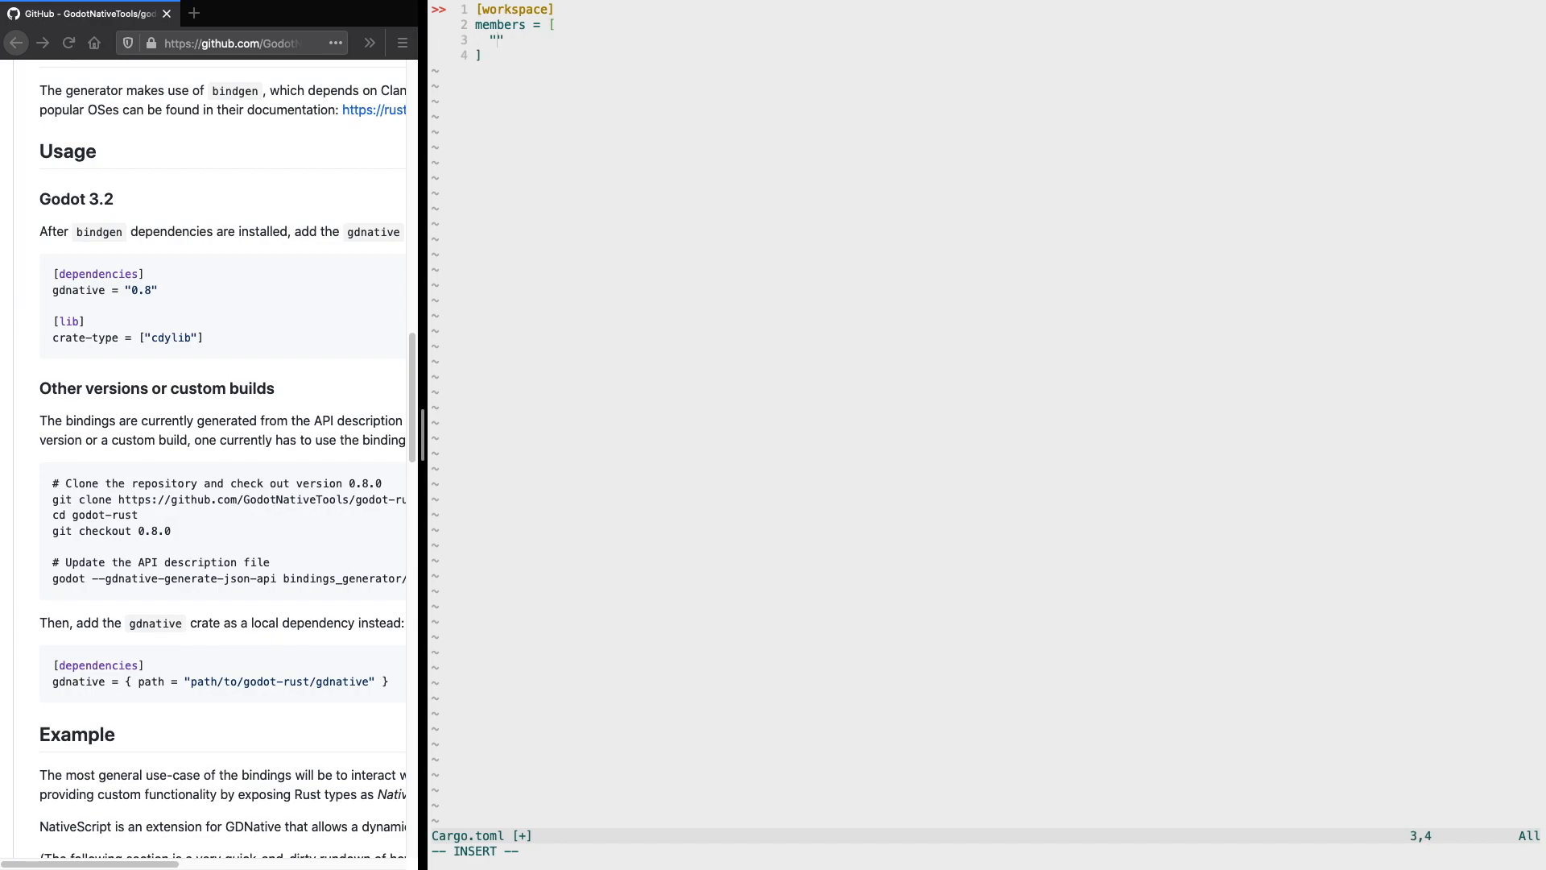
type("uncontrolled")
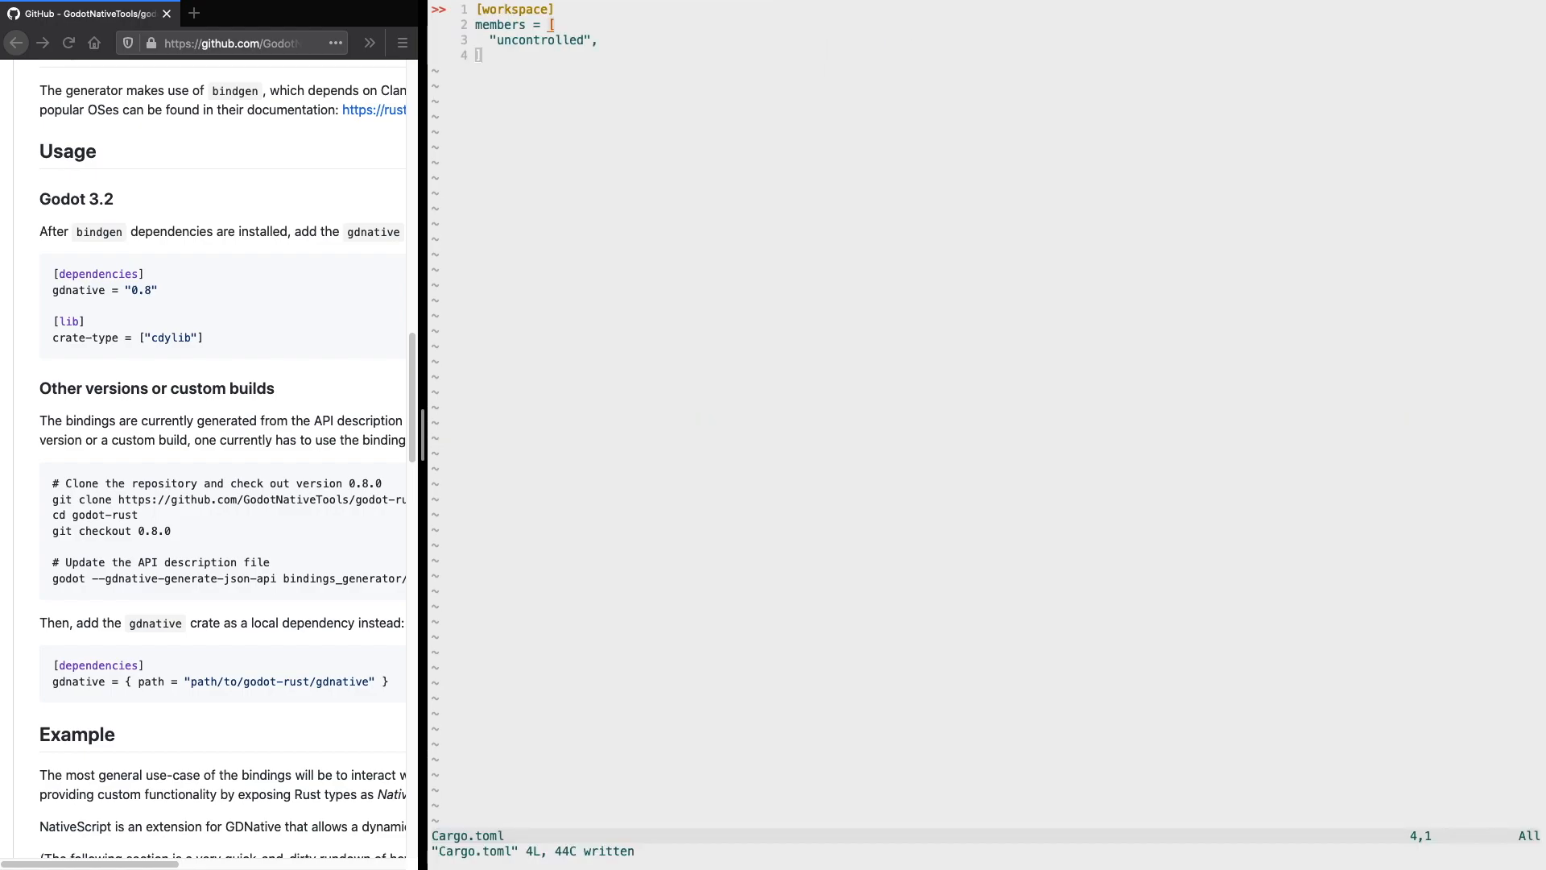
key("ctrl+z")
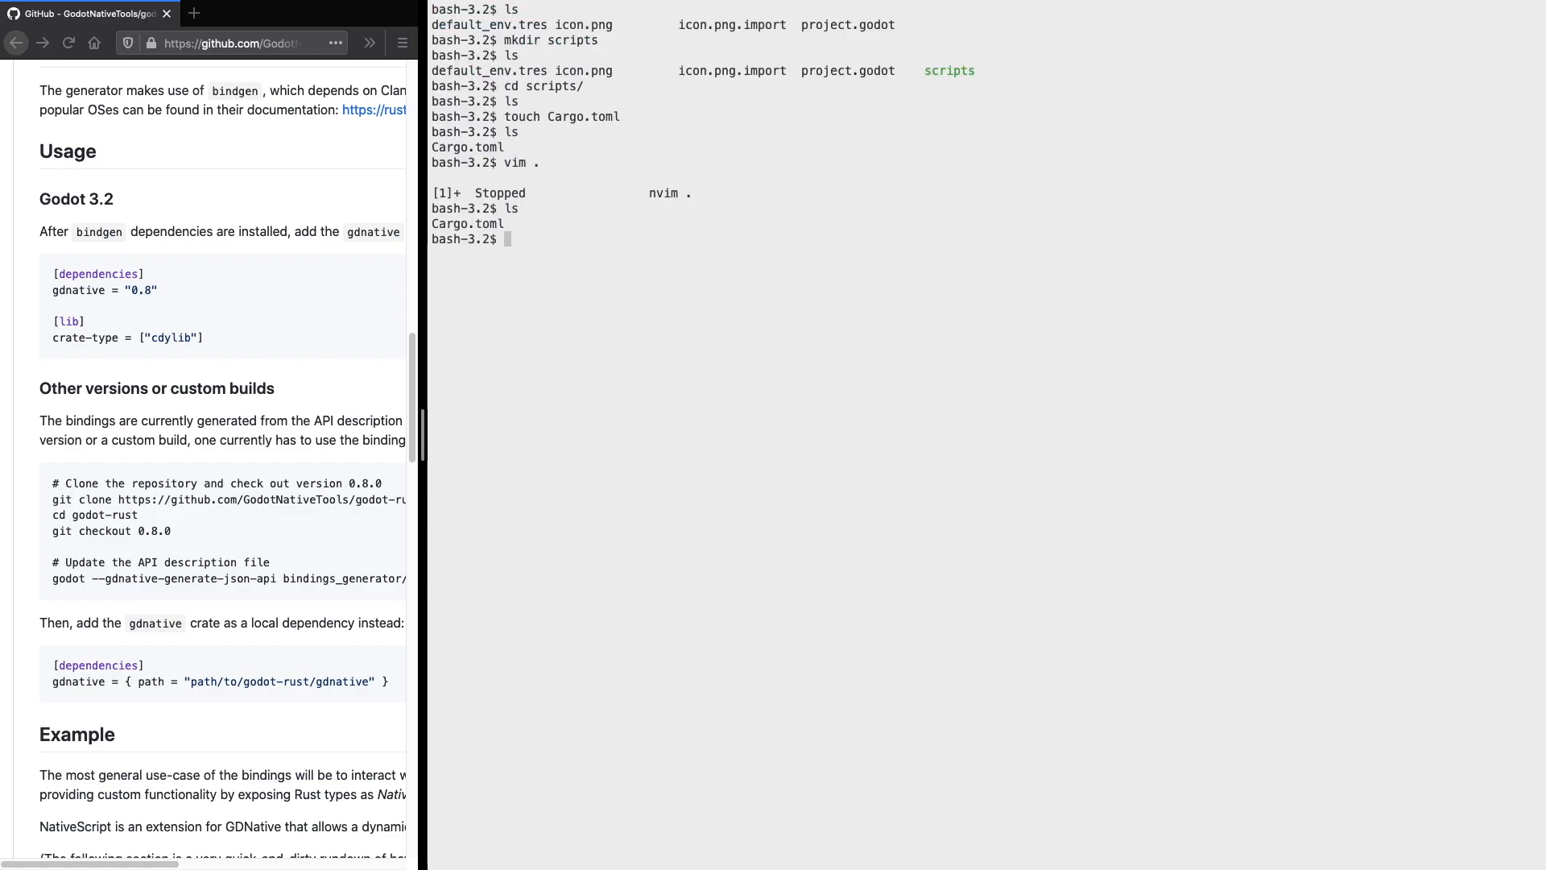
Step: Generate the uncontrolled library crate with cargo new --lib
type("cargo new")
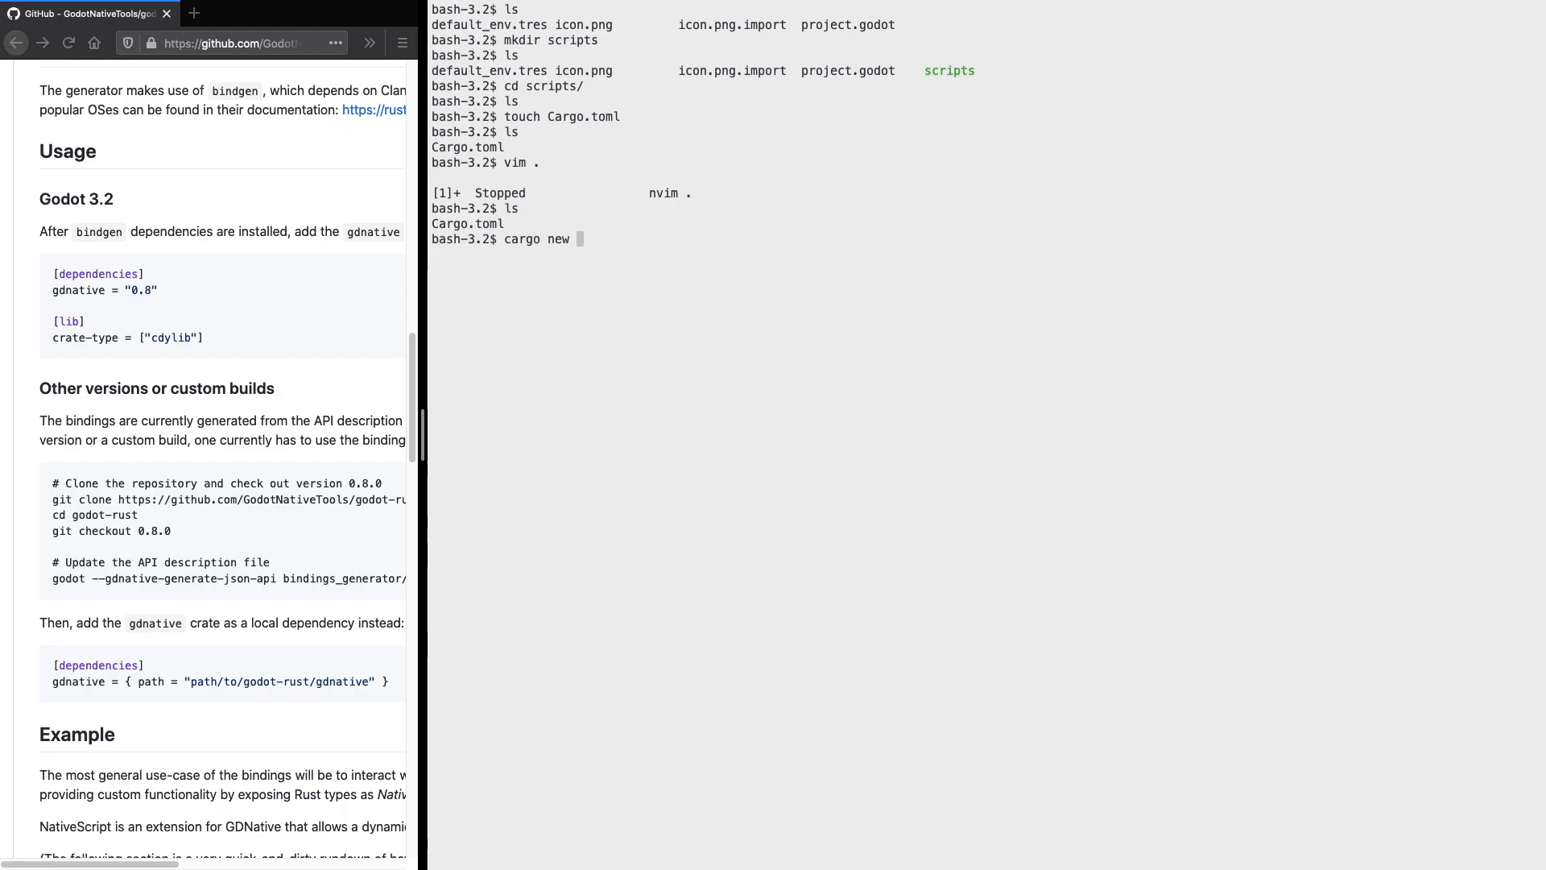
type("uncontrolled --")
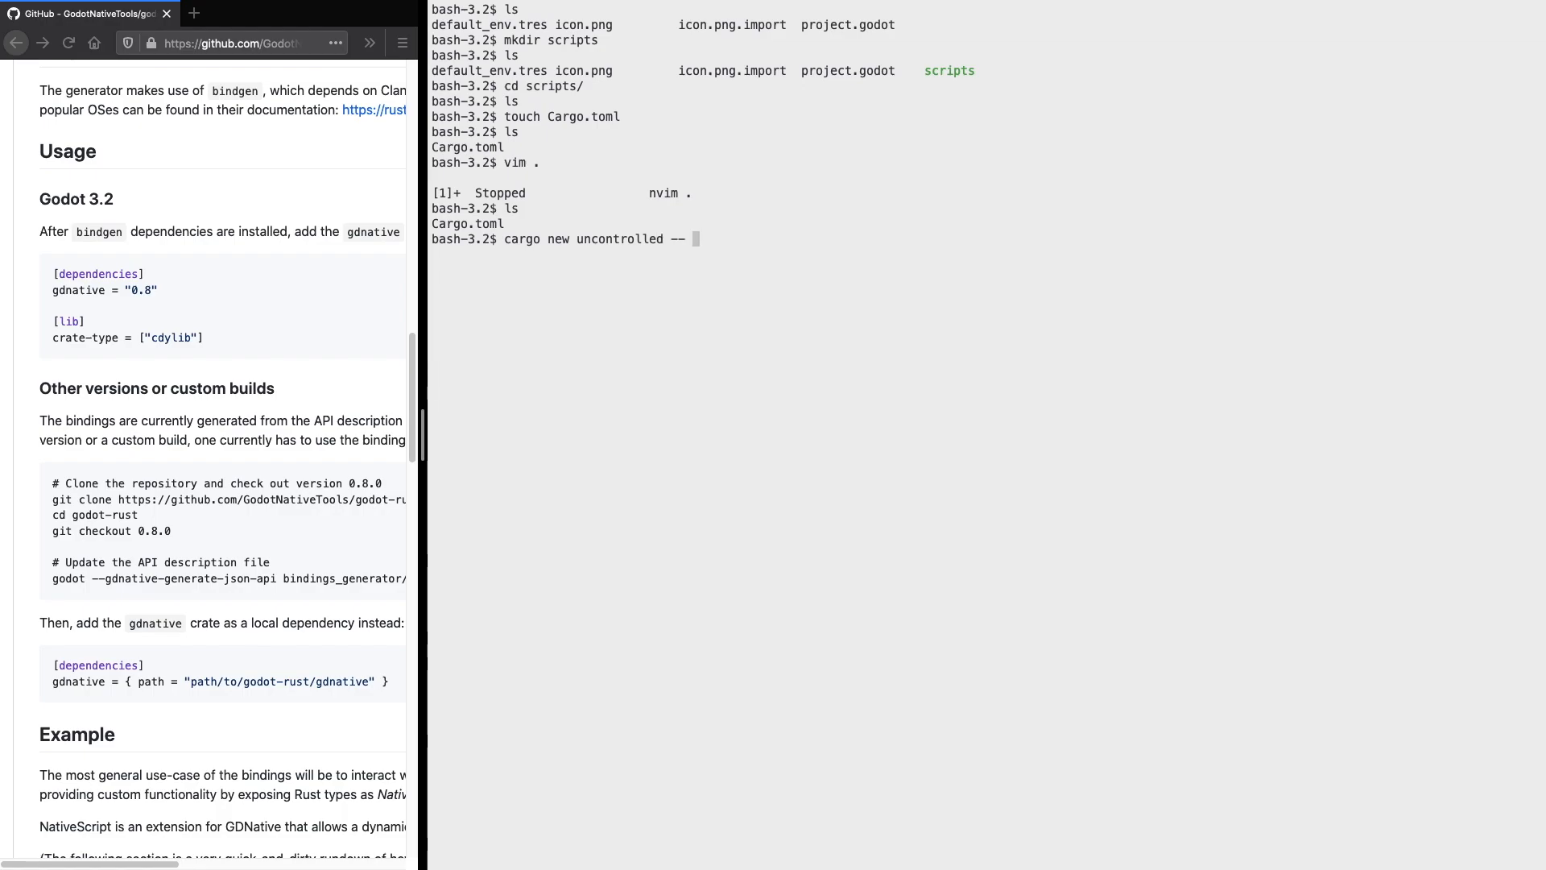
type("li")
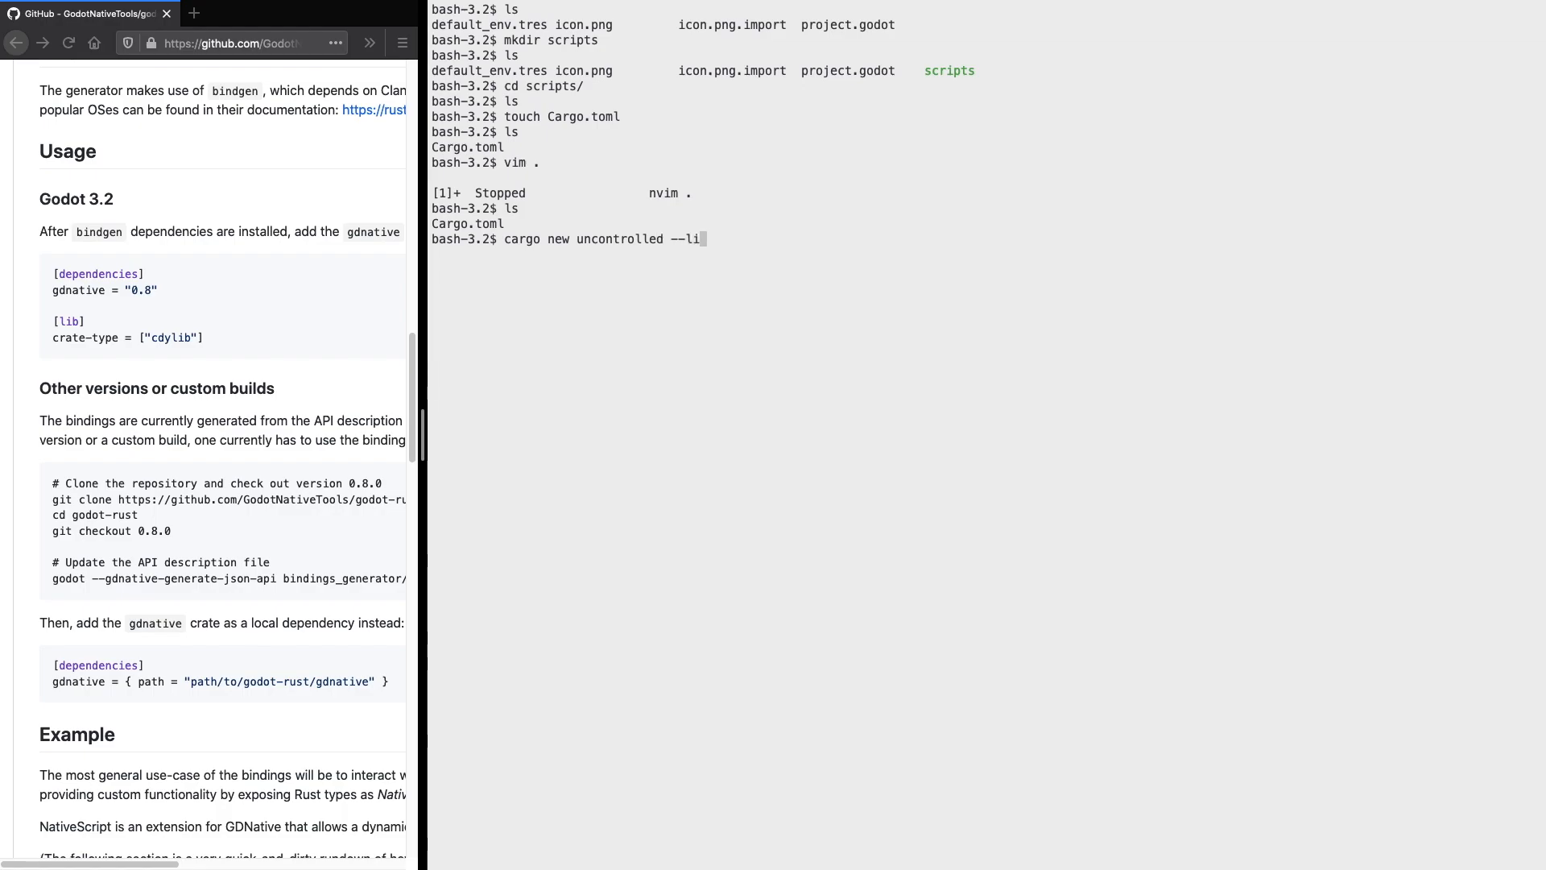
type("b")
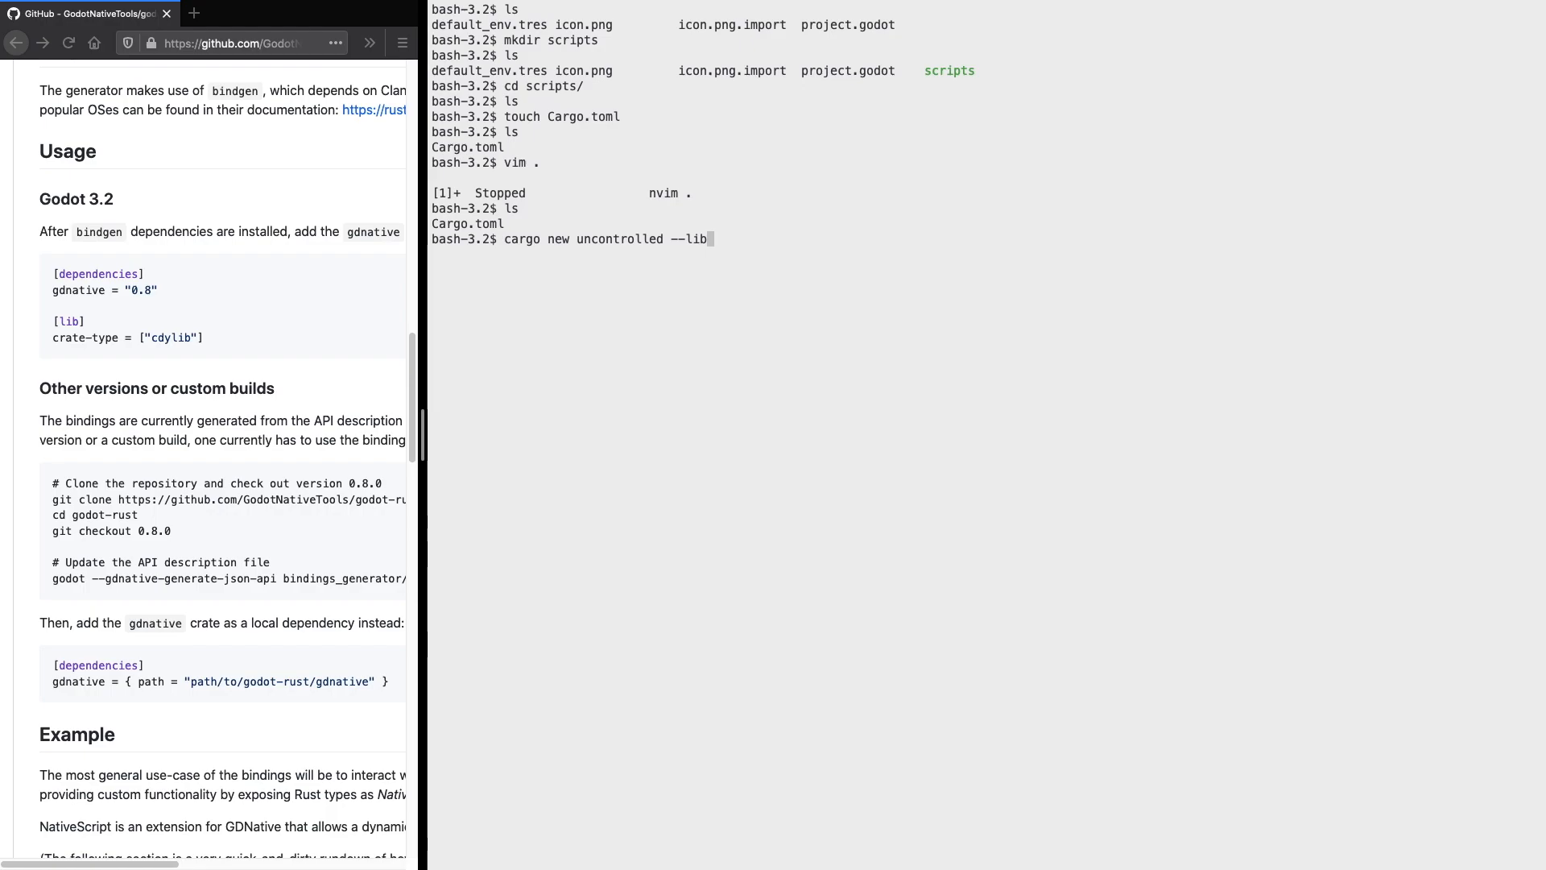
key("Return")
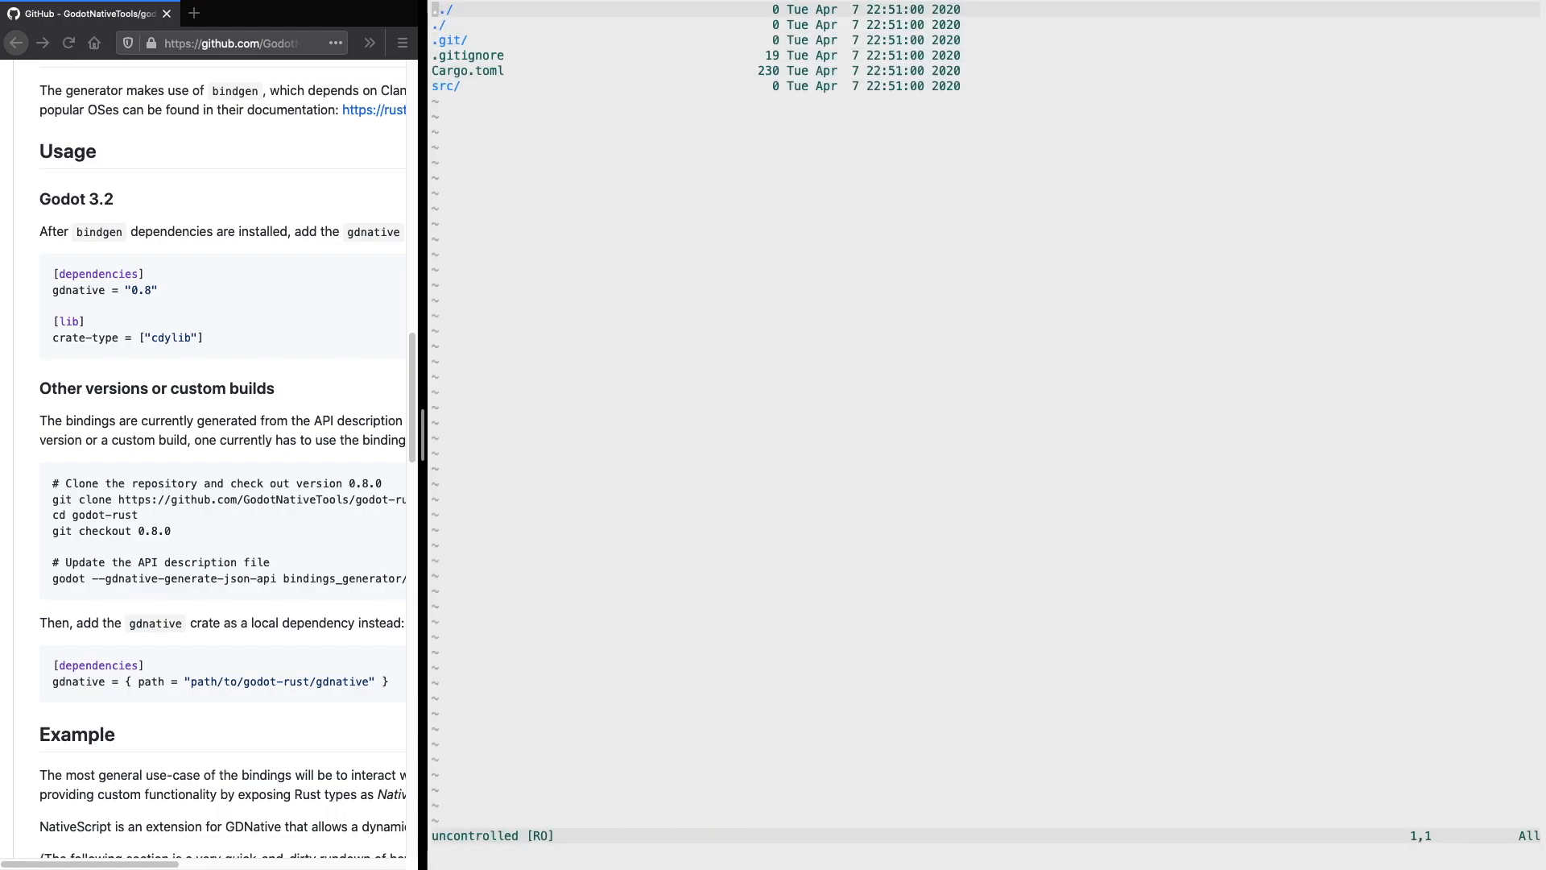
Step: Add a gdnative dependency to the uncontrolled crate's Cargo.toml
left_click(465, 69)
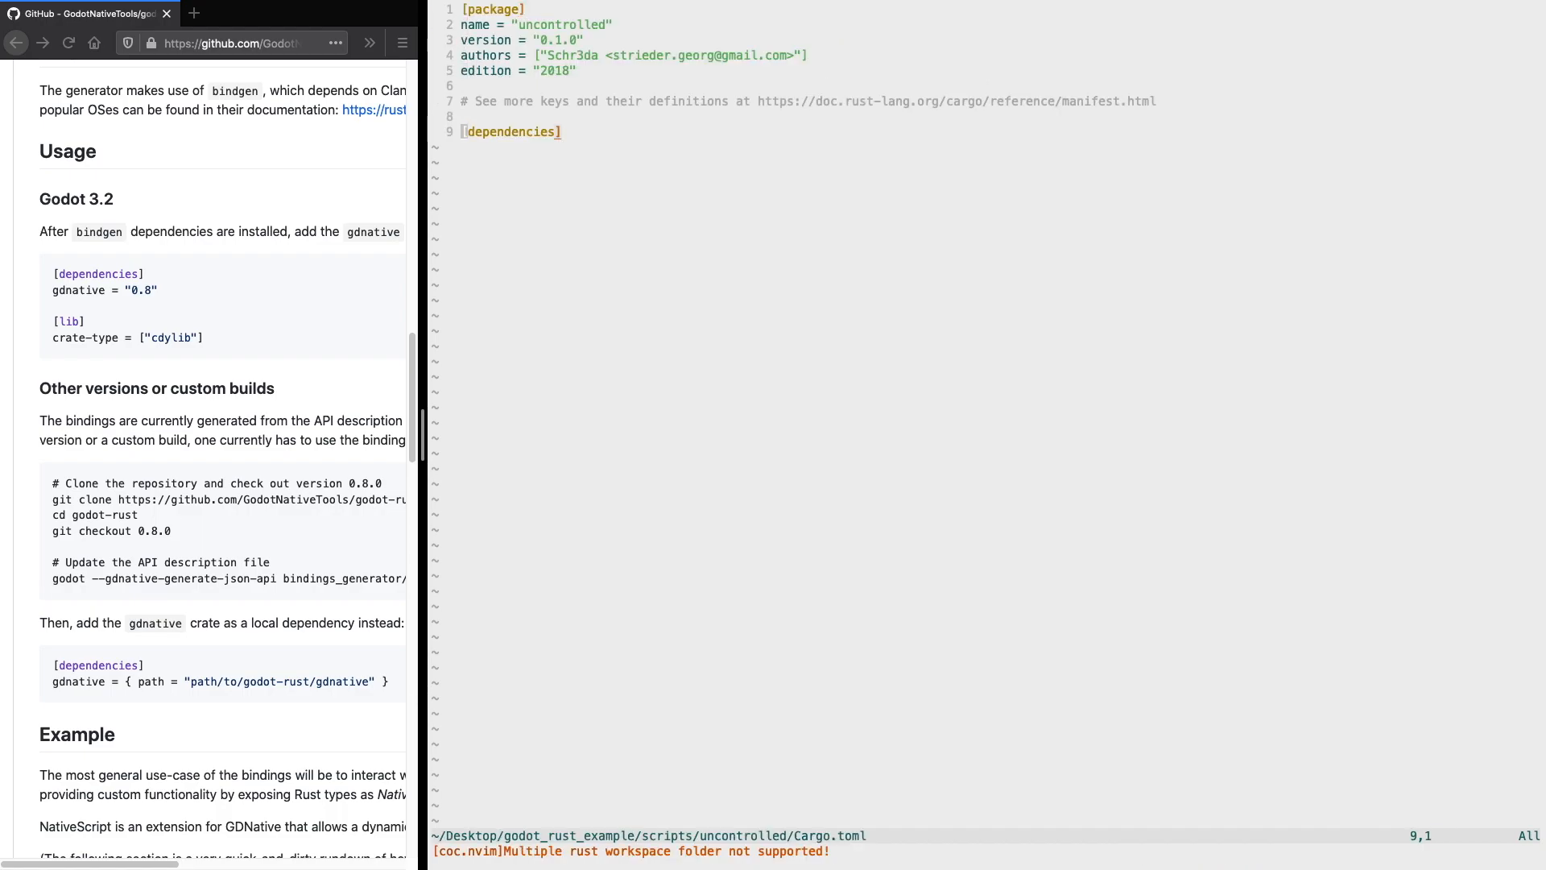
type("gdn")
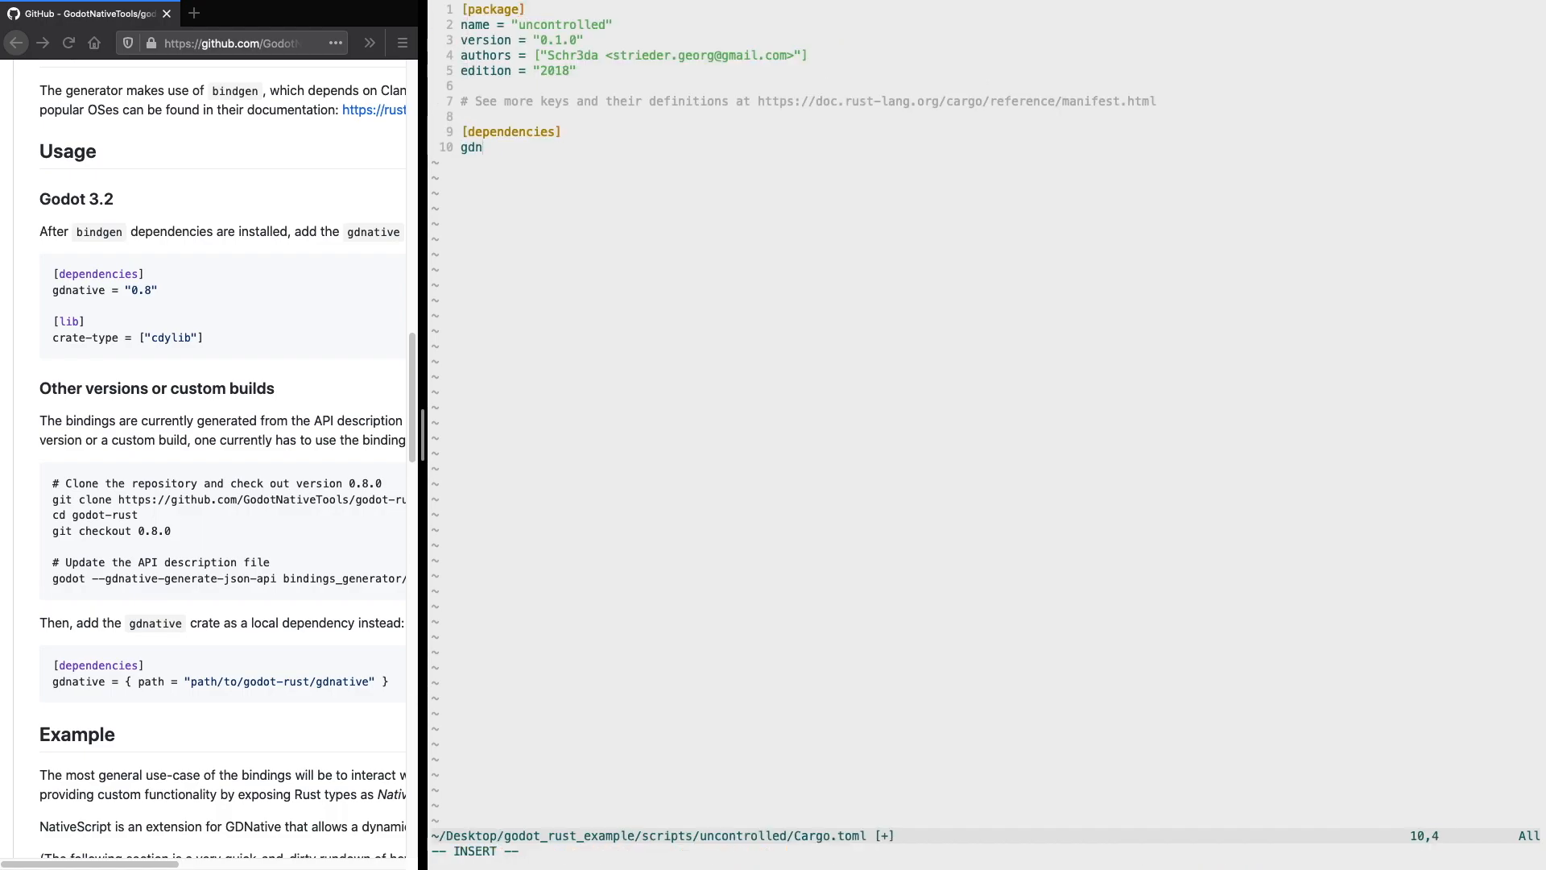
type("ative")
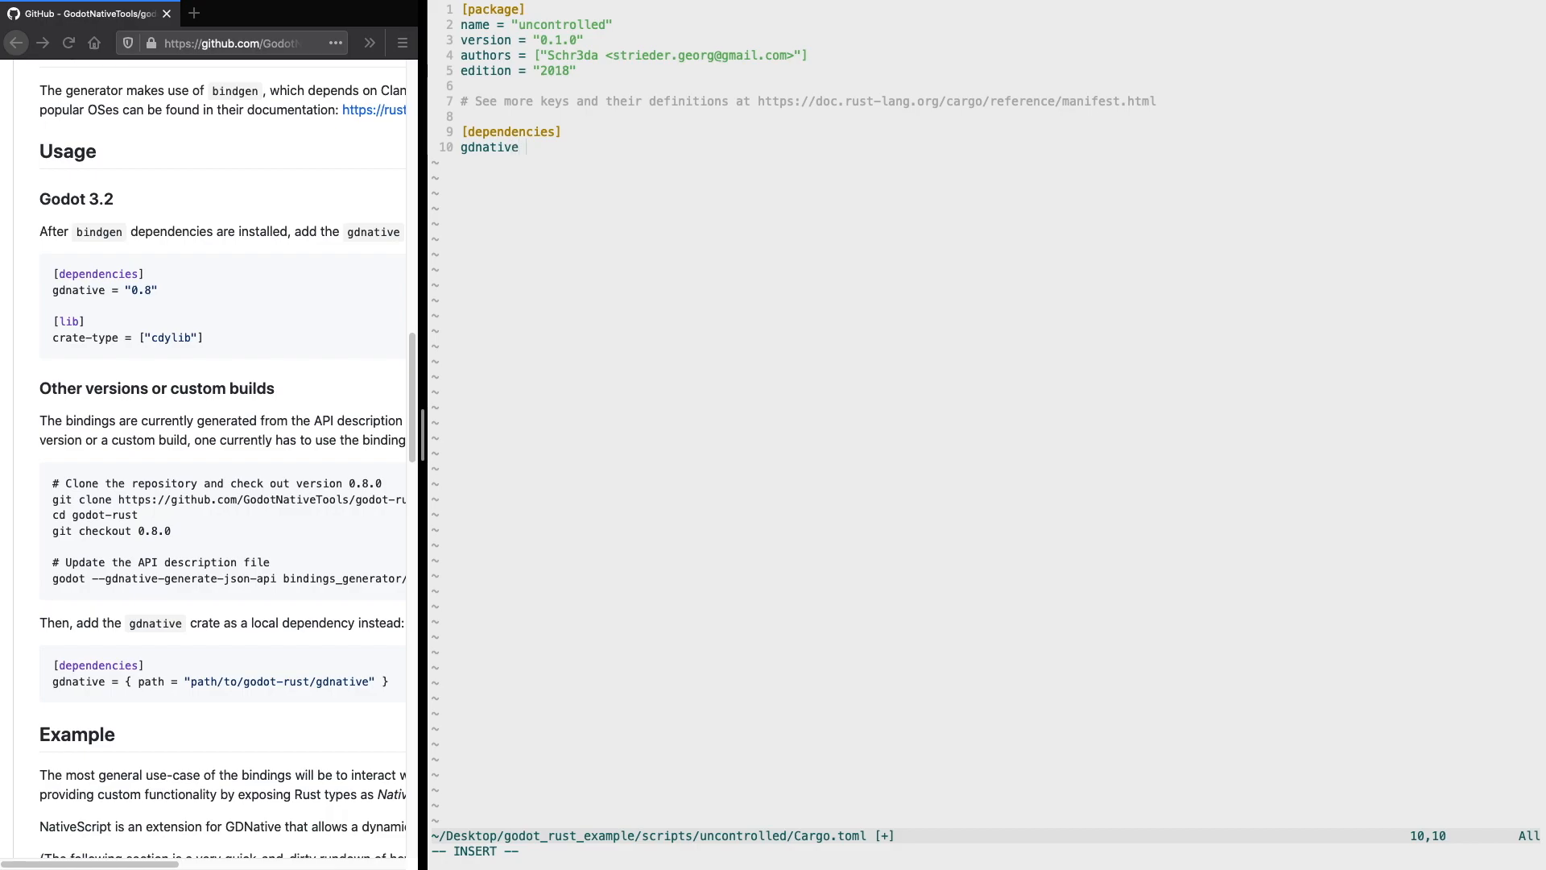
type("= \"\"")
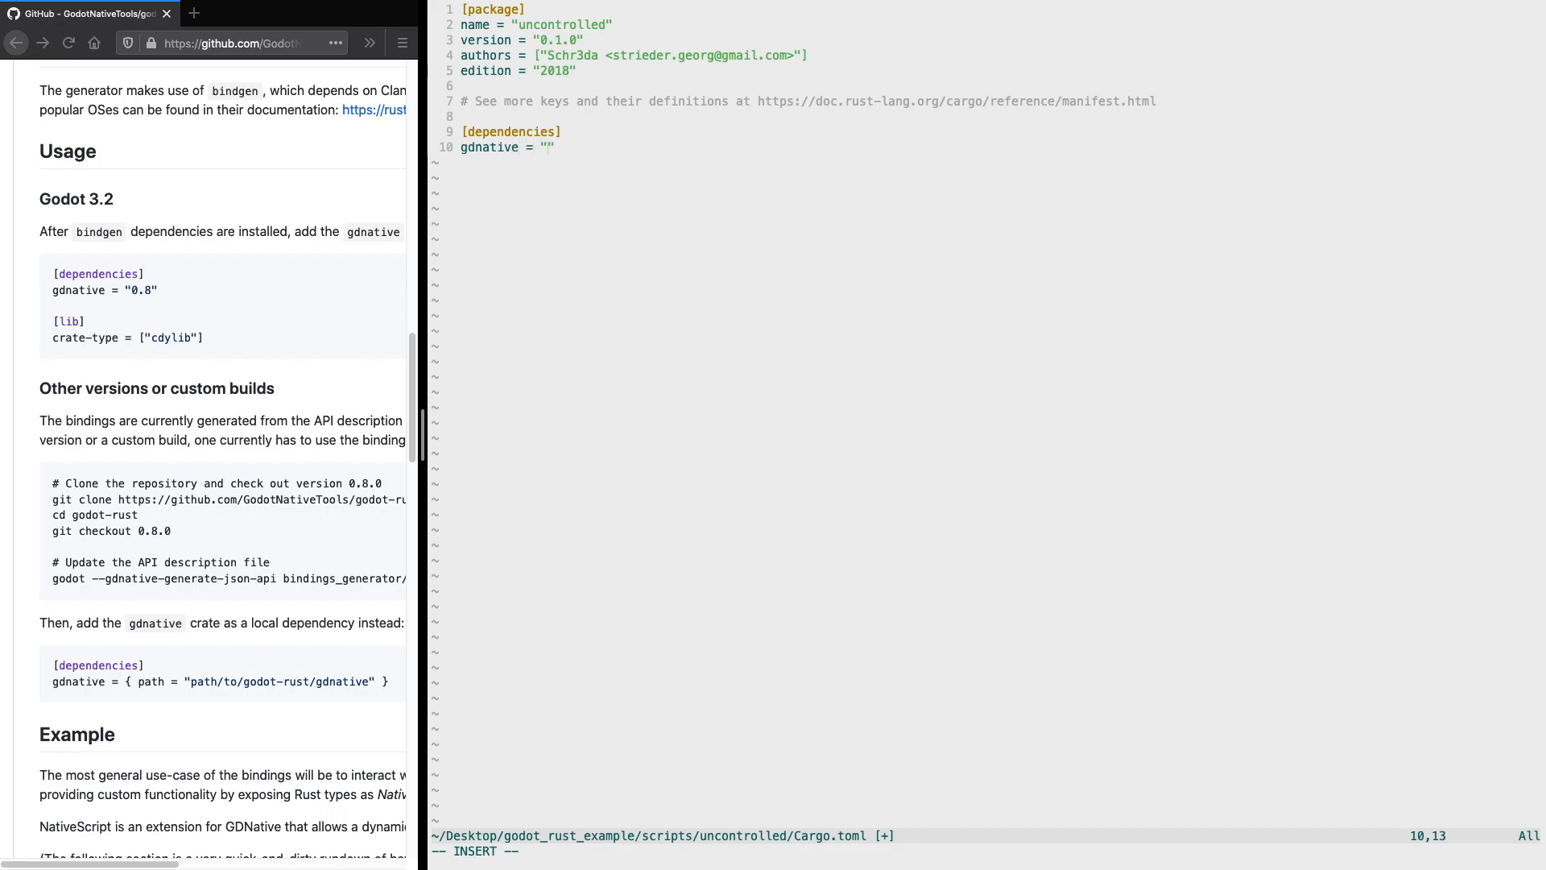
type("0.9")
type("[")
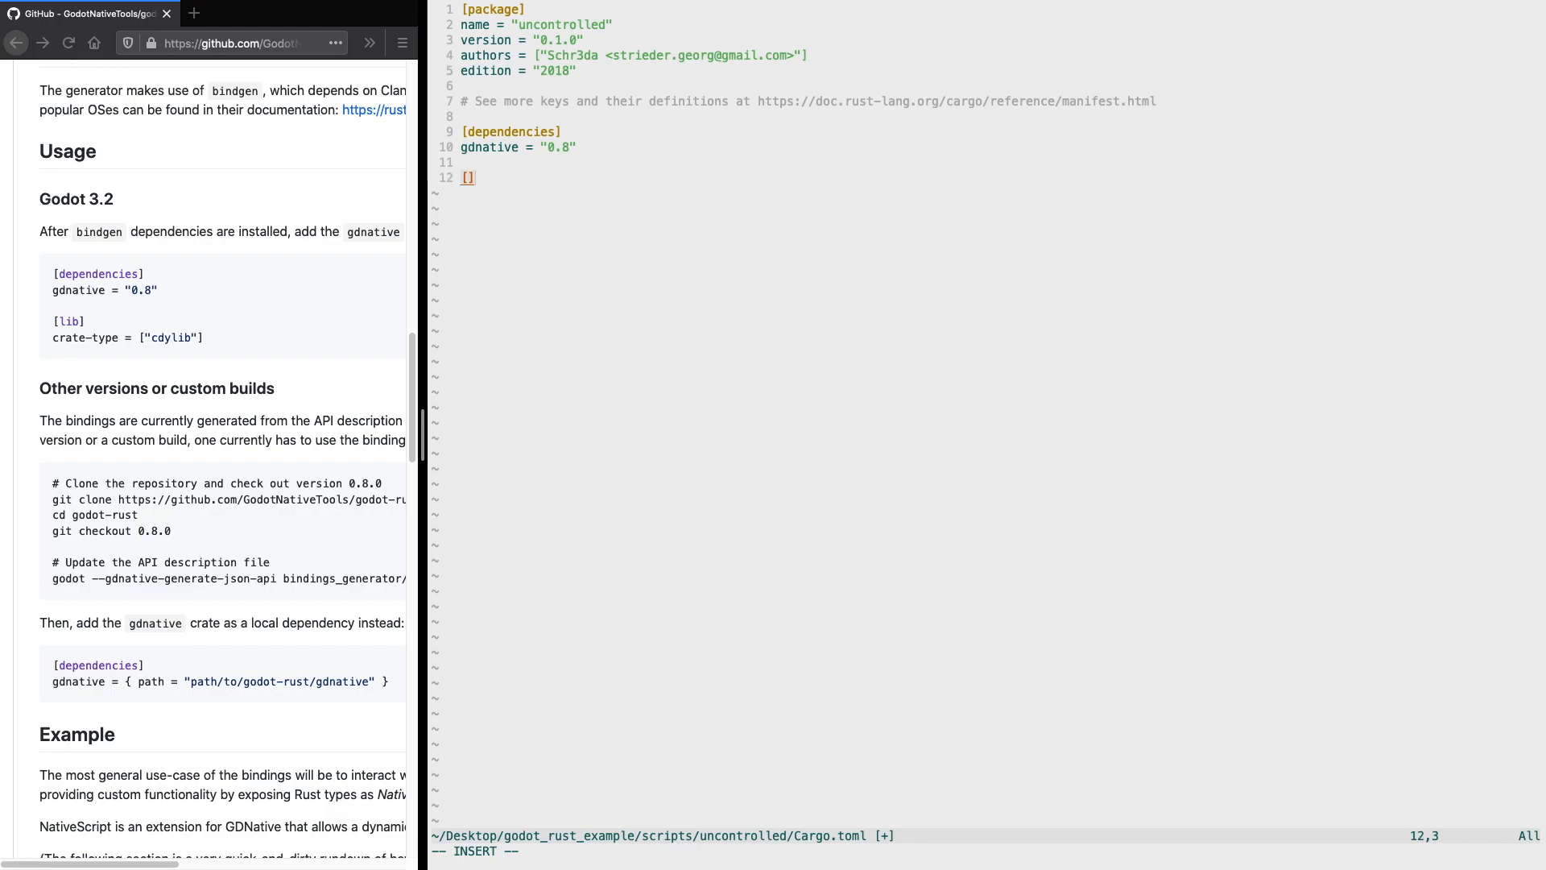
Step: Add a [lib] section with crate-type = ["cdylib"]
type("lib]")
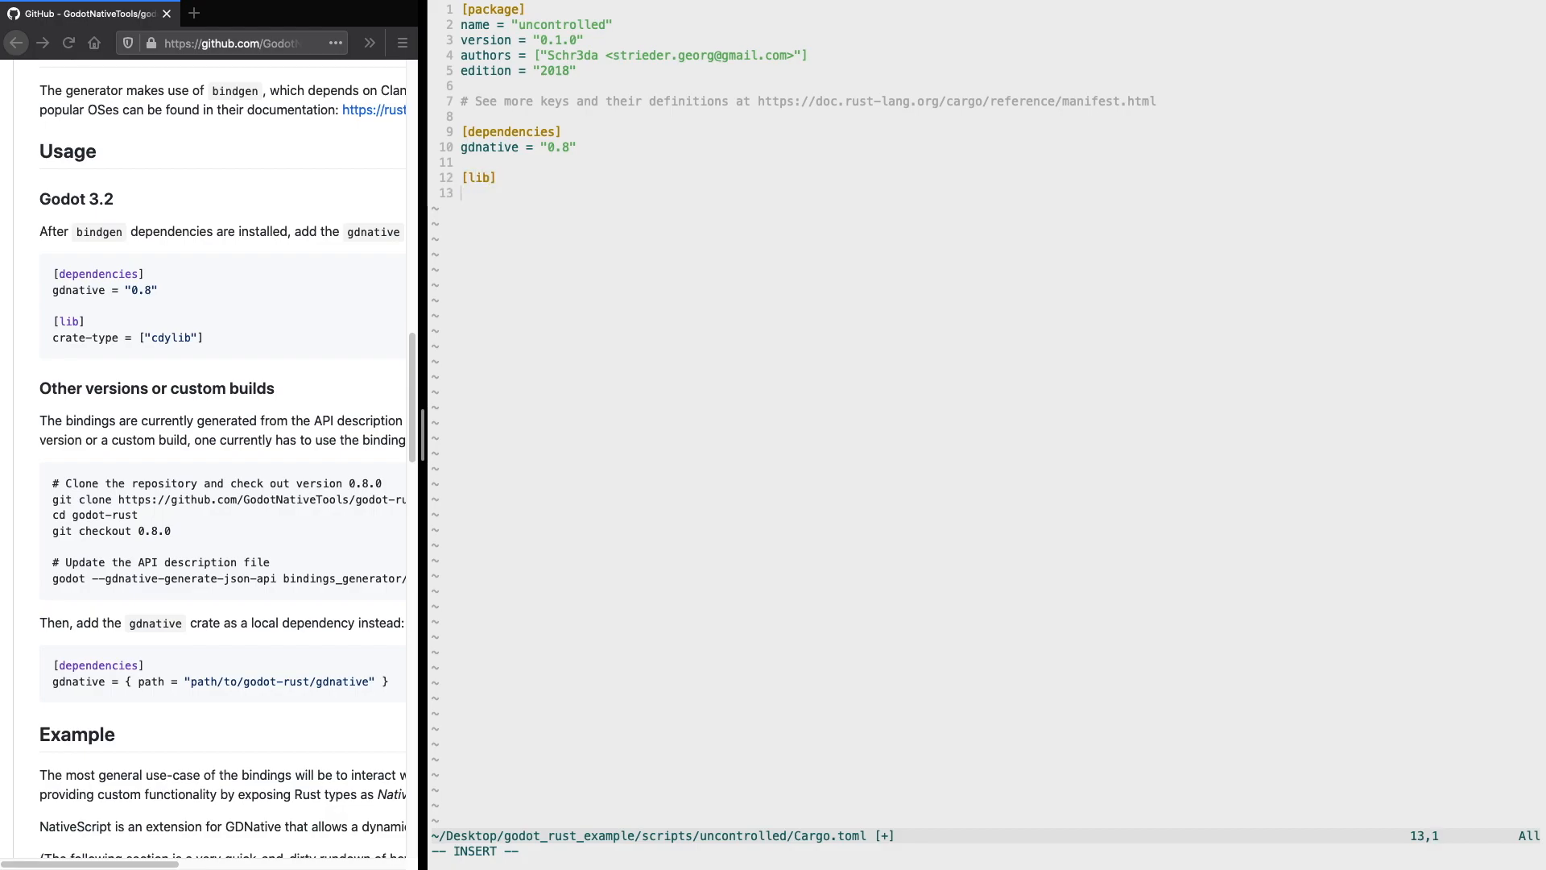
type("crate=")
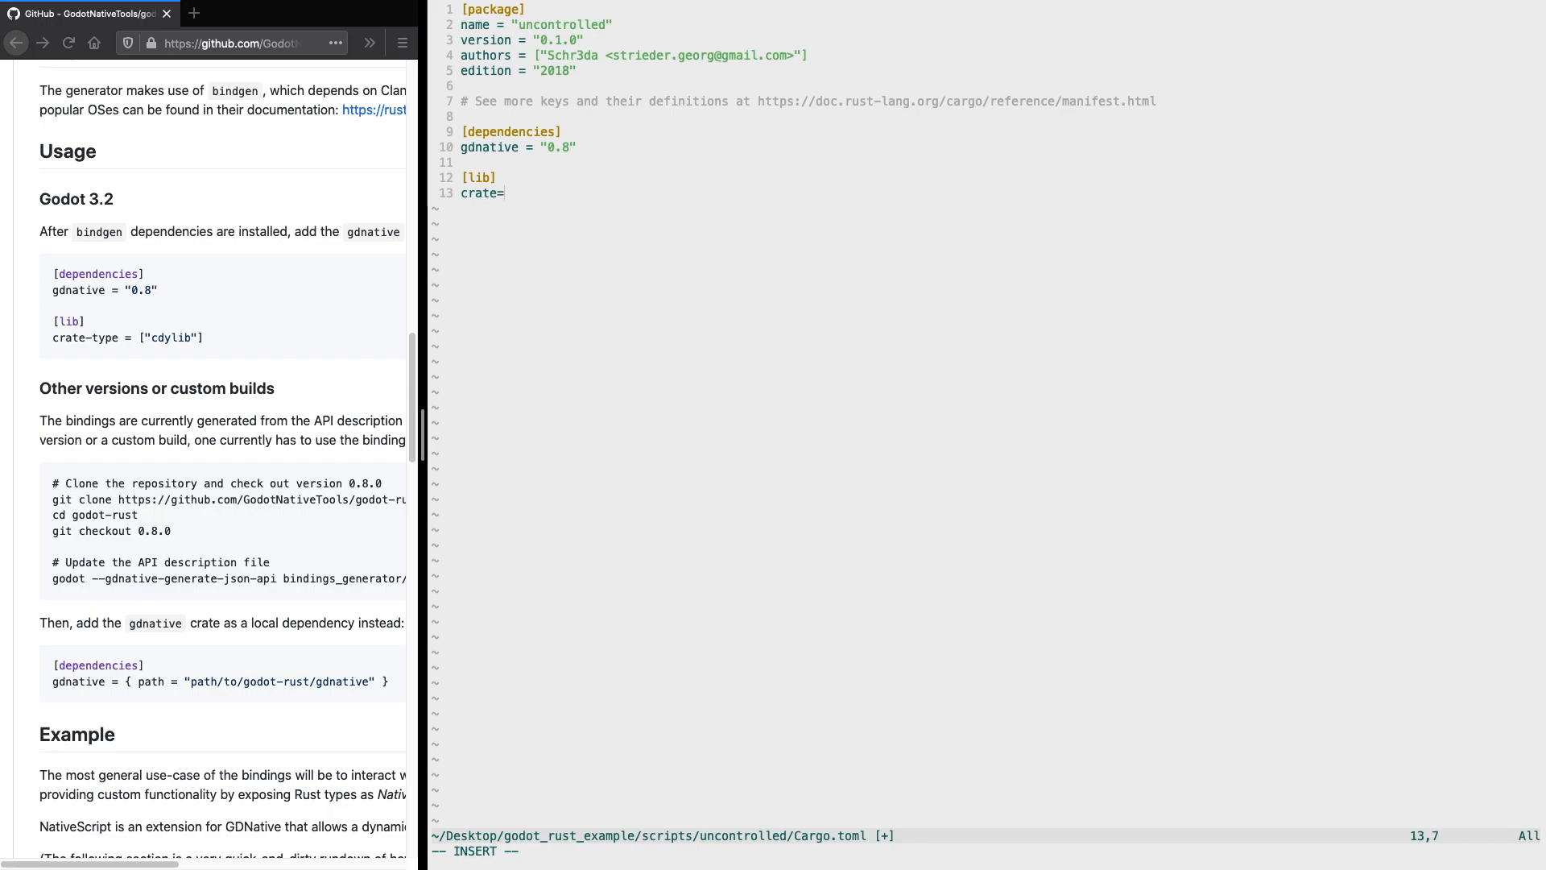
key("Backspace")
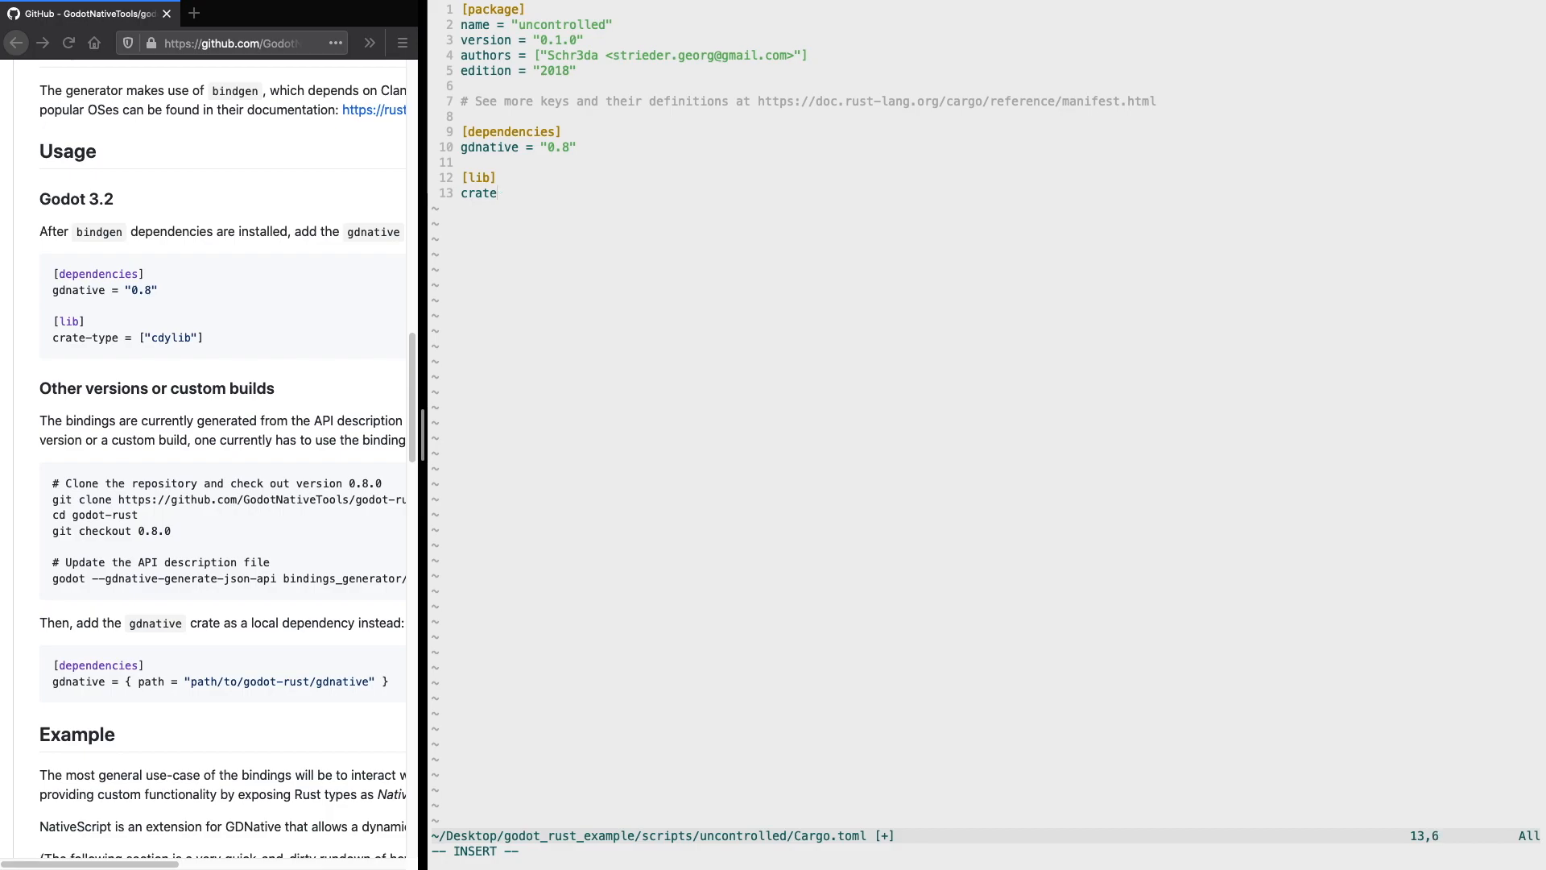
type("-")
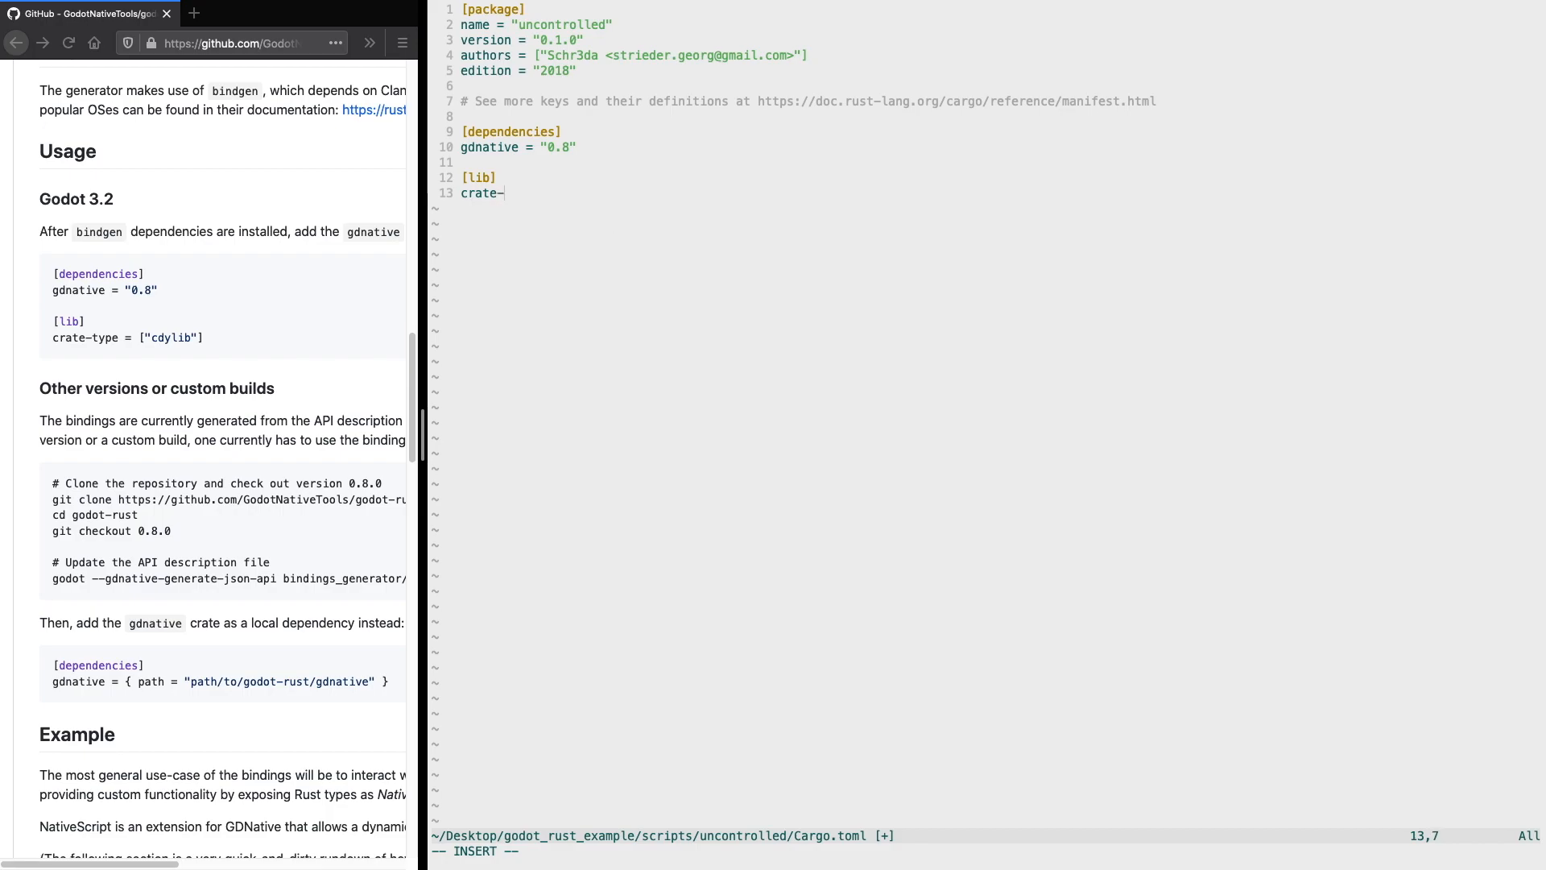
type("type")
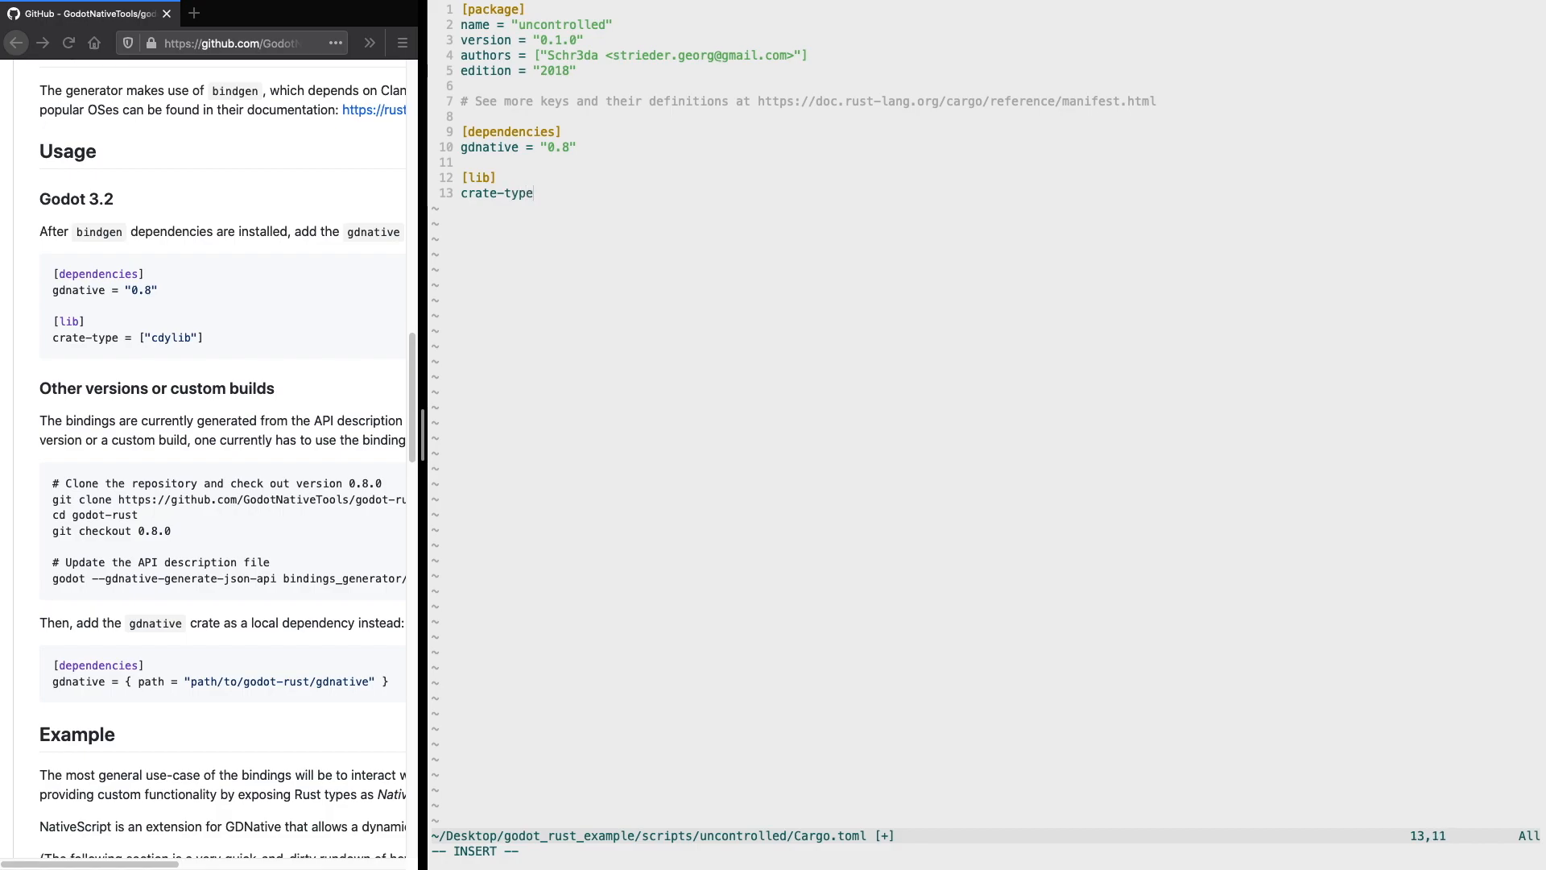
type("= [\"cdylib\"]")
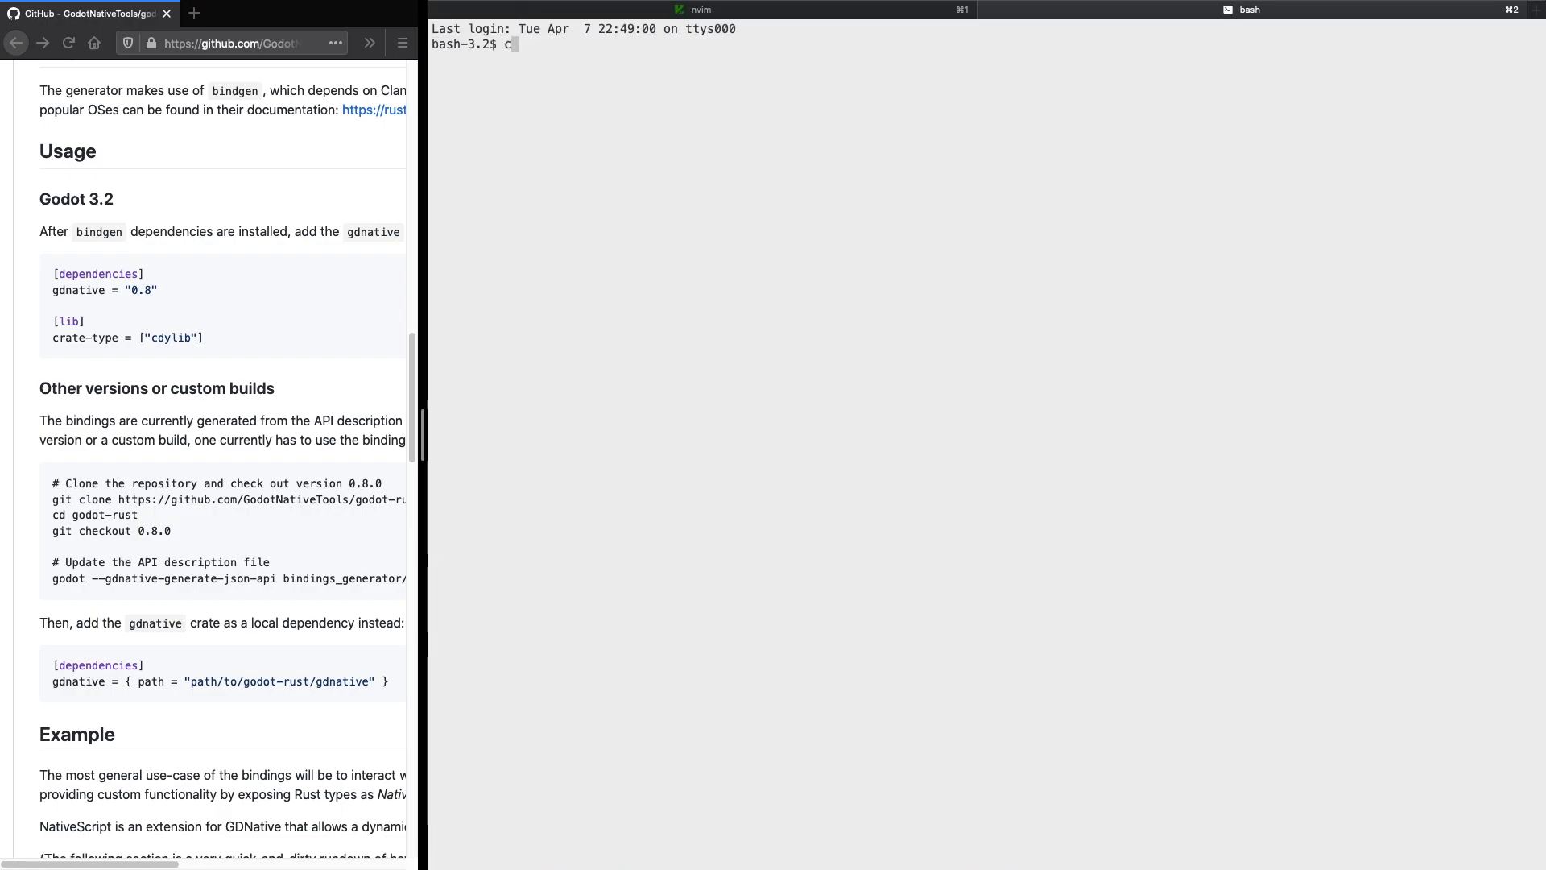
Step: Change into ~/Desktop/godot_rust_example's scripts folder and run cargo build
type("d ~De")
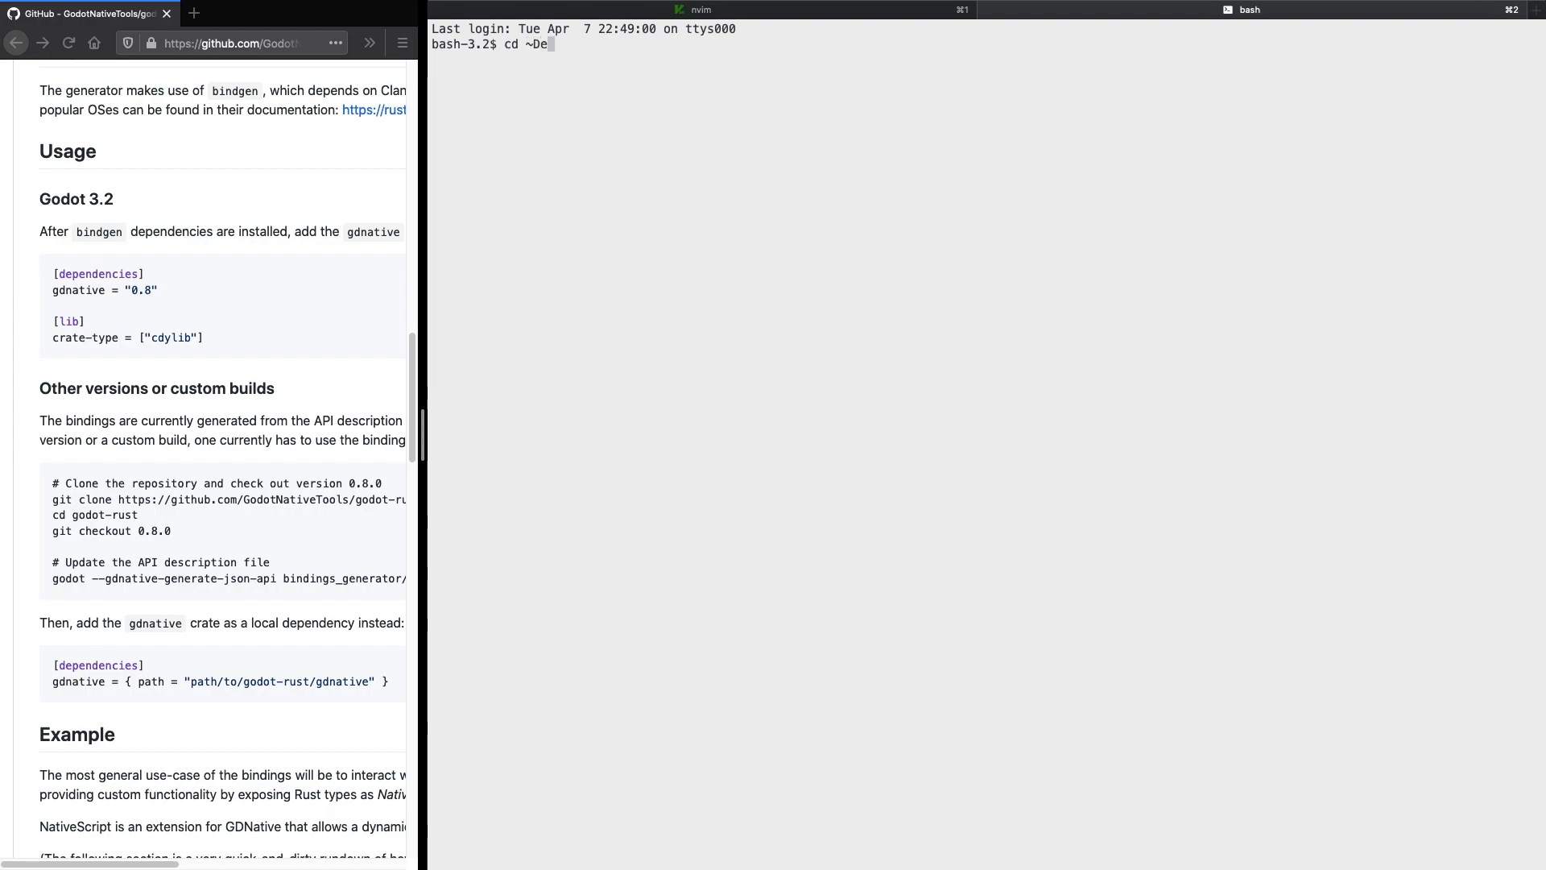
type("sktop/")
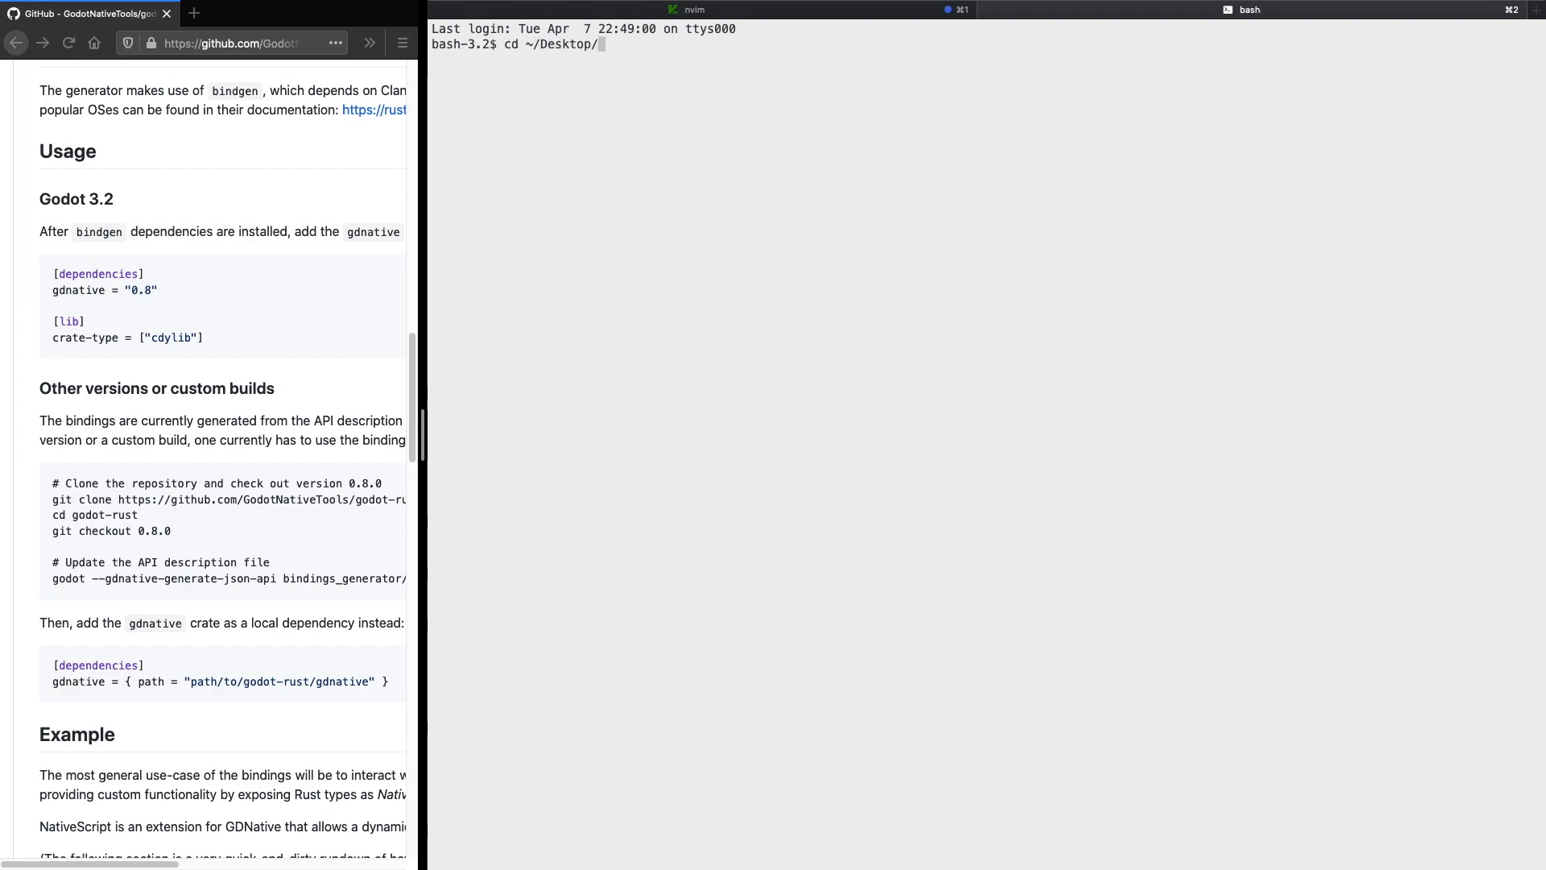
type("godot_rust_example/")
type("cd")
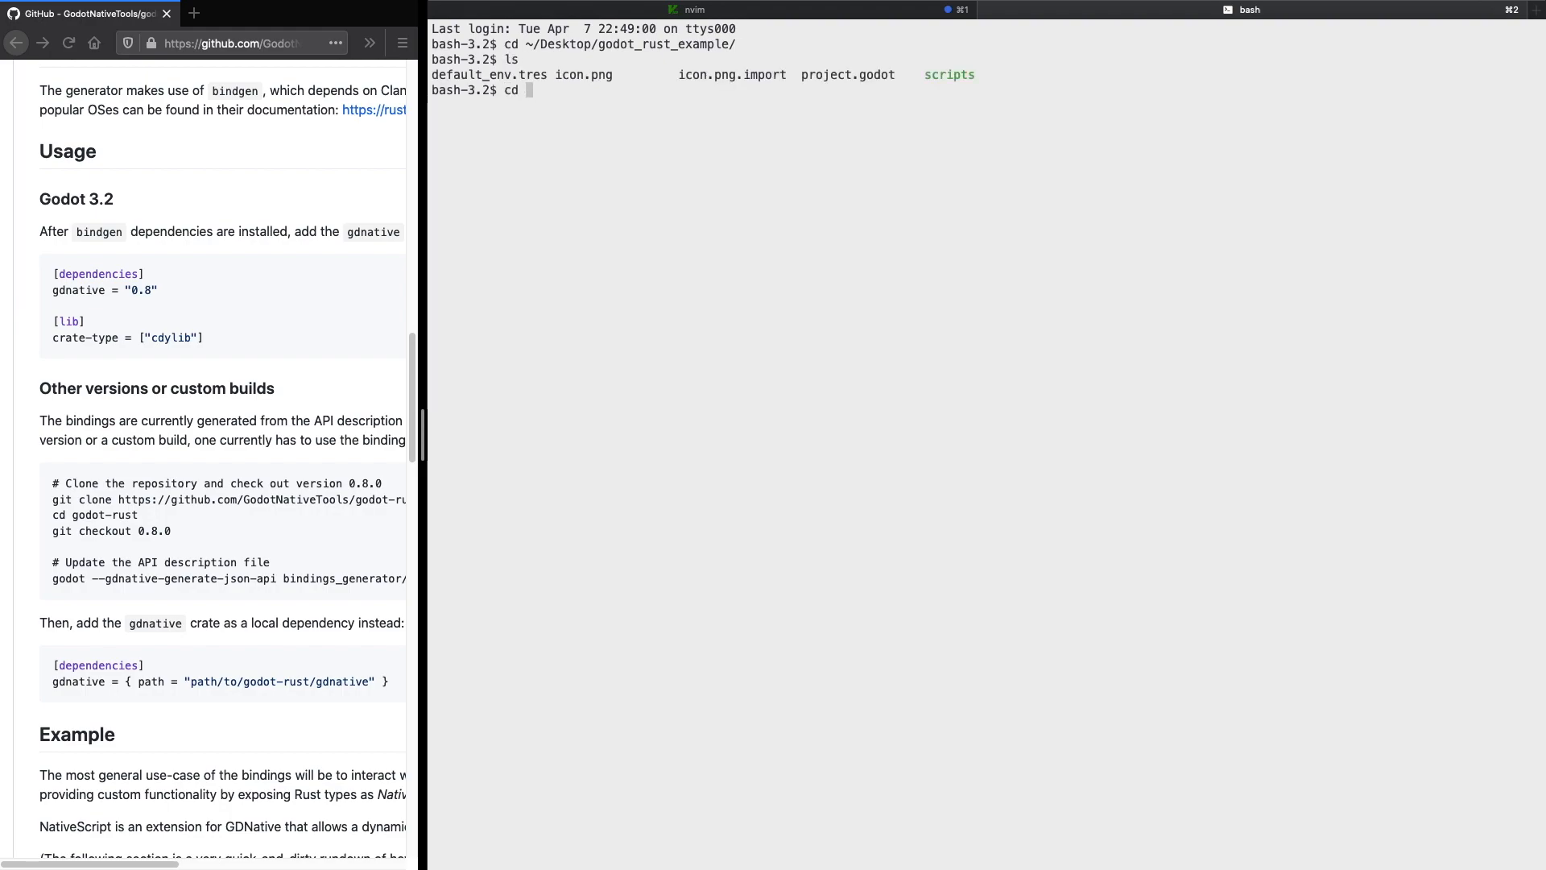
key("Return")
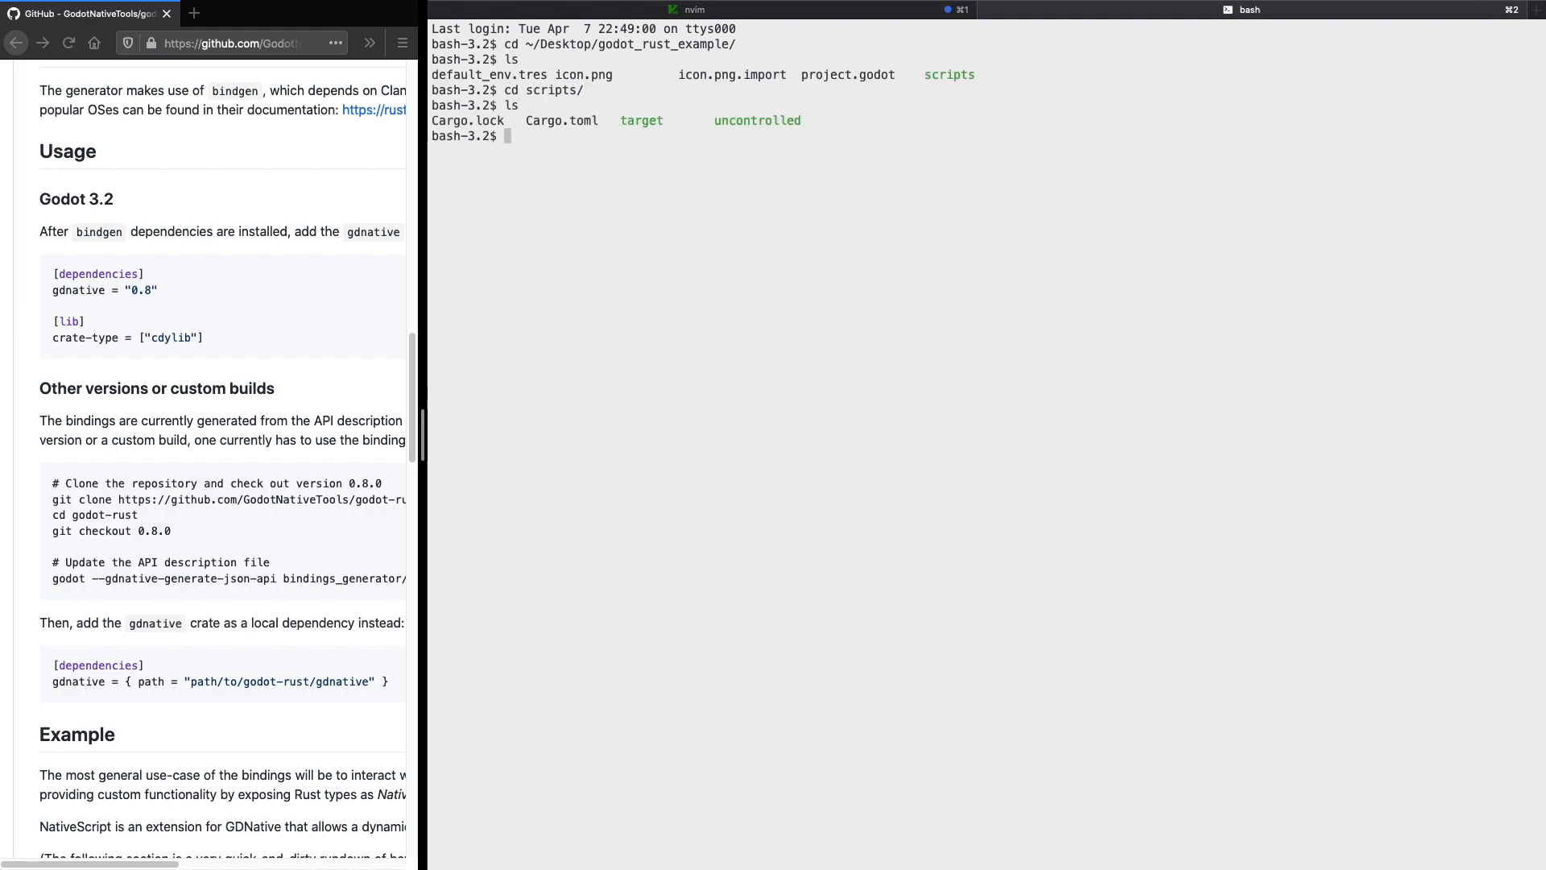
type("cargo build")
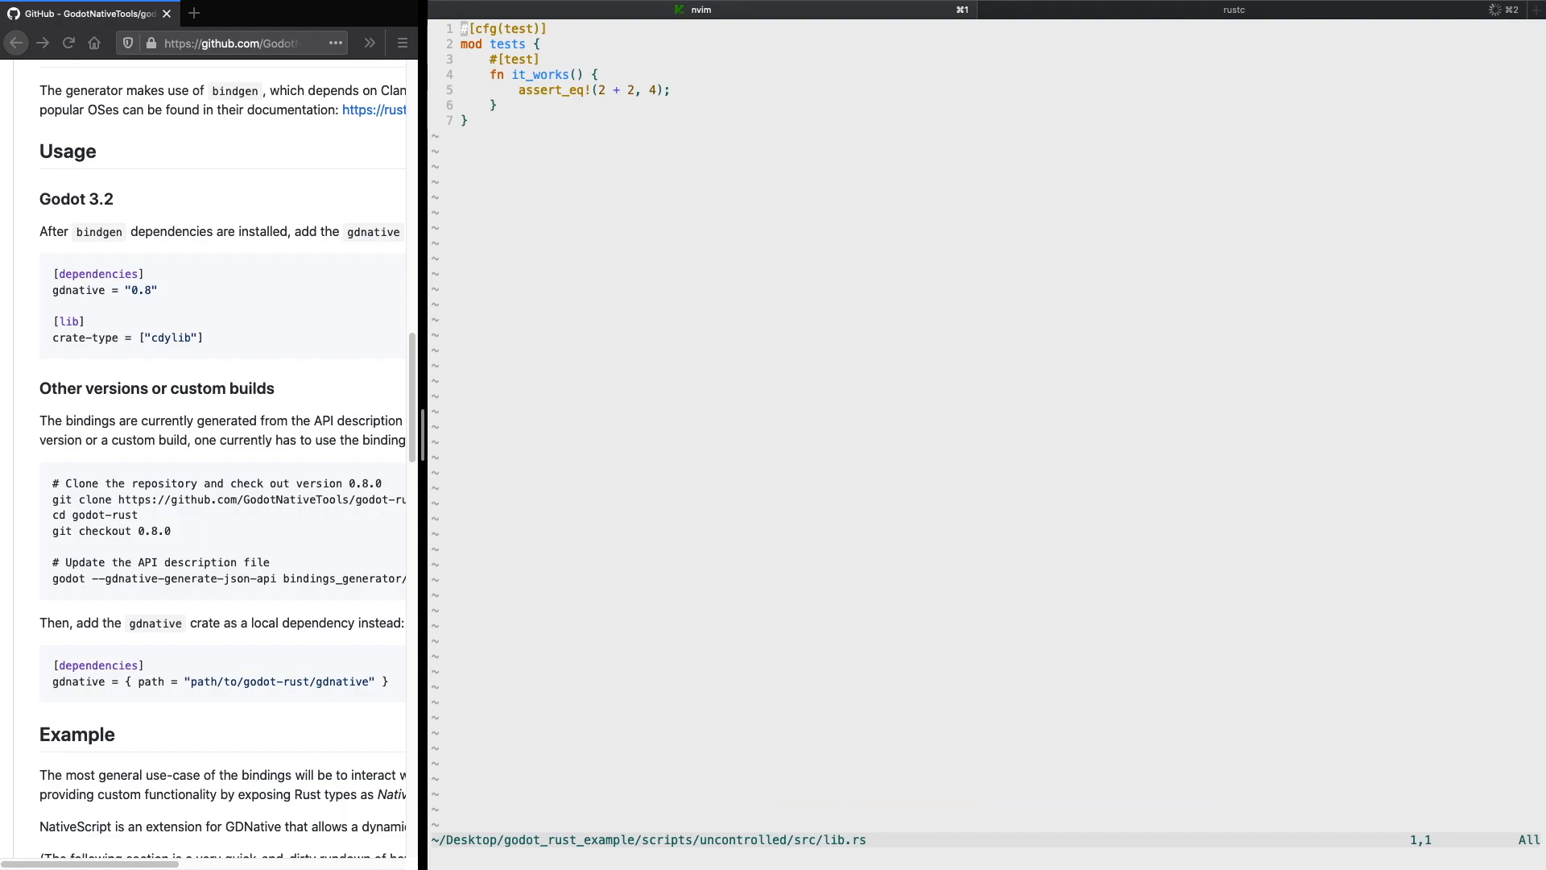
Step: Clear the template test and browse the spinning_cube example's lib.rs on GitHub
key("d")
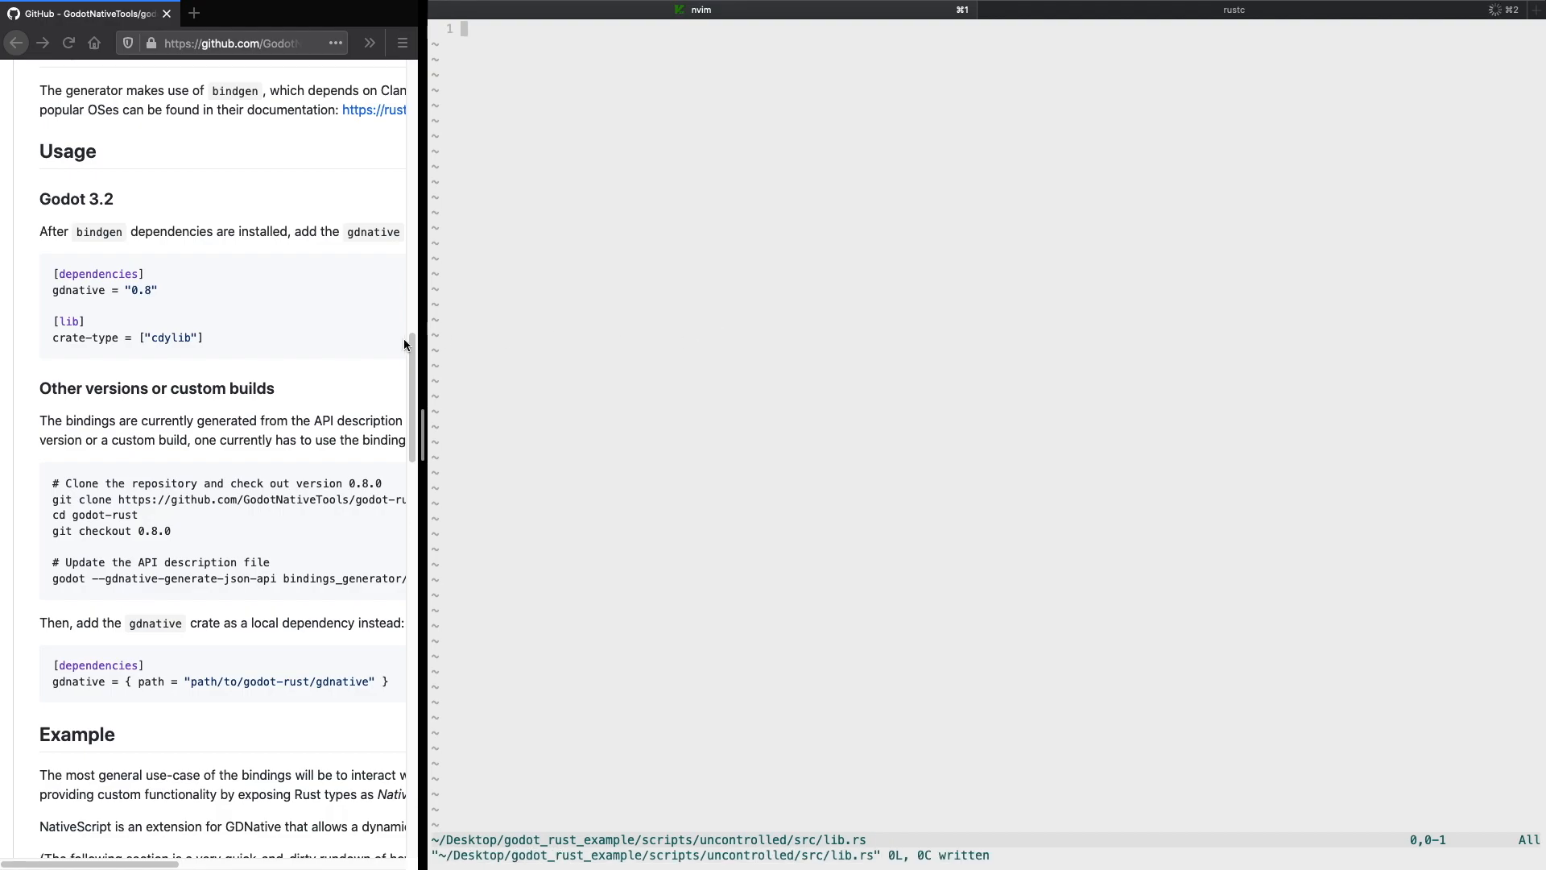
scroll("up", 3)
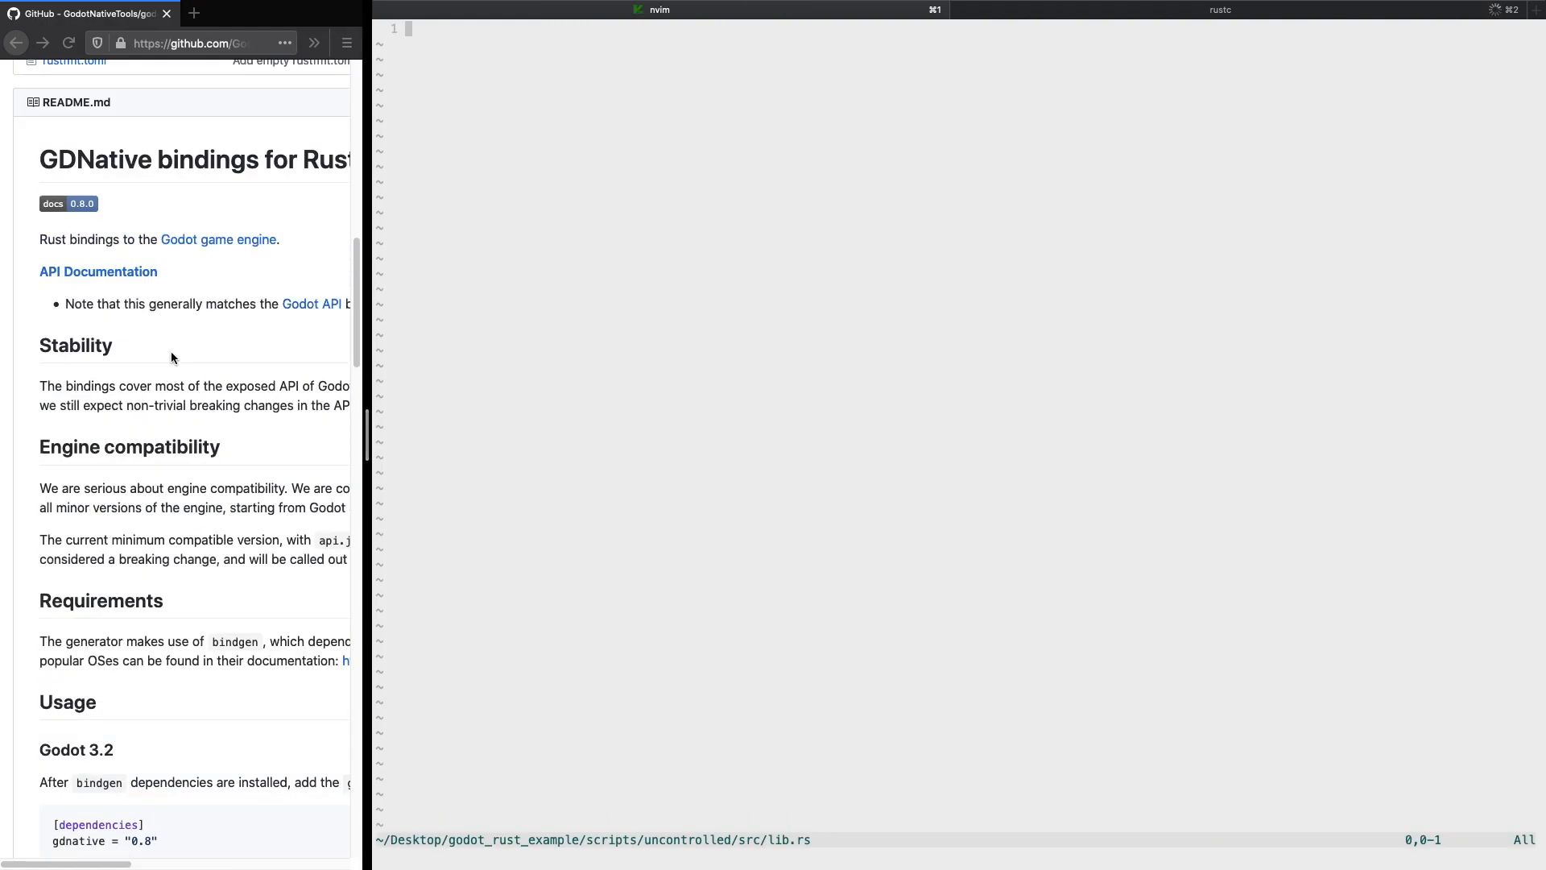
scroll("up", 3)
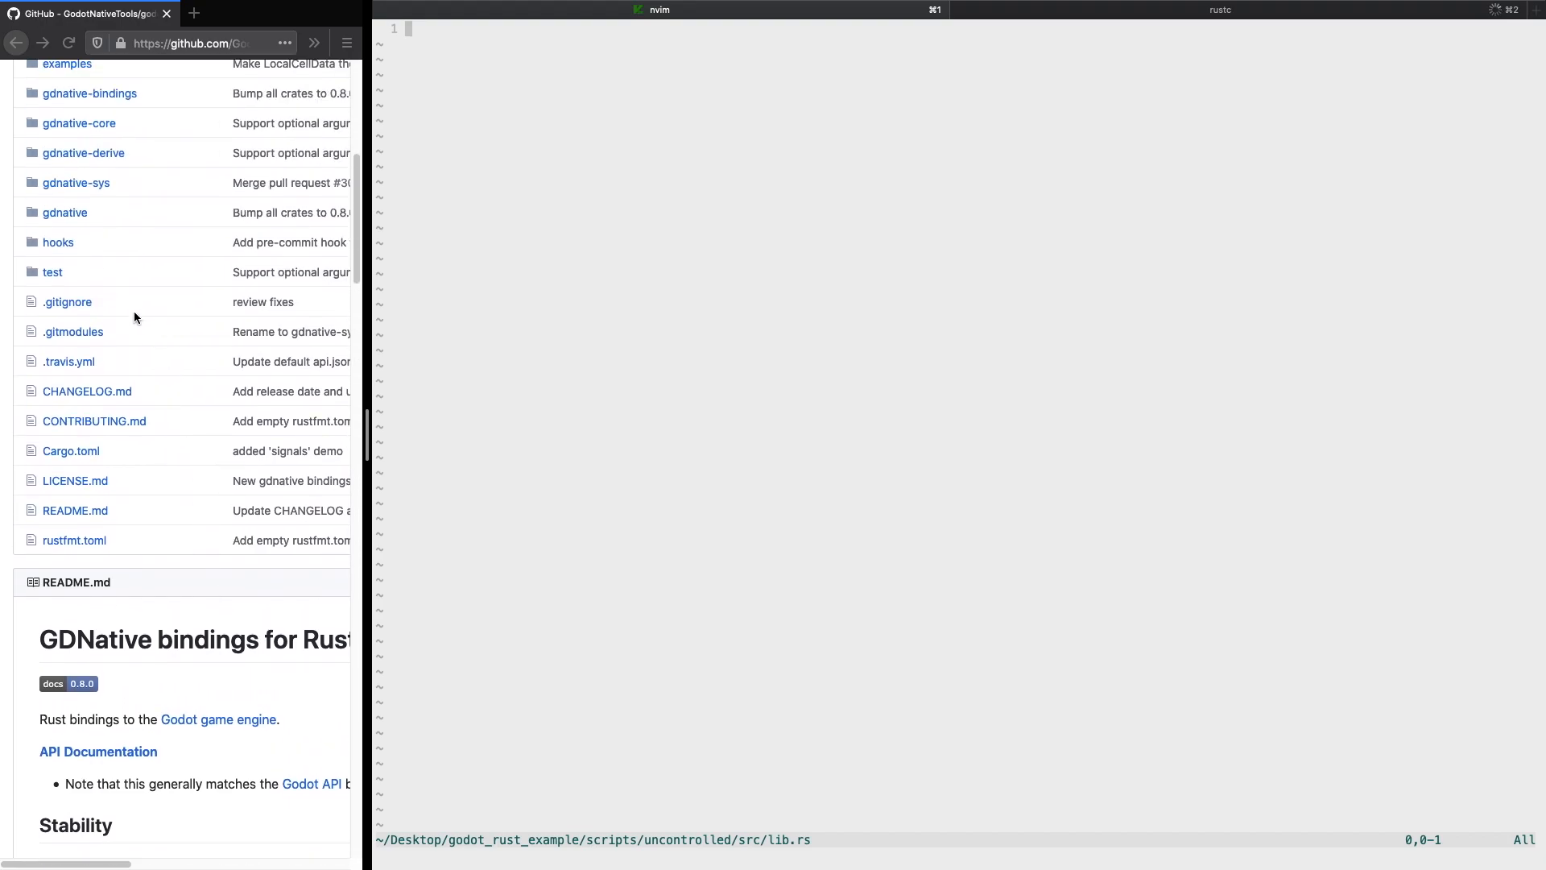
scroll("up", 3)
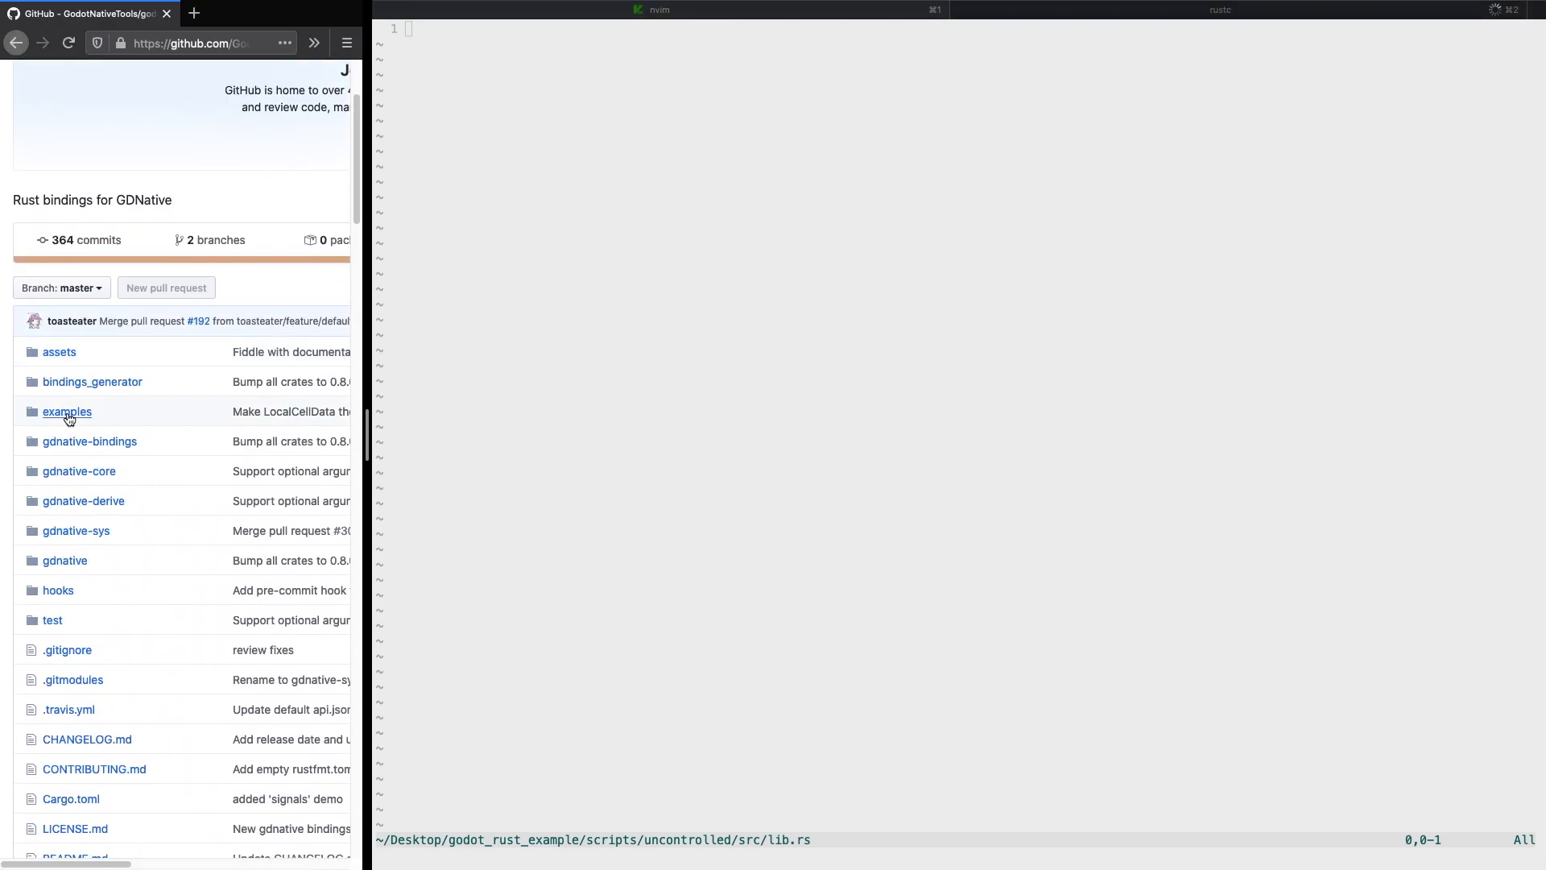
left_click(66, 411)
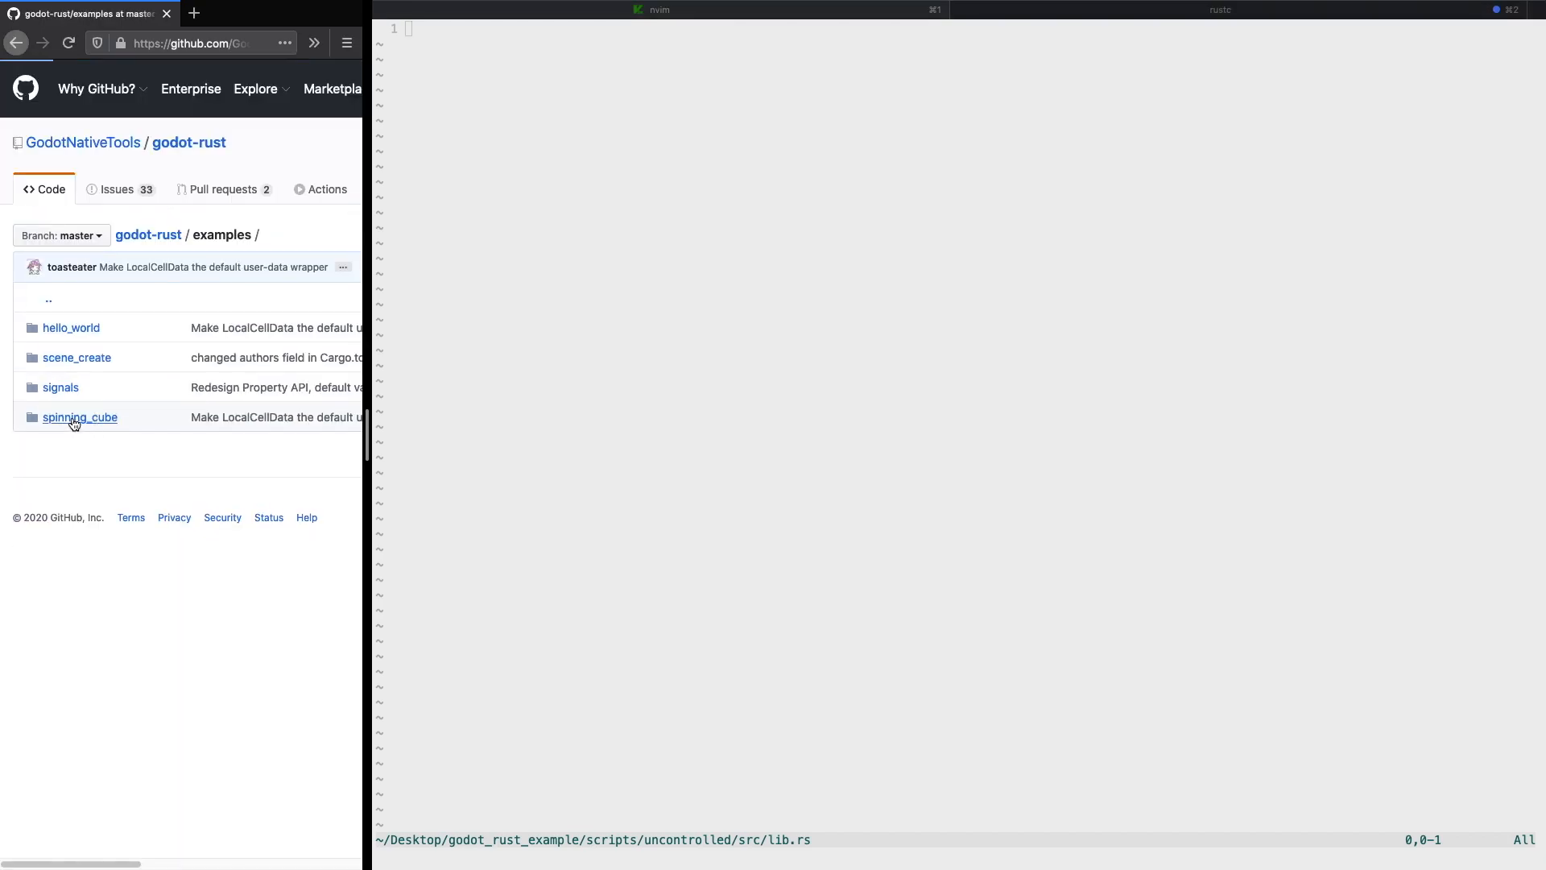
left_click(79, 415)
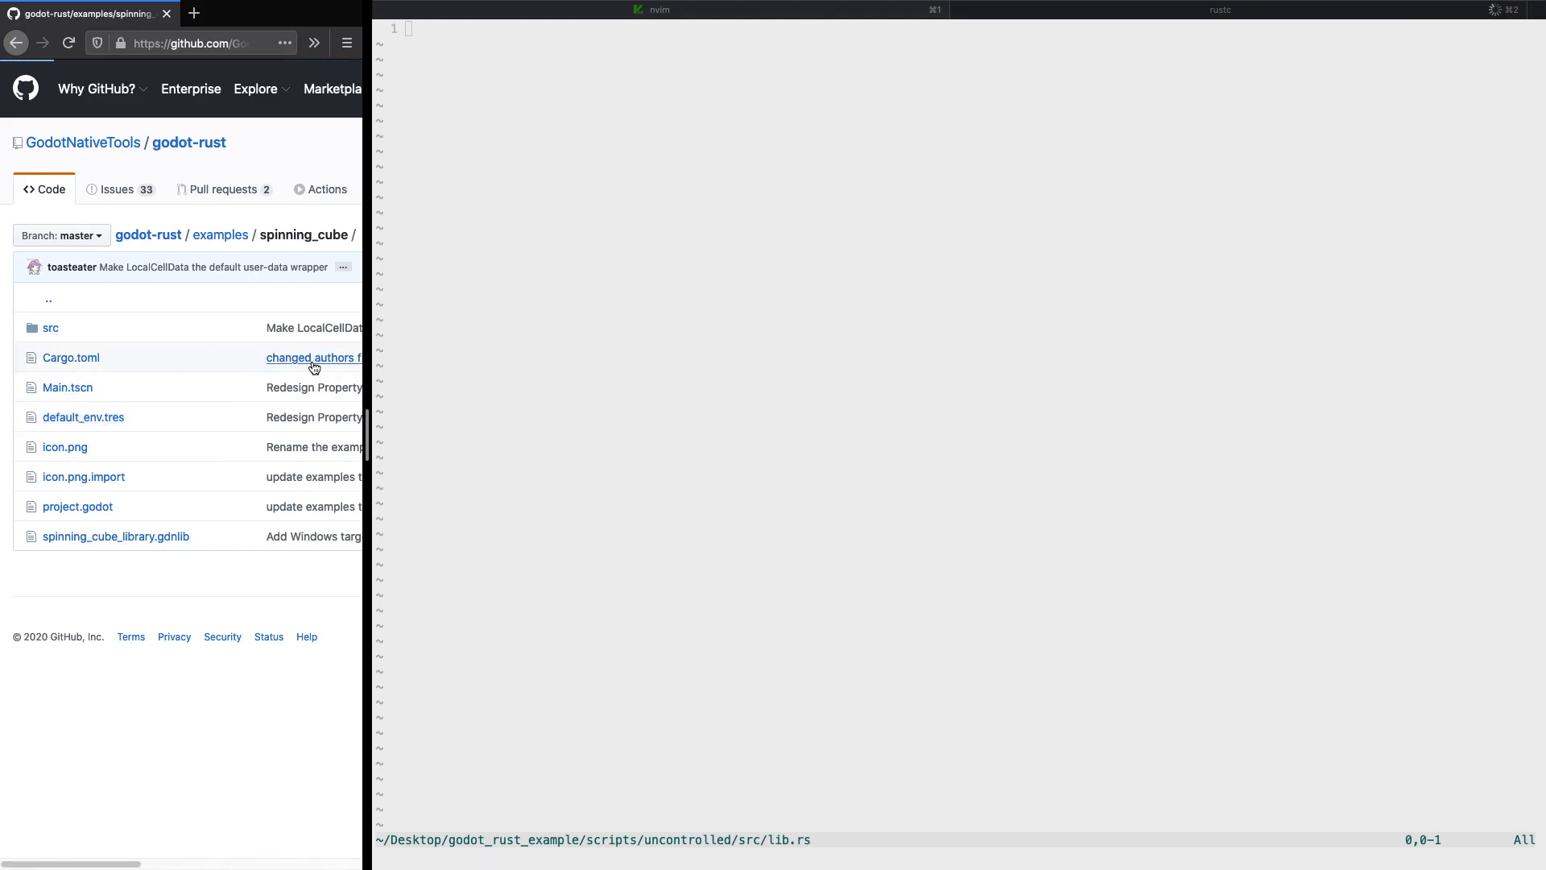
left_click(50, 327)
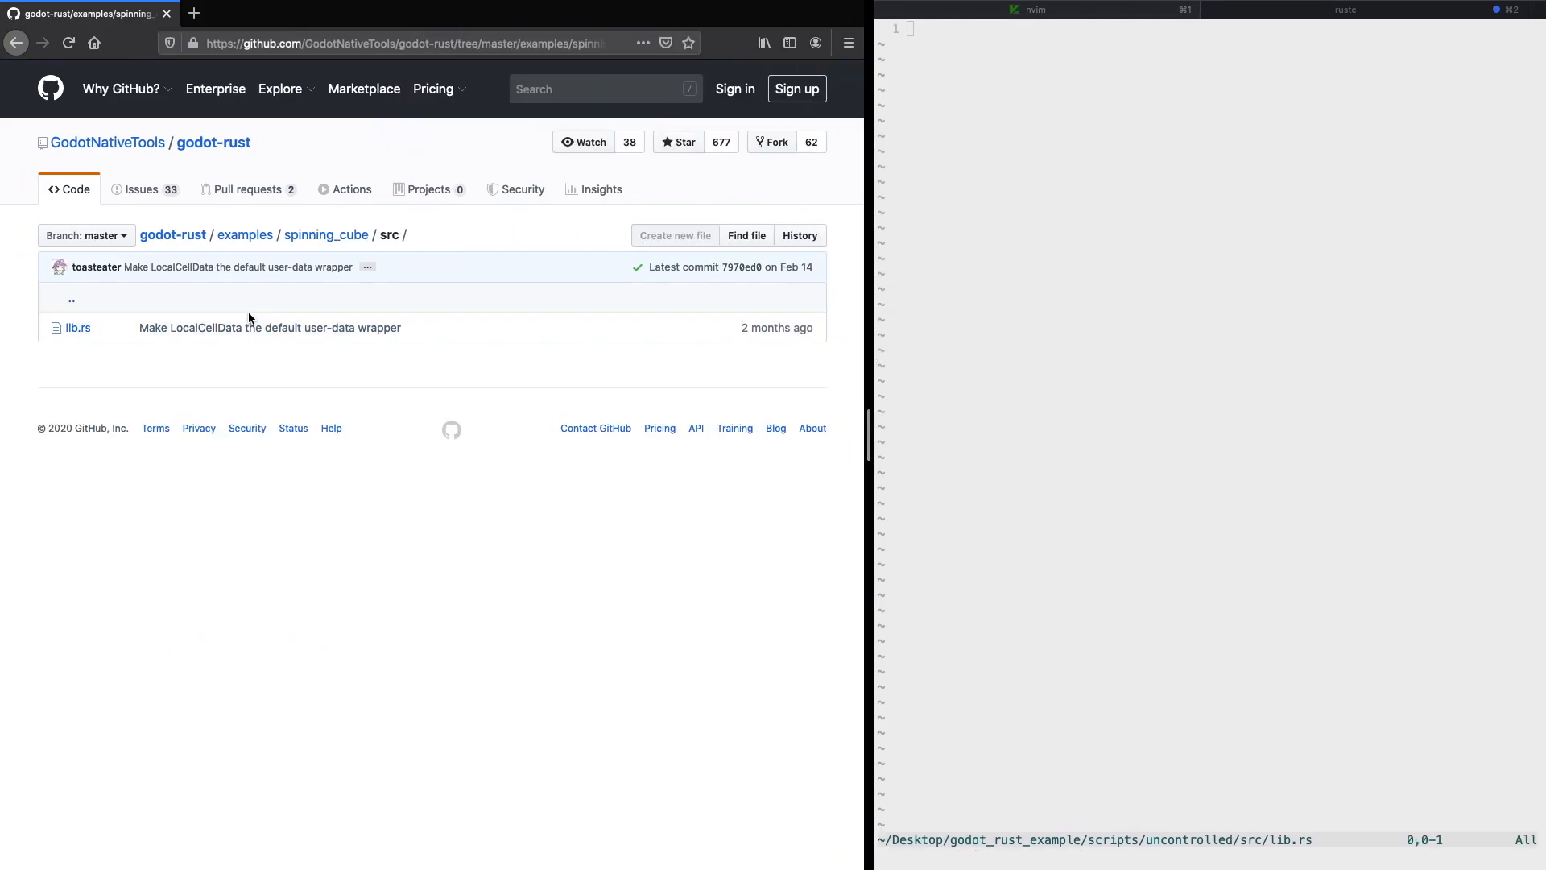
left_click(77, 327)
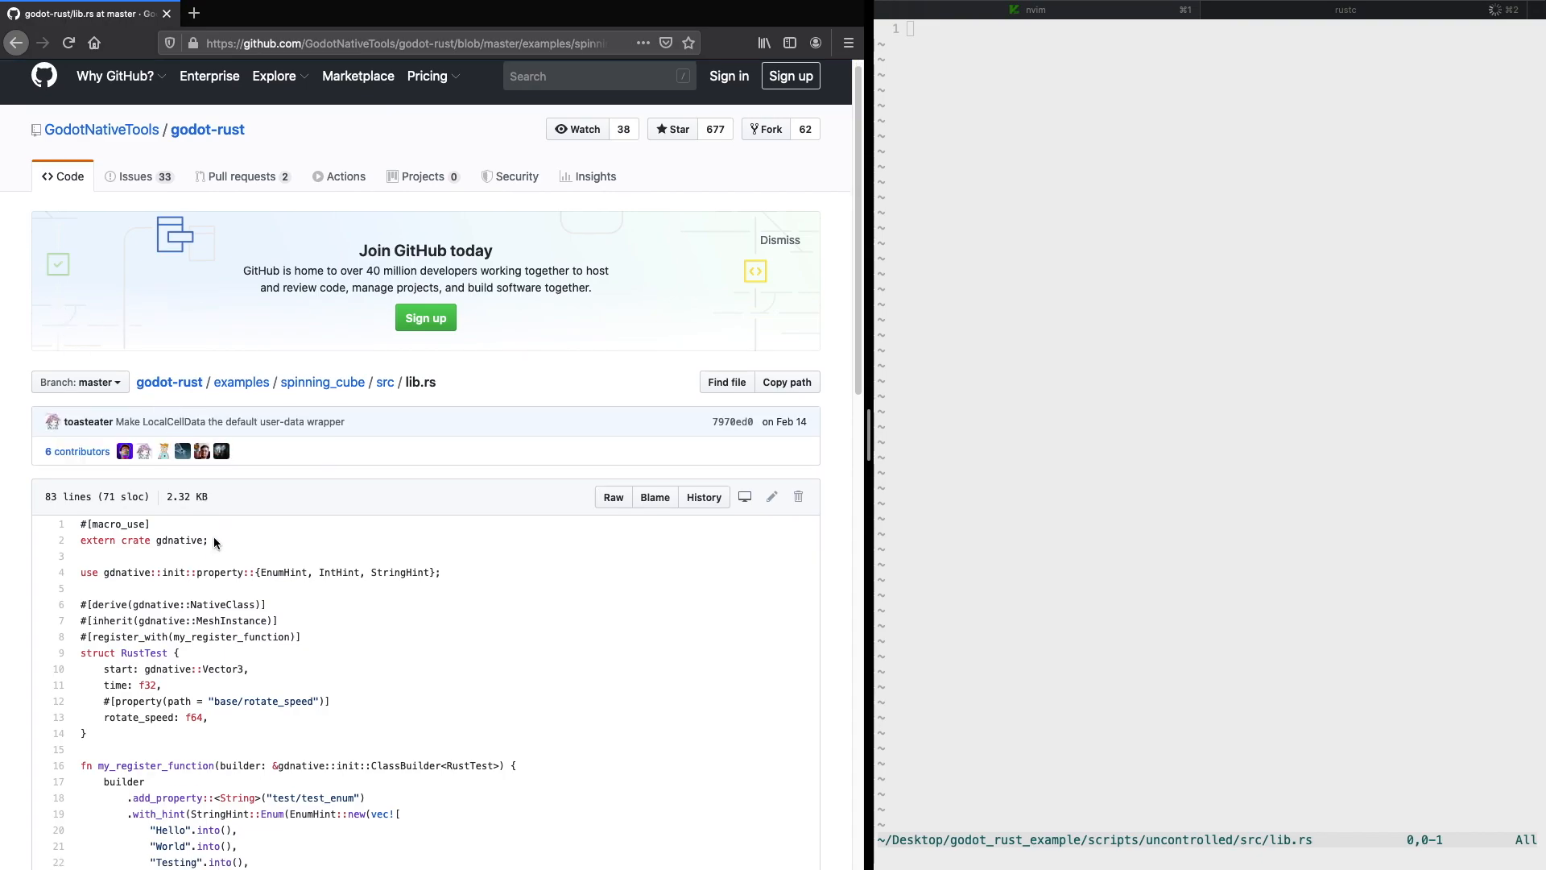
scroll("down", 3)
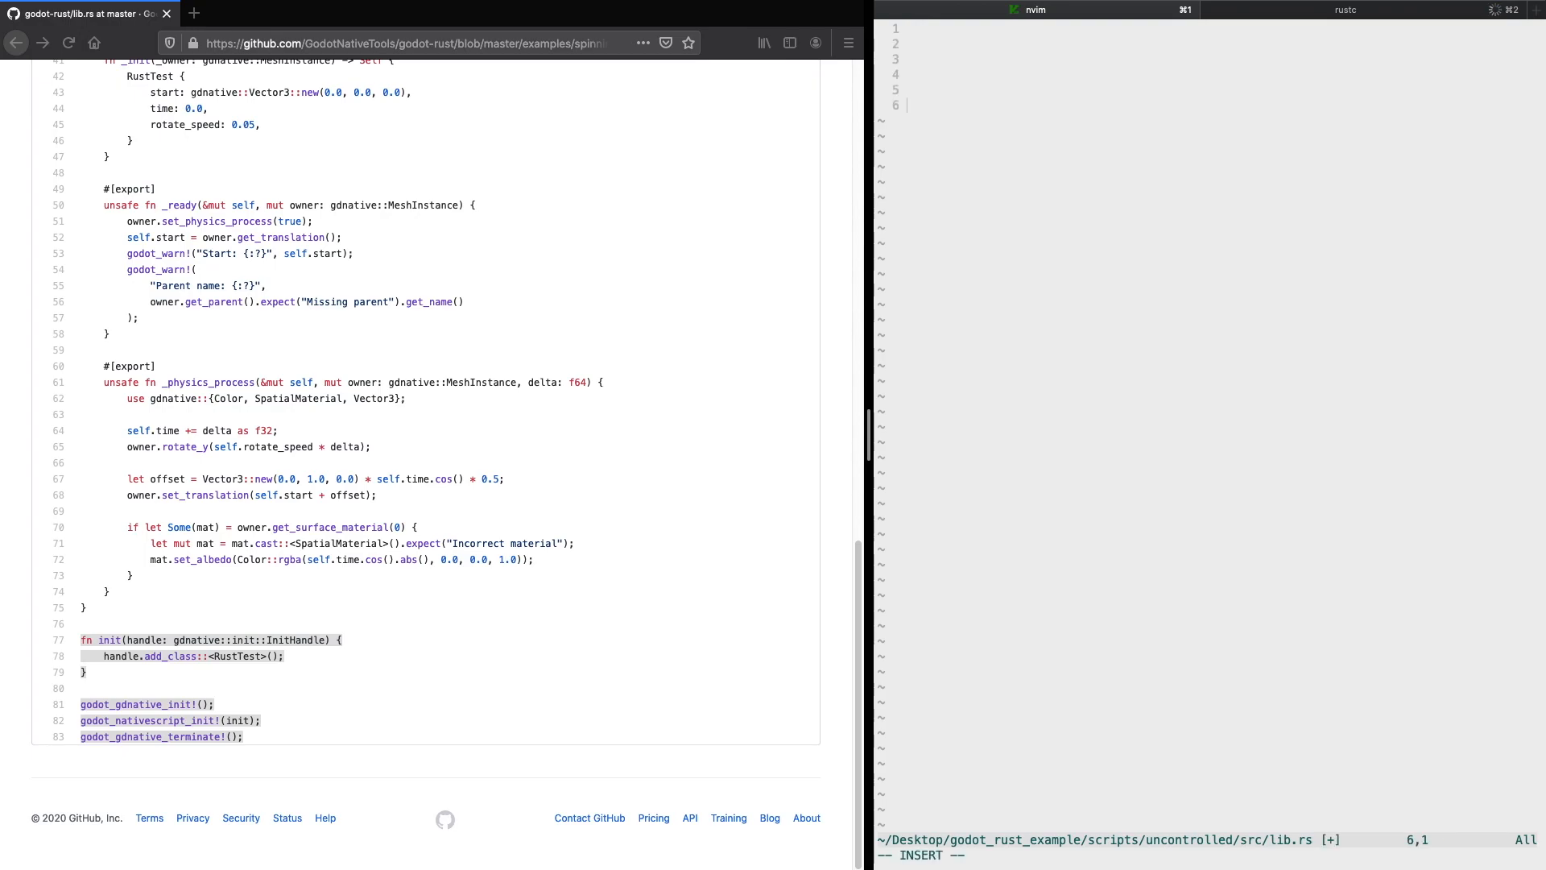
Step: Write an empty Uncontrolled struct, an init function registering it, and the godot init macros
type("struct")
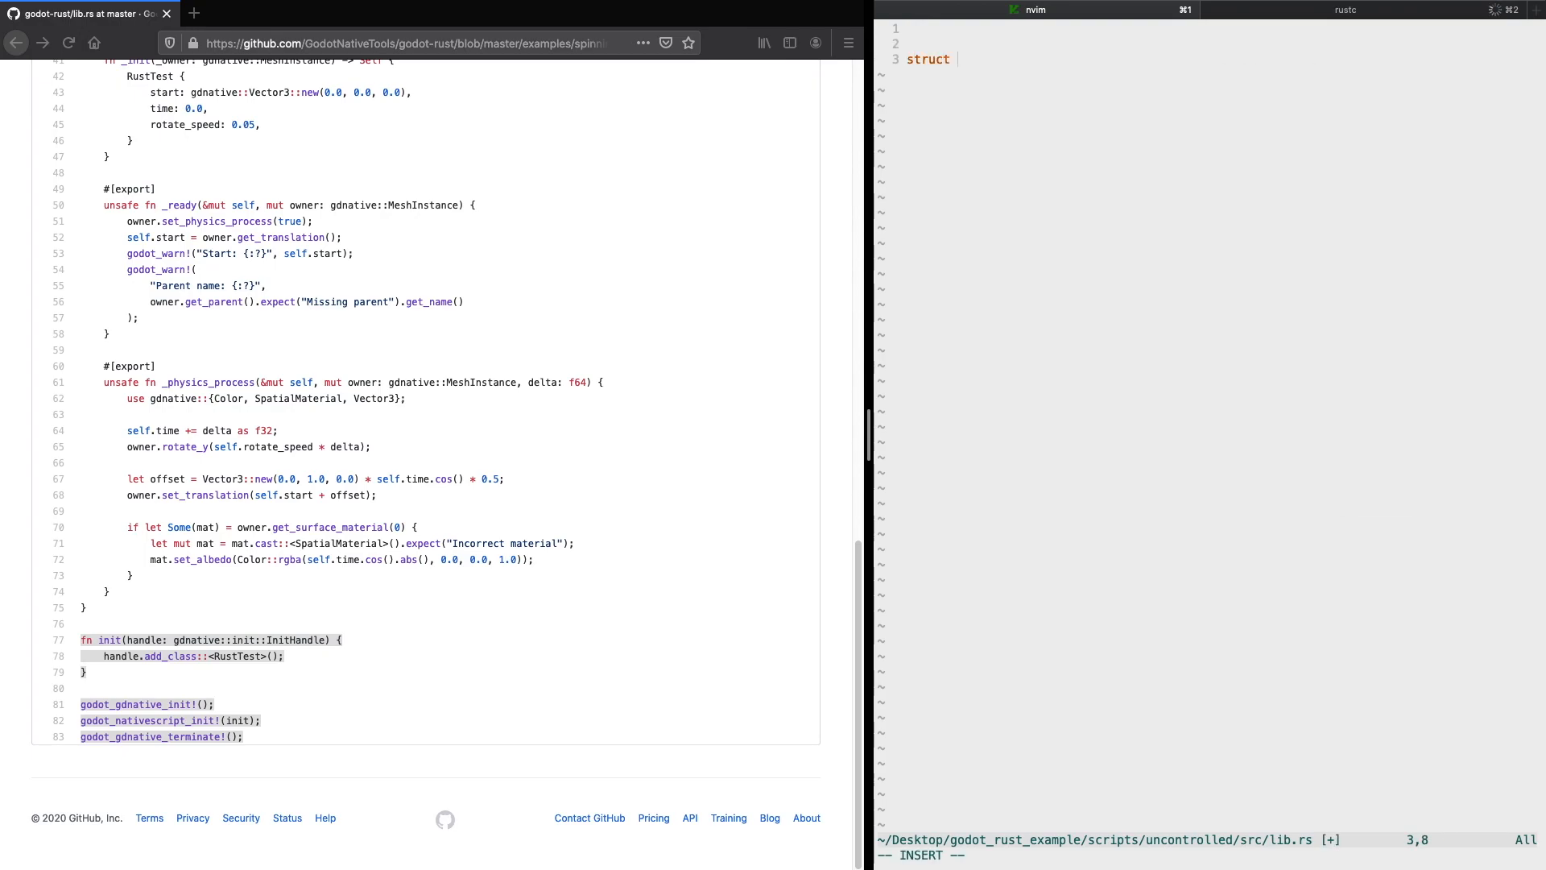
type("Uncontrolled {")
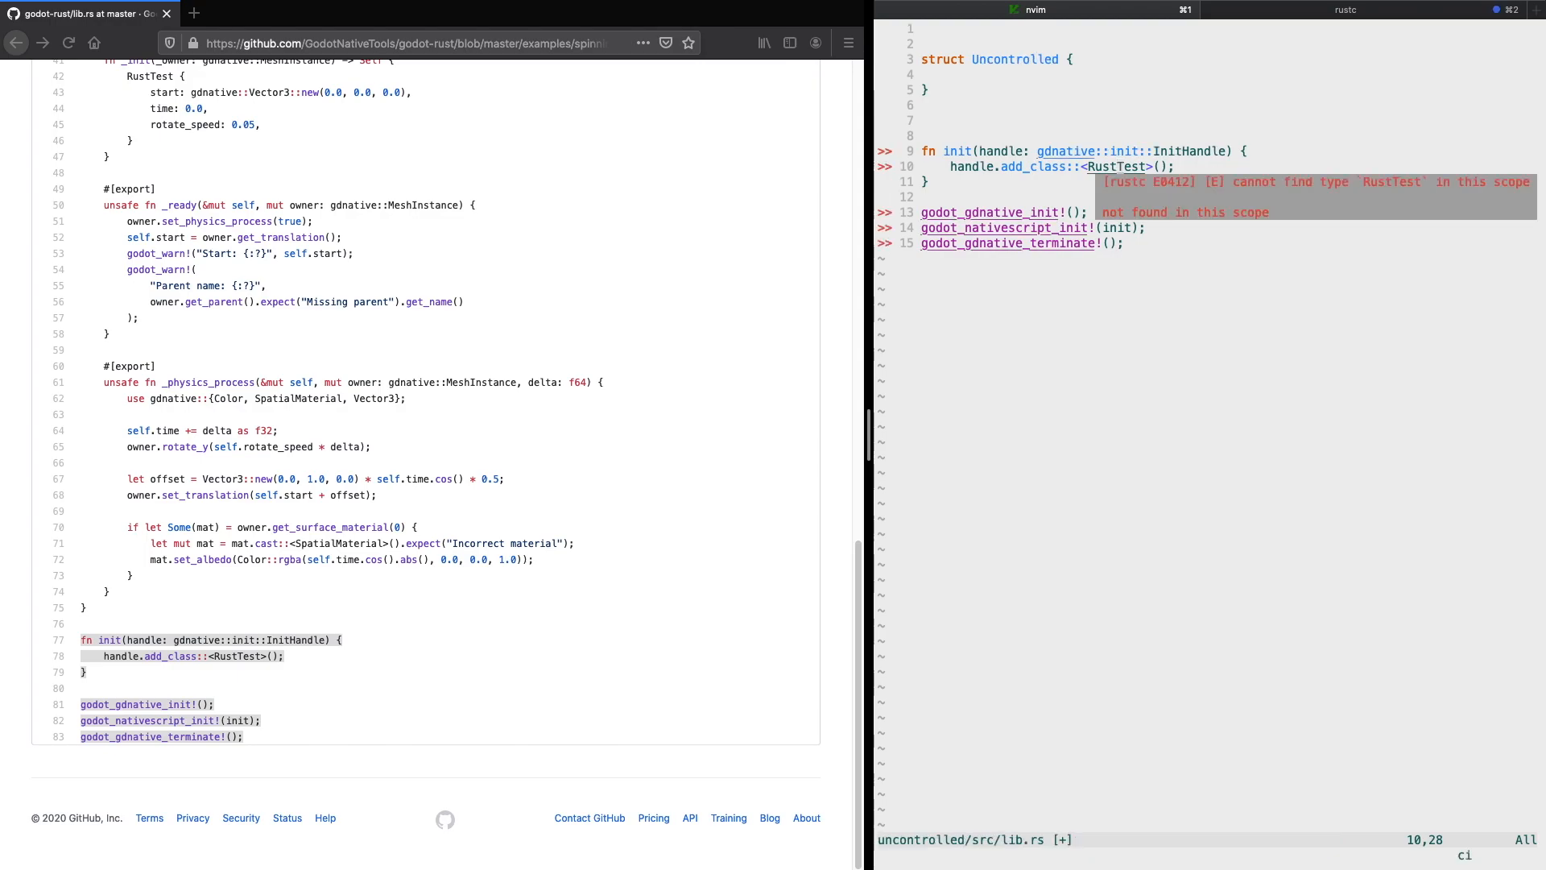
type("Uncontrolled")
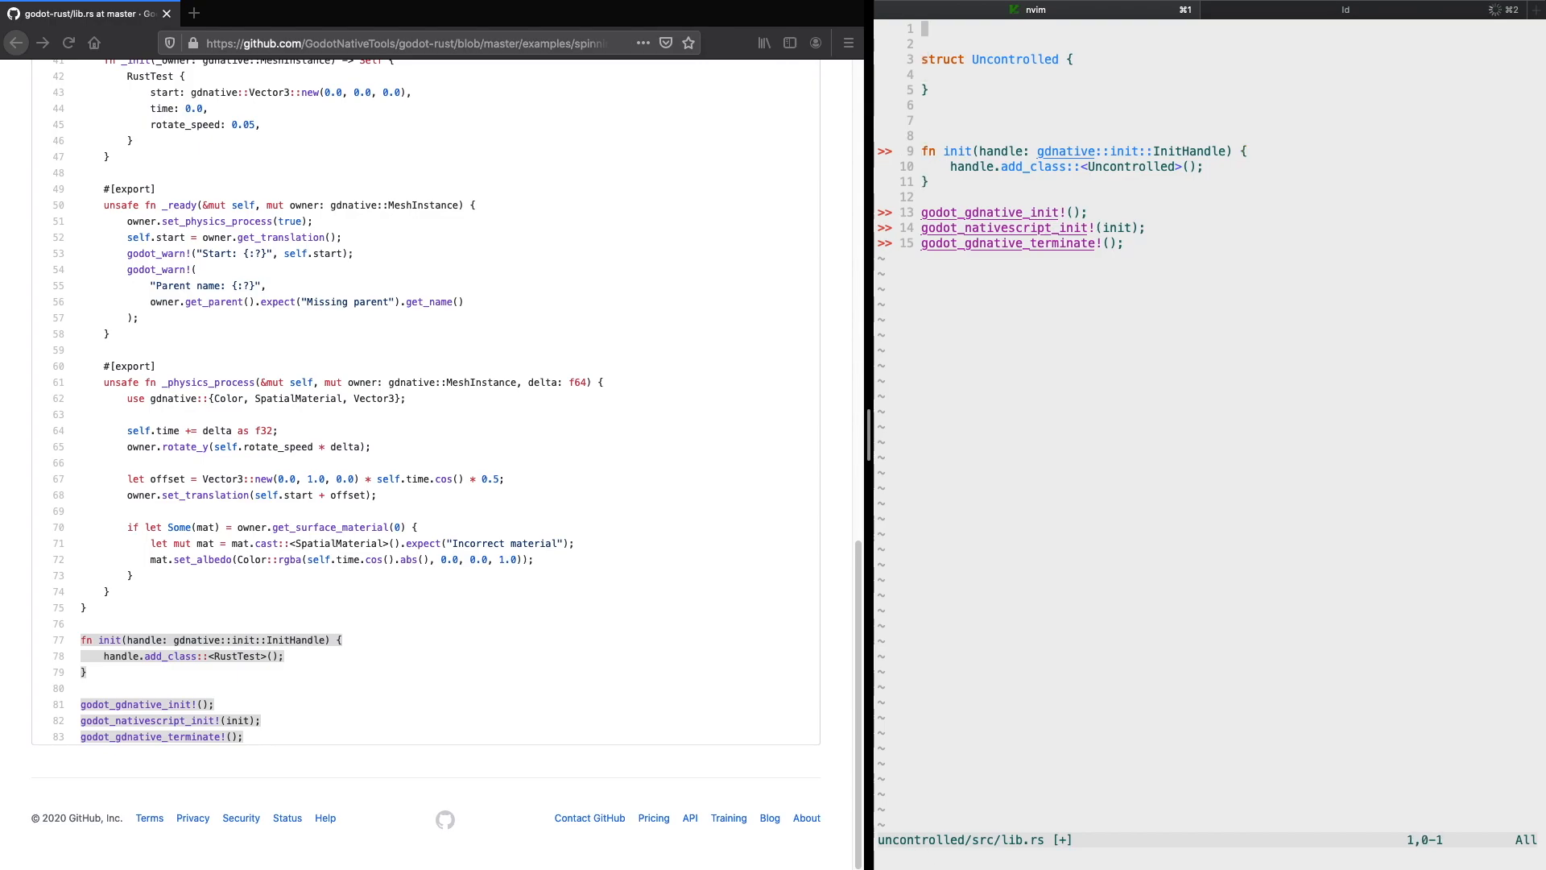
scroll("up", 3)
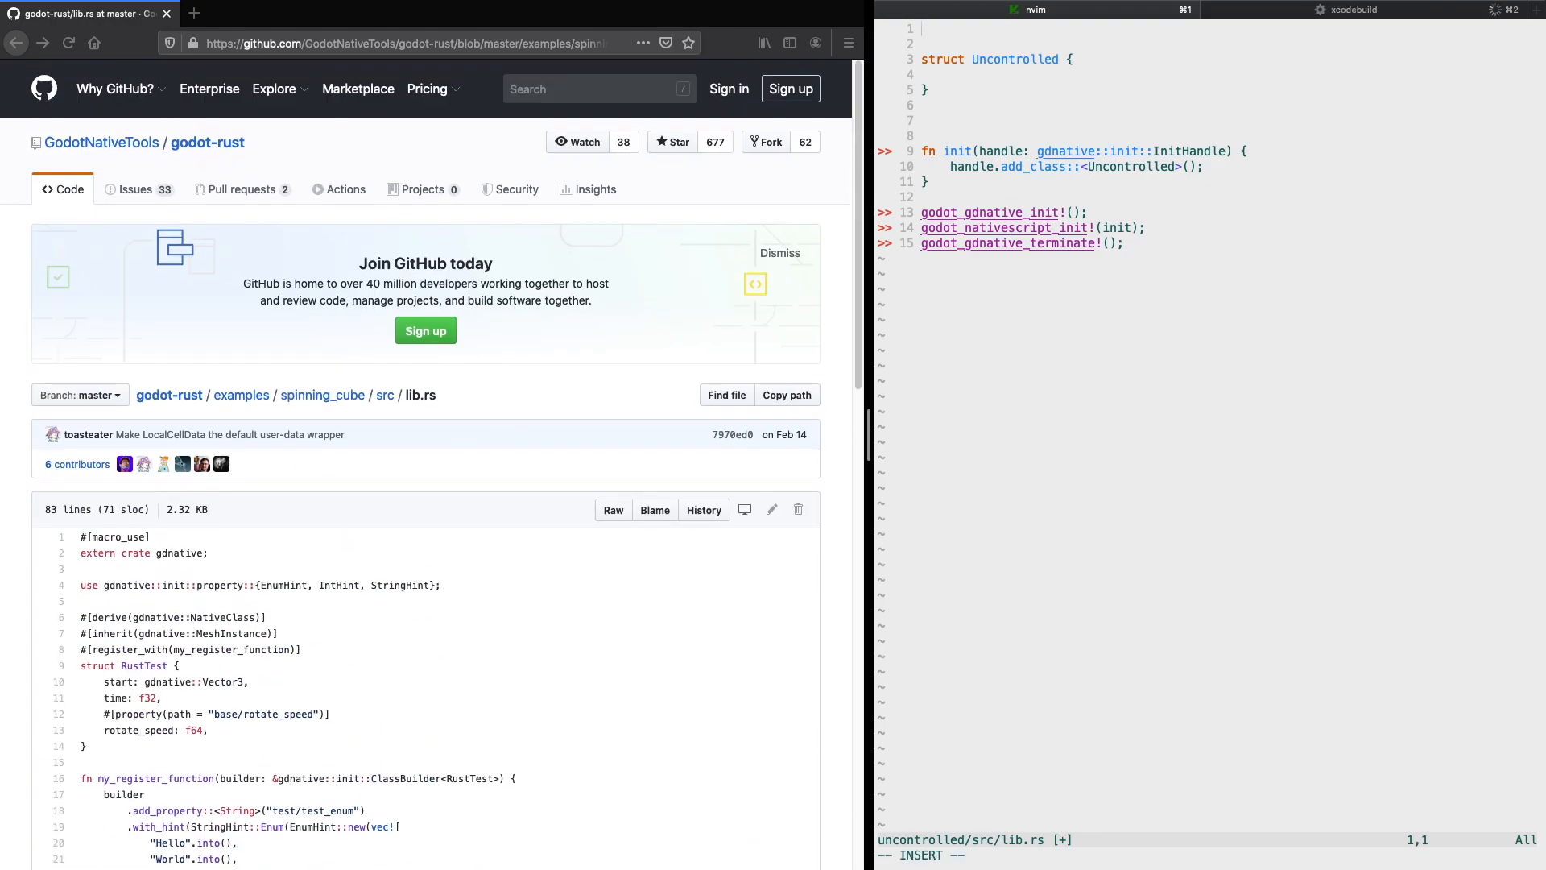
Step: Add extern crate gdnative and the NativeClass and inherit gdnative::Sprite attributes
type("#mac")
left_click(1232, 44)
type("e")
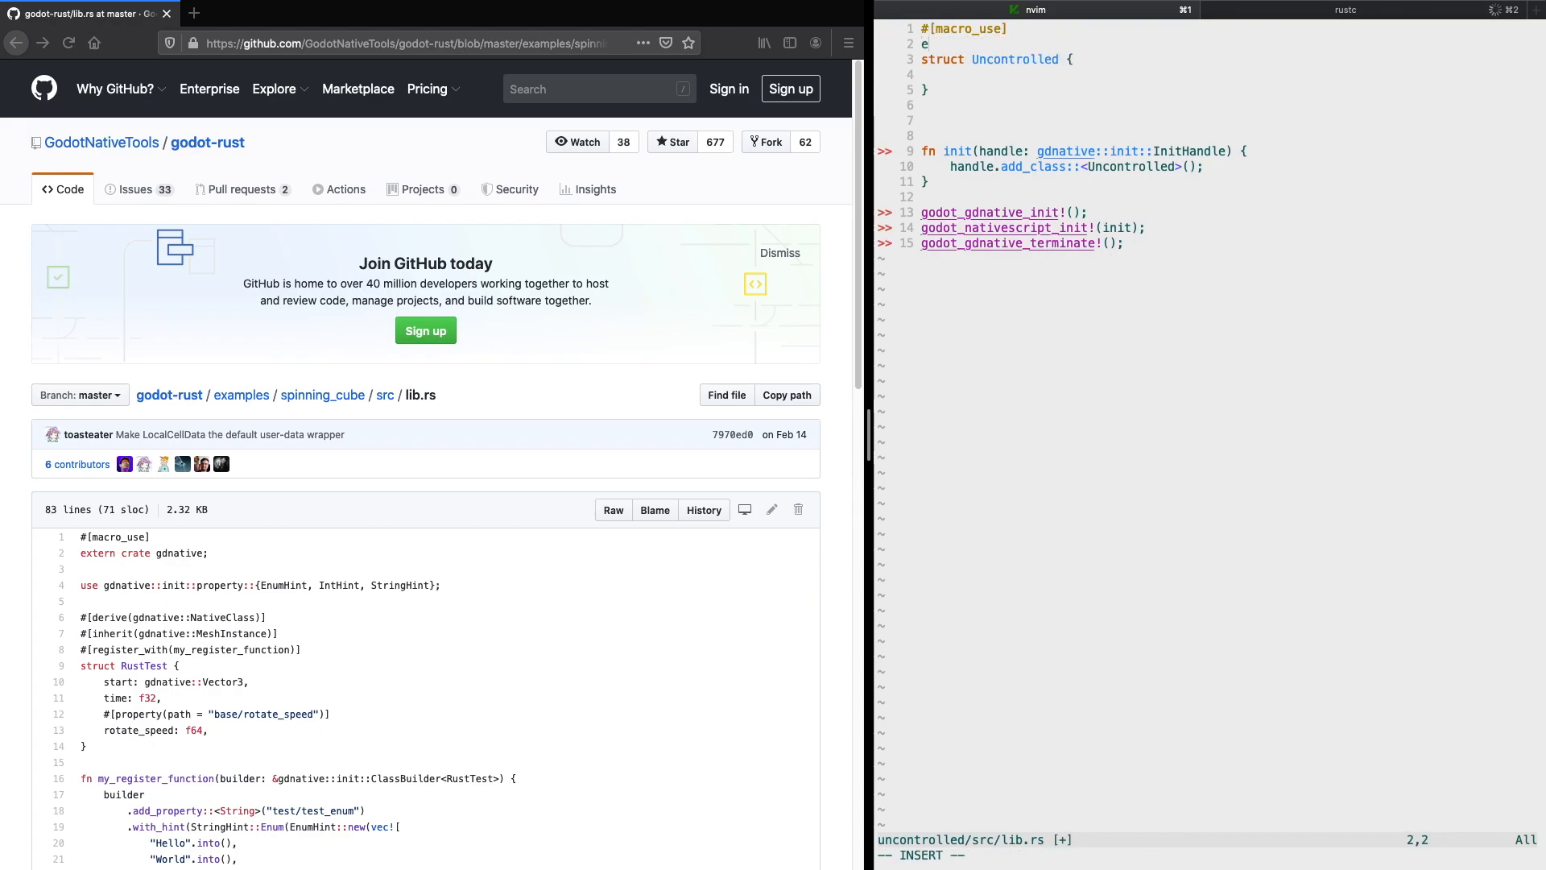
type("xtern crate")
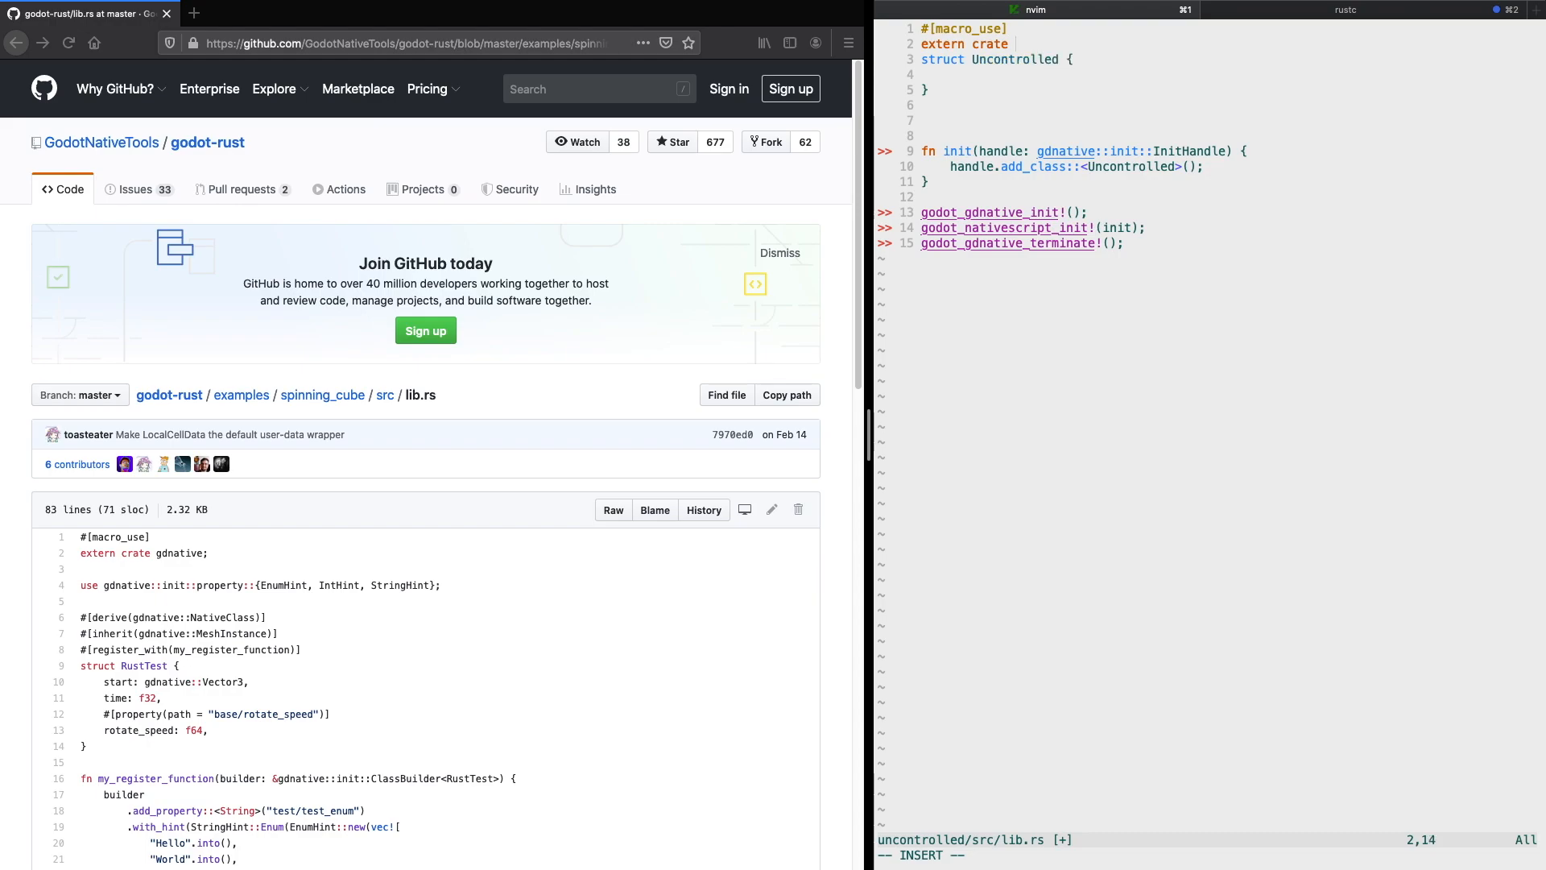
type("gdnative;")
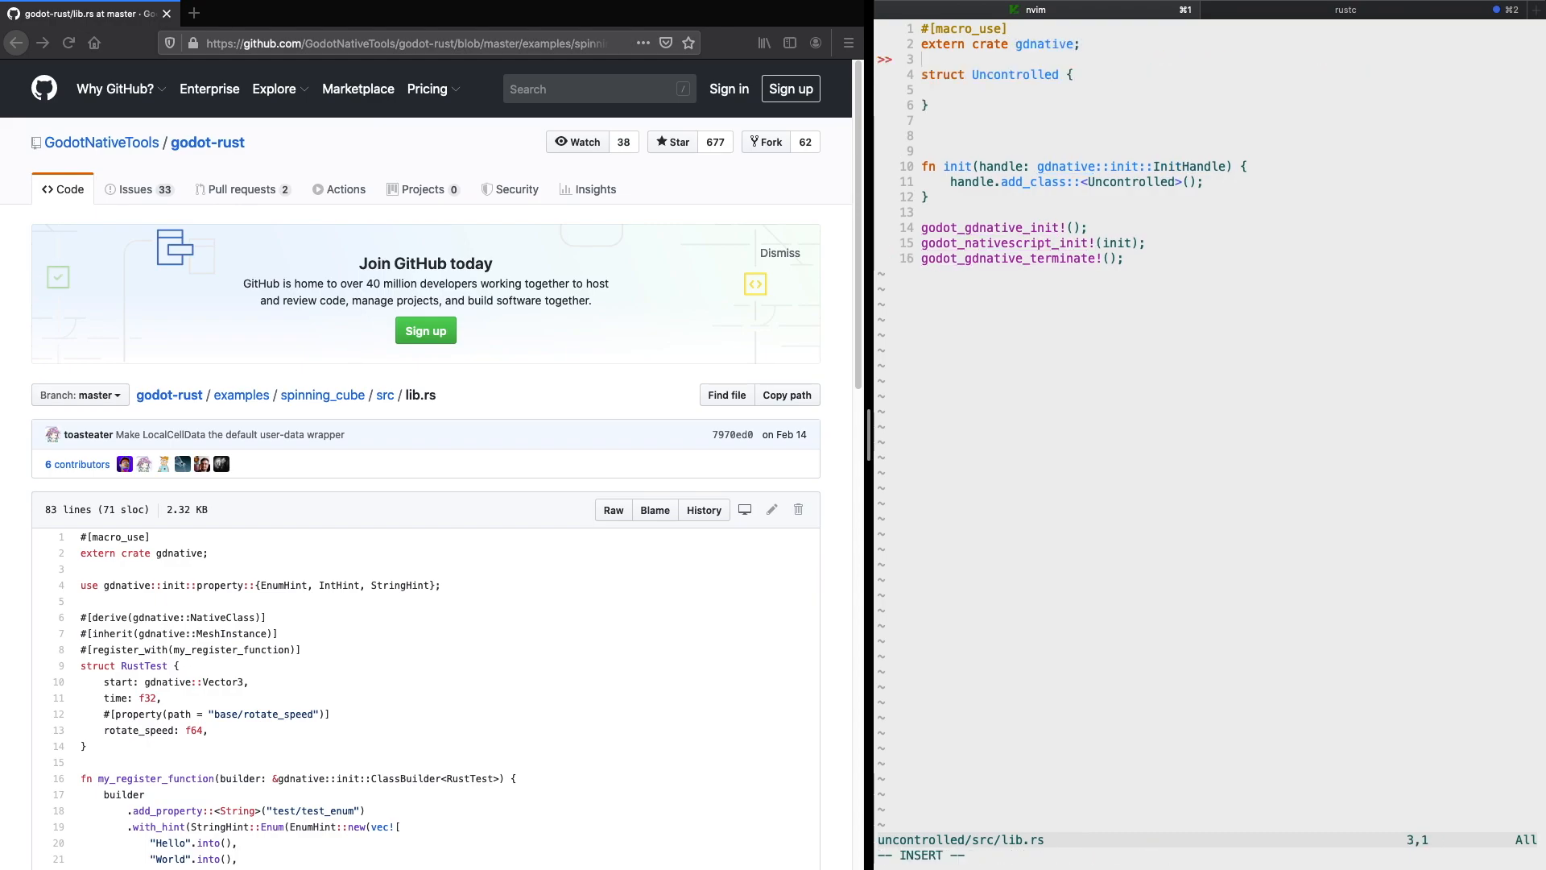
key("Return")
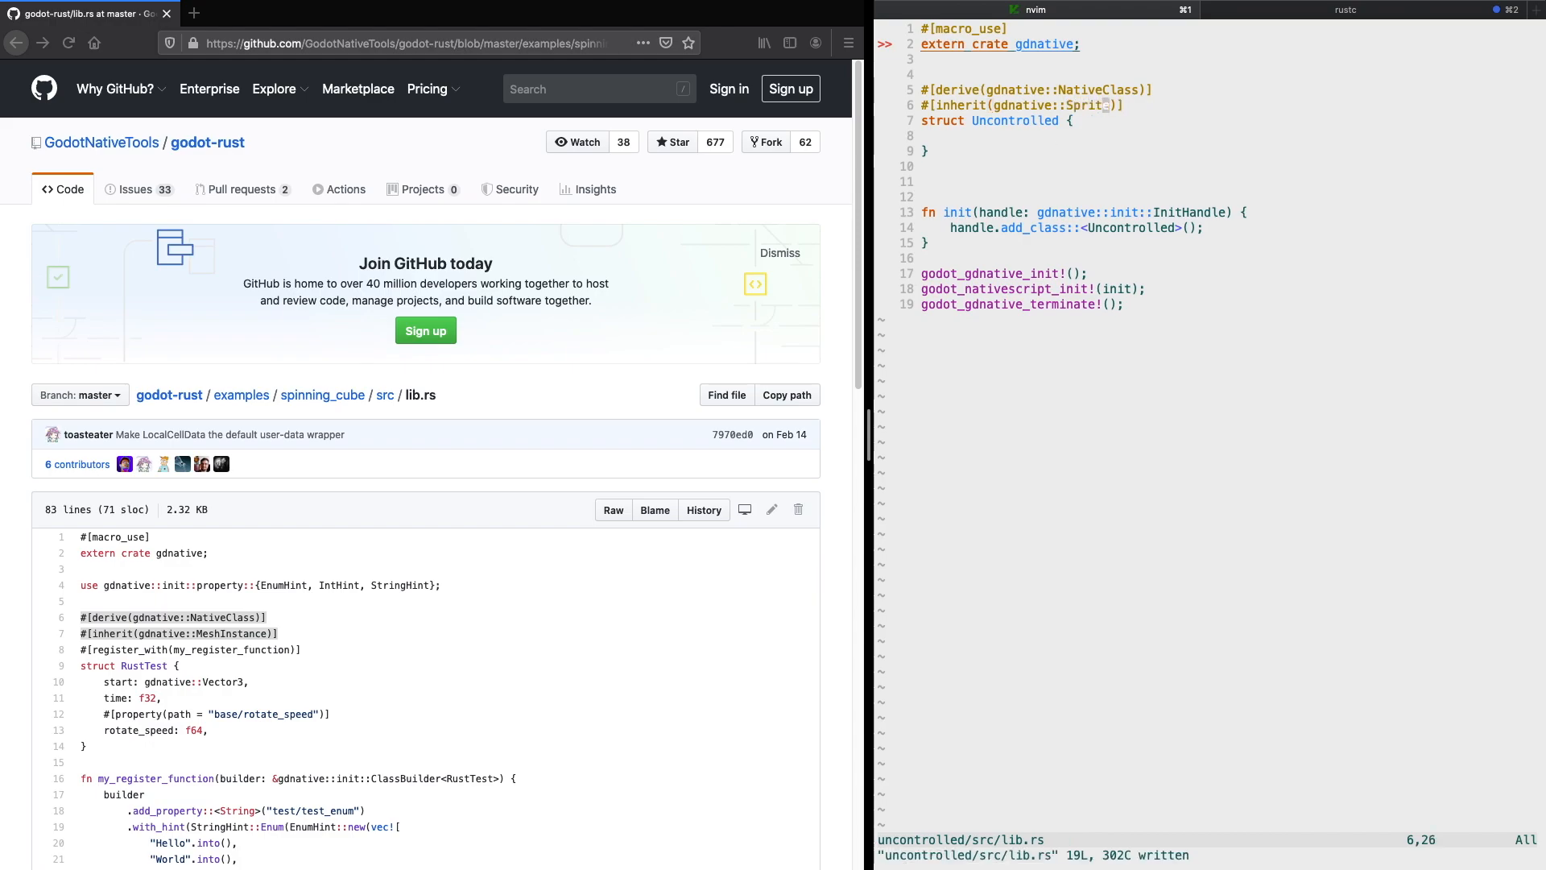
Step: Add a methods impl for Uncontrolled with an _init taking a Sprite and returning Uncontrolled {}
scroll("down", 3)
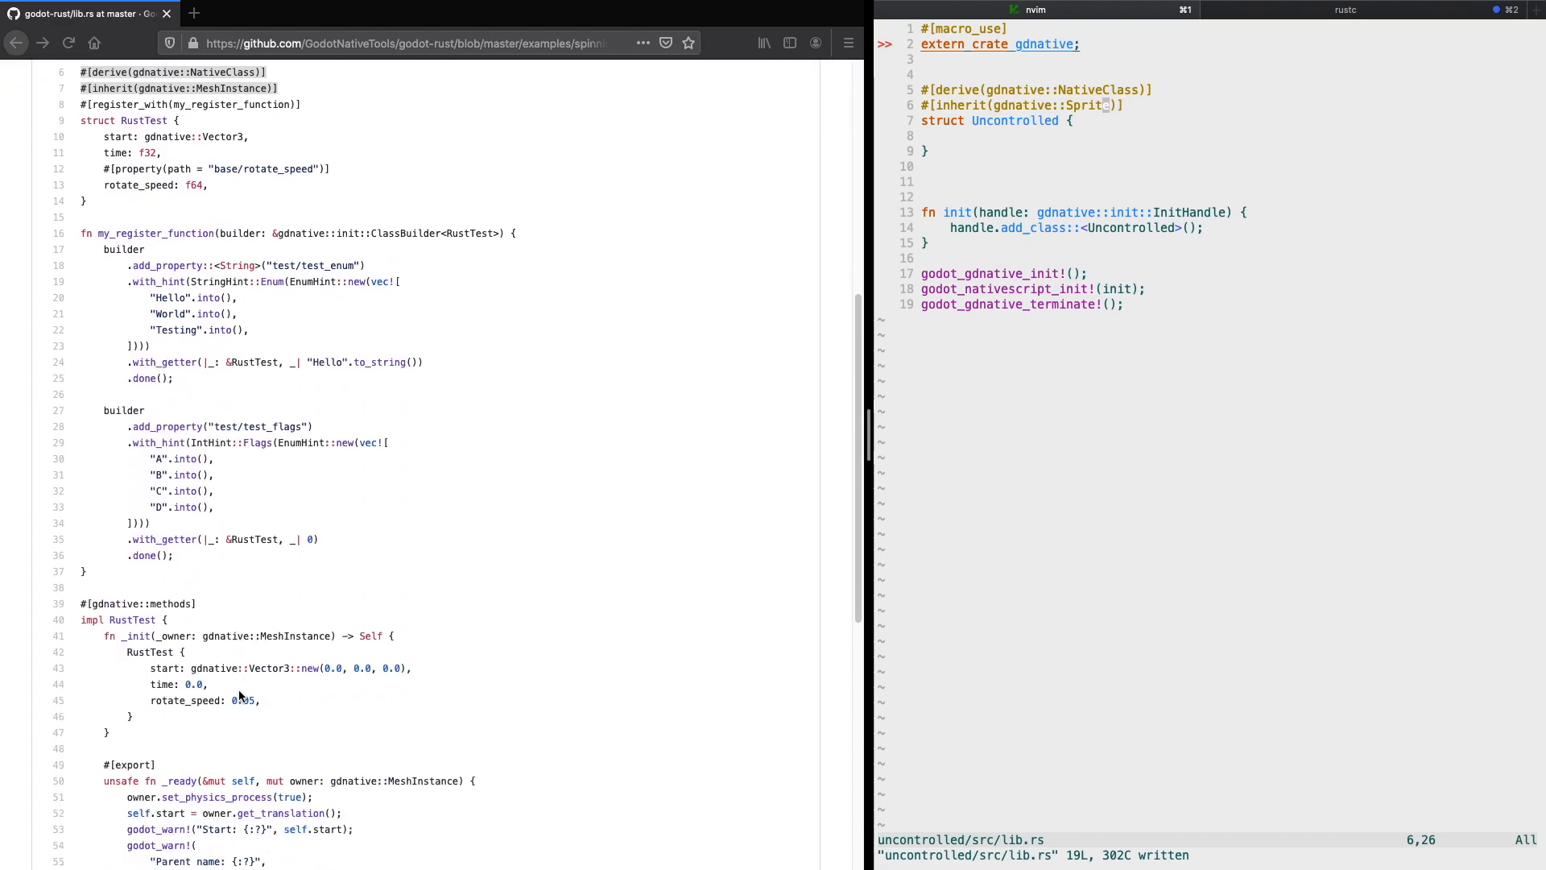
scroll("down", 3)
type("e")
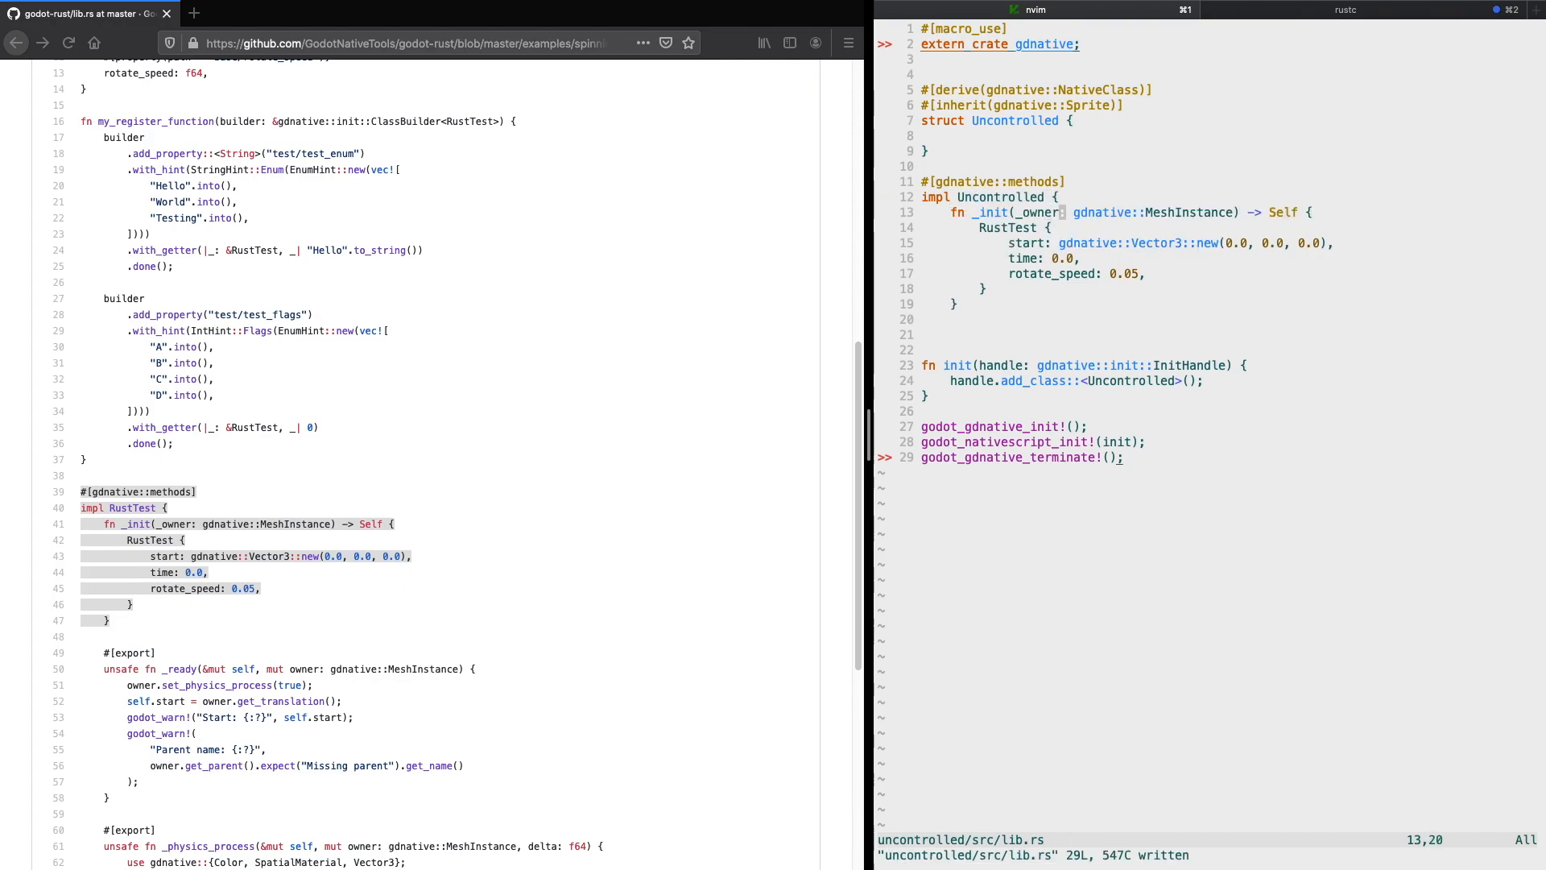
type("SP")
left_click(1128, 227)
type("{")
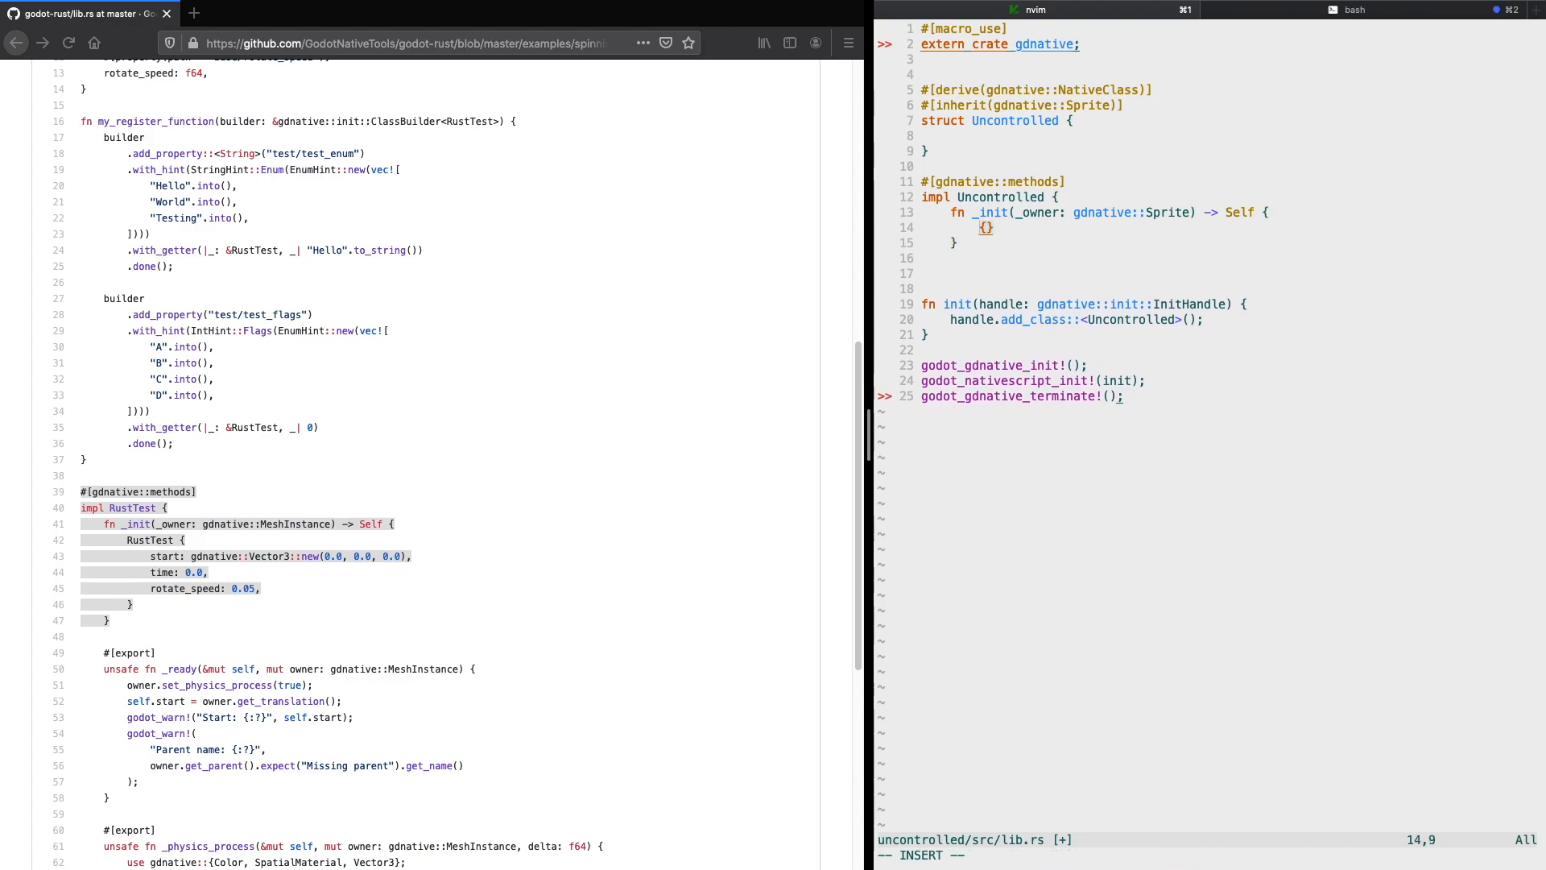
type("Uncontrolled")
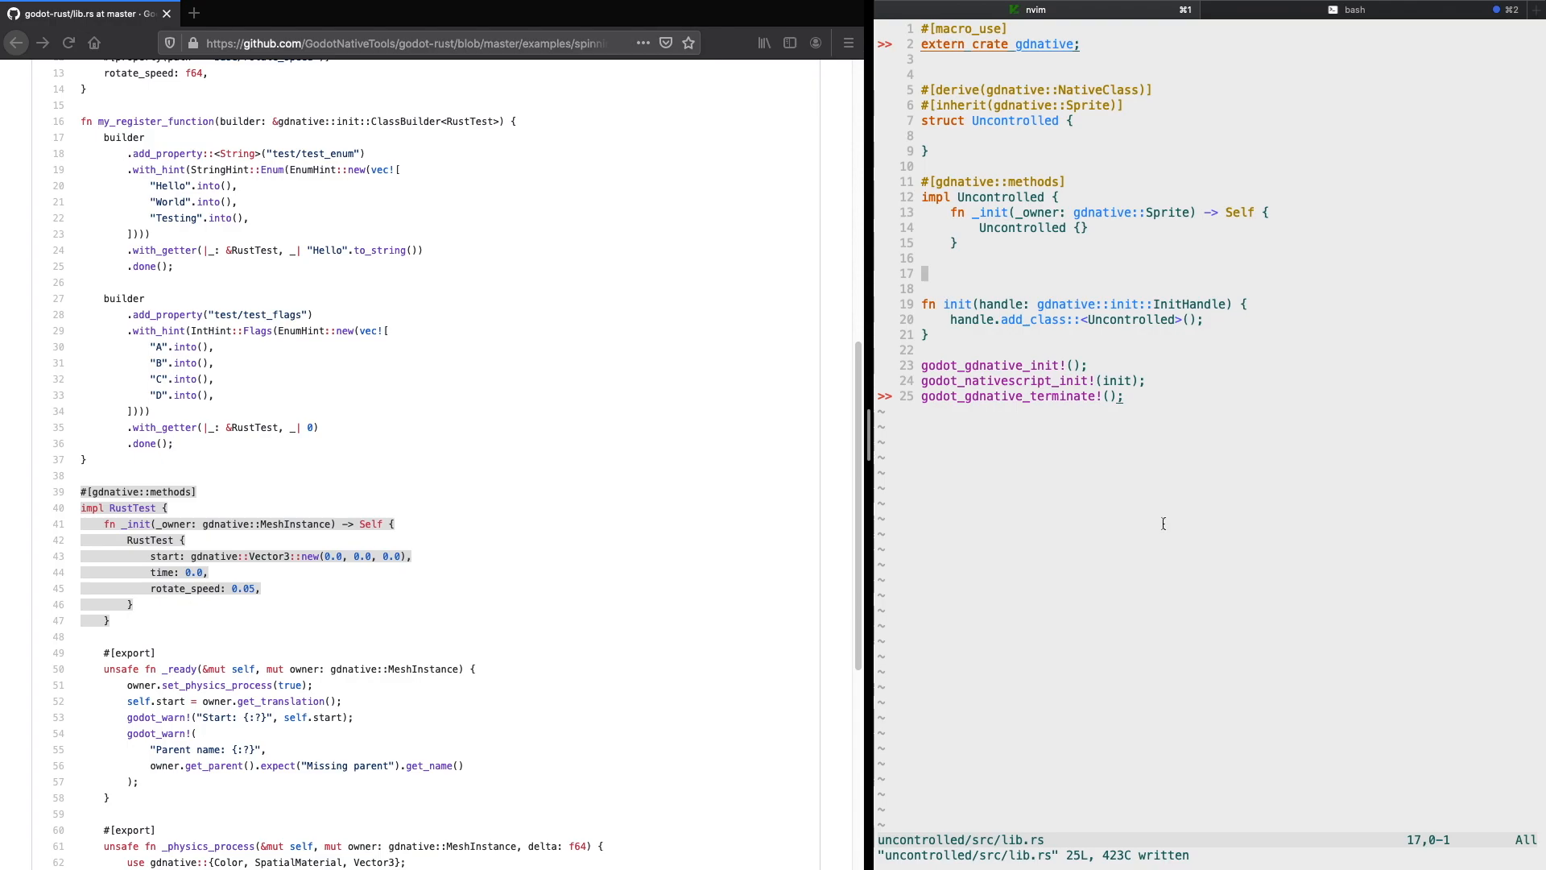
Step: Add an exported unsafe fn _process(&mut self, owner: Sprite, delta: f64) after _ready
scroll("down", 3)
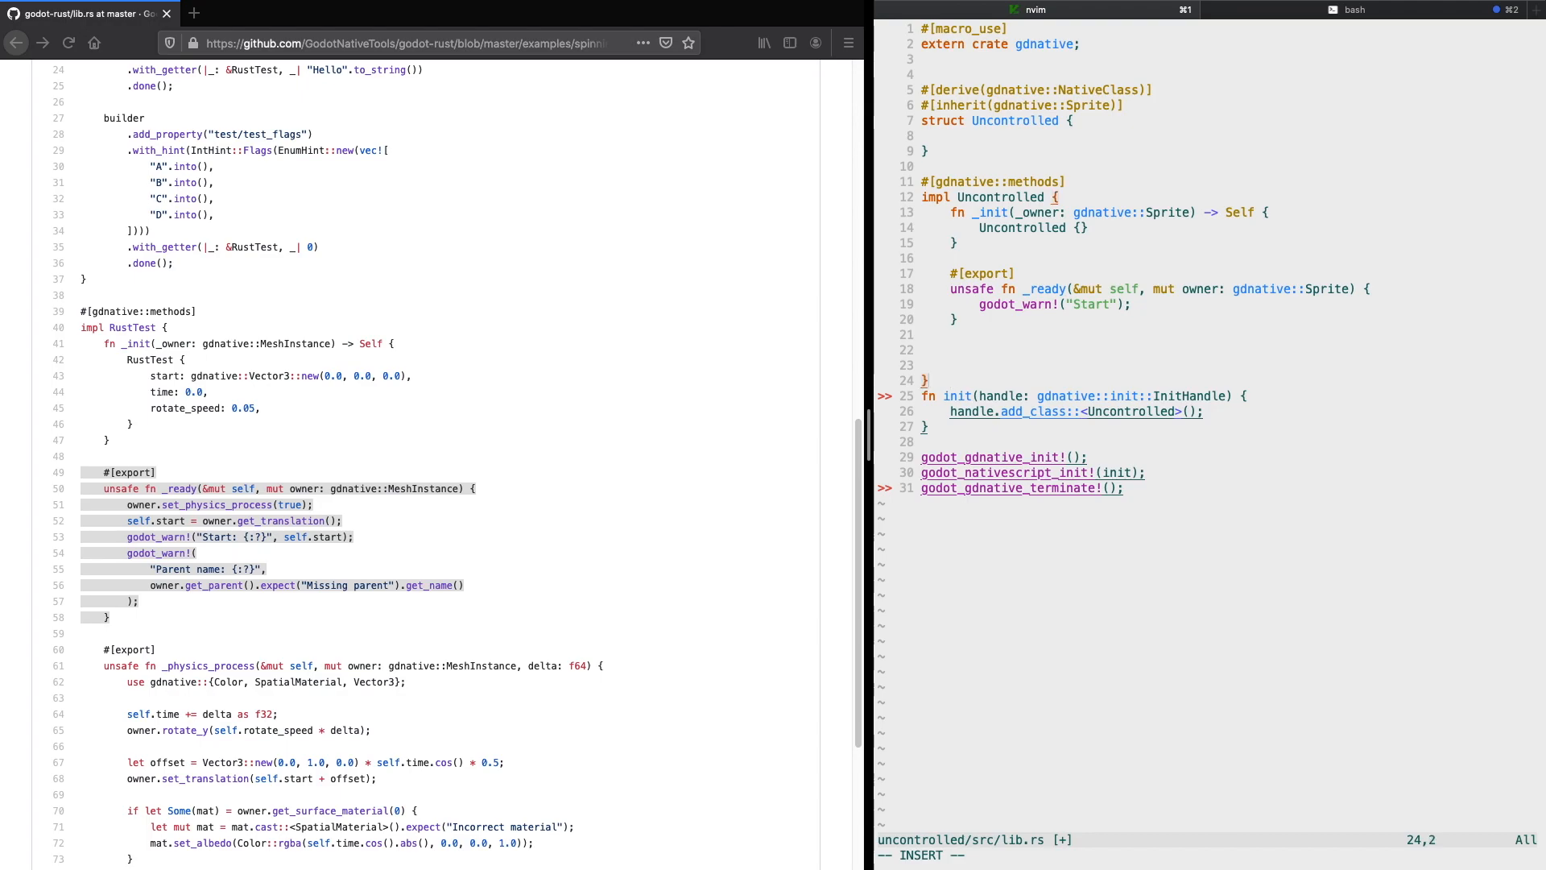
key("Return")
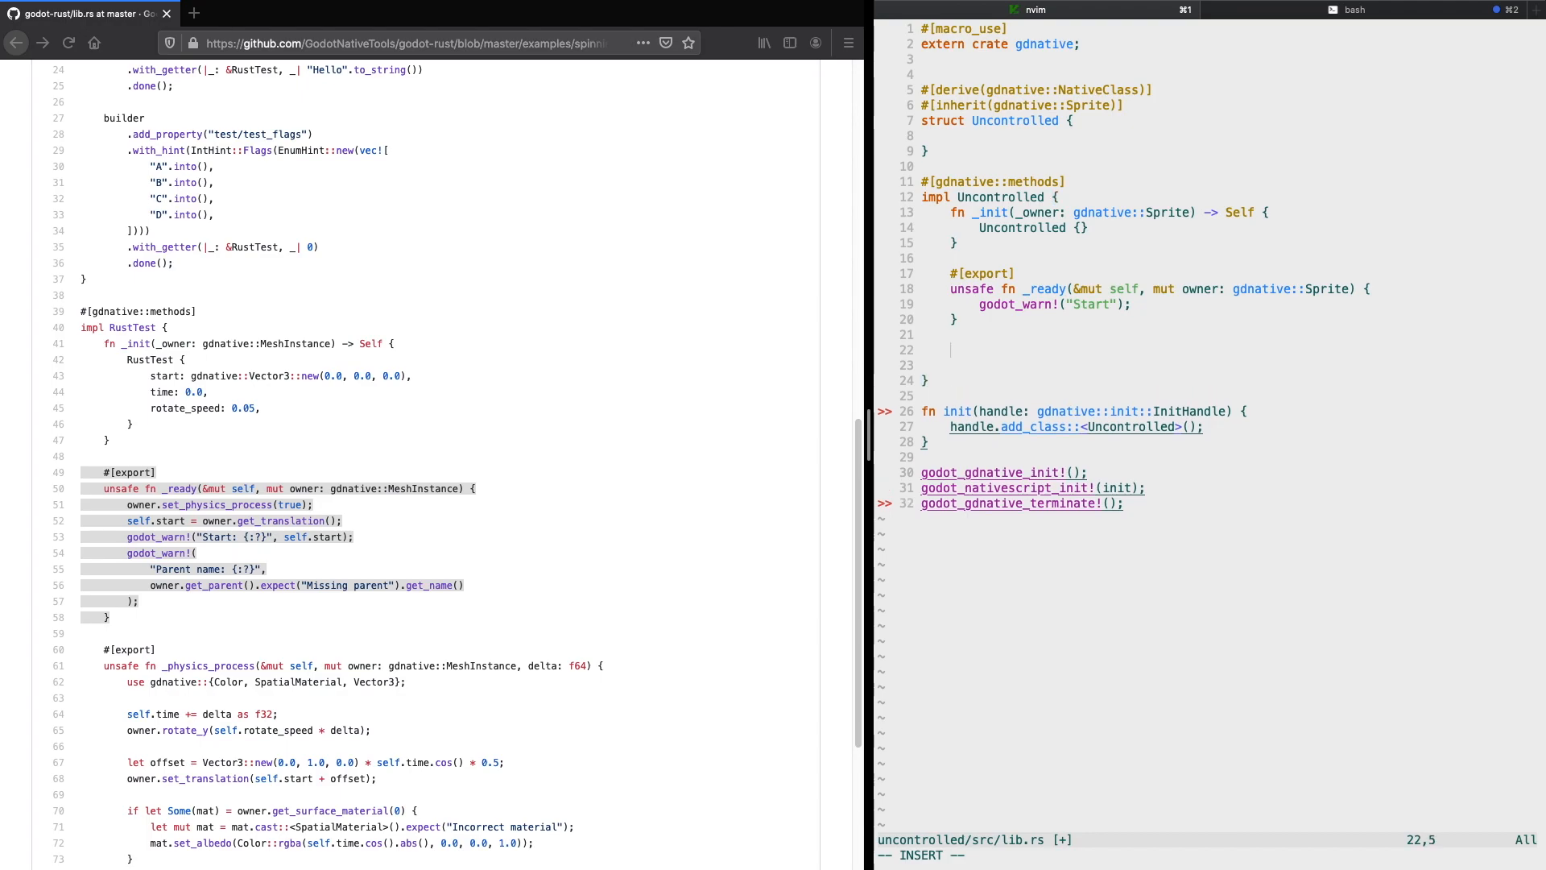
type("unsafe fn")
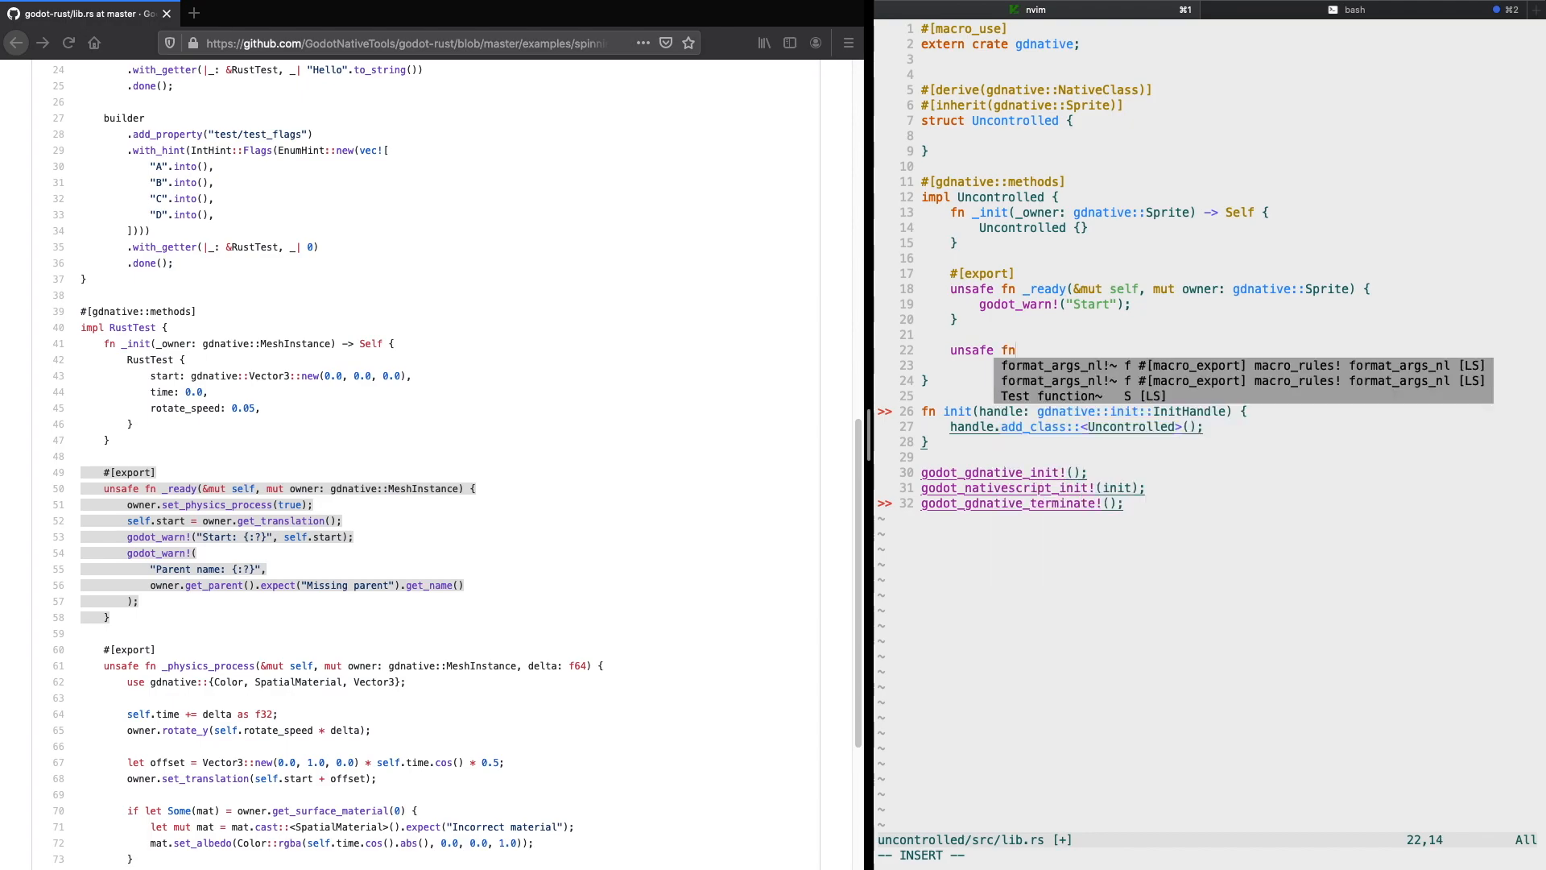
type("_proces")
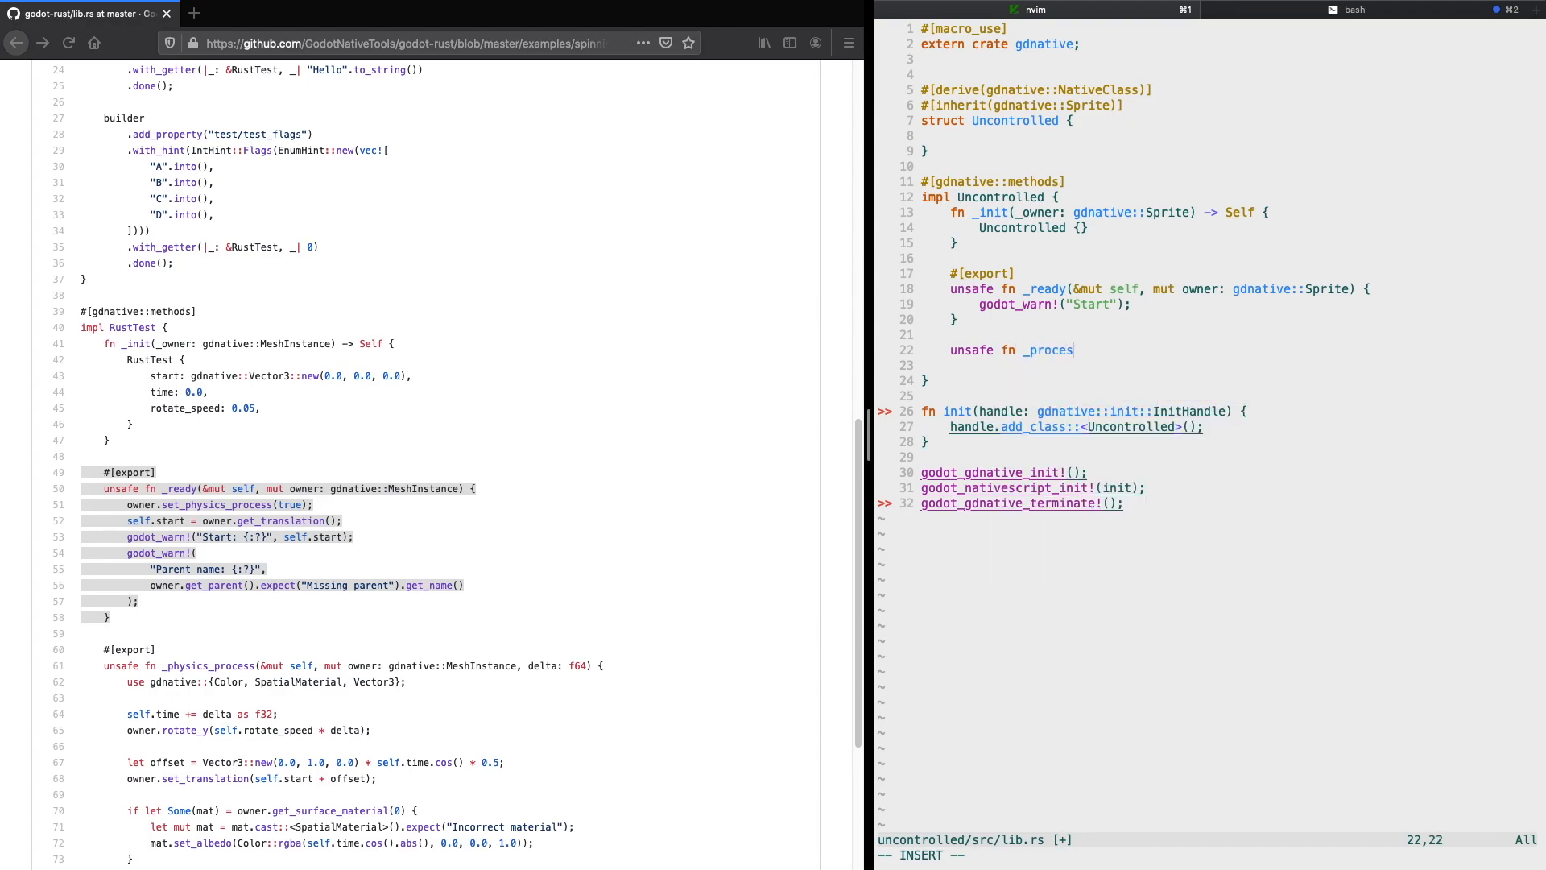
type("s()")
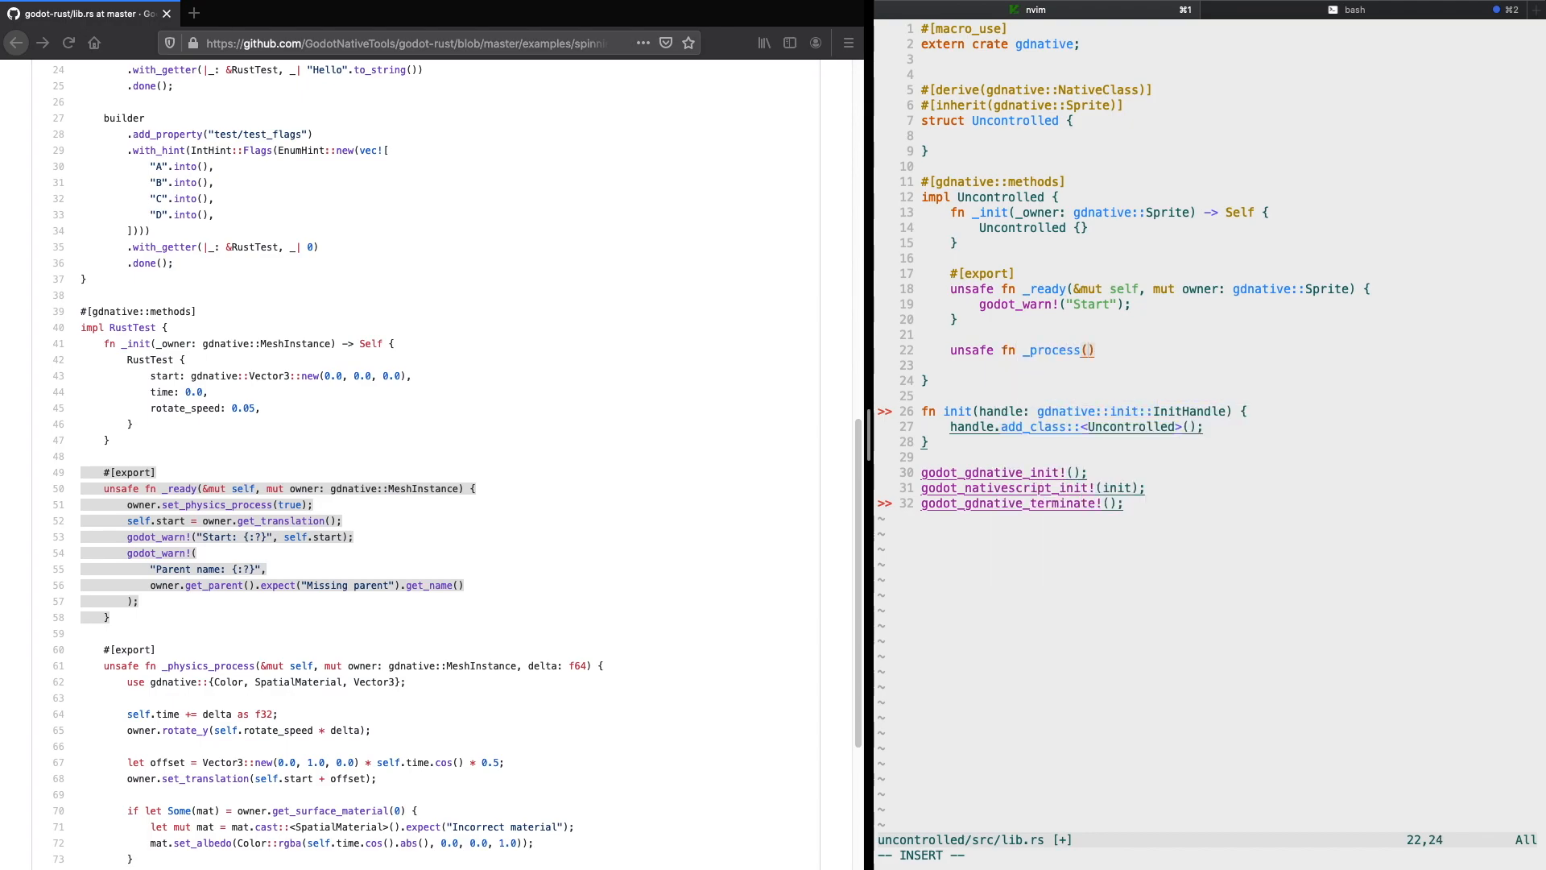
type("&mut self, mut owner: gdnative::")
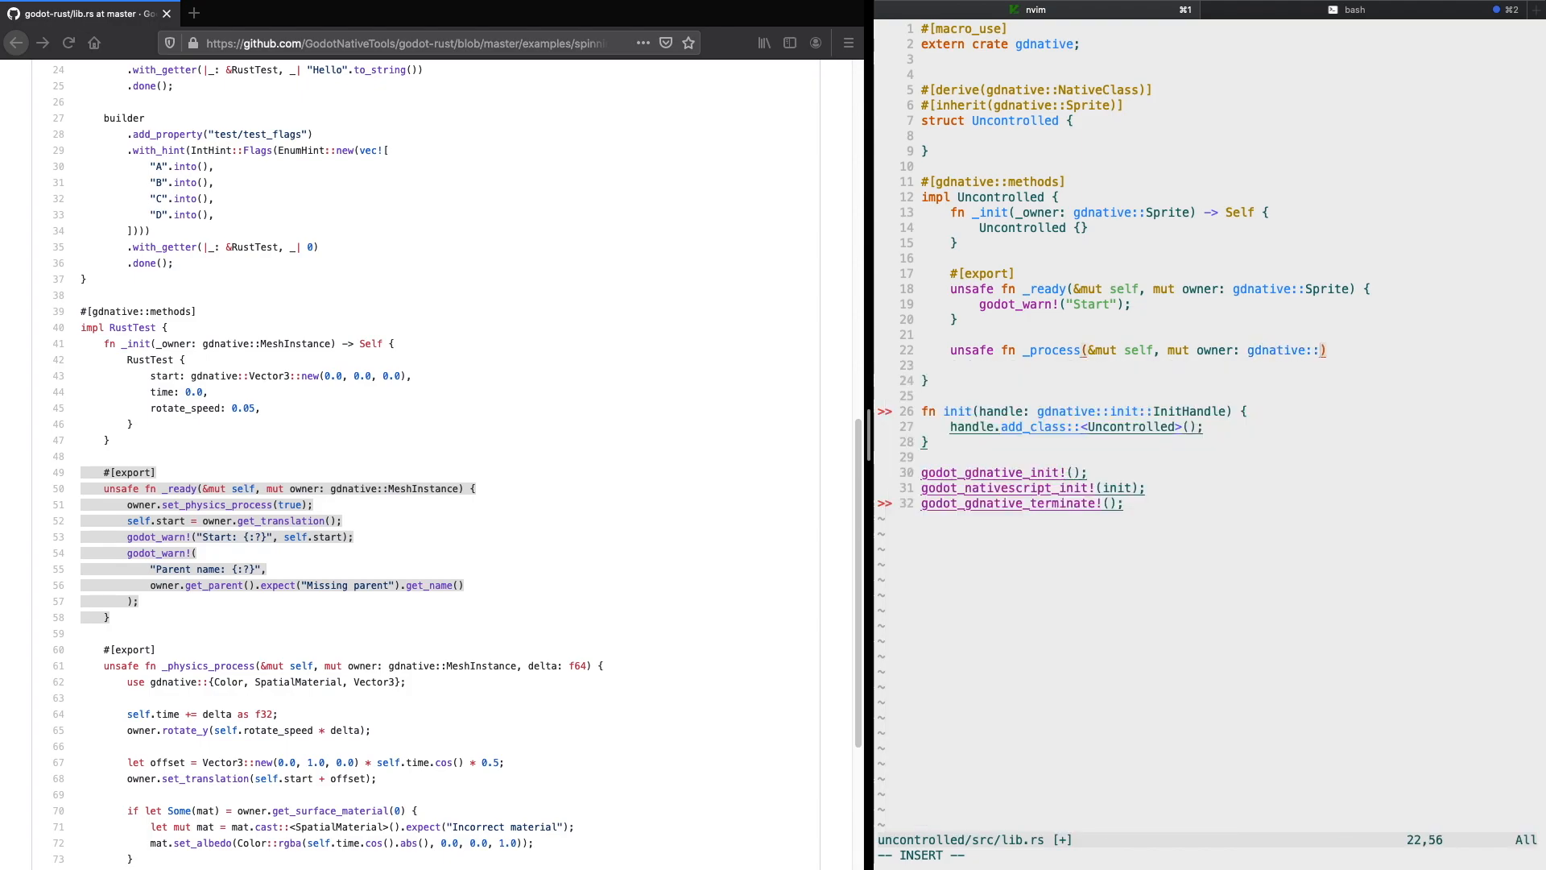
type("Sprite,")
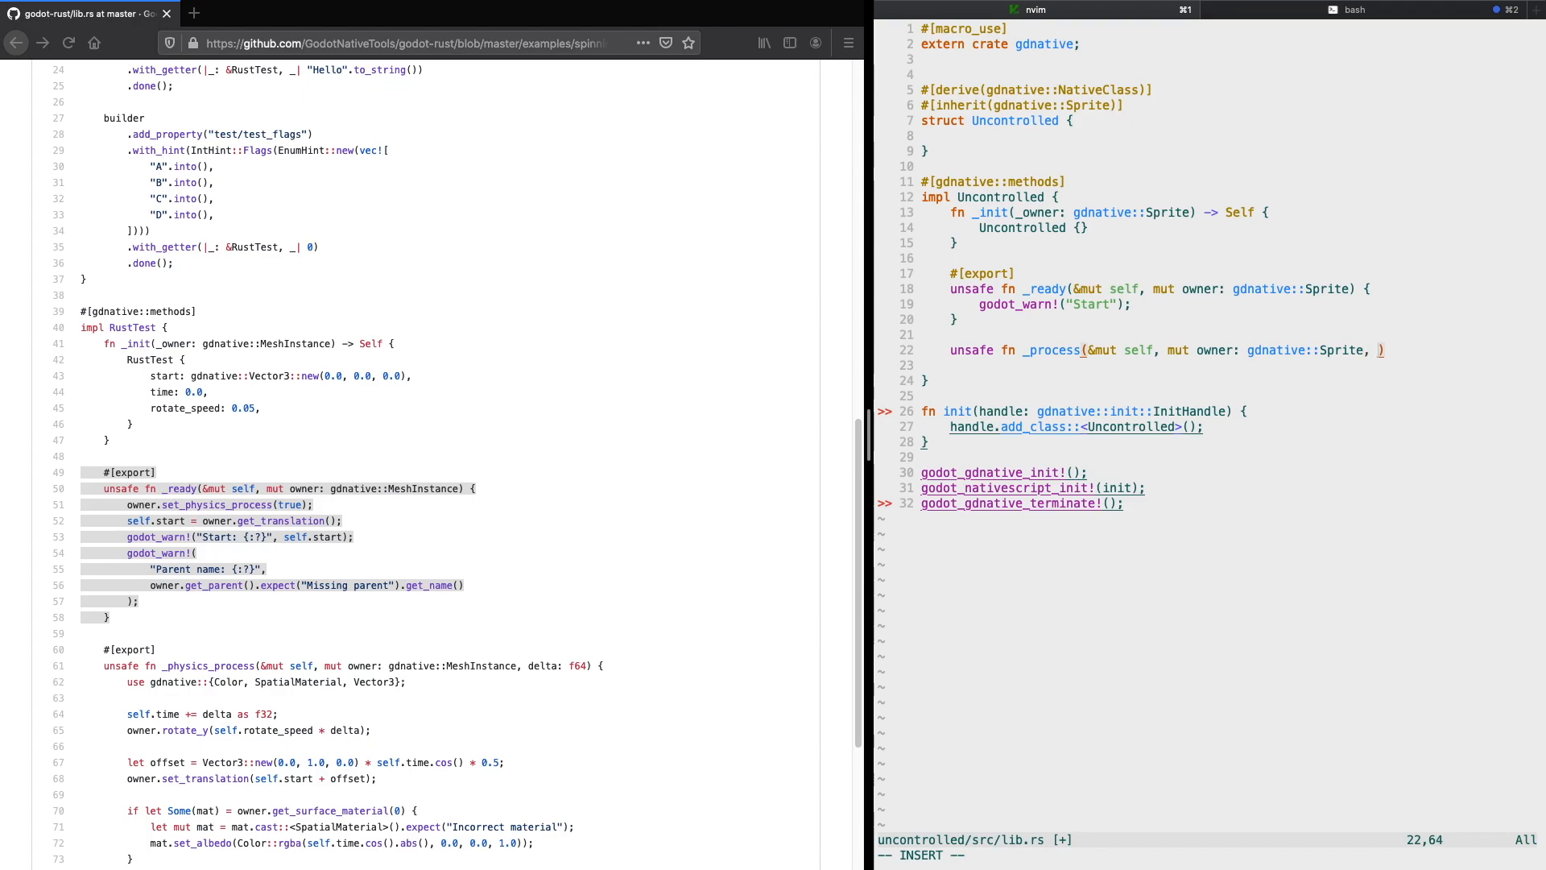
type("delta:")
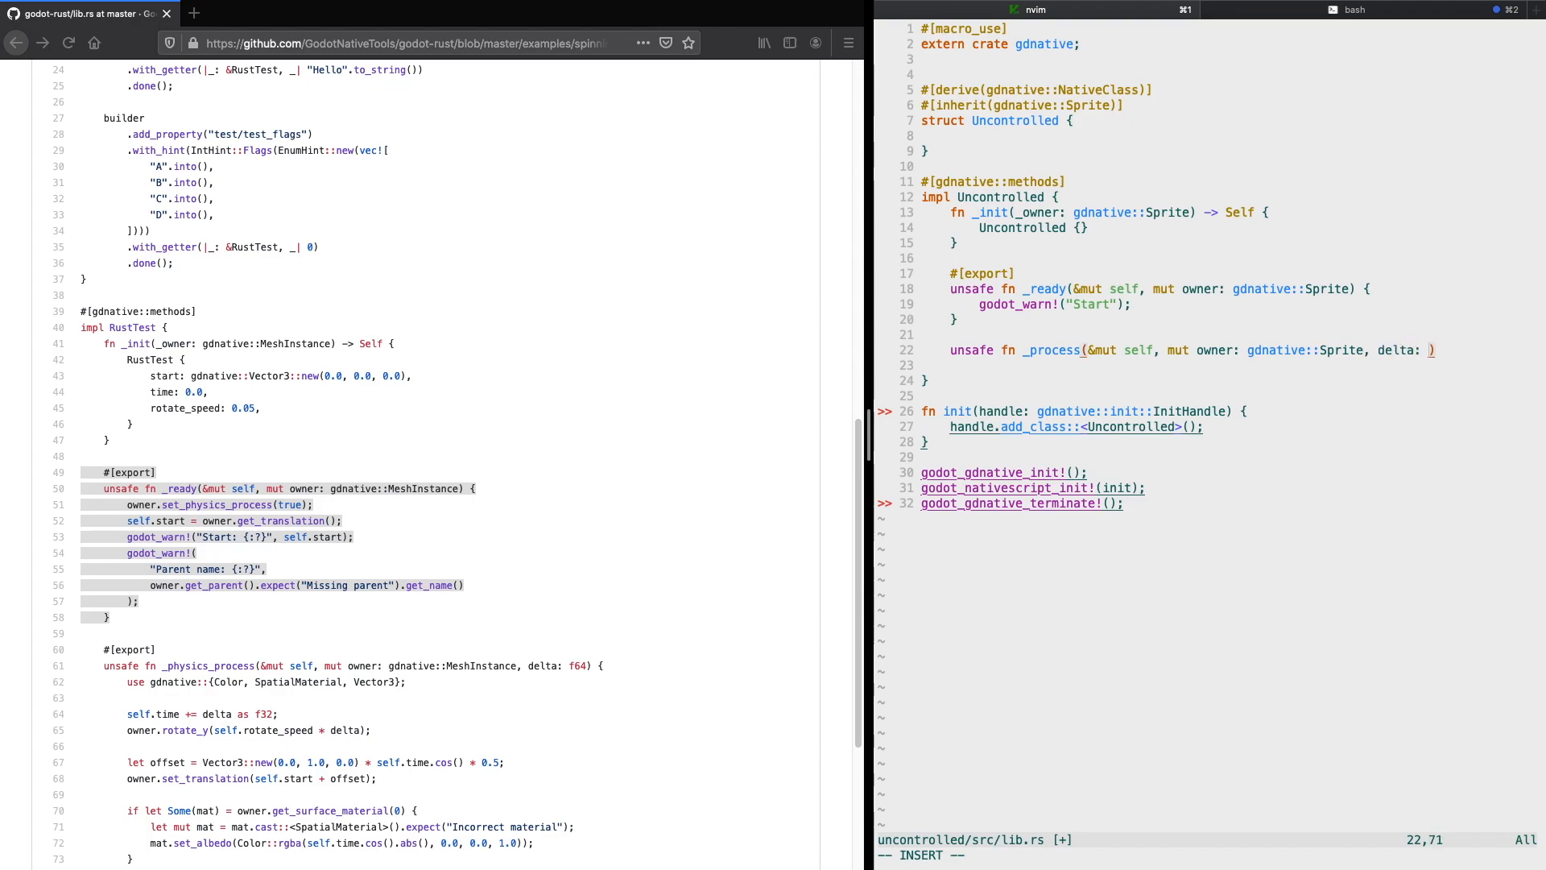
type("float")
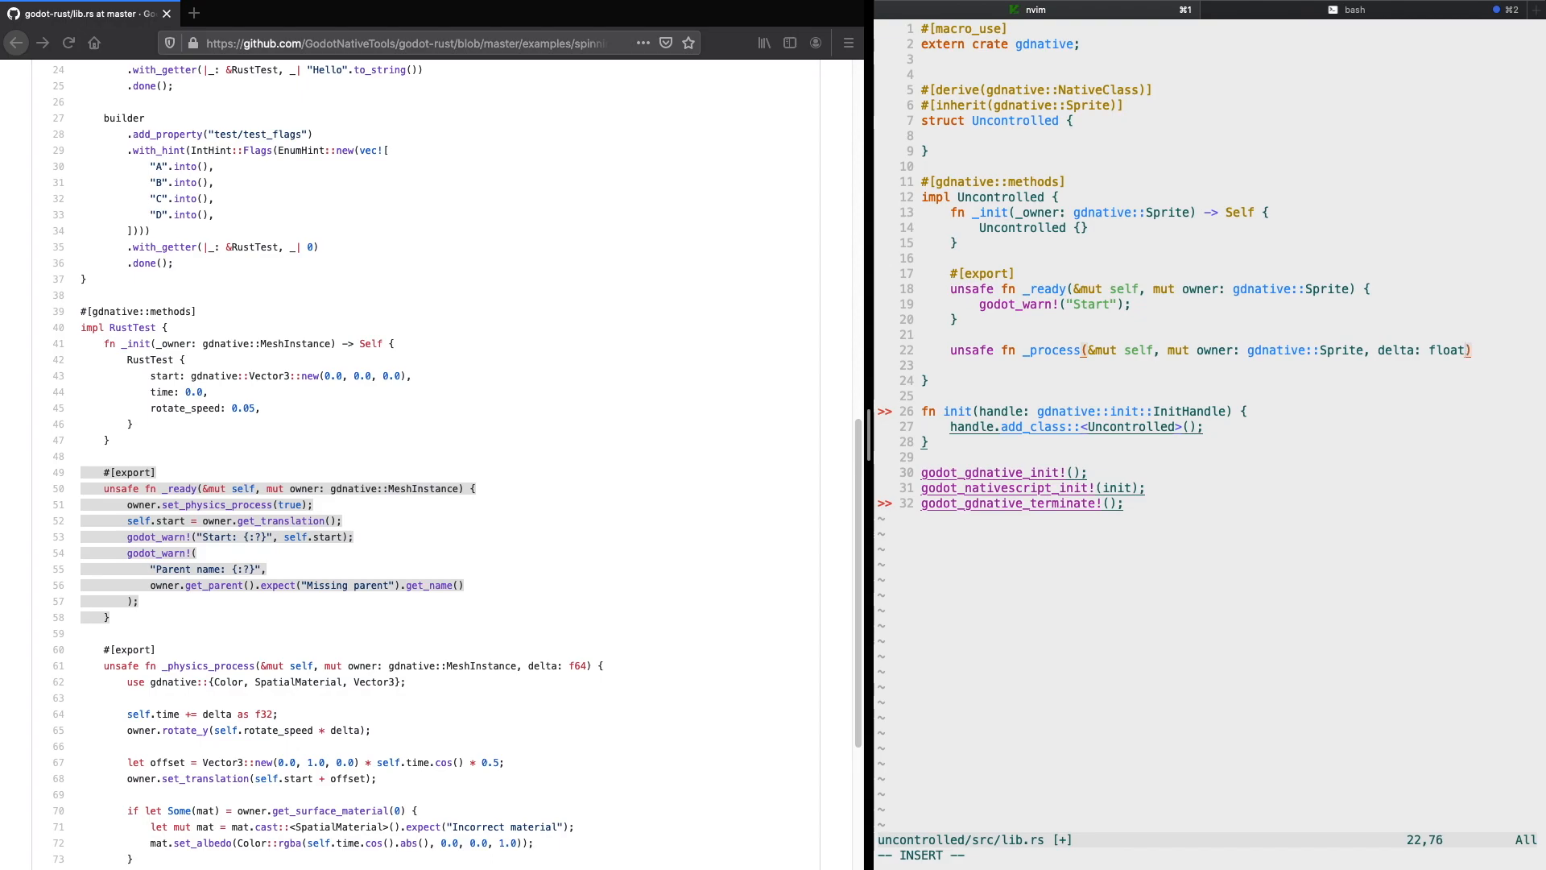
key("right")
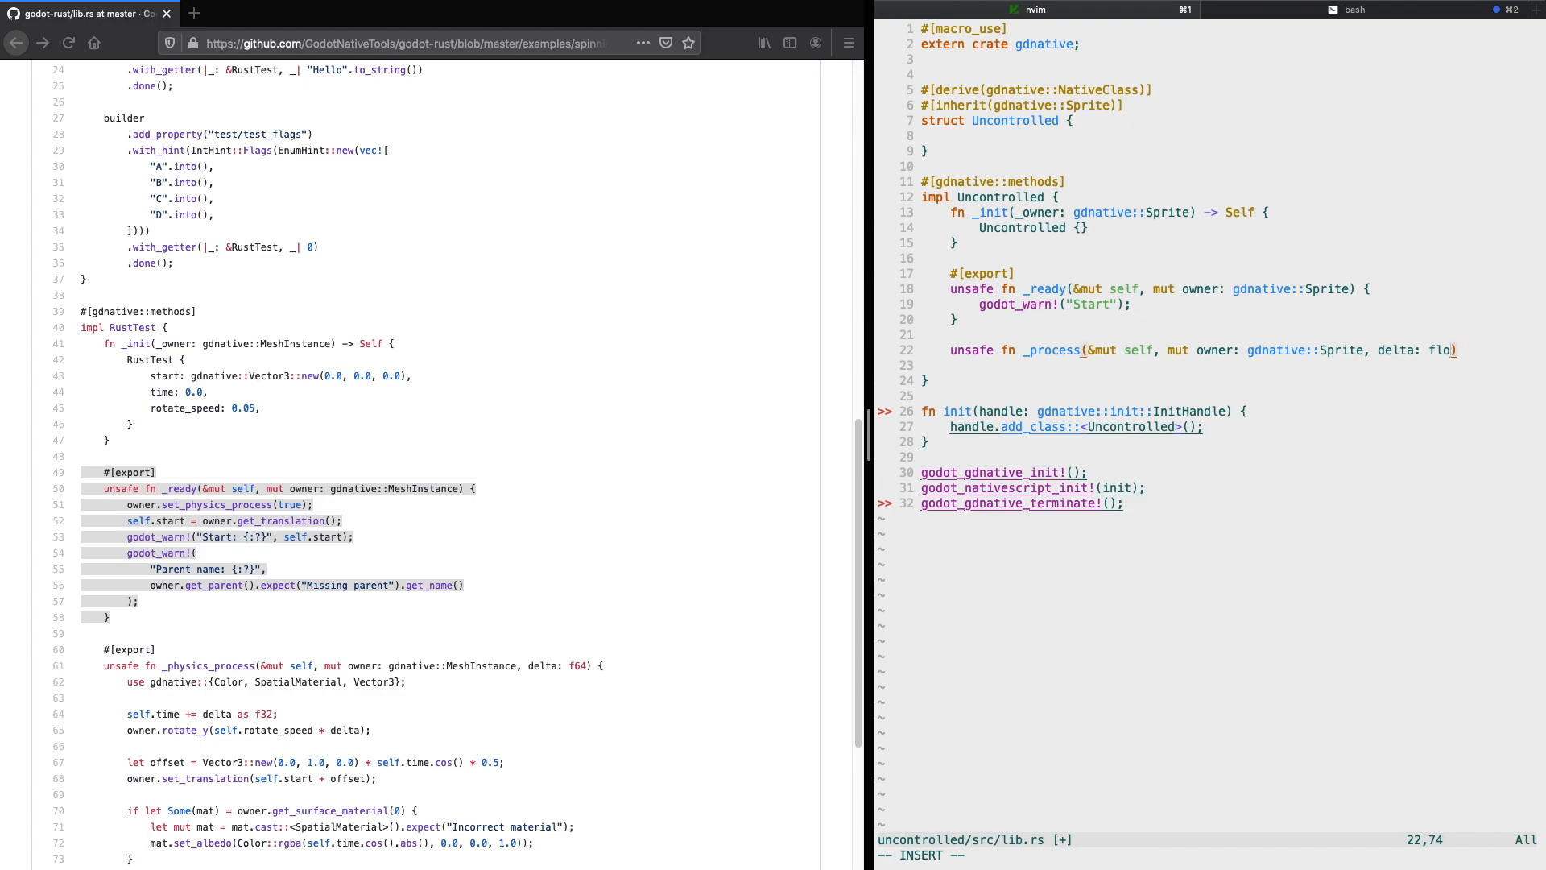
type("64)")
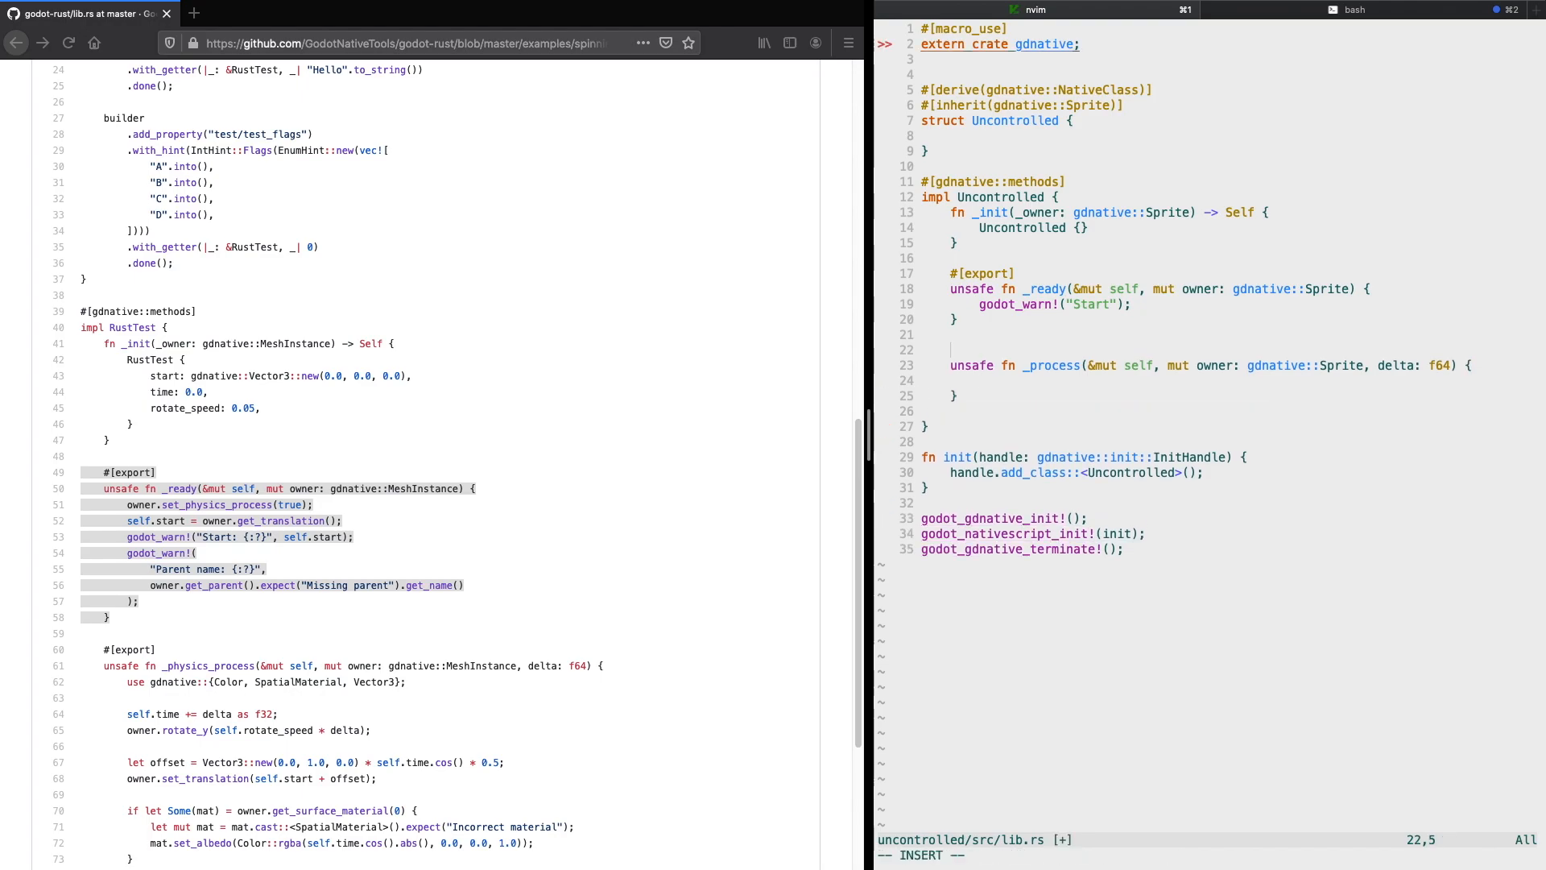
Step: Log "process called" with godot_dbg! inside _process
type("#[export")
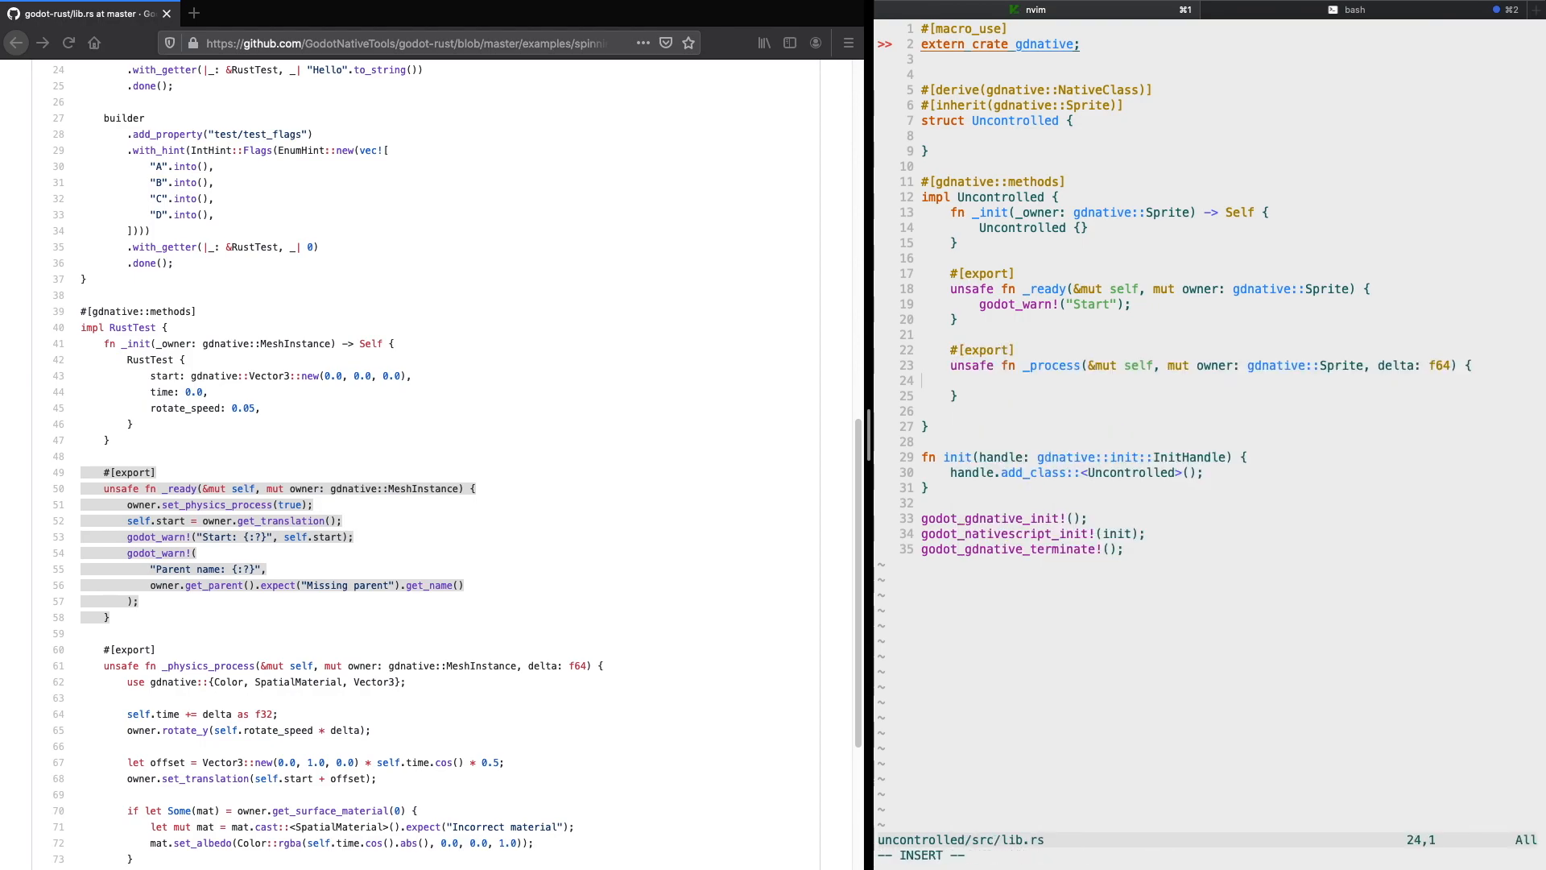
type("godot_dbg!(\"process called\")")
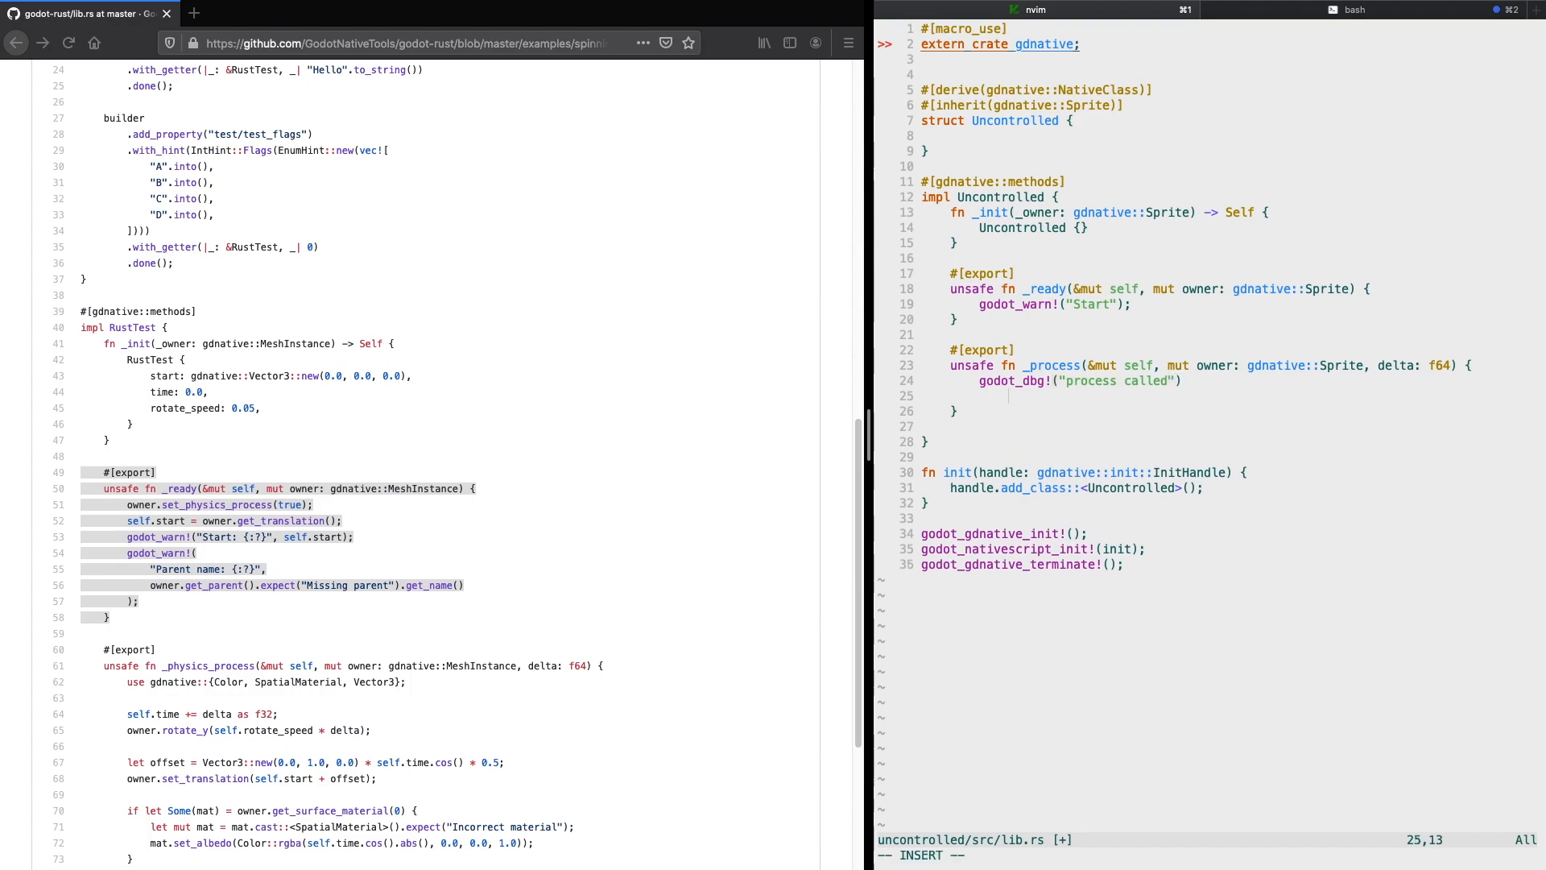
key("Up")
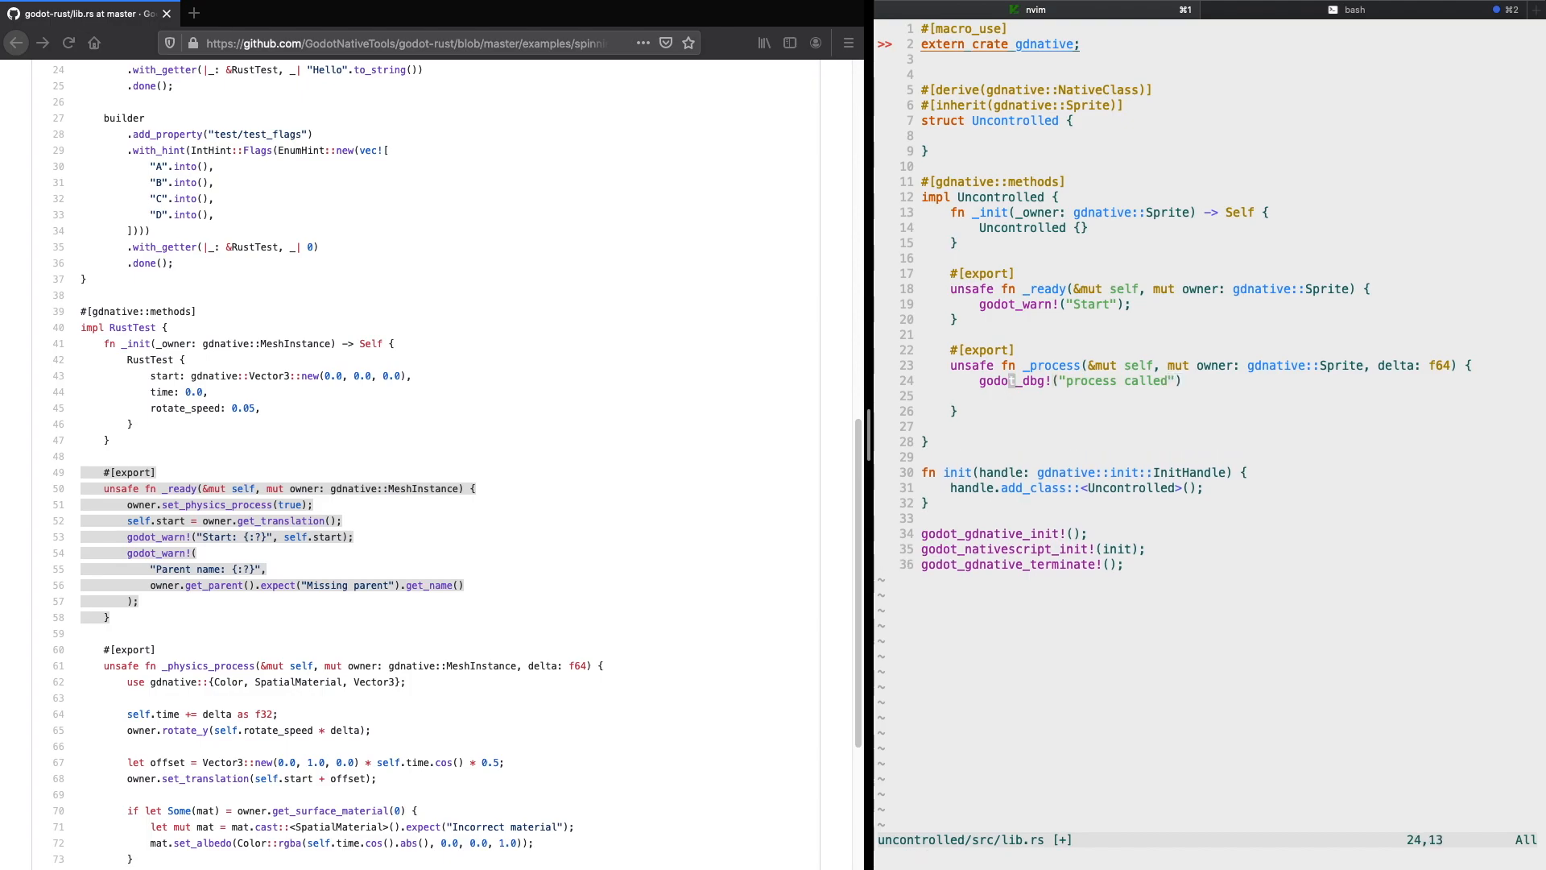
left_click(1187, 380)
type(";")
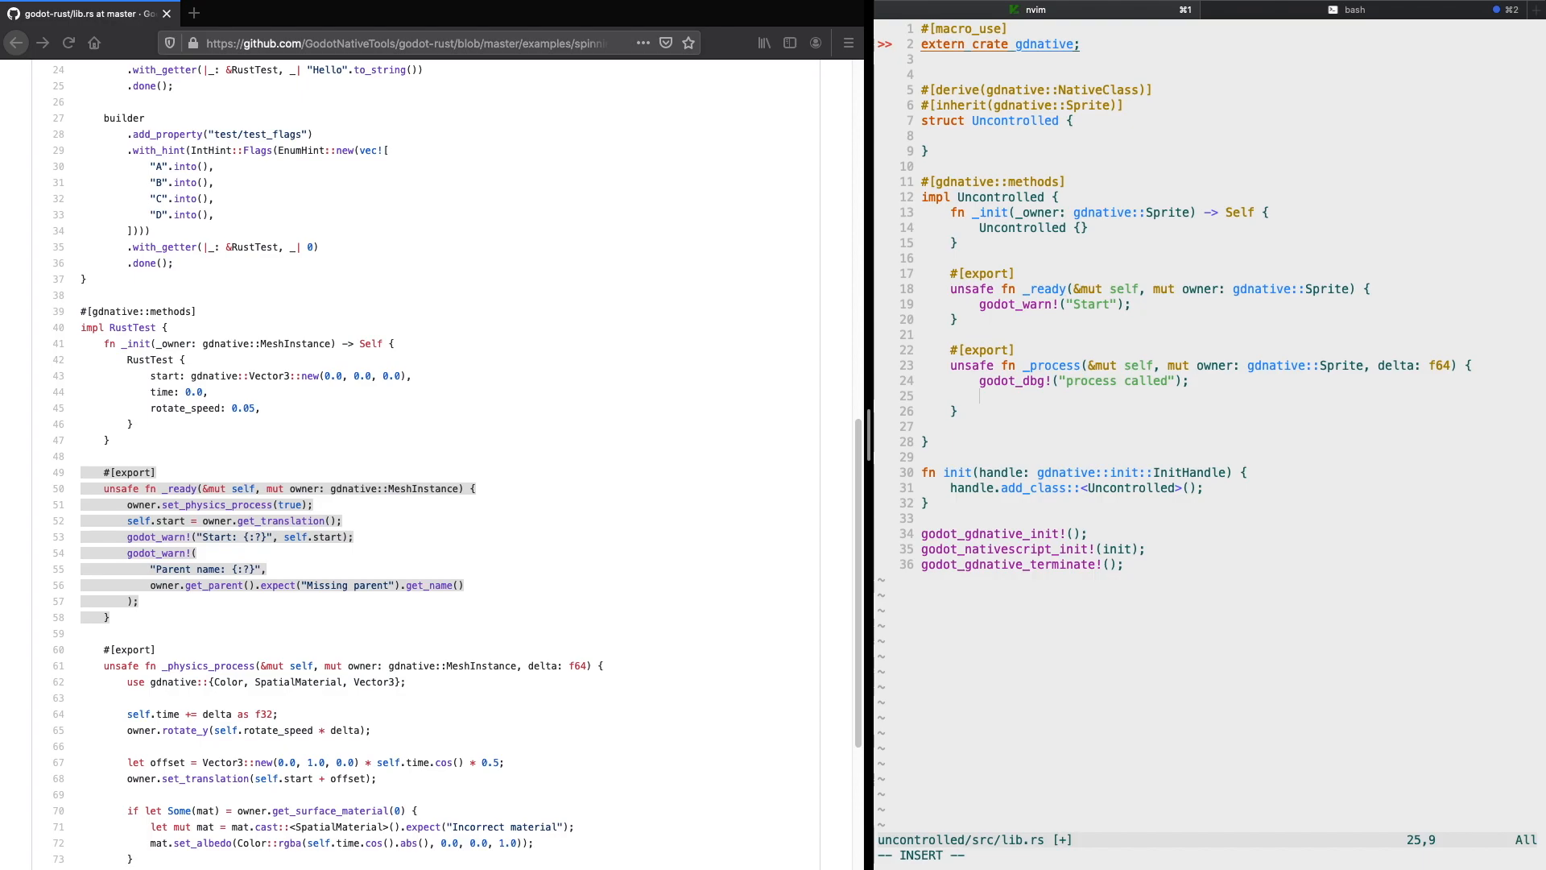
Step: Take the owner's position, add 1.0 to pos.x, and set_position(pos) back
type("let")
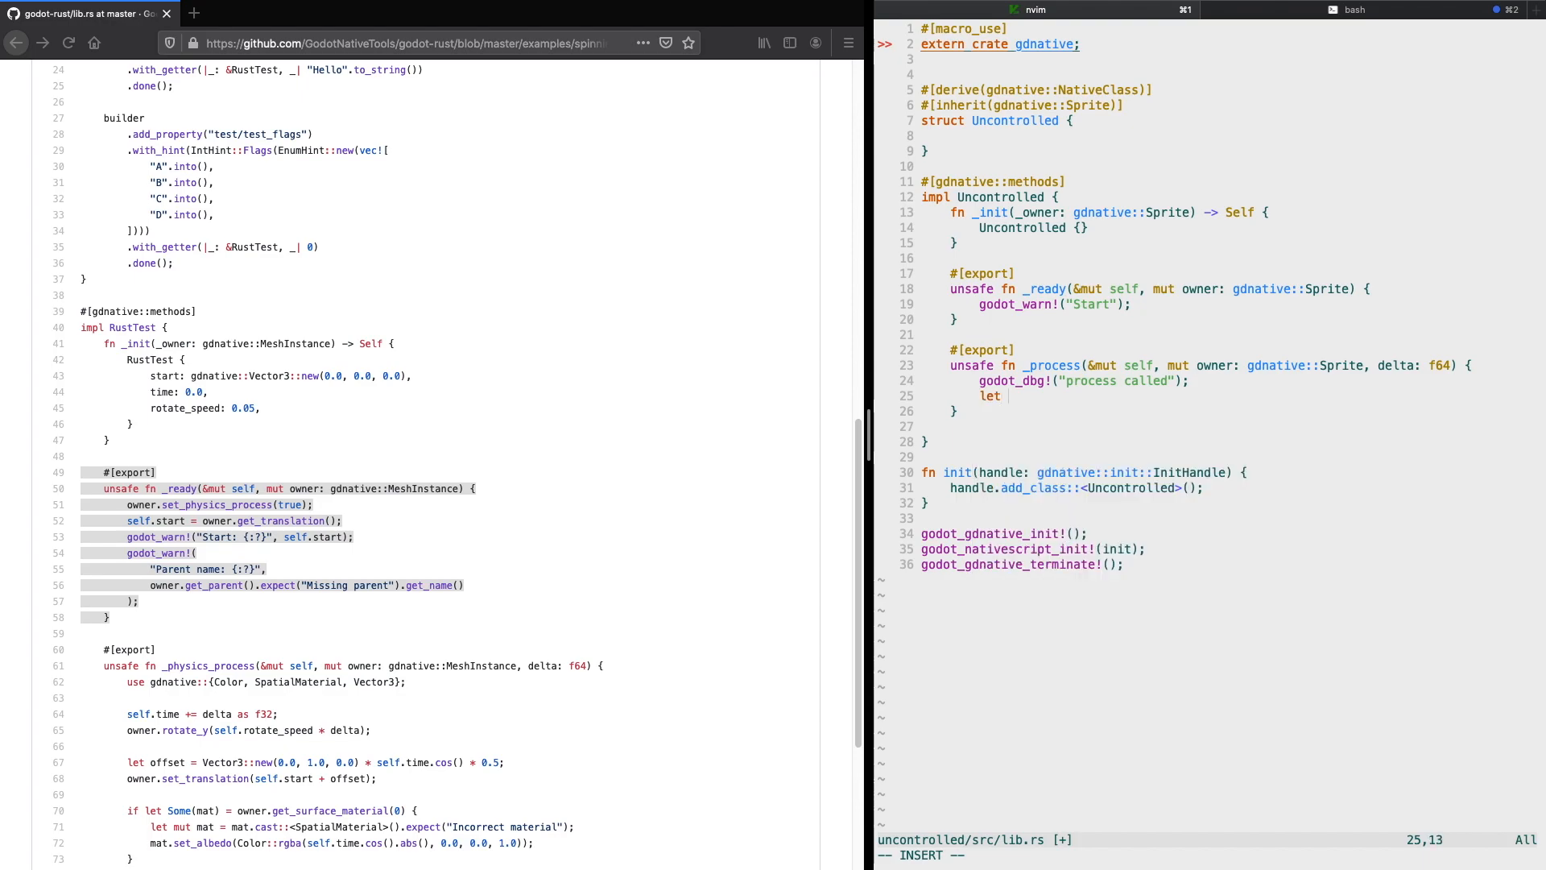
type("mut pos = owner.get")
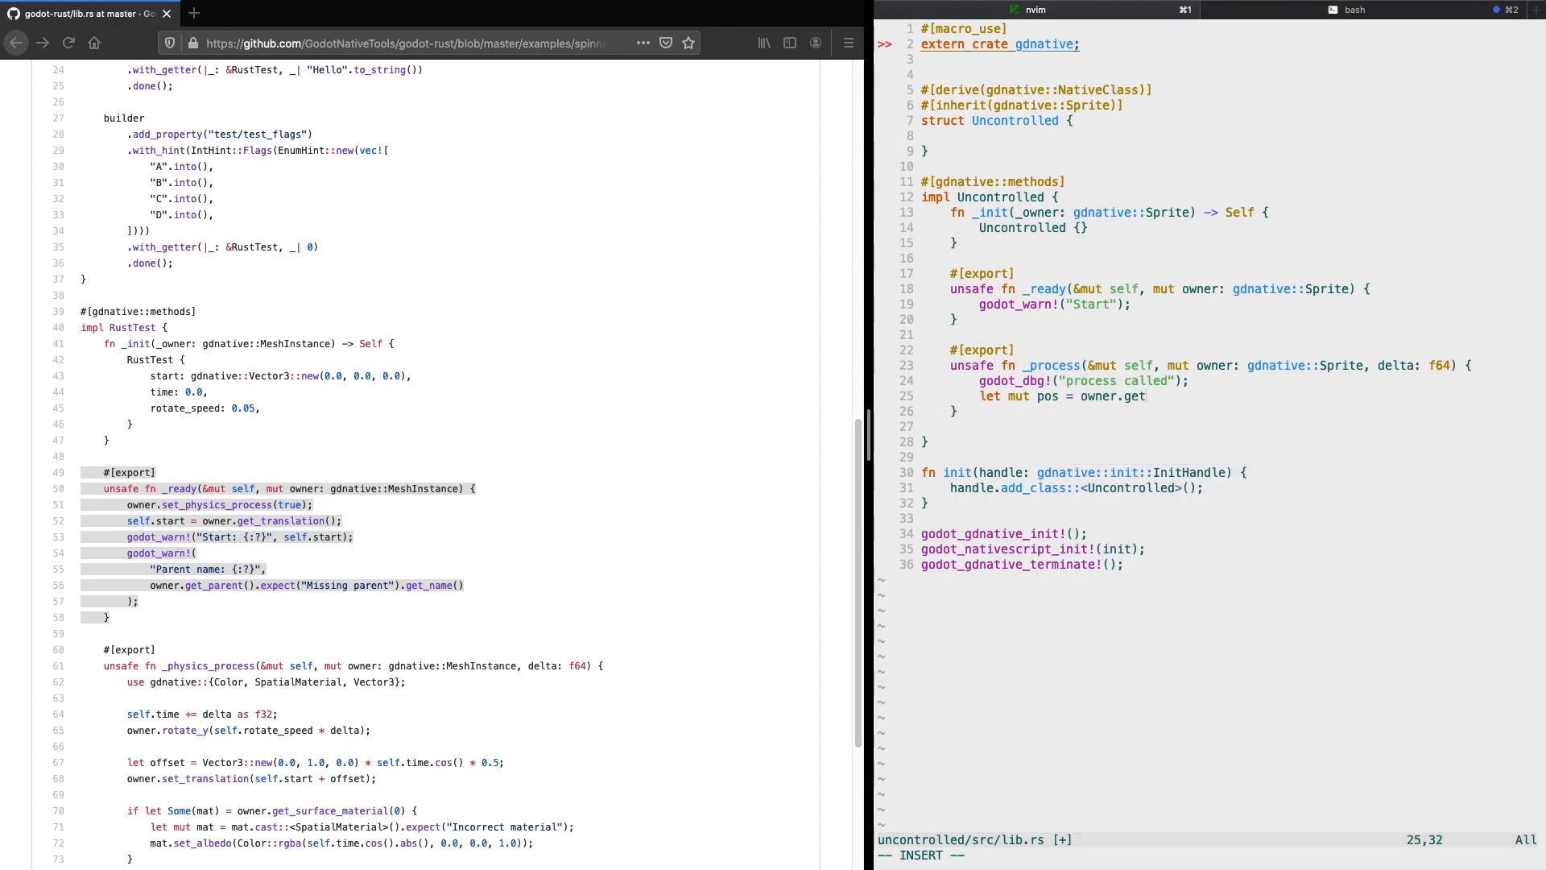
type("_position();")
type("pos.x")
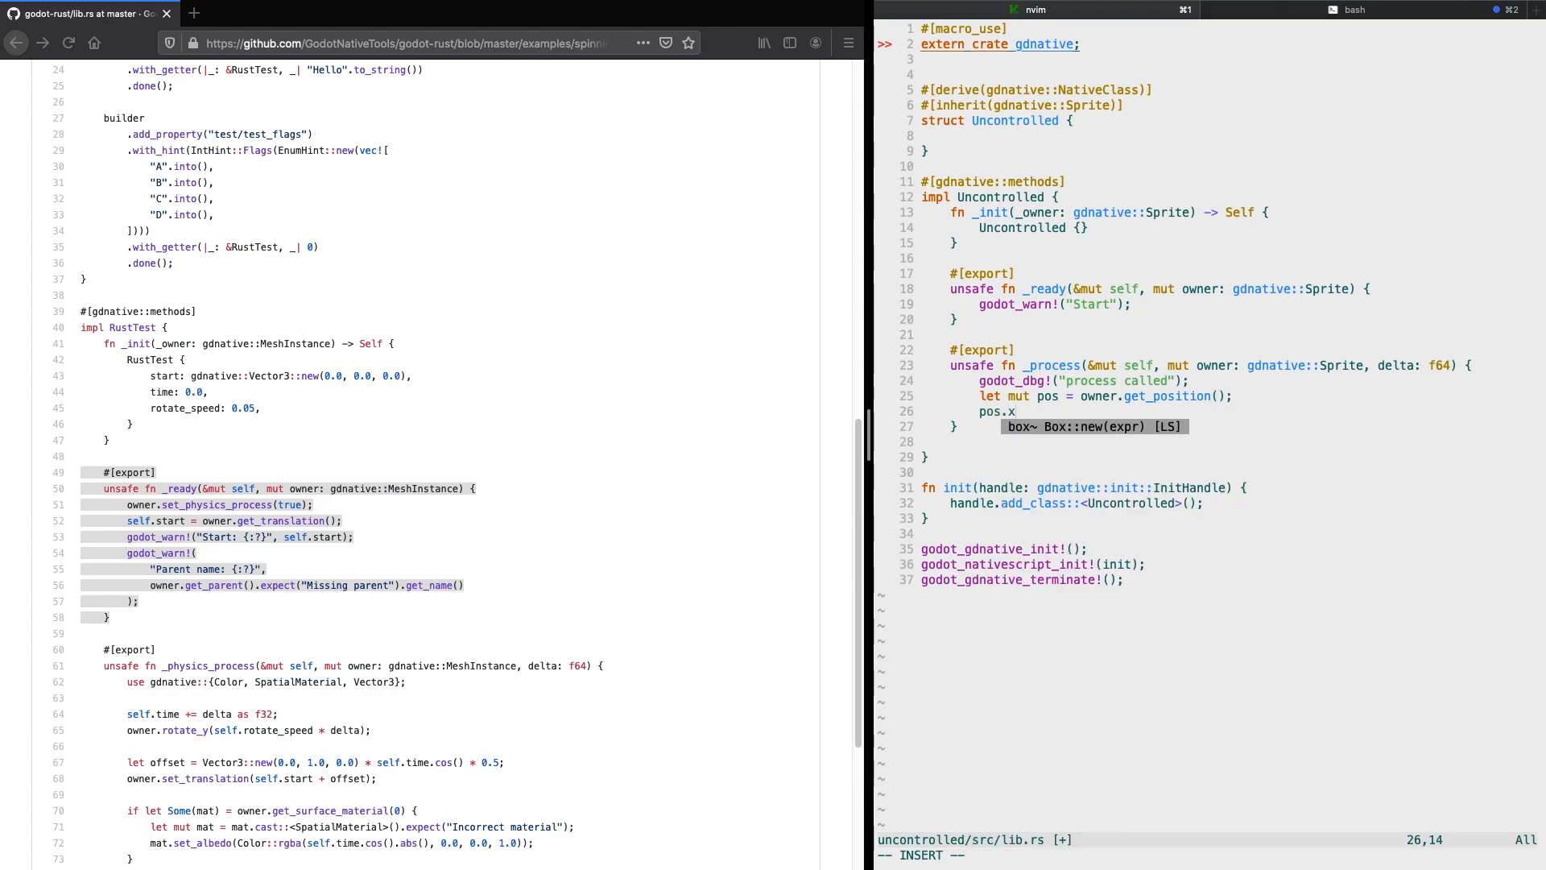
type("+=")
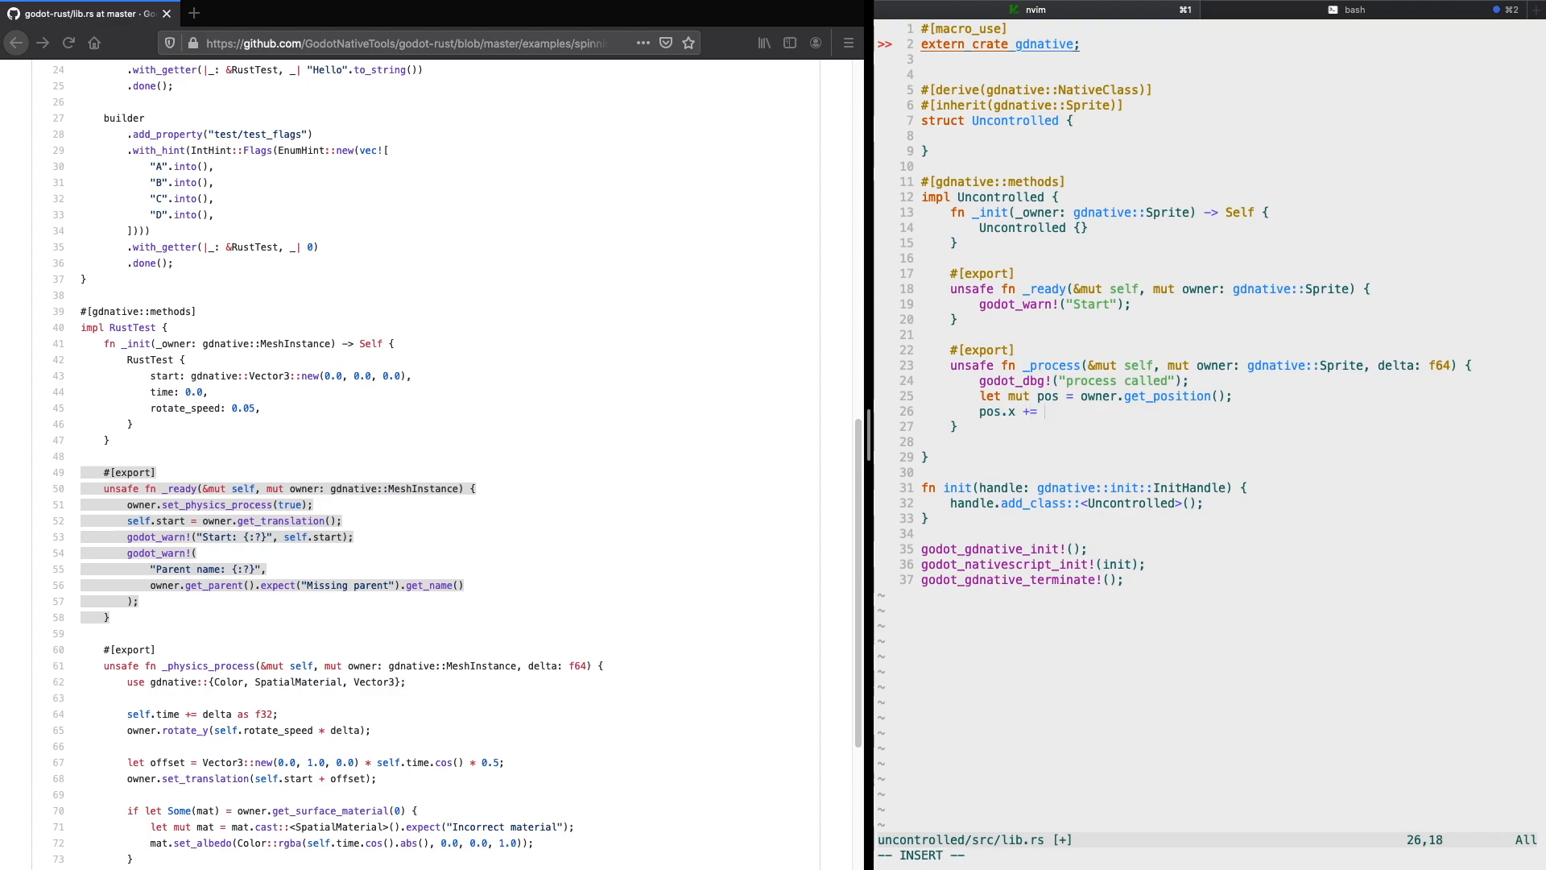
type("1.0;")
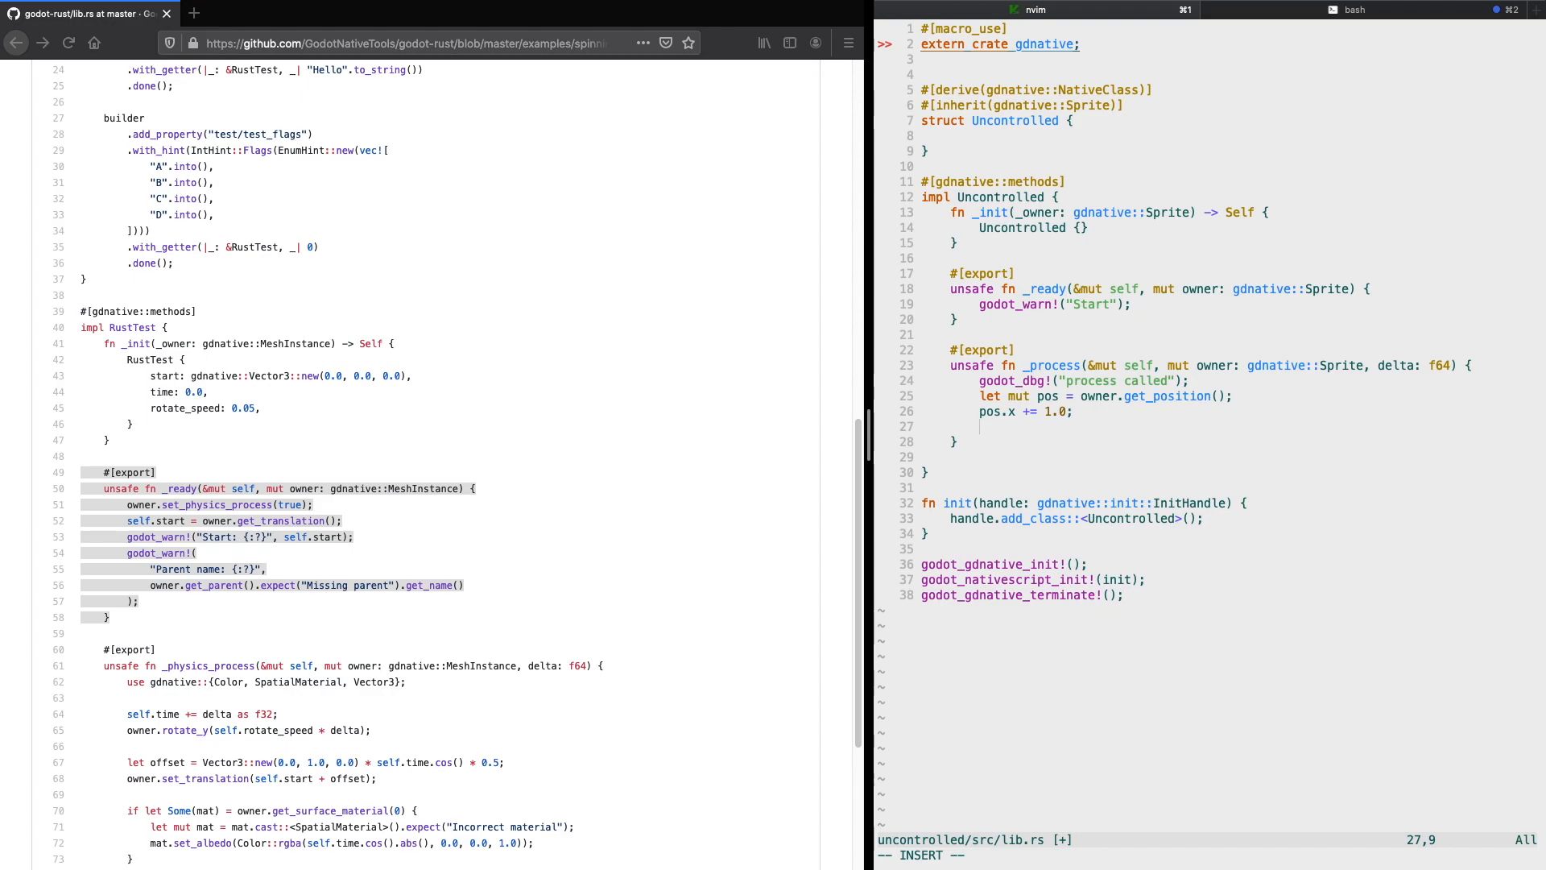
type("owner.set_pos")
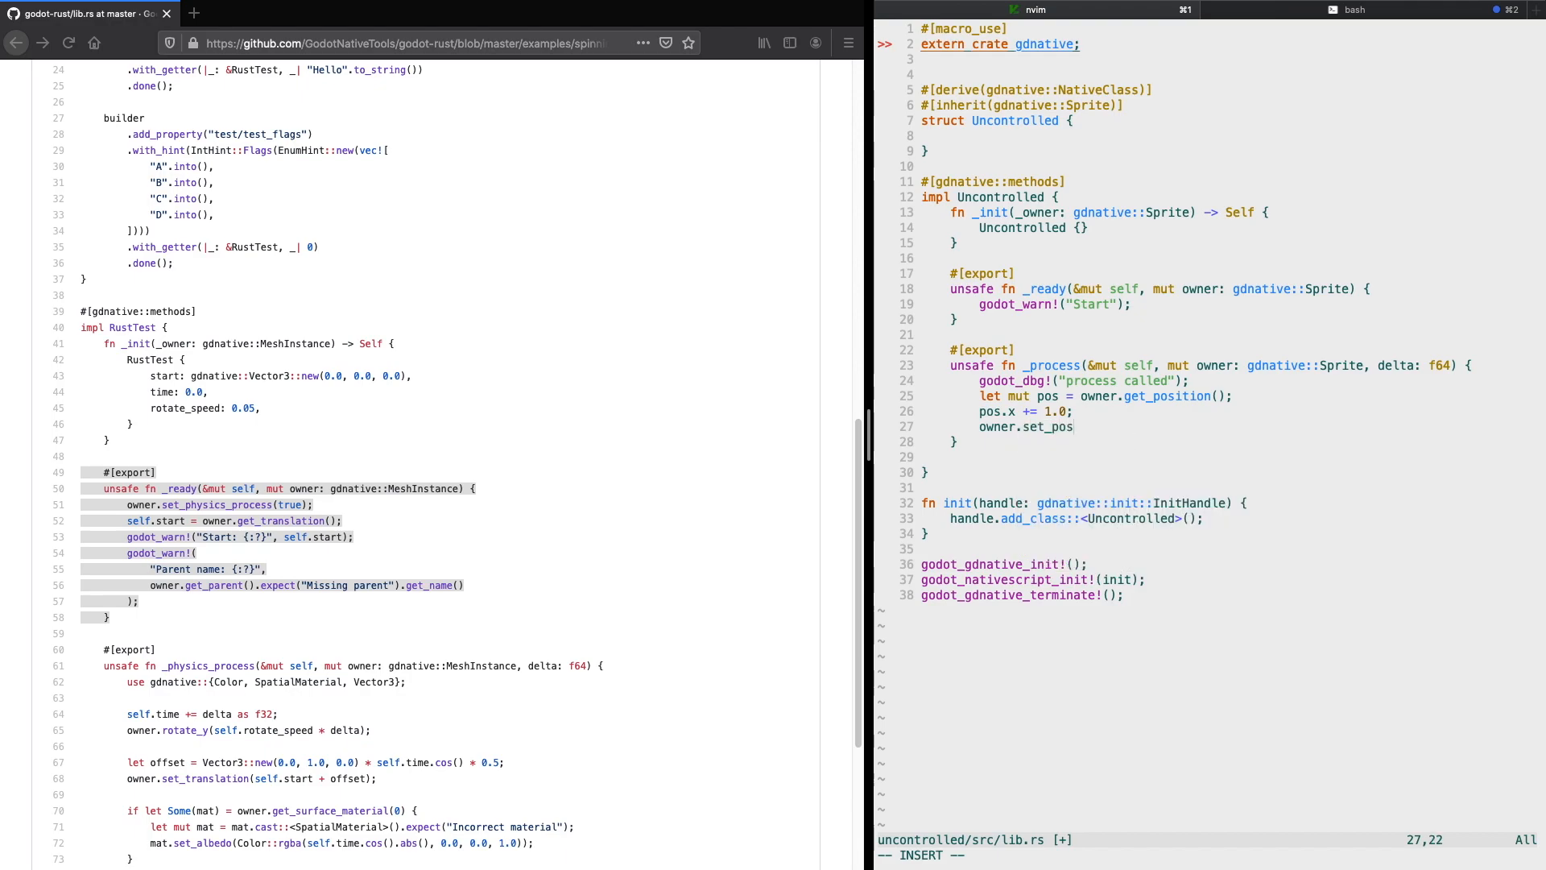
type("ition()")
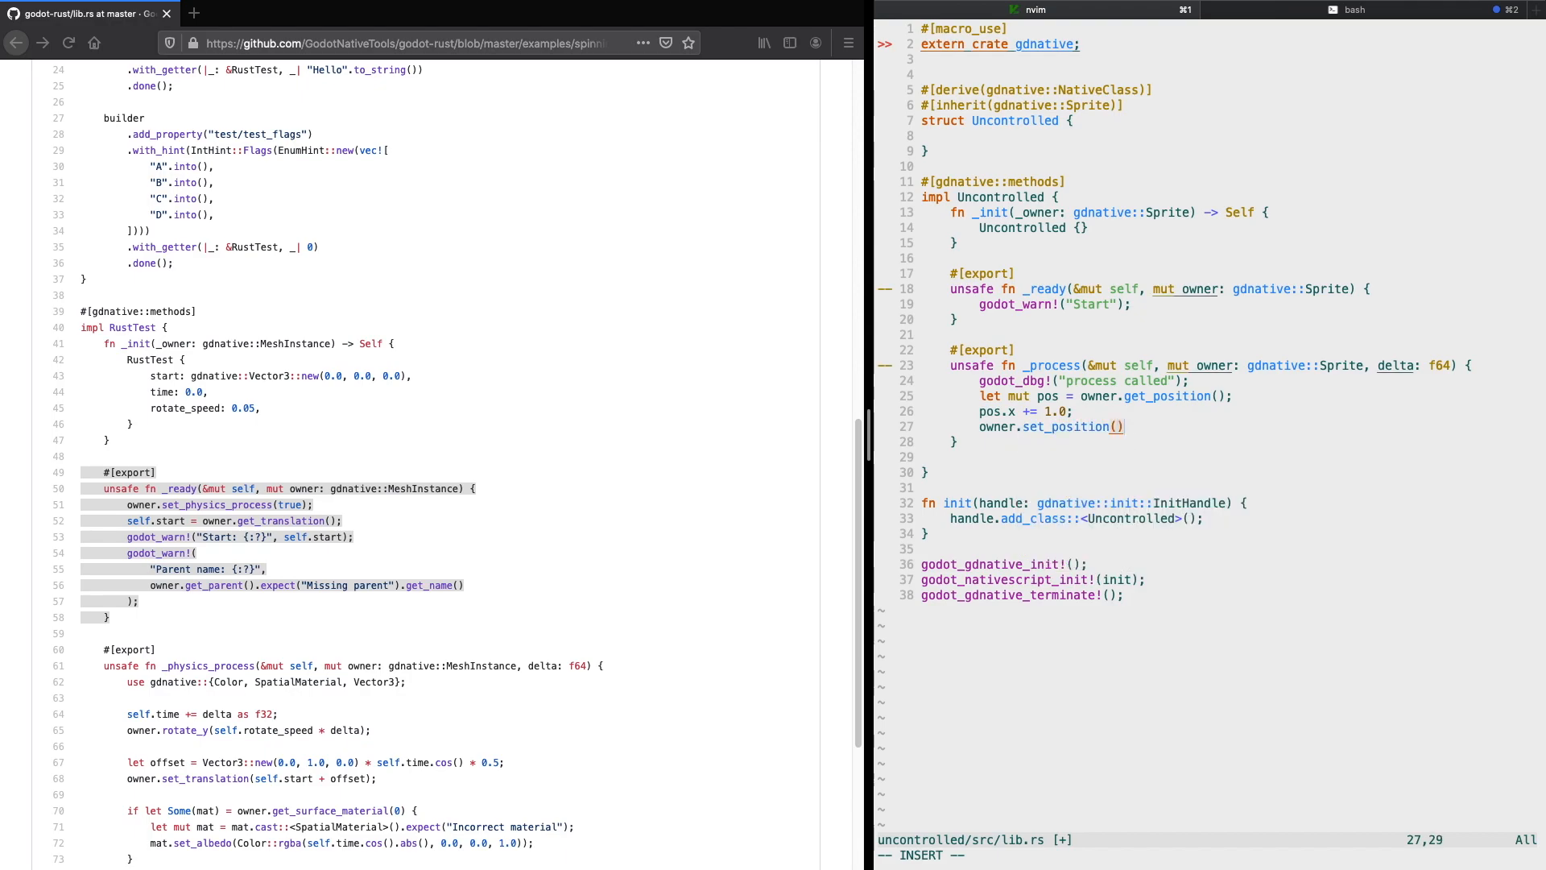
type("pos")
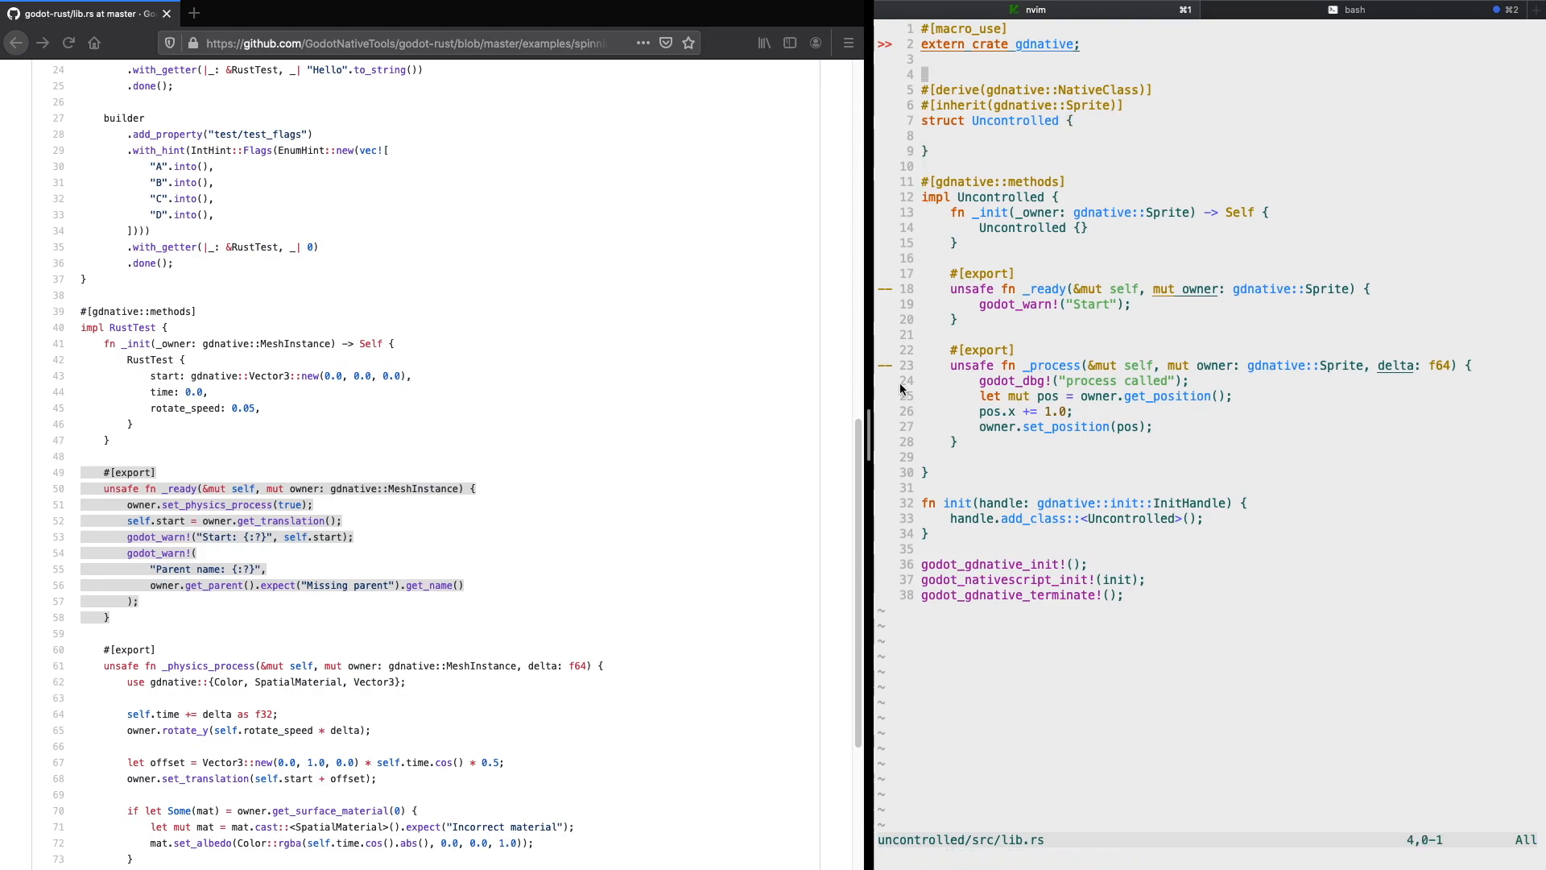
Step: Launch the Godot editor on the project folder from Terminal
scroll("up", 3)
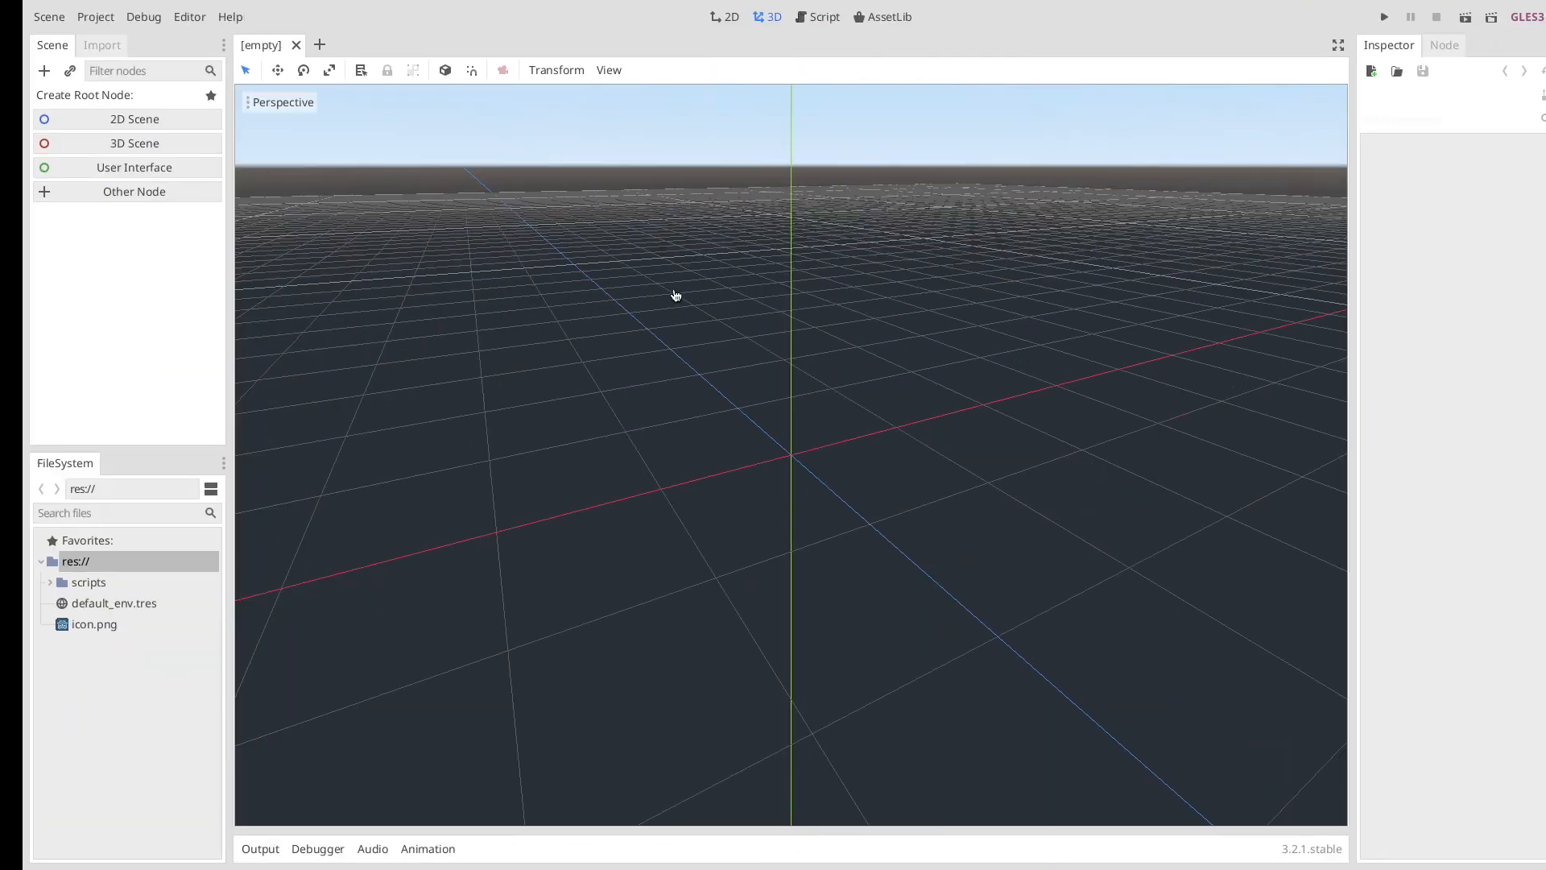
Step: Create a 2D scene root and rename the dragged icon sprite to uncontrolled
left_click(133, 119)
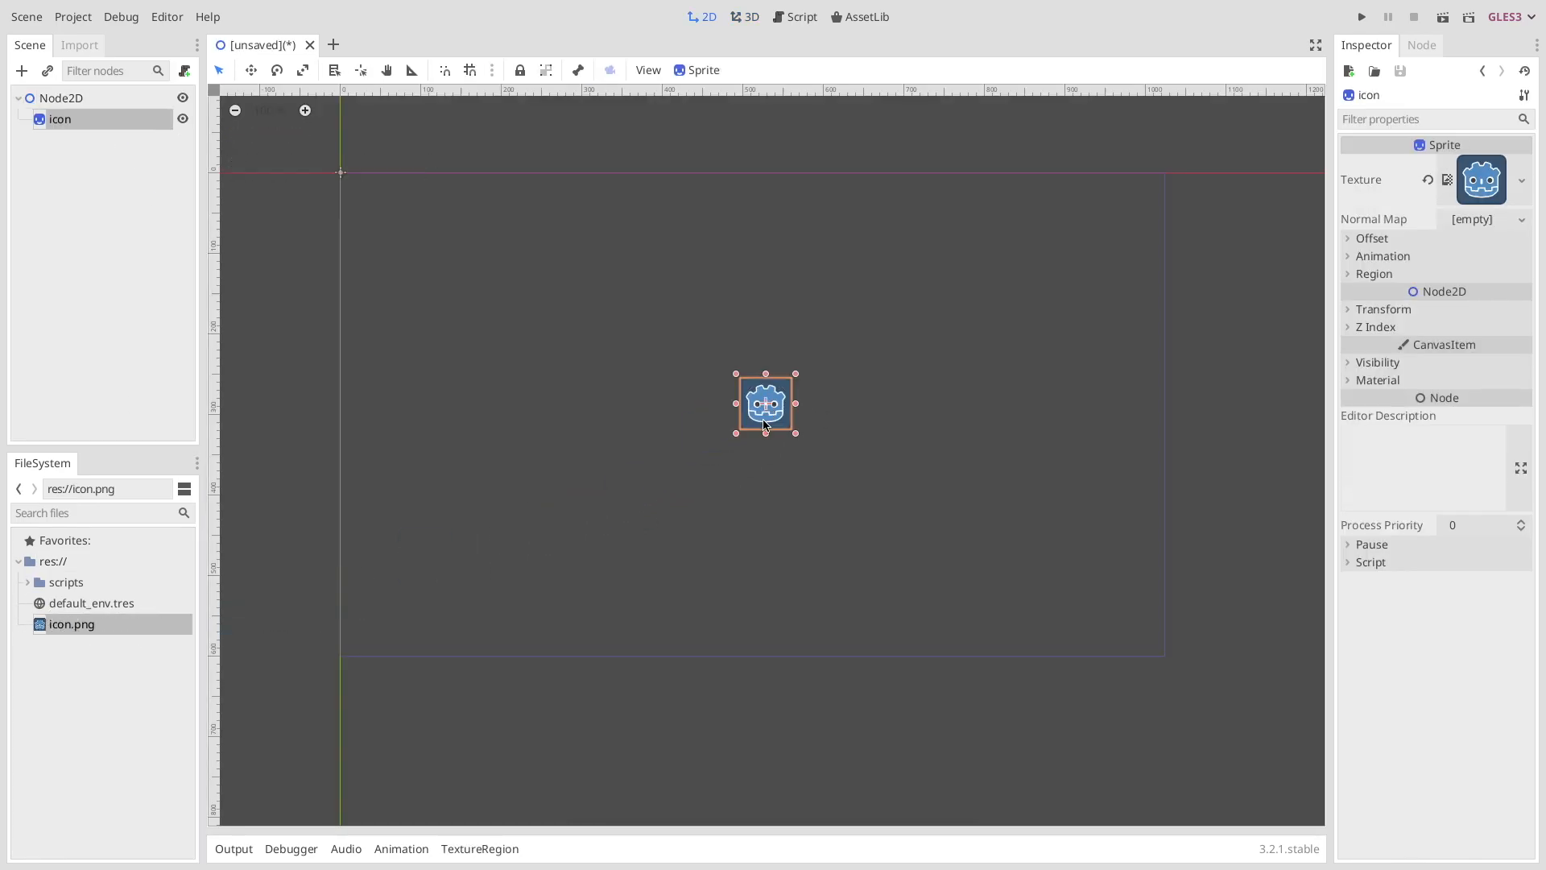
double_click(60, 117)
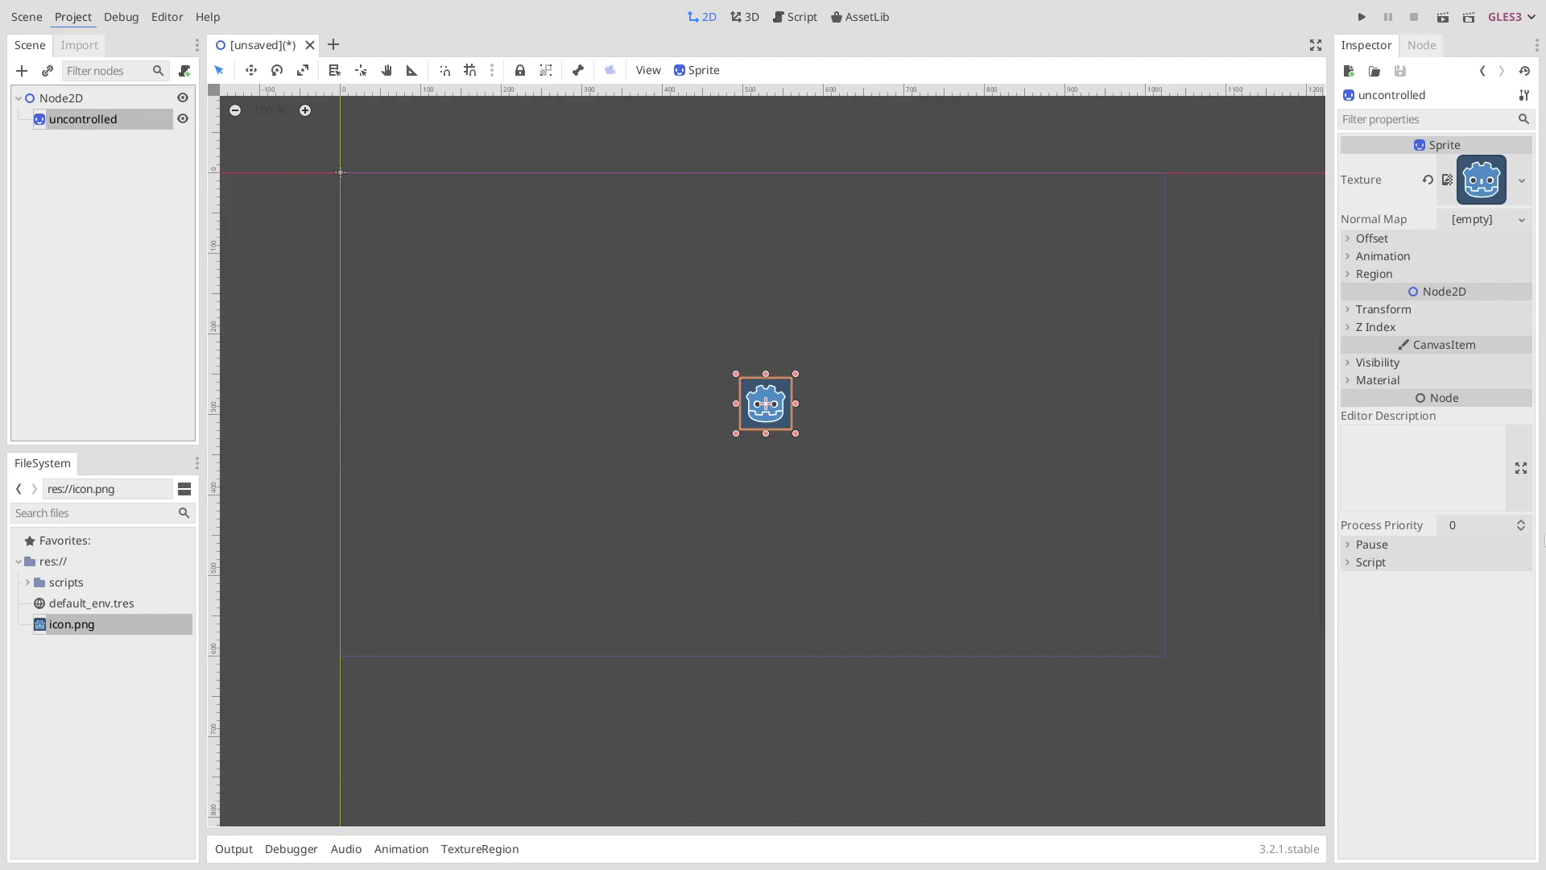
mouse_move(1481, 237)
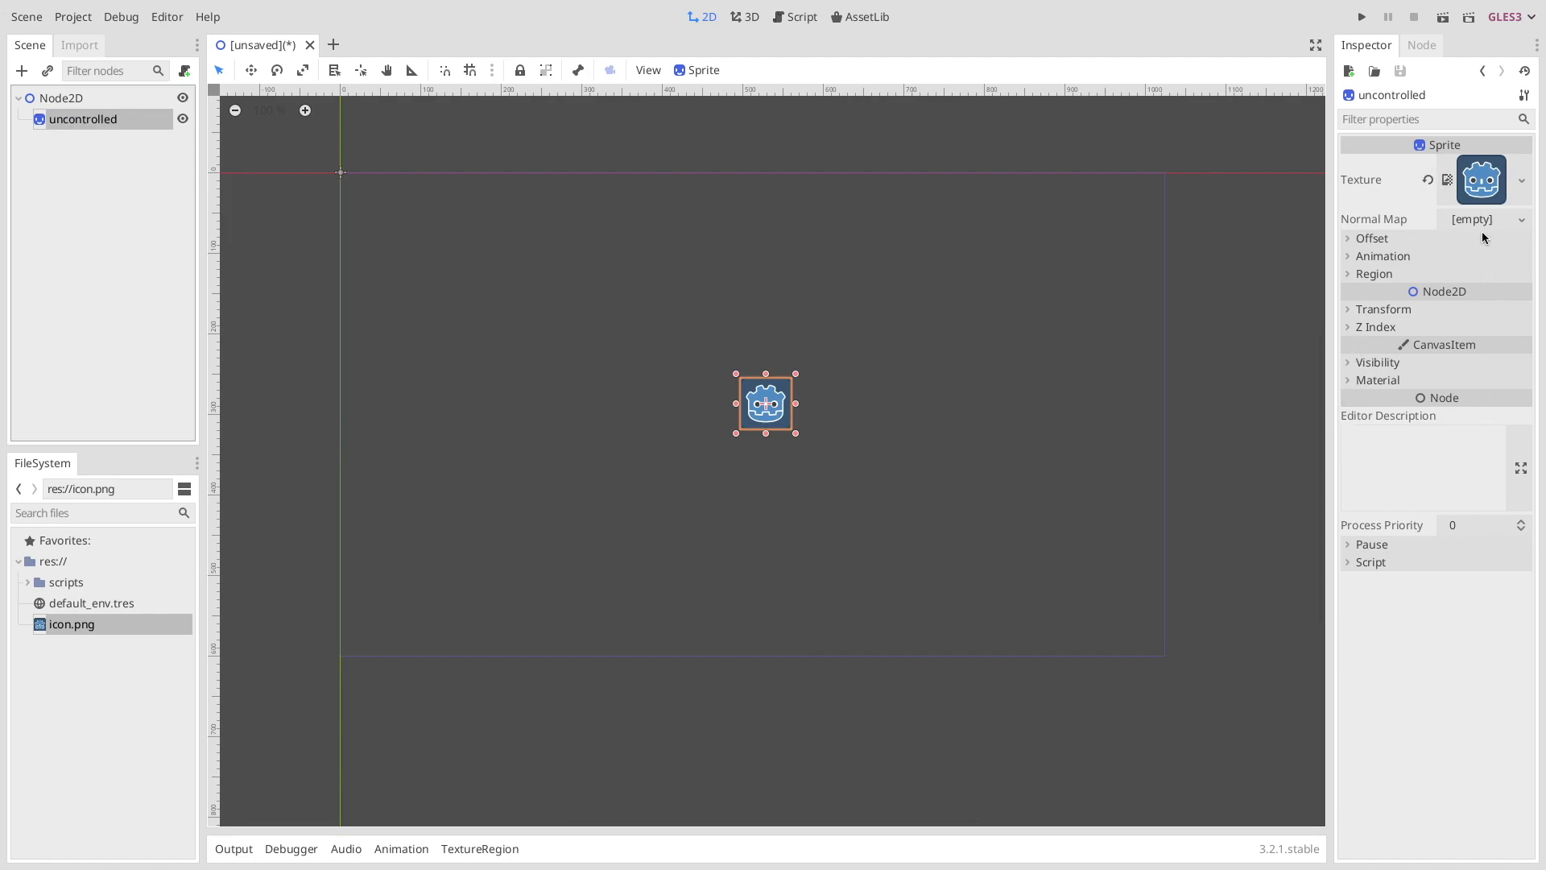
Step: Start a new script named uncontrolled inheriting Sprite, leaving the built-in option off
left_click(1369, 562)
type("U")
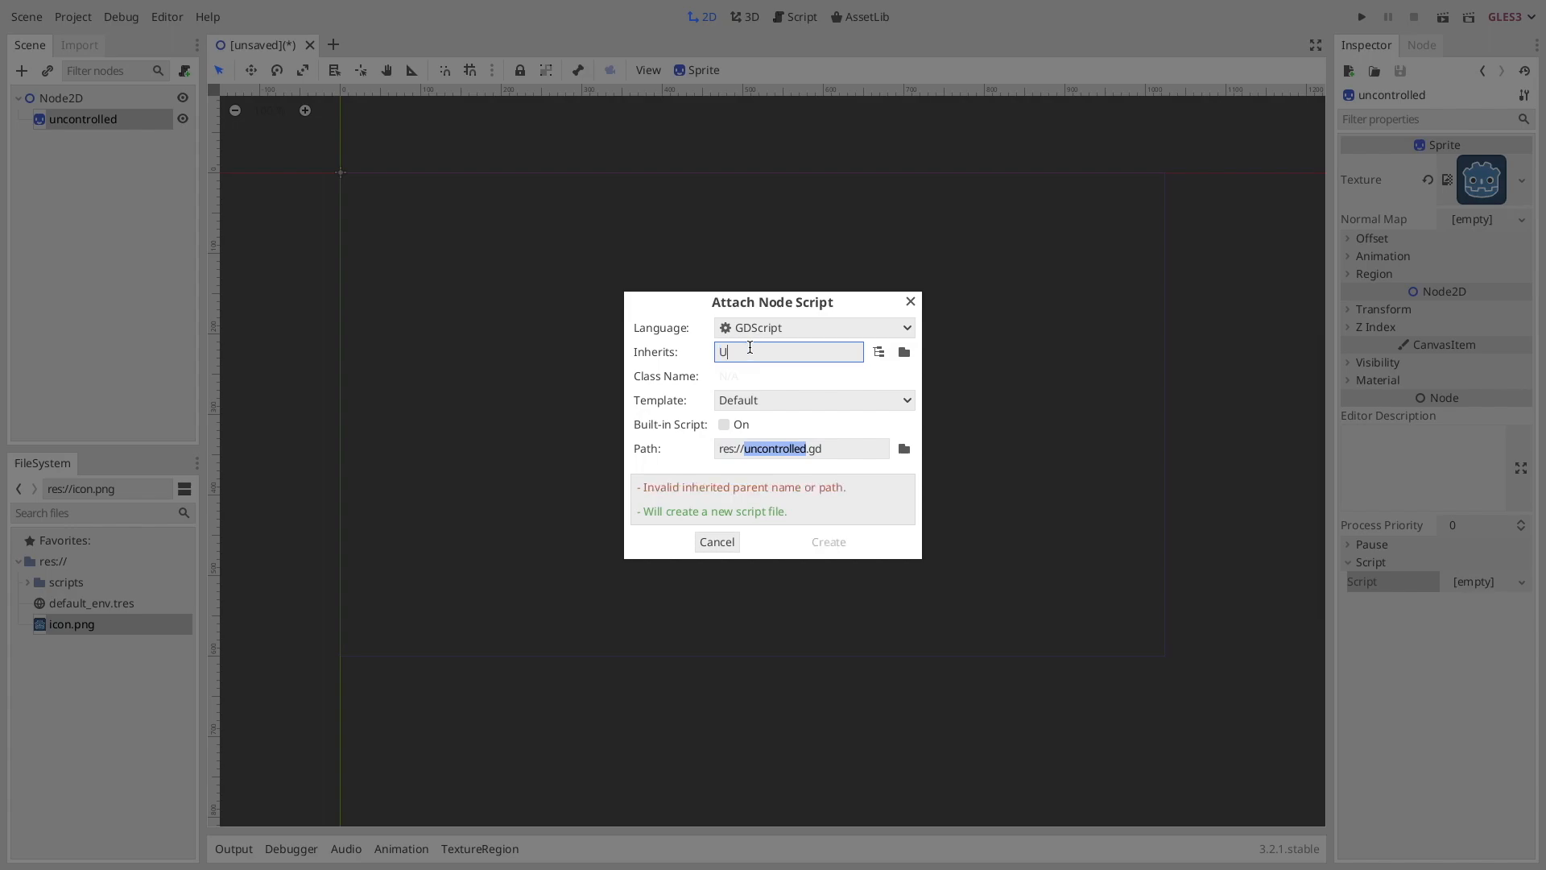
type("ncontrolled")
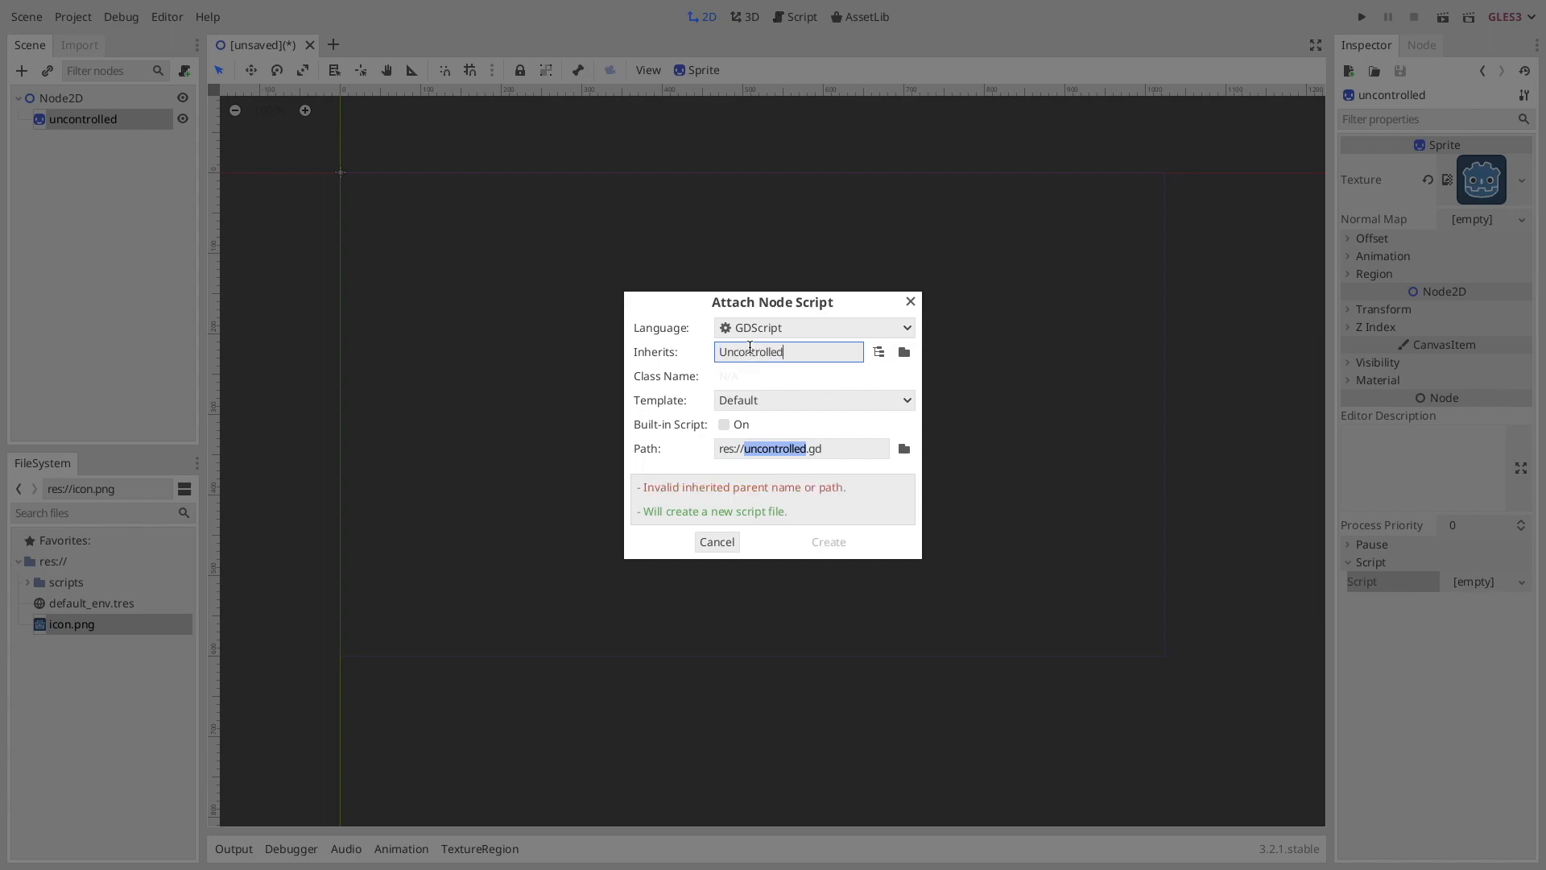
mouse_move(721, 414)
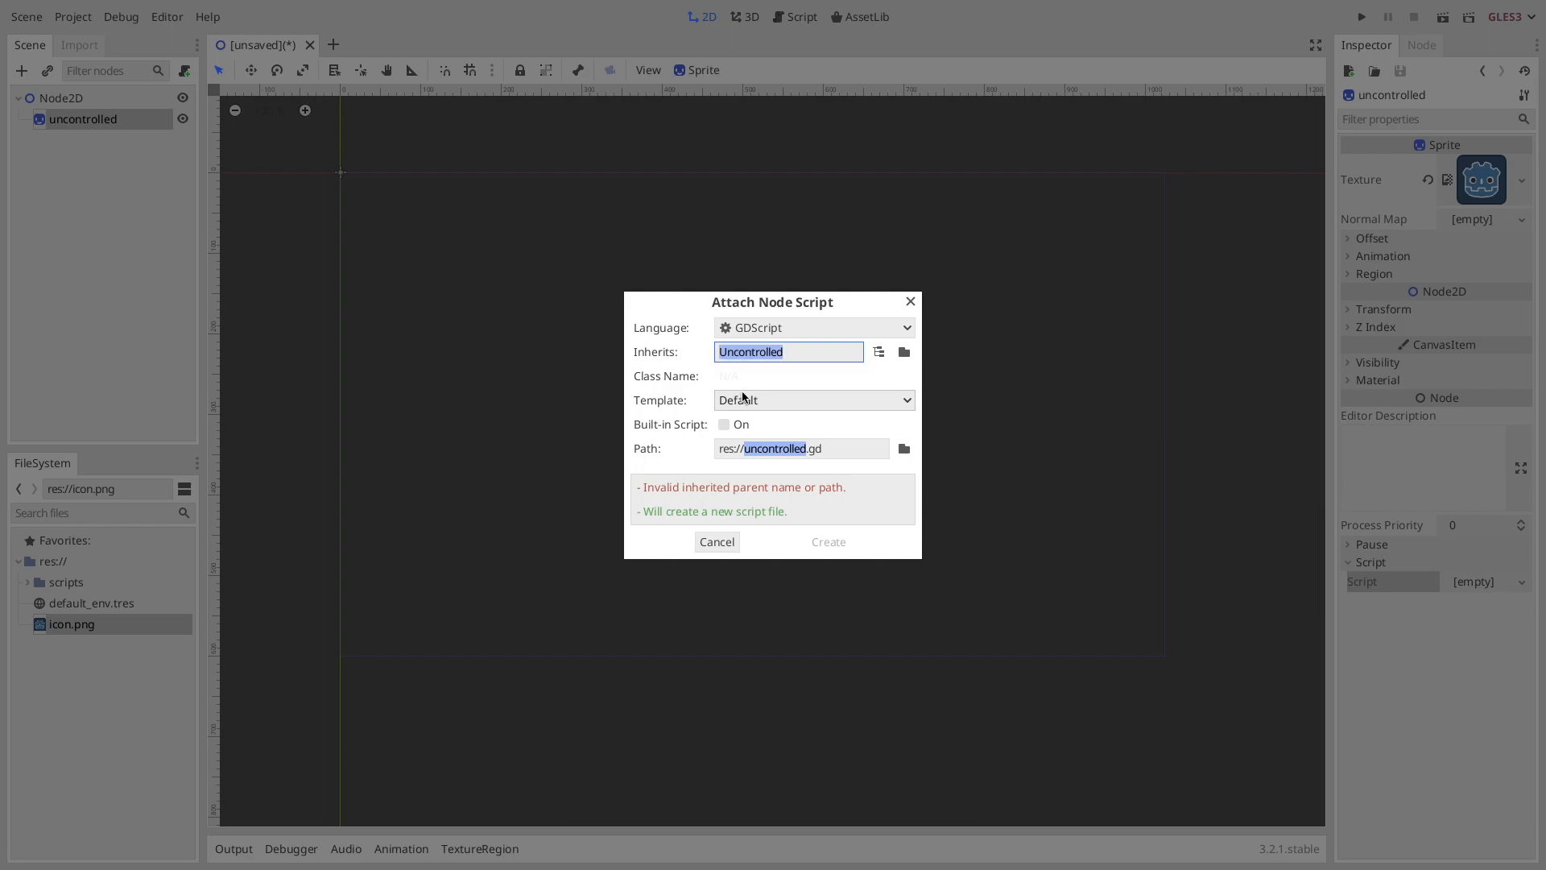
type("S")
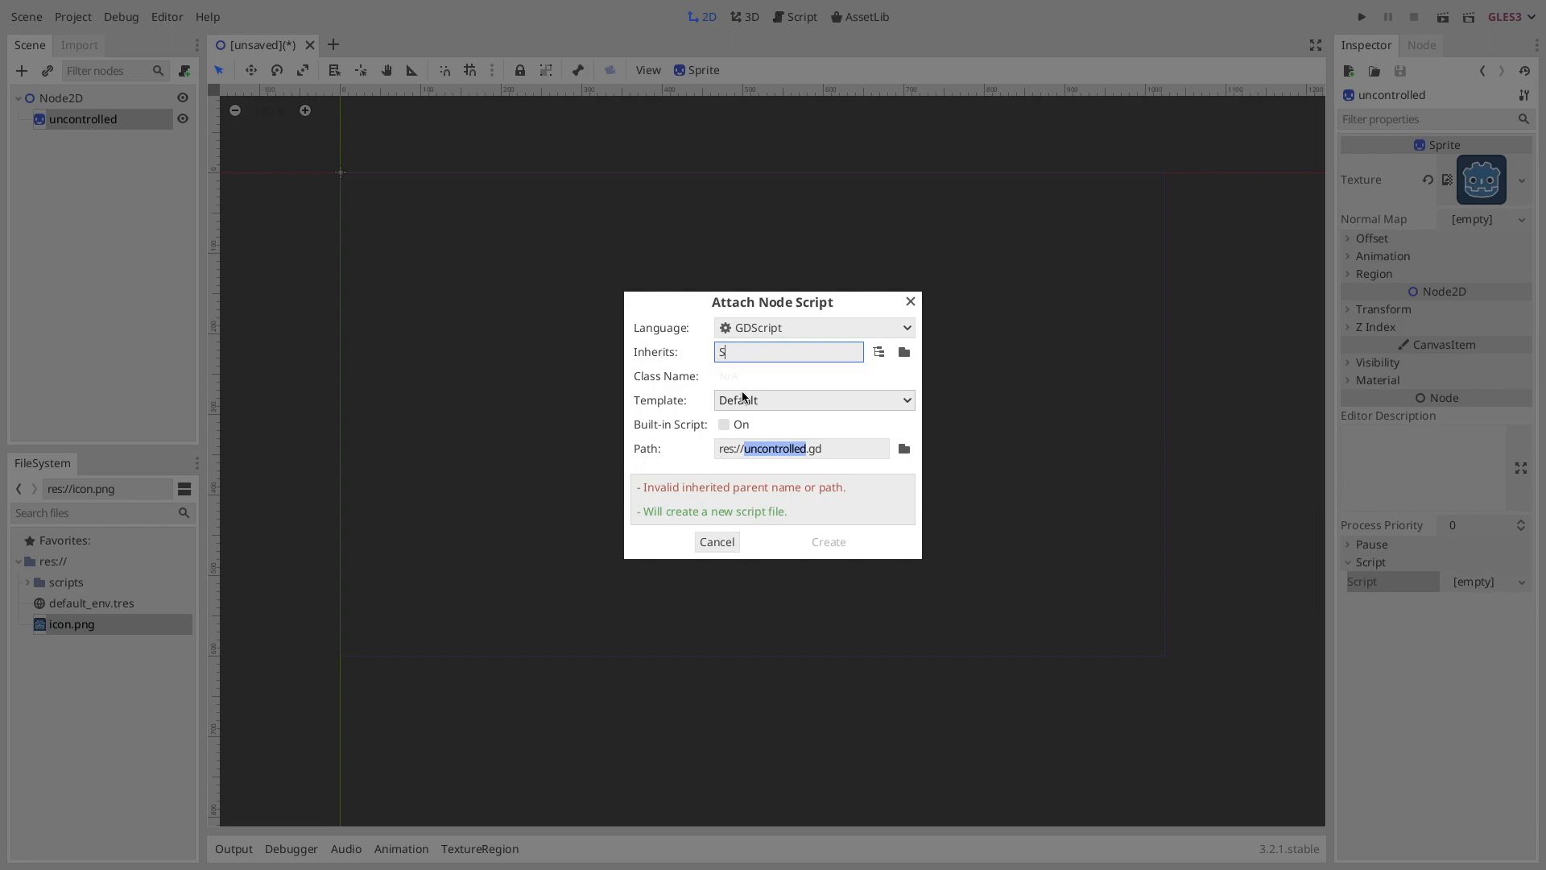
type("prite")
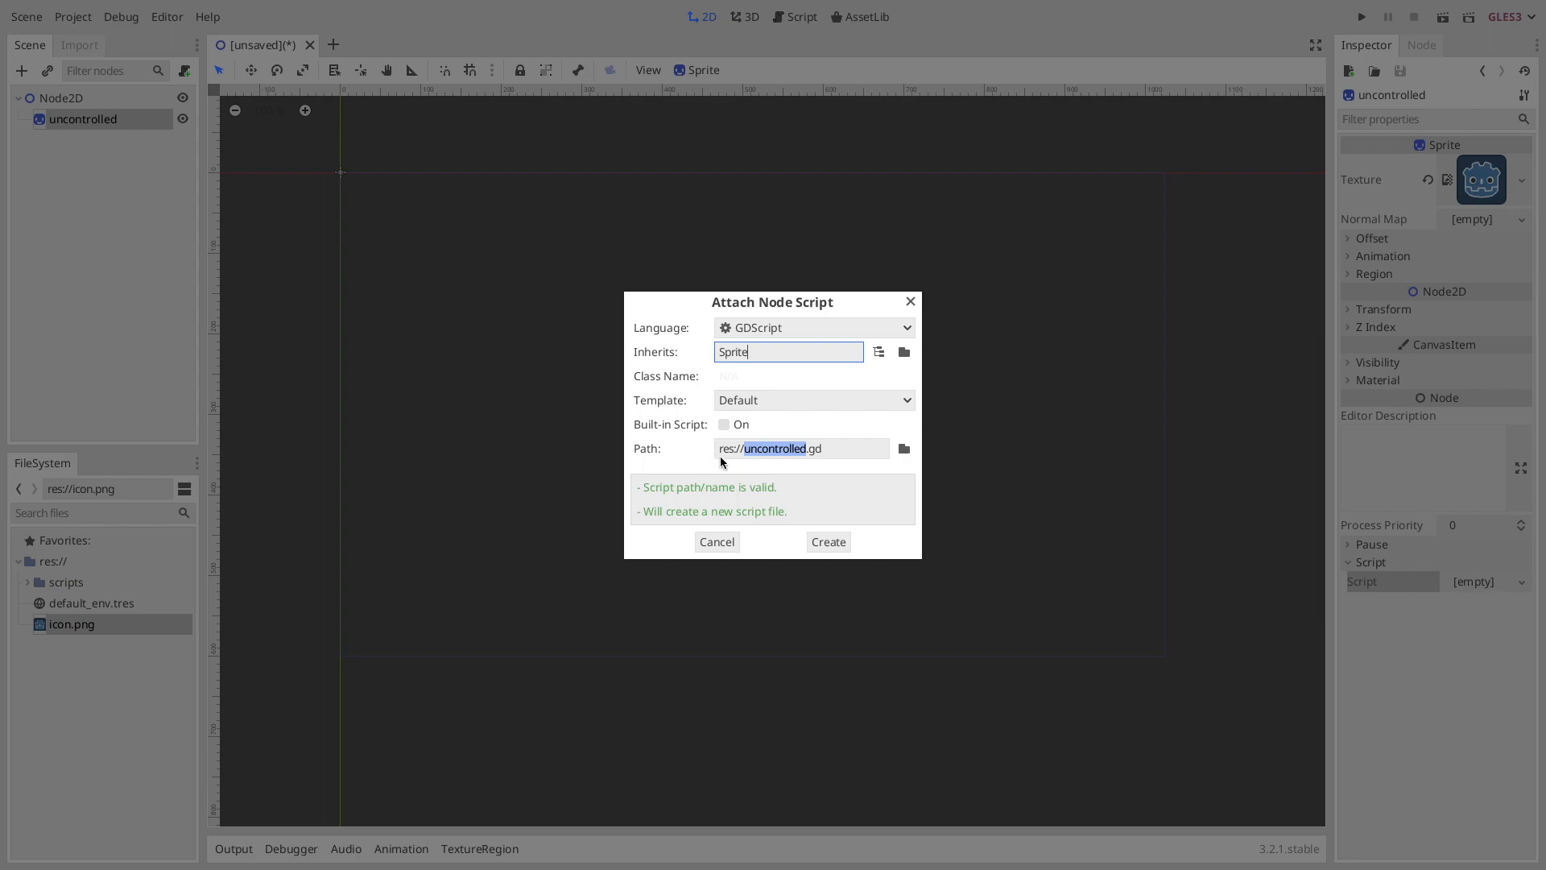
left_click(725, 423)
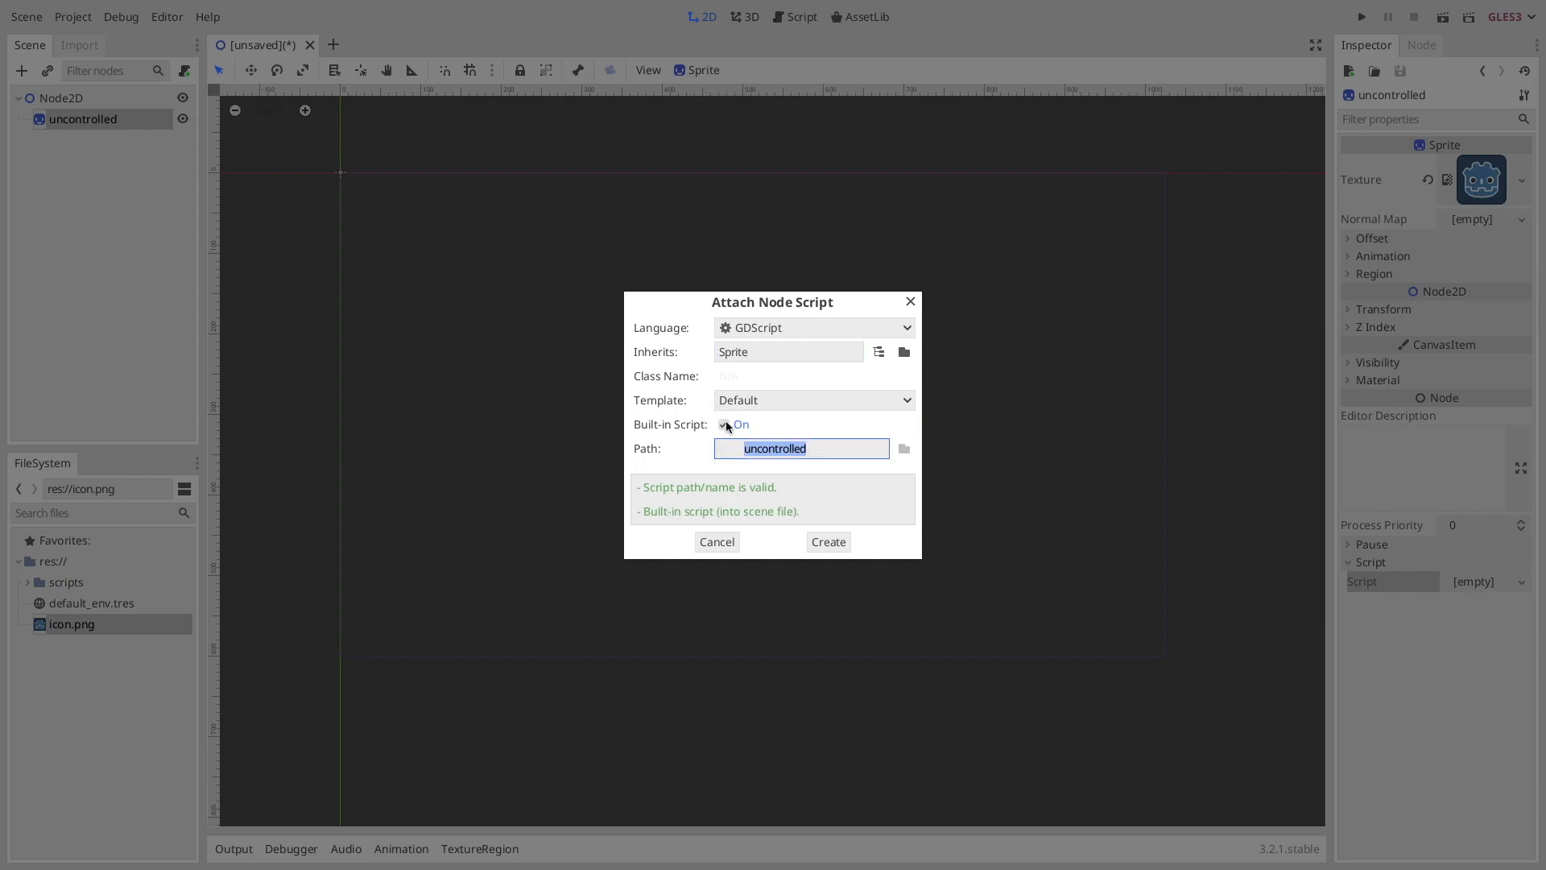
left_click(723, 423)
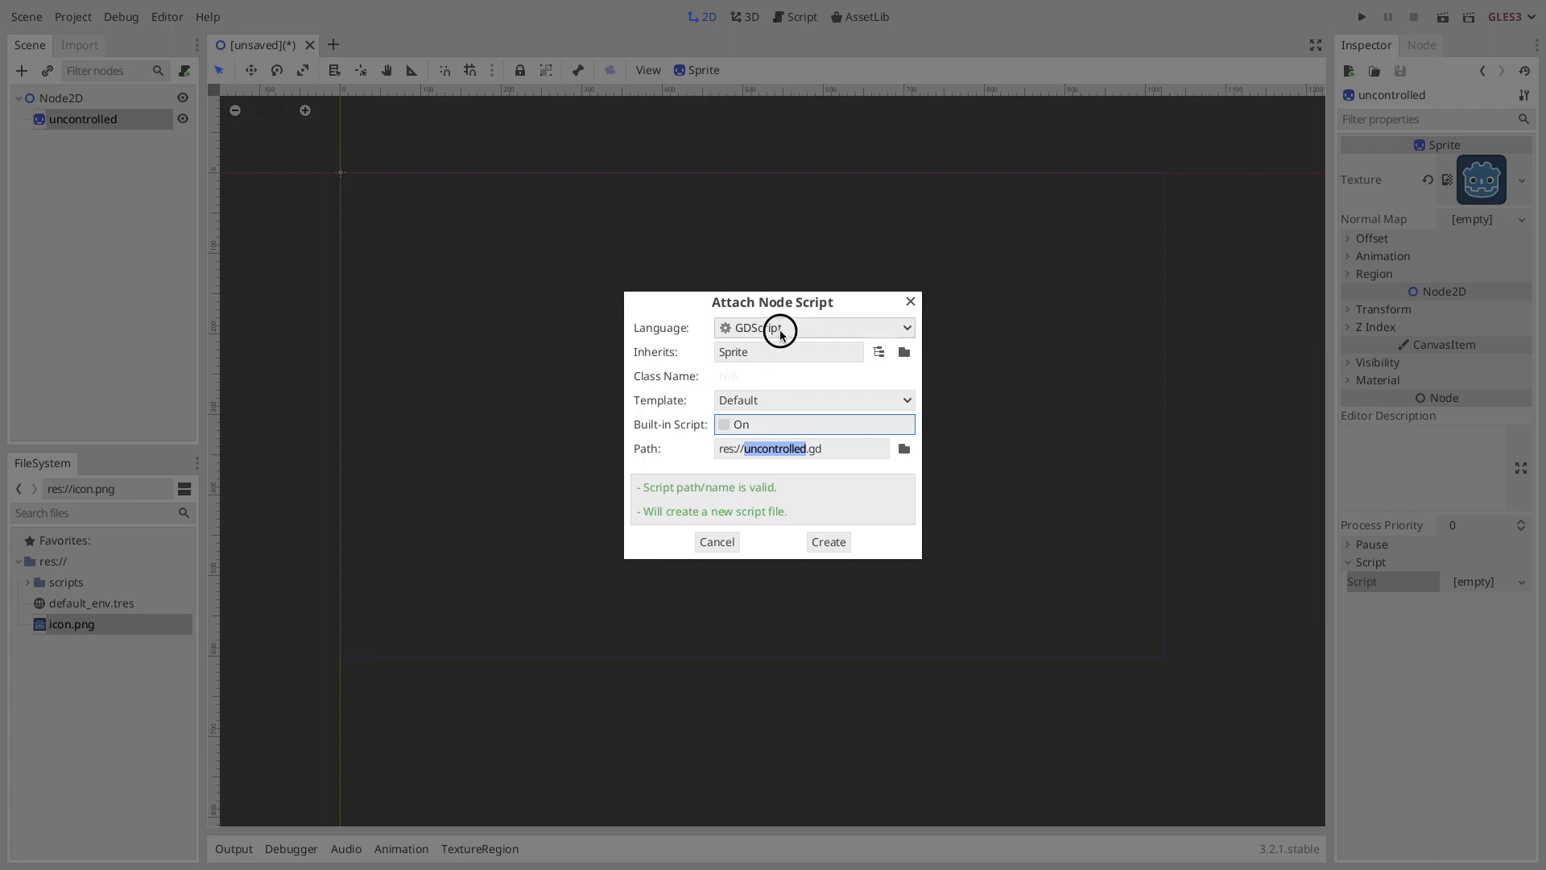
Step: Set language to NativeScript, class name Uncontrolled, and create the script
left_click(808, 327)
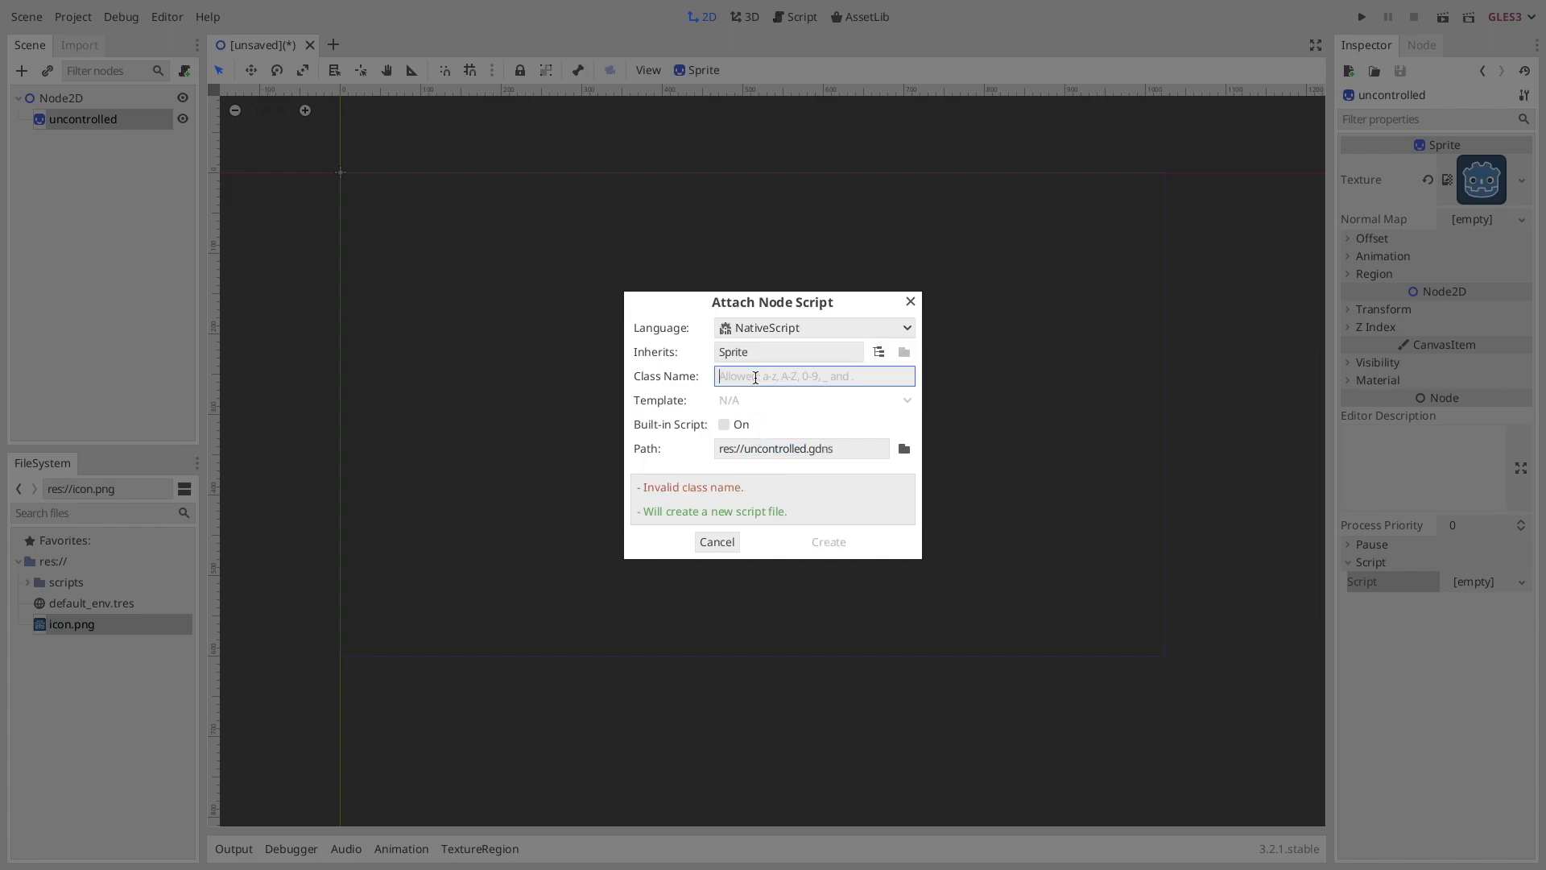
type("Uncontrolled")
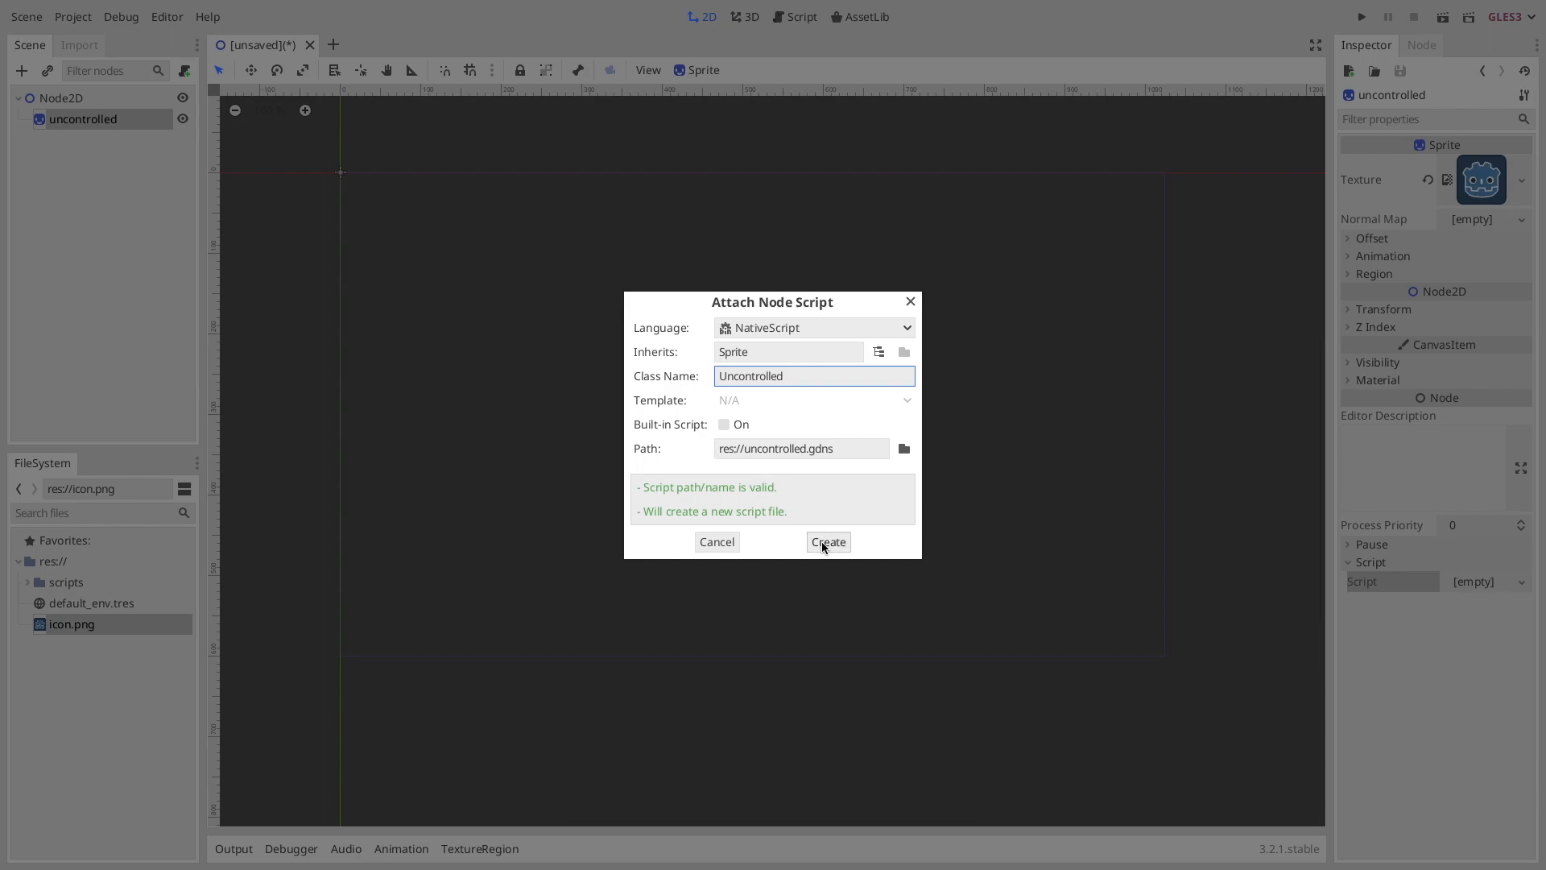
left_click(828, 541)
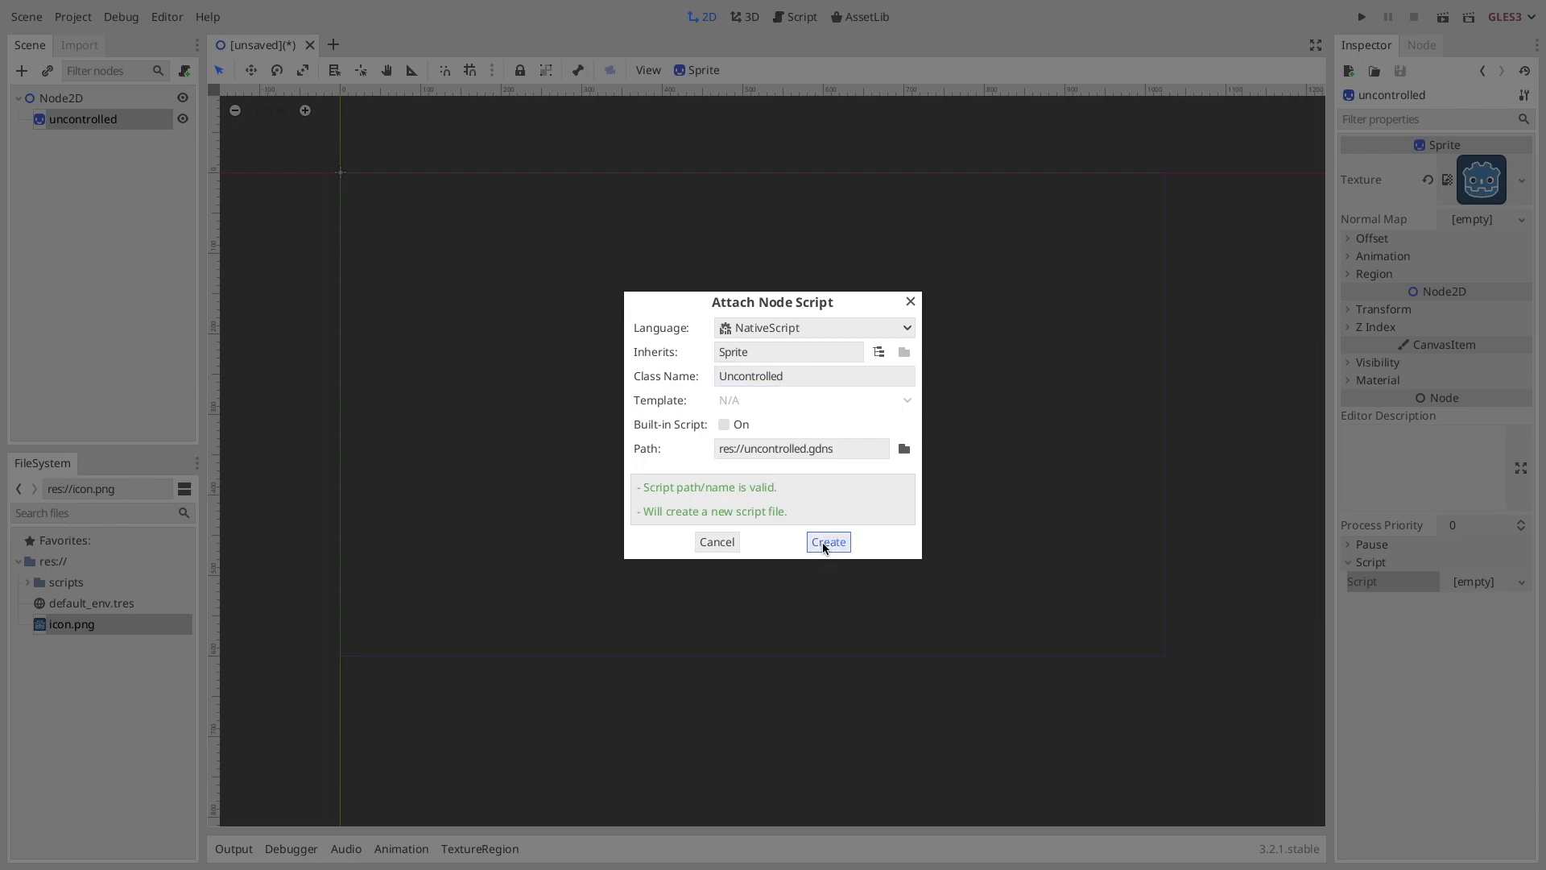
left_click(828, 541)
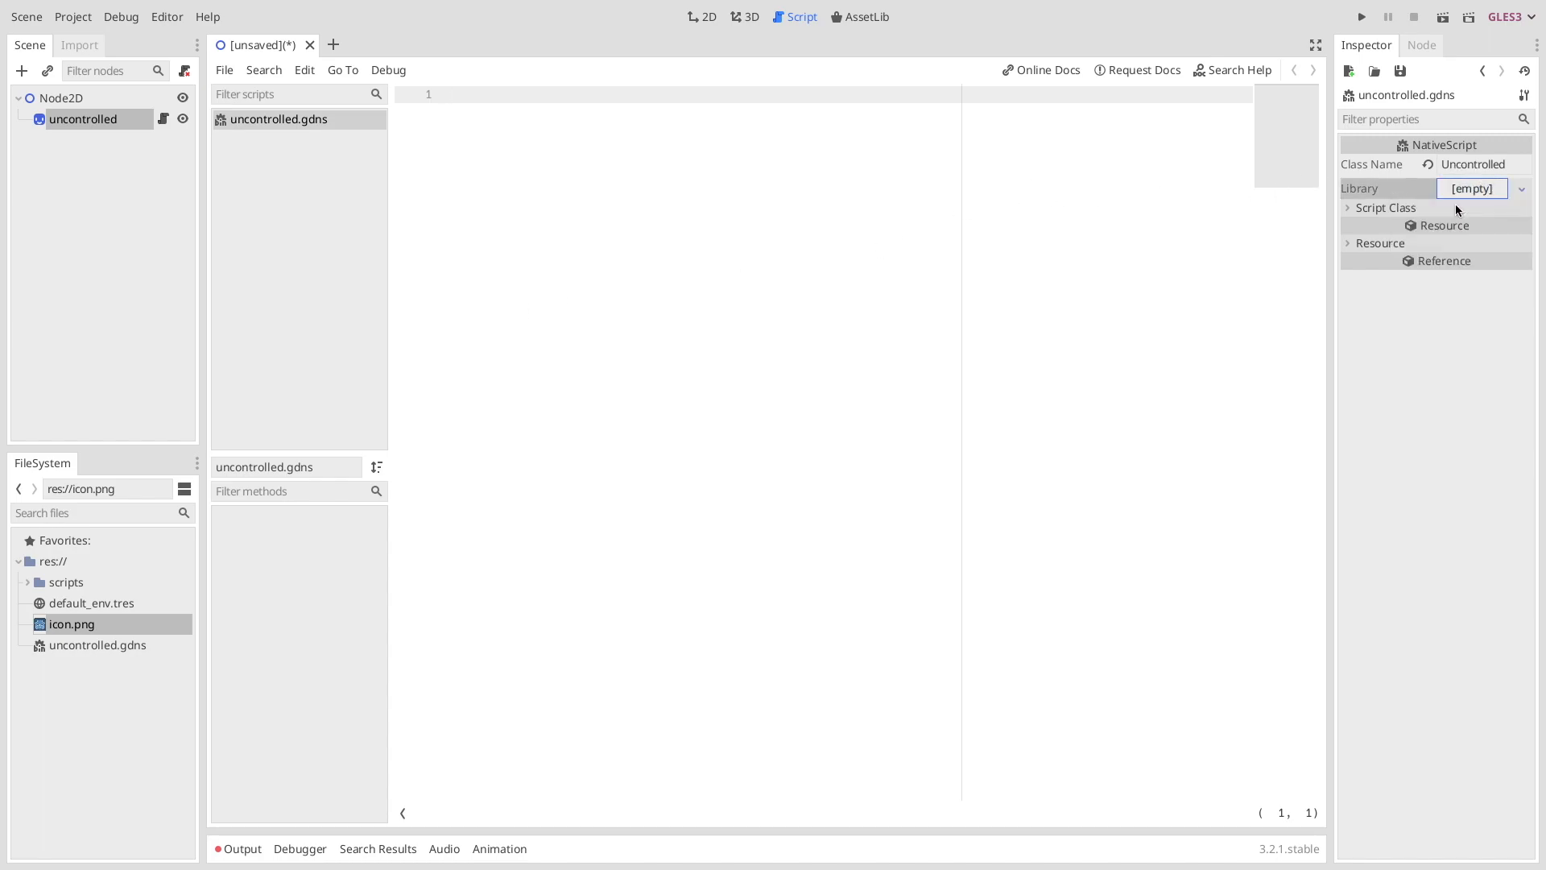
Step: Create a new GDNativeLibrary and point its Mac OSX 64 entry to scripts/target/debug/libuncontrolled.dylib, then run
left_click(1470, 188)
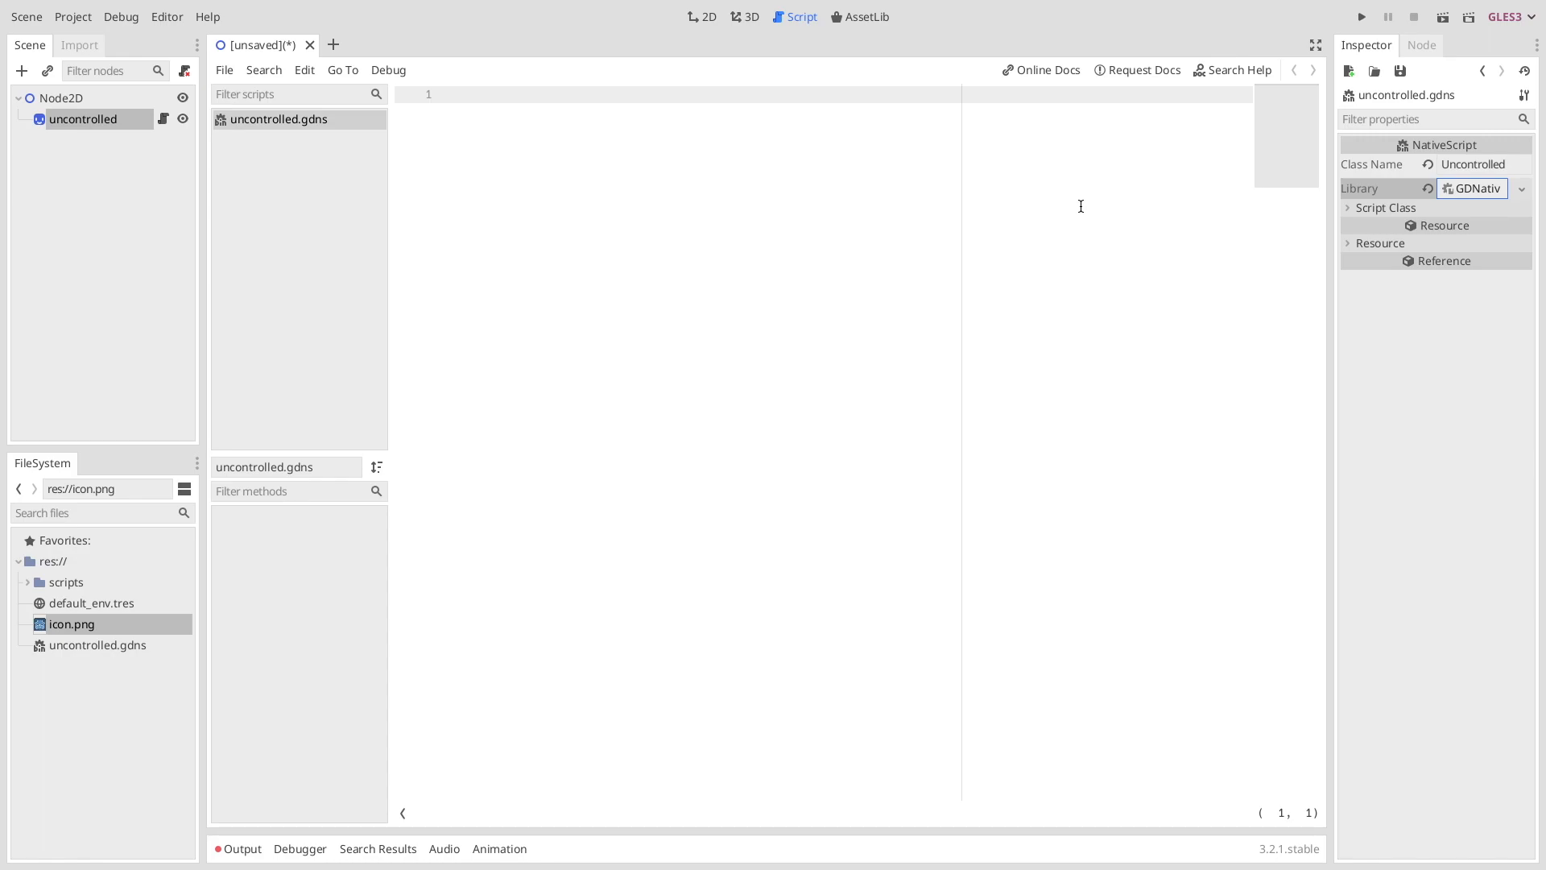
left_click(1474, 189)
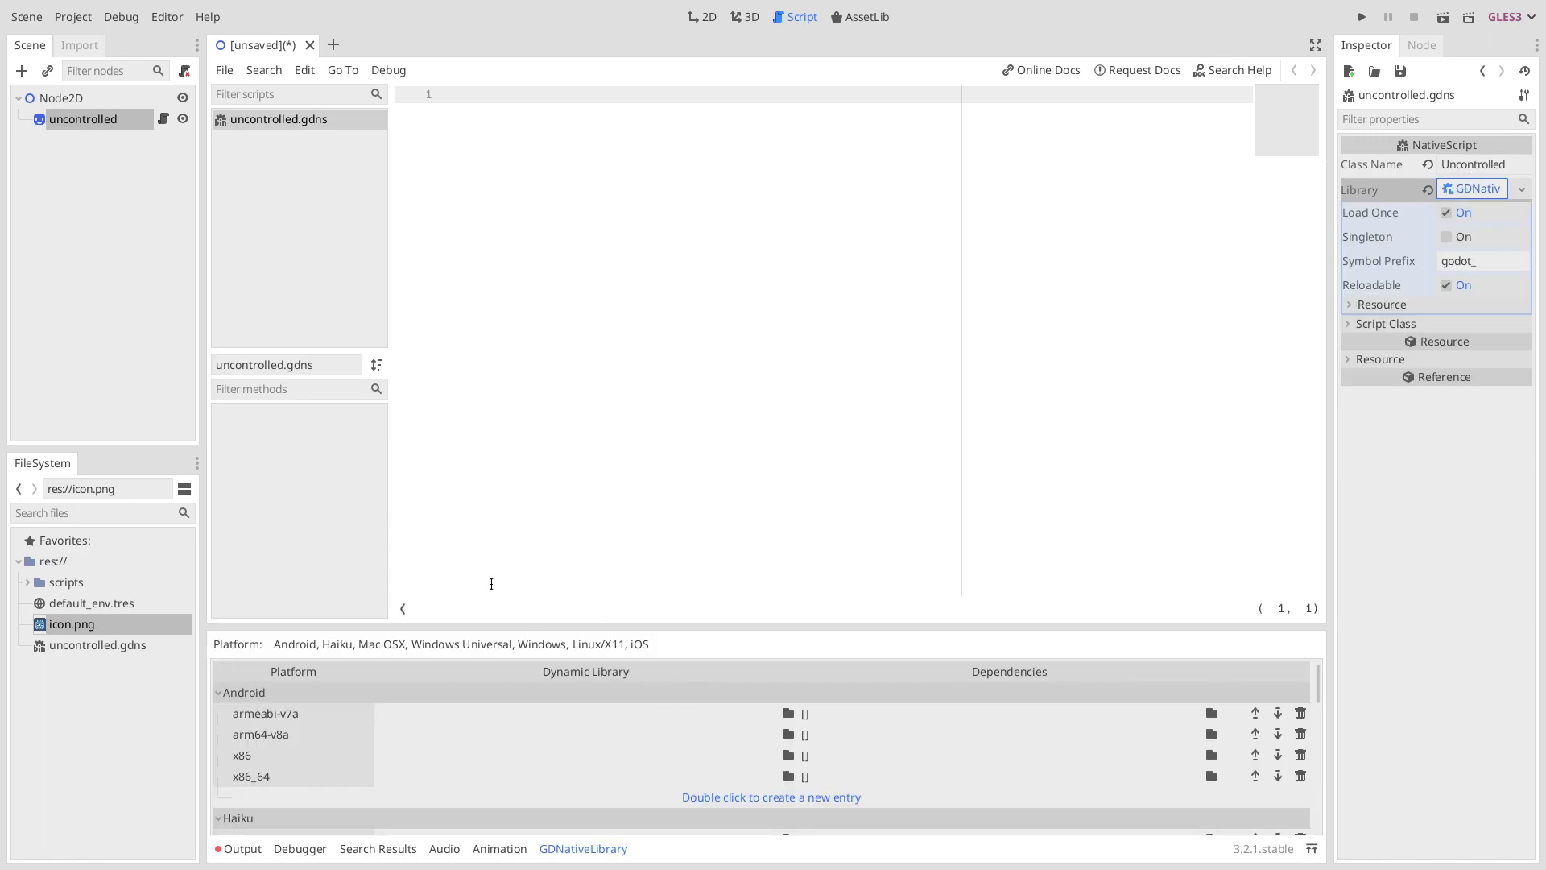
mouse_move(512, 662)
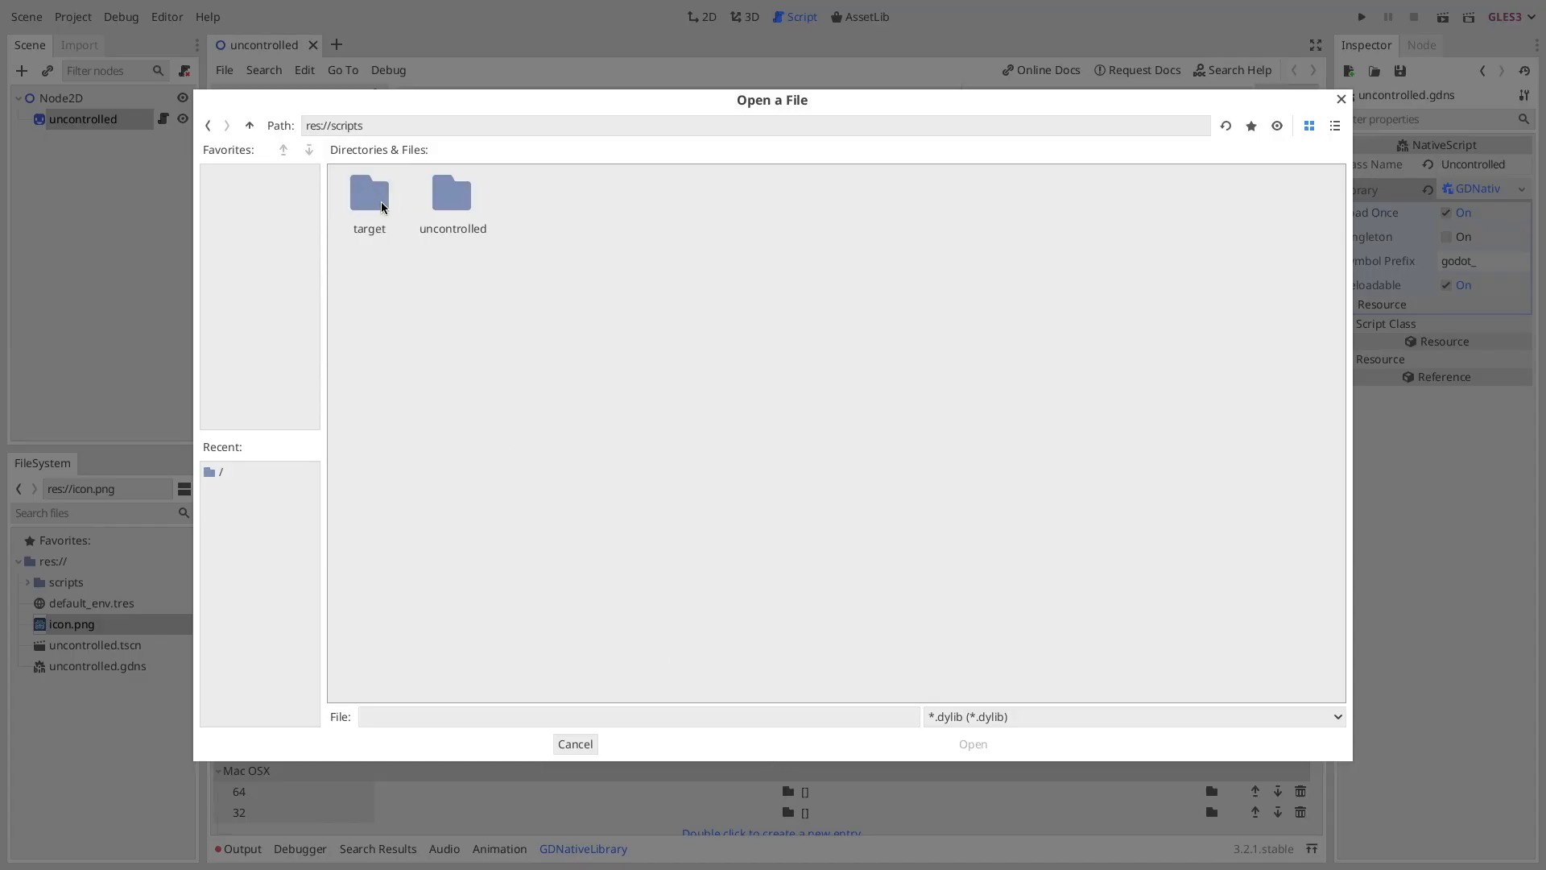
double_click(369, 193)
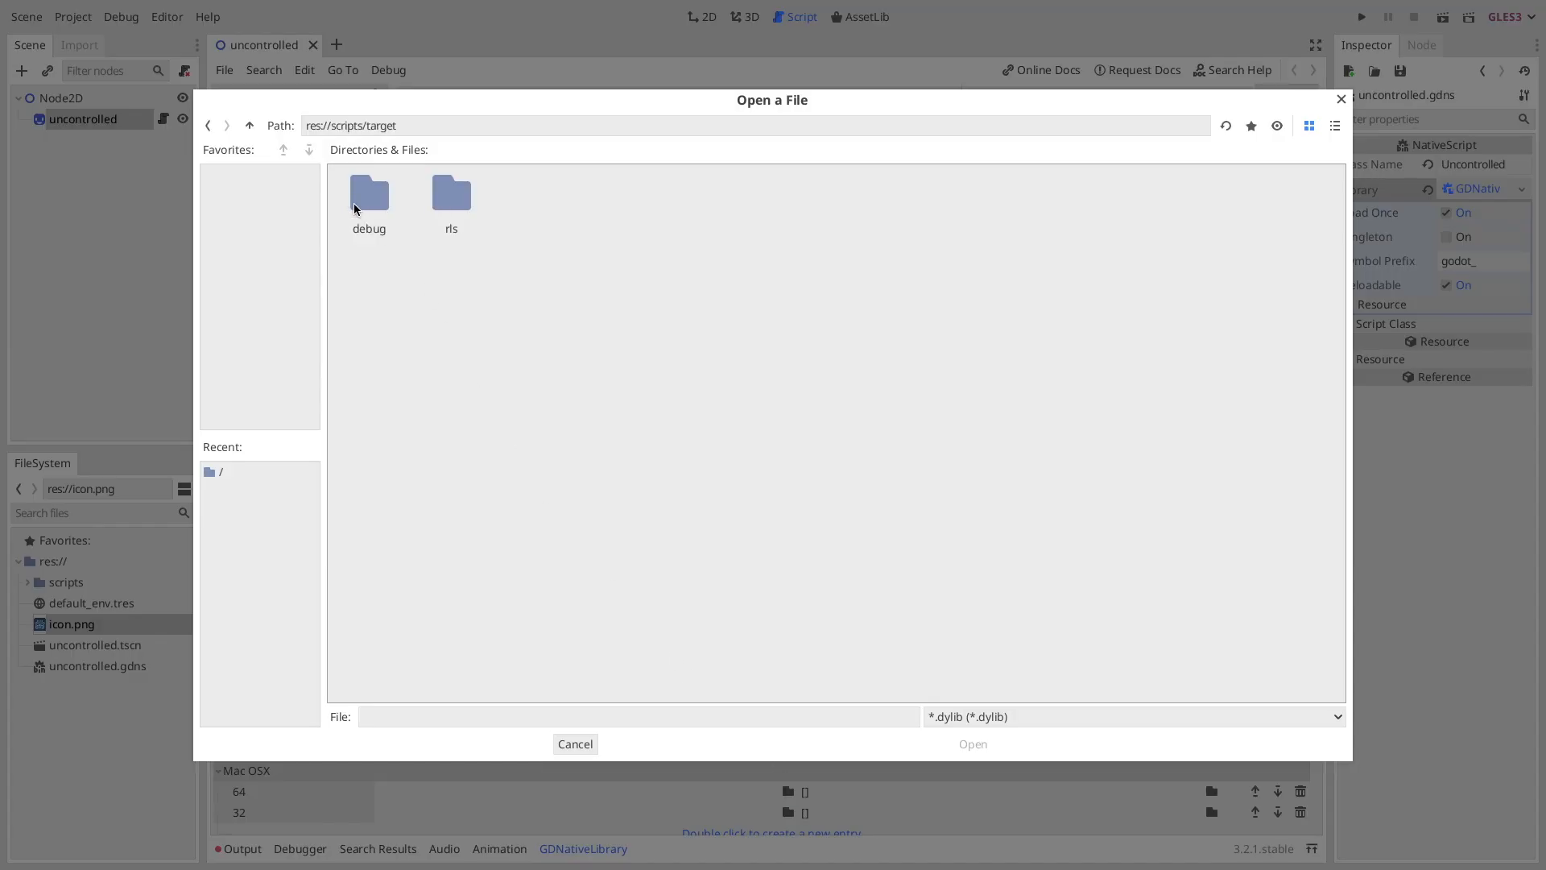
double_click(368, 194)
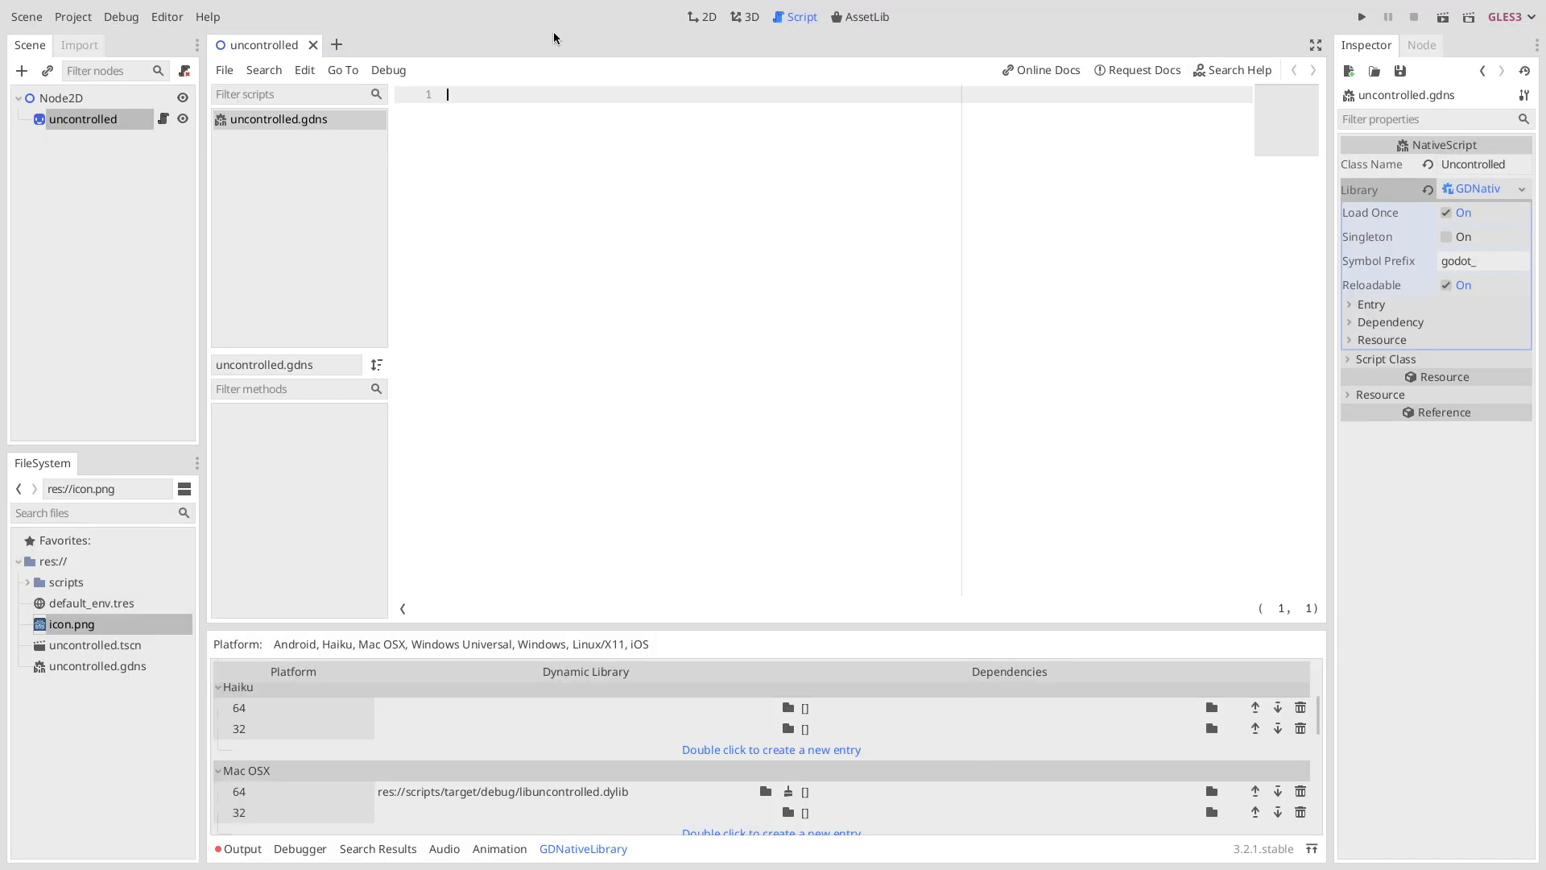
left_click(702, 16)
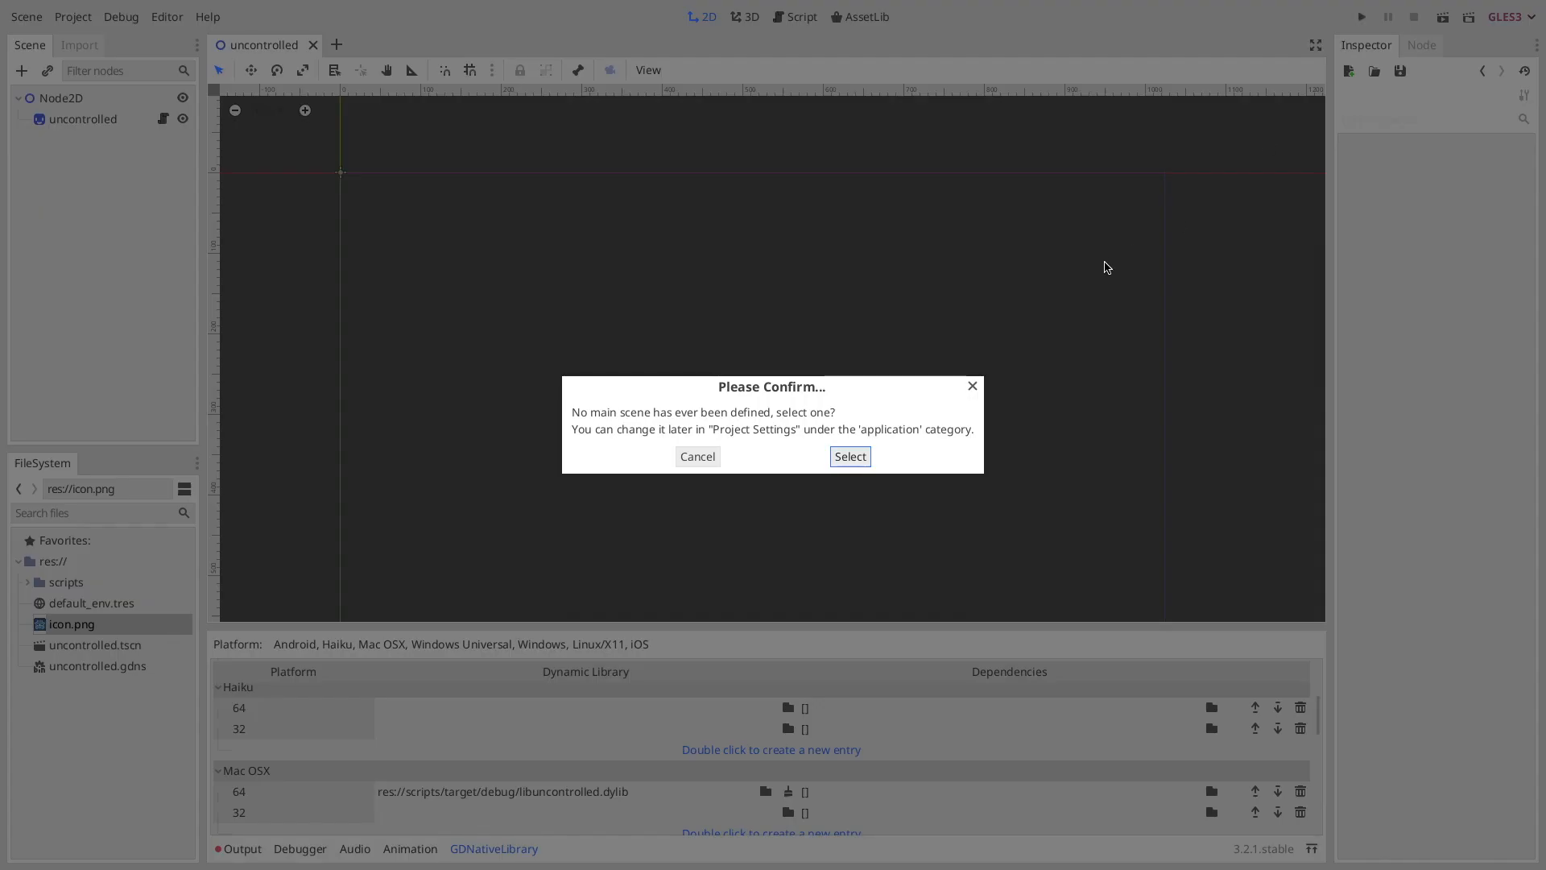
mouse_move(849, 456)
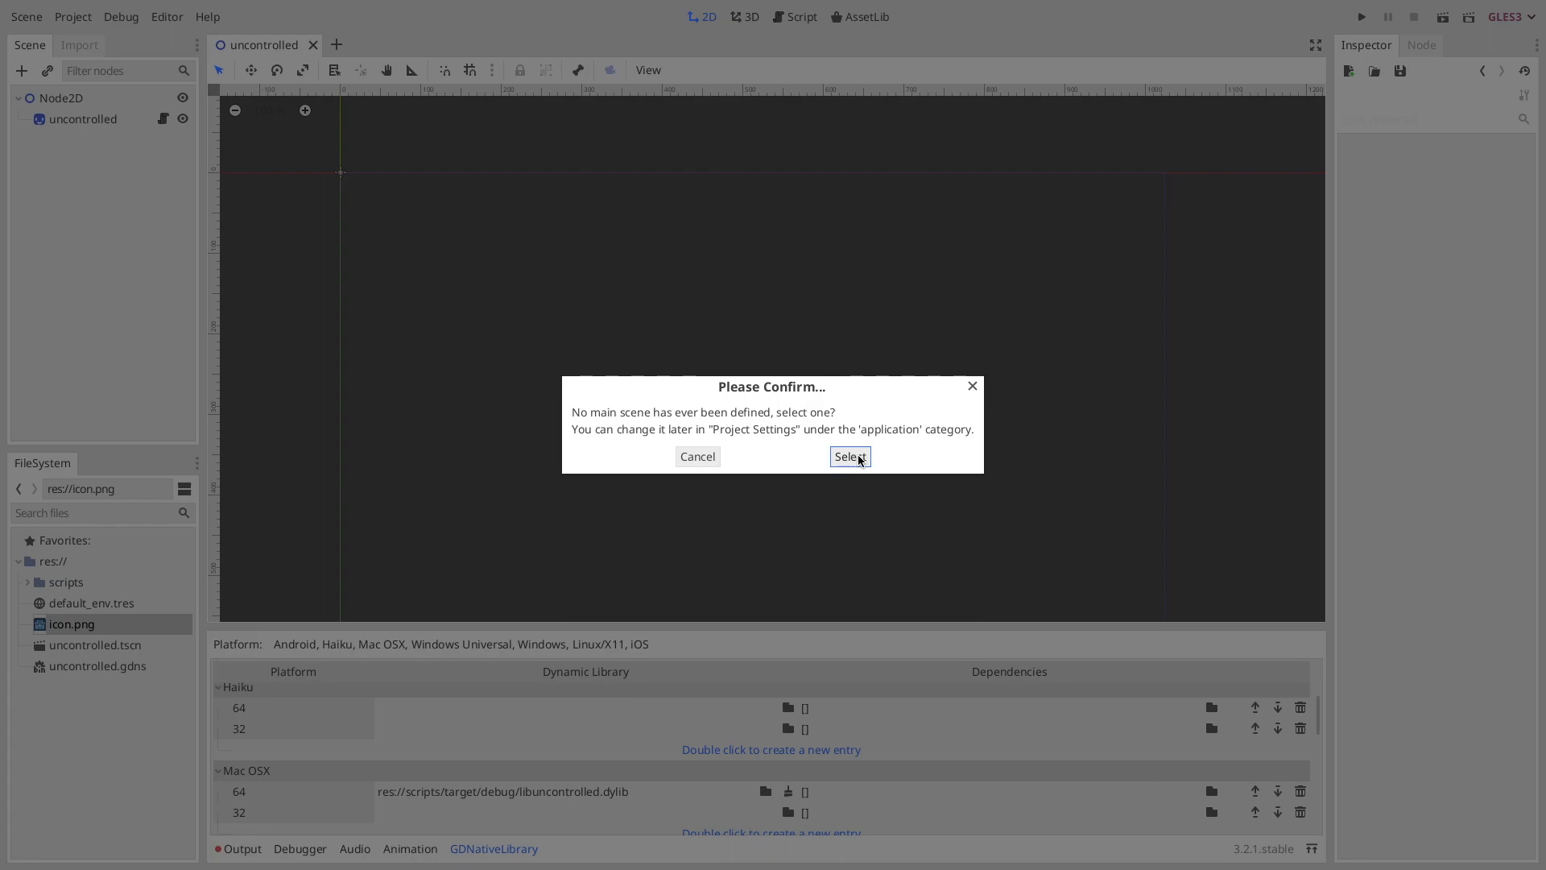
Step: Choose uncontrolled.tscn as the main scene and run the project again
left_click(849, 455)
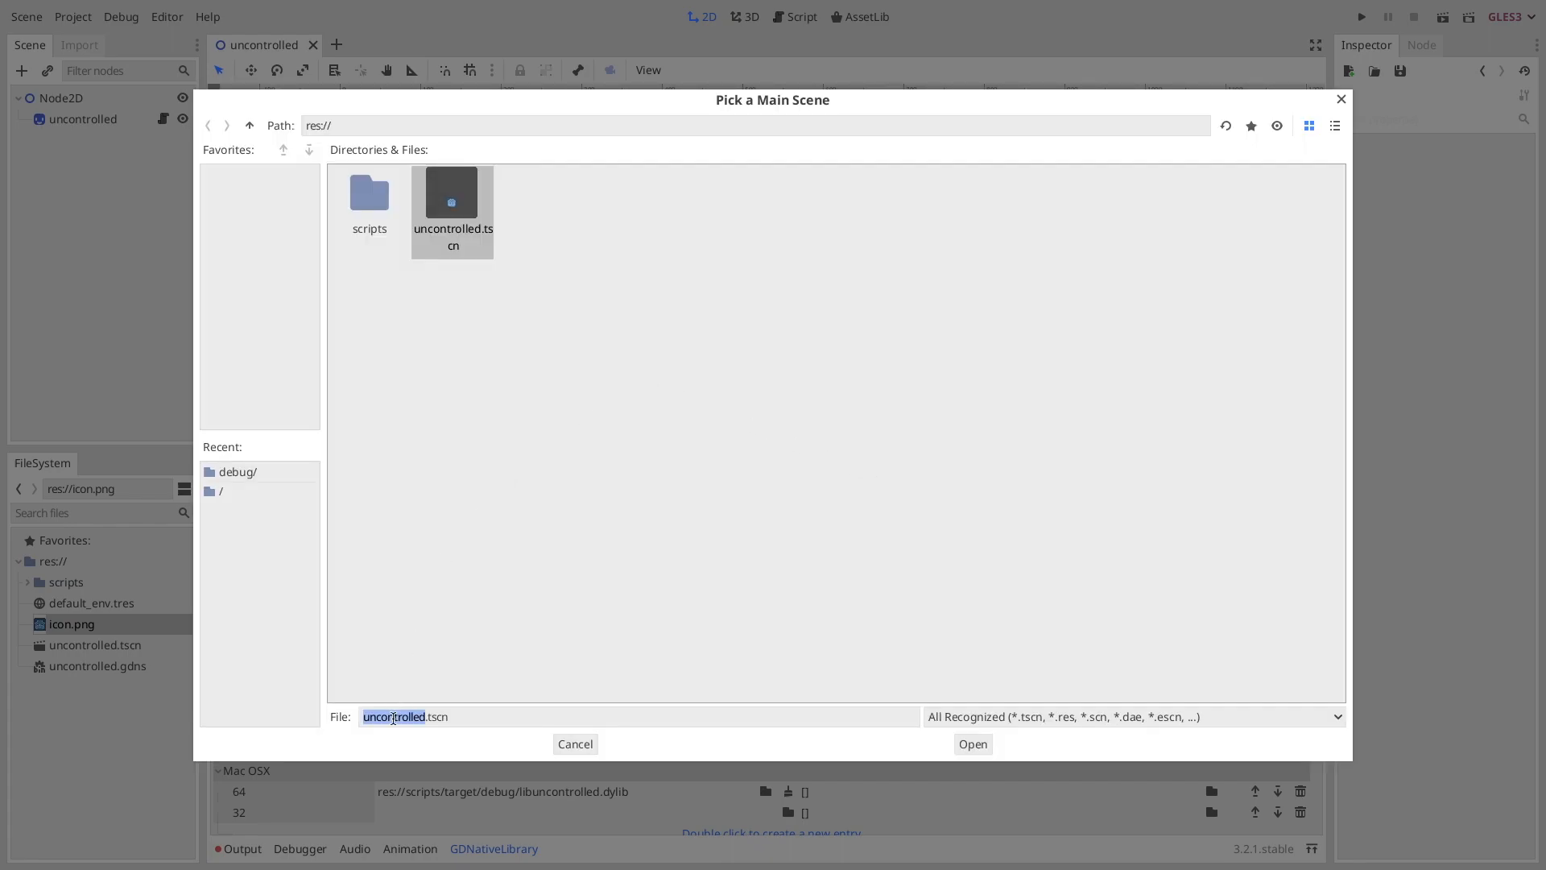
left_click(411, 715)
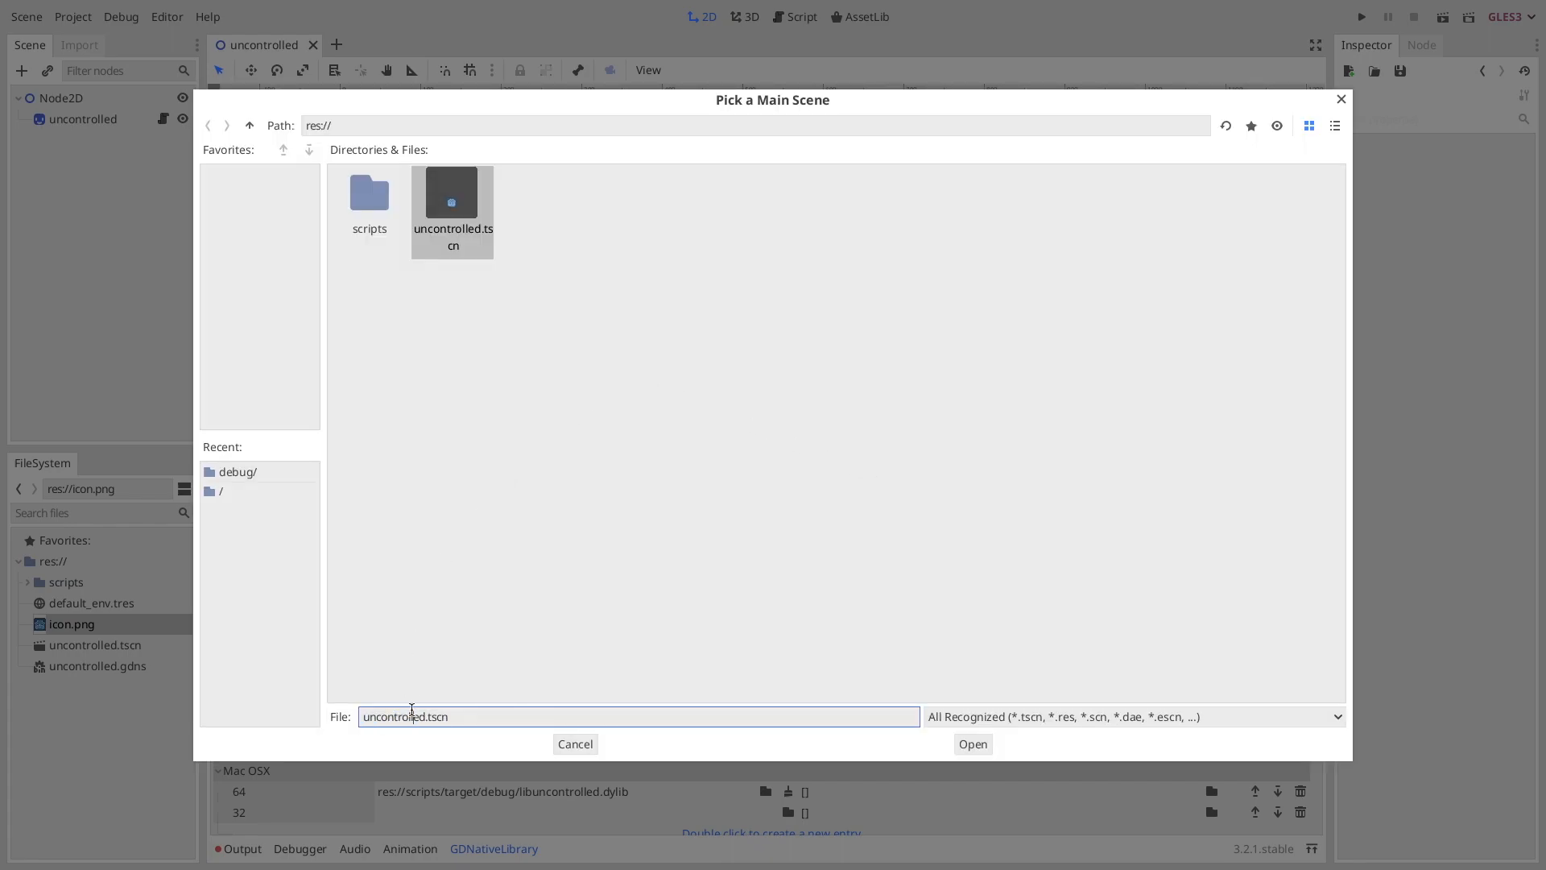
type("scne.tscn")
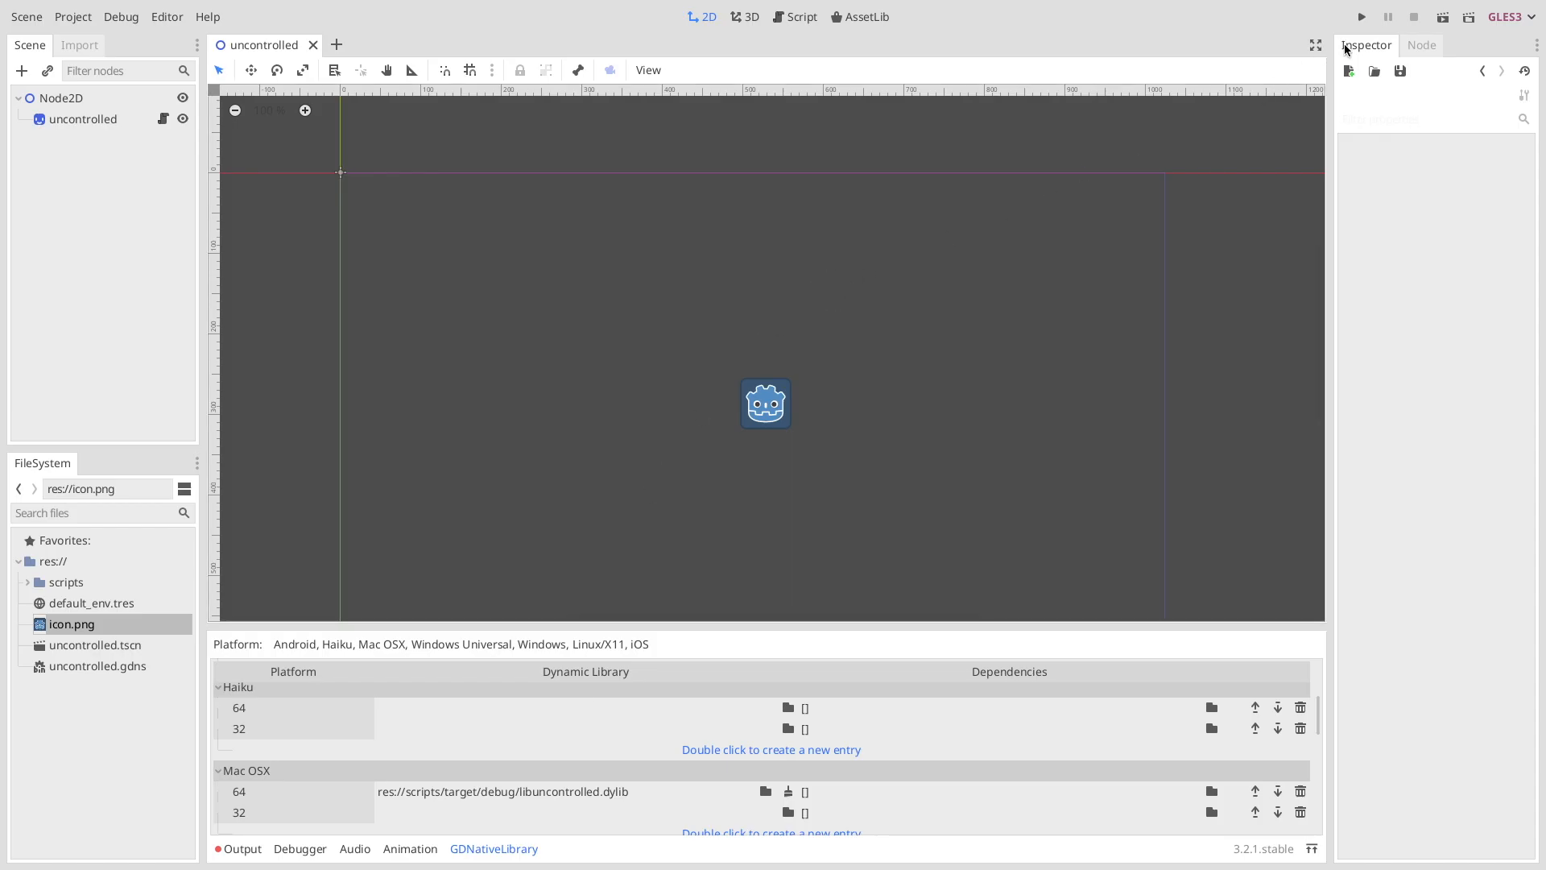
left_click(1360, 16)
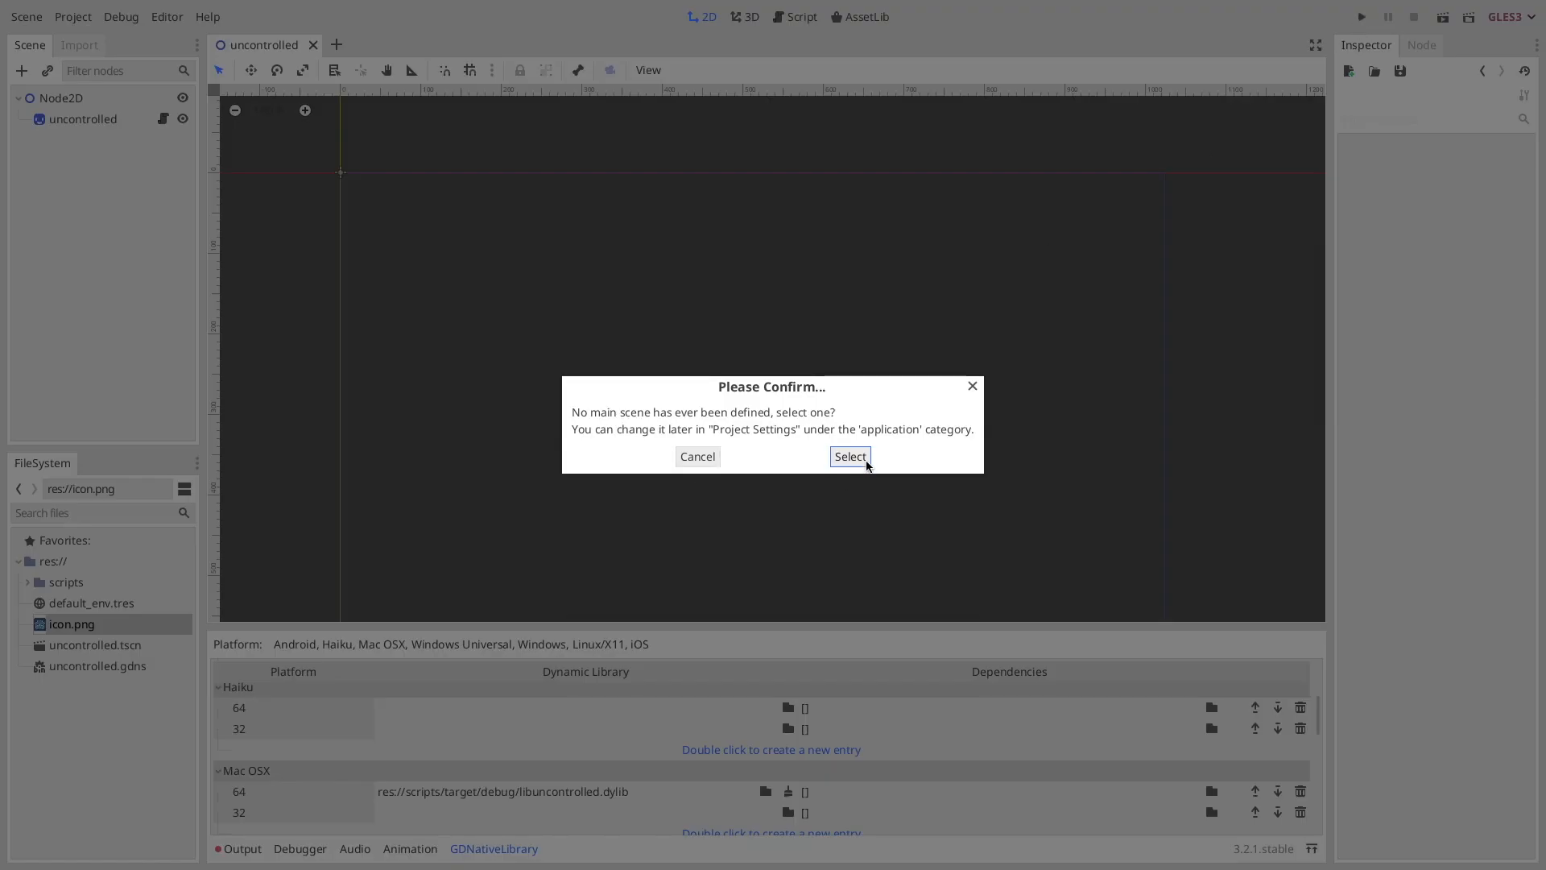
left_click(849, 456)
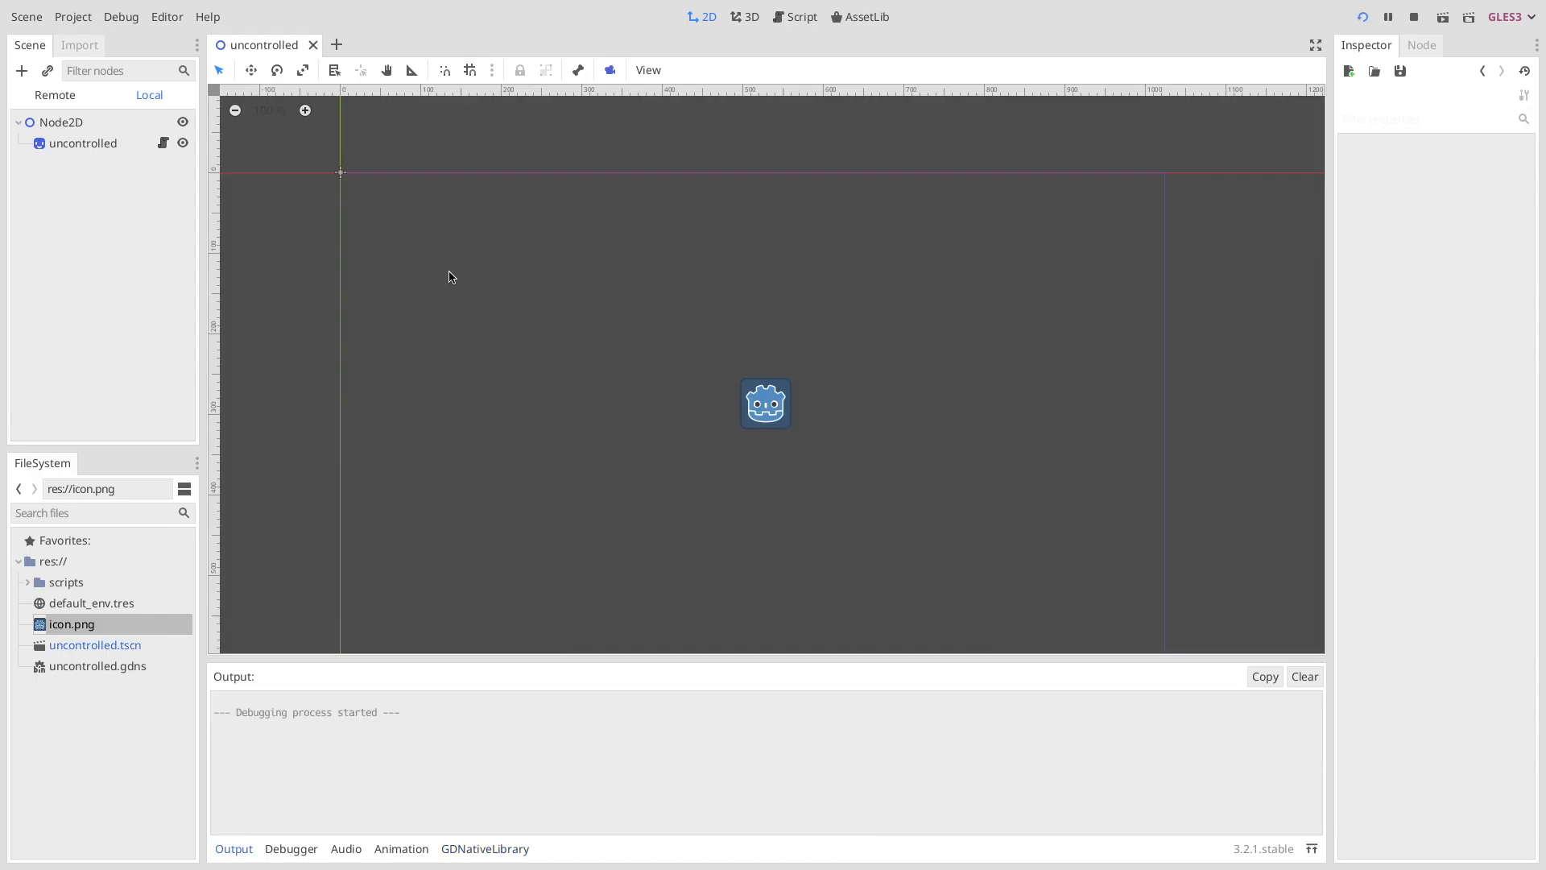